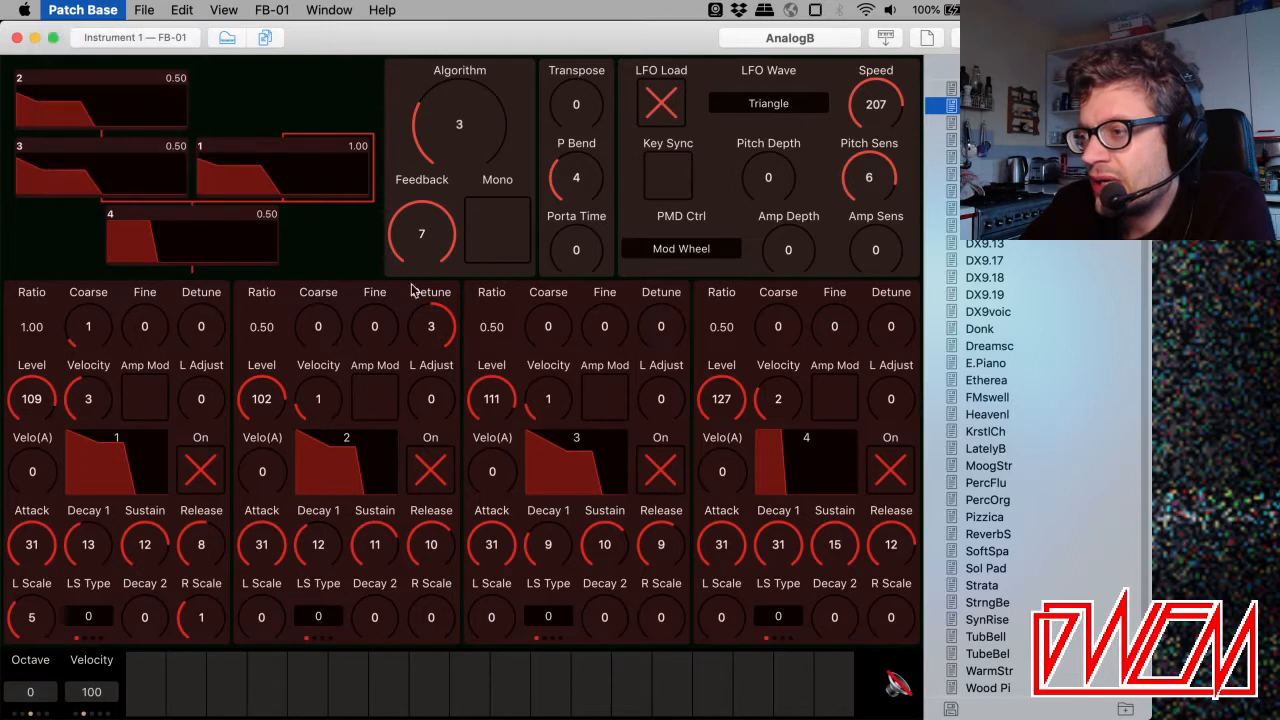
# Load the Donk patch in place of AnalogB and play a note to hear it.
pyautogui.click(82, 10)
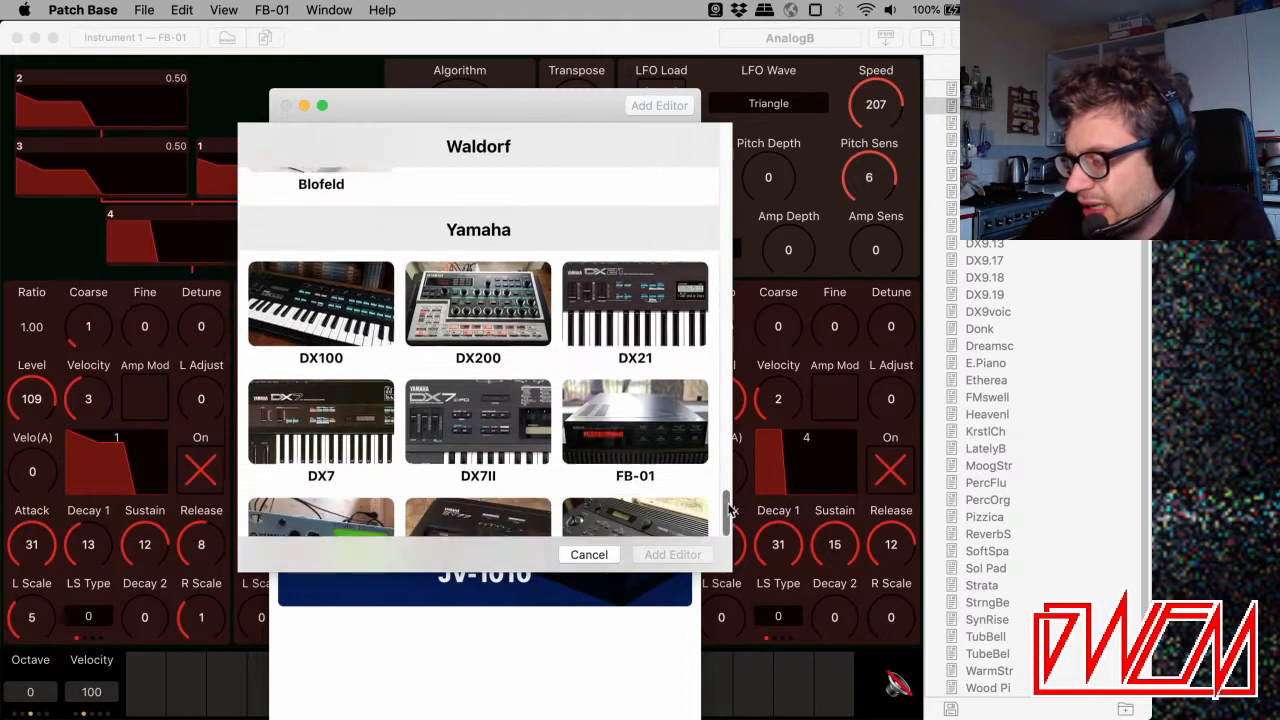
pyautogui.scroll(-3)
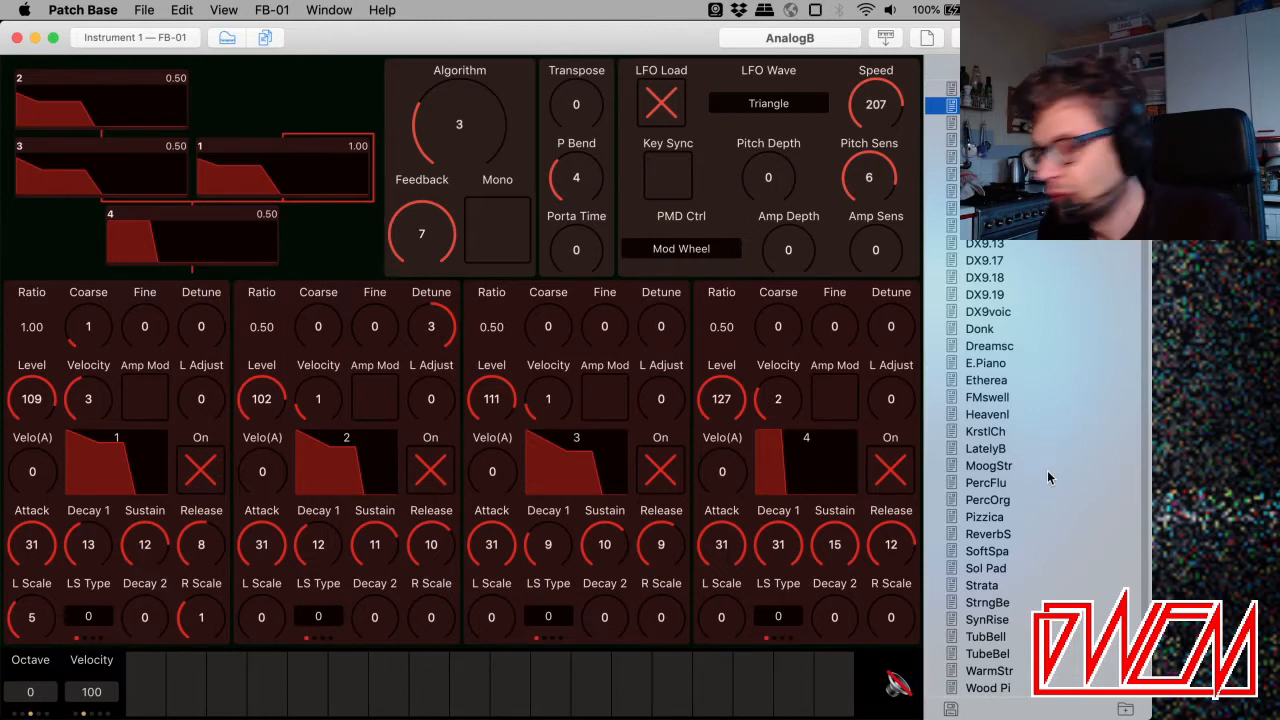
pyautogui.click(1000, 328)
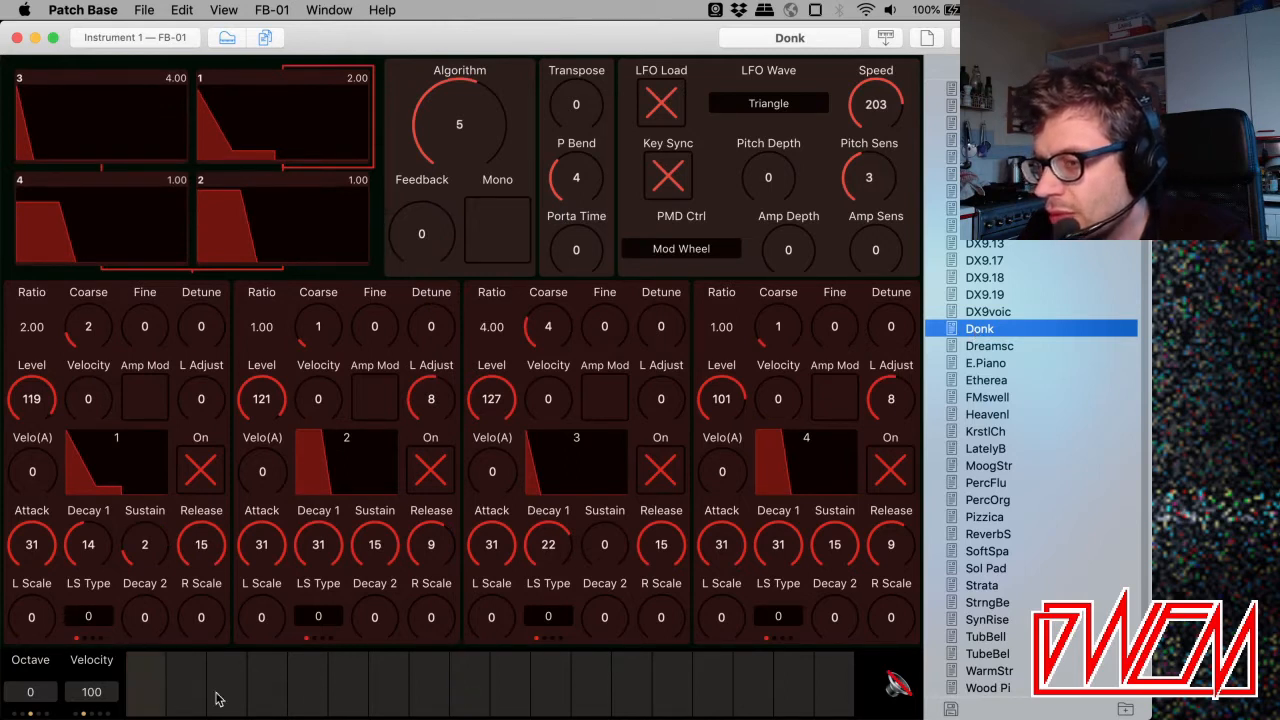
pyautogui.moveTo(350, 705)
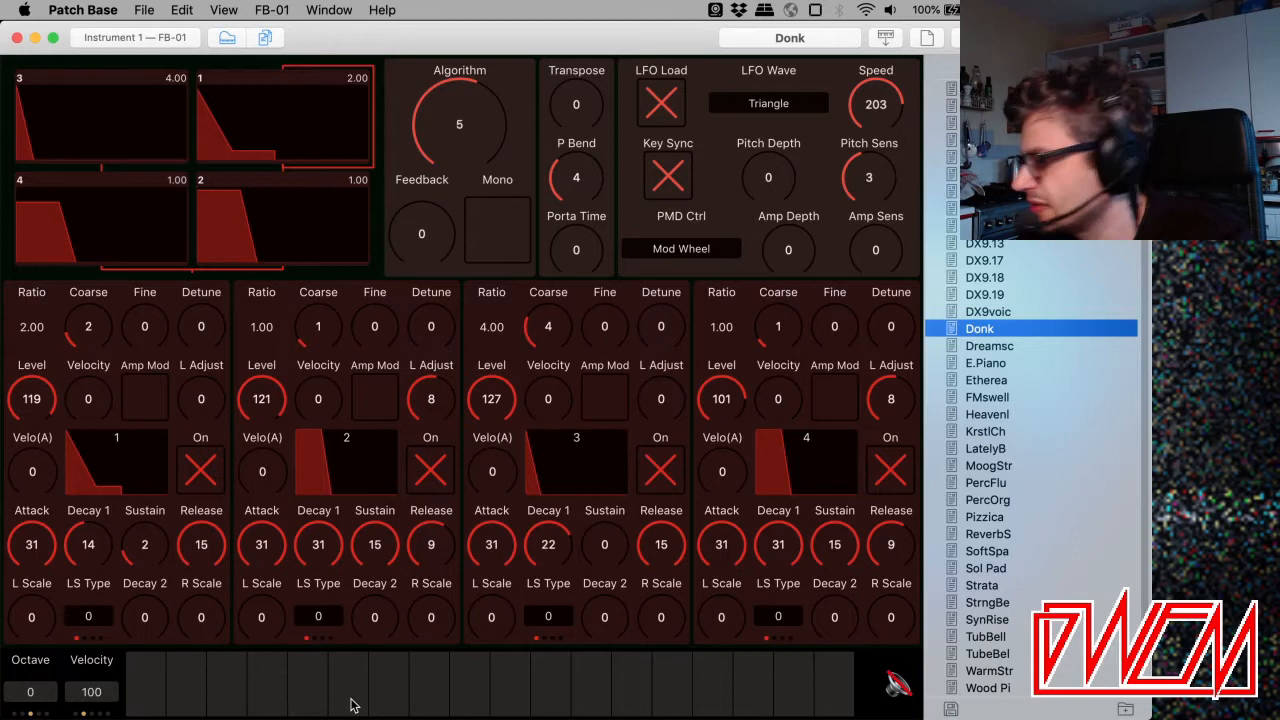
pyautogui.click(348, 684)
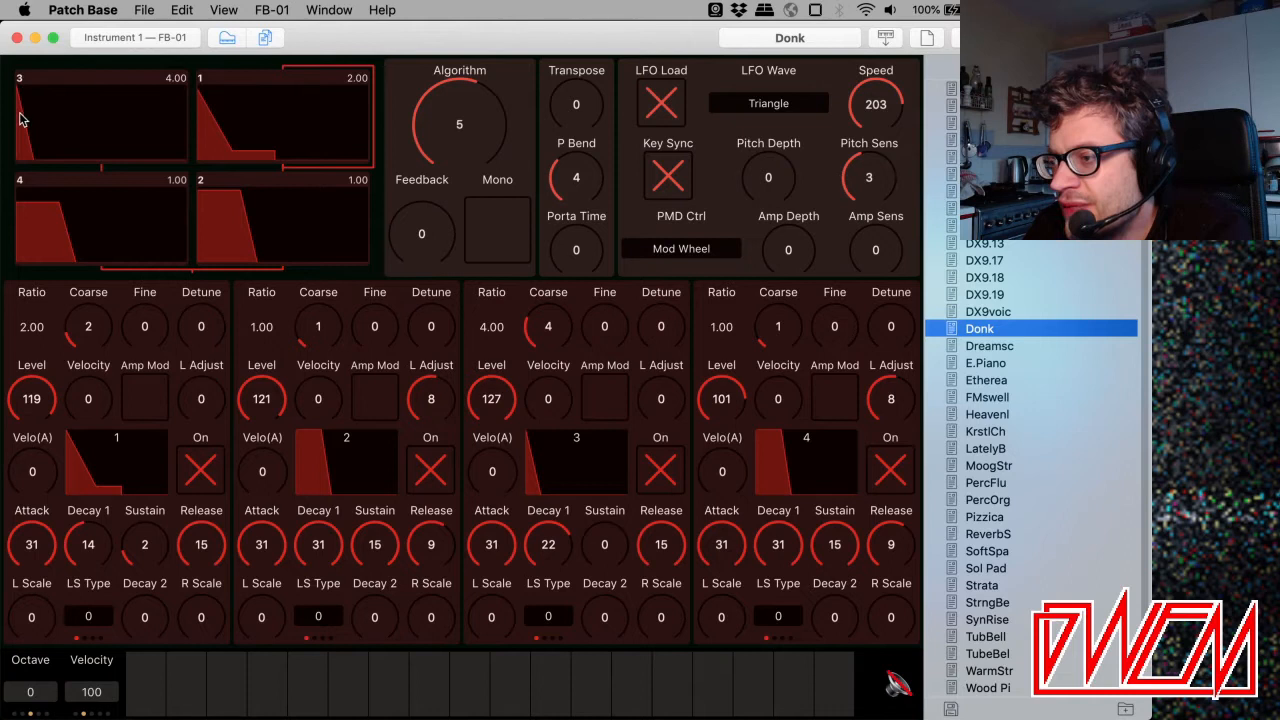
pyautogui.moveTo(165, 88)
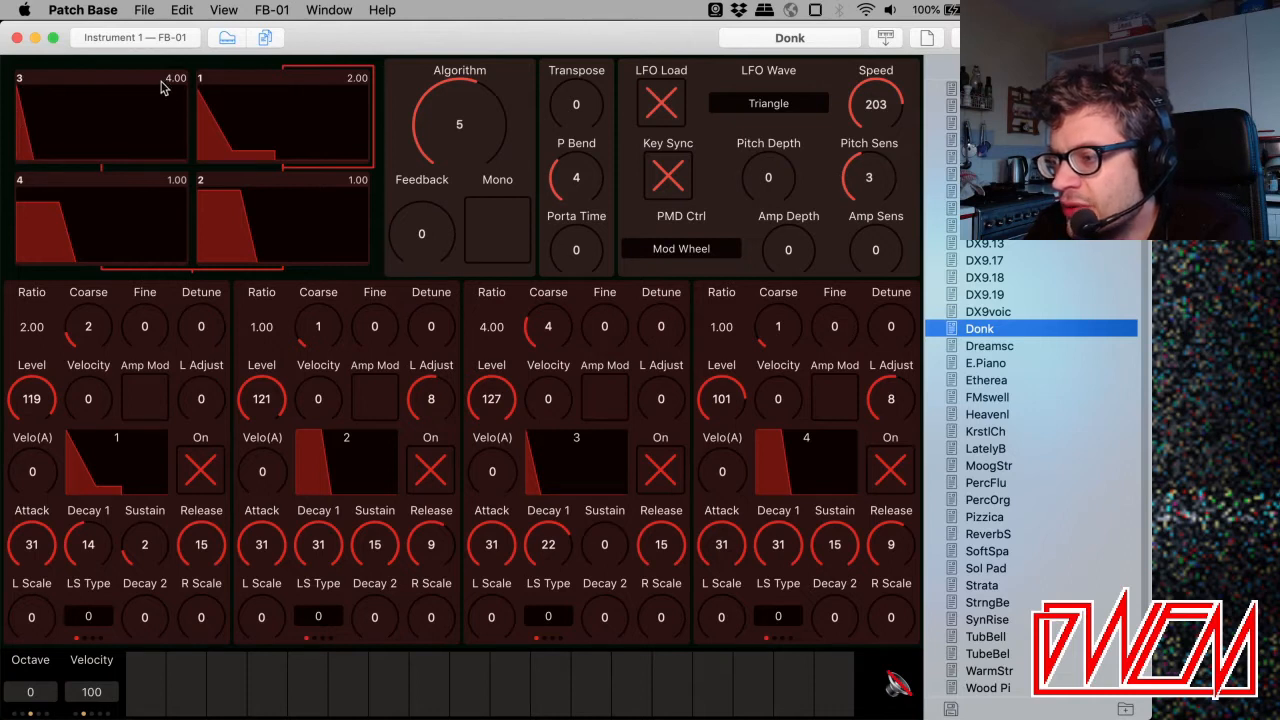
pyautogui.moveTo(173, 130)
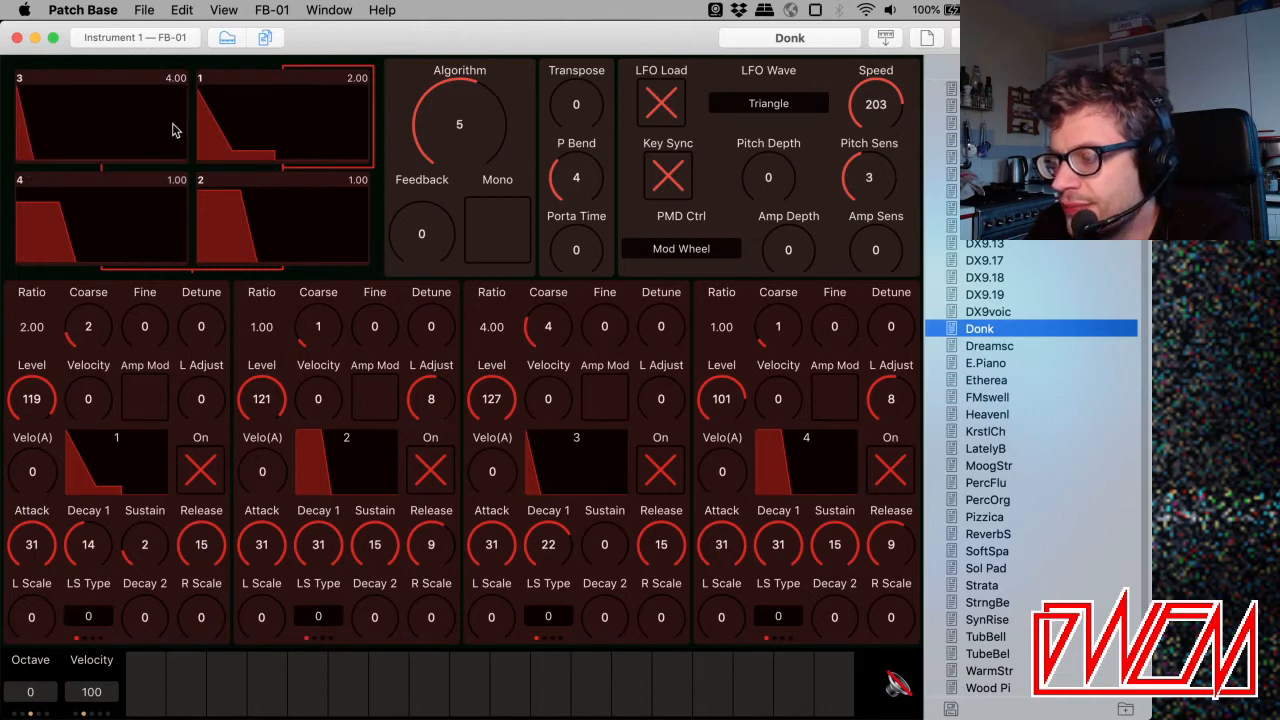
pyautogui.moveTo(188, 180)
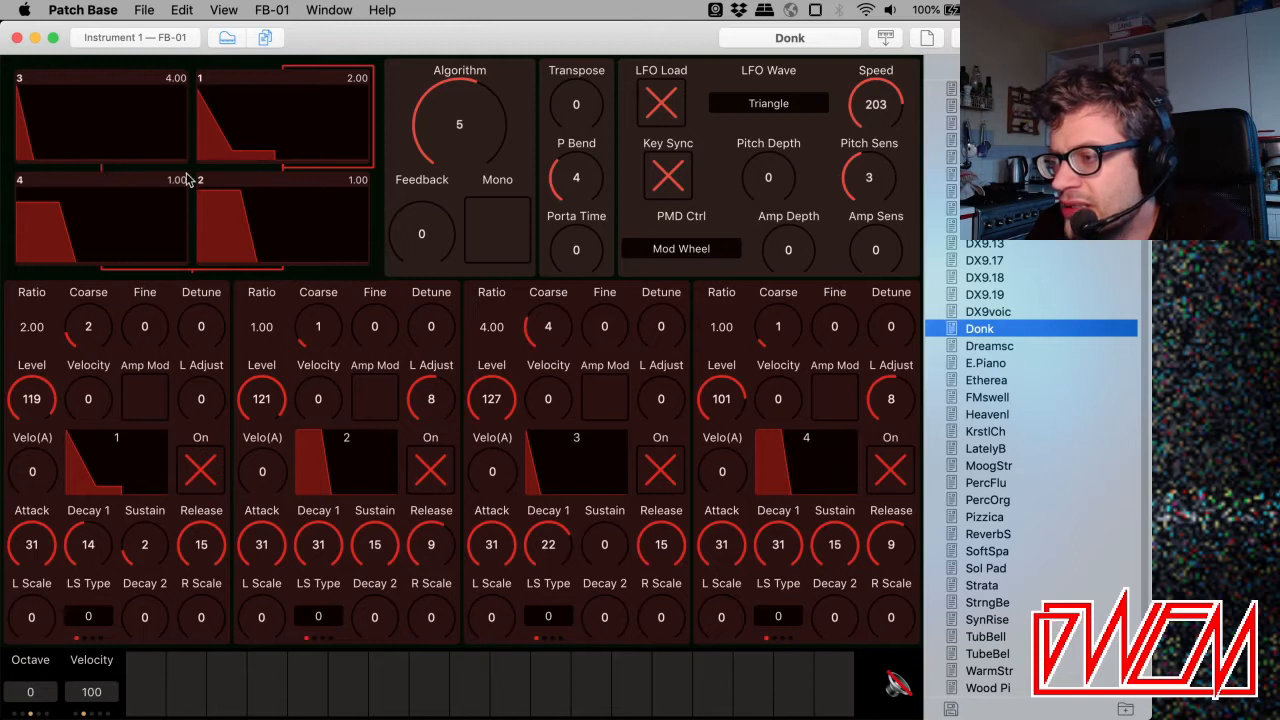
pyautogui.moveTo(130, 122)
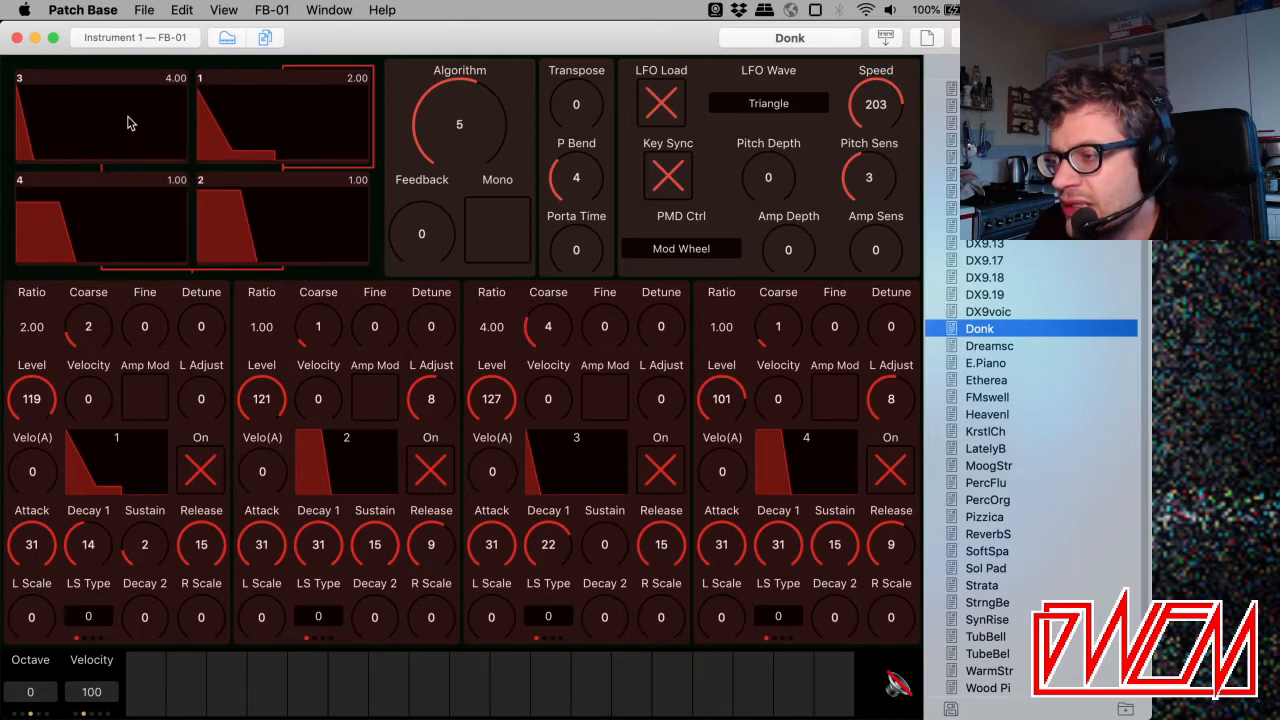
pyautogui.moveTo(118, 186)
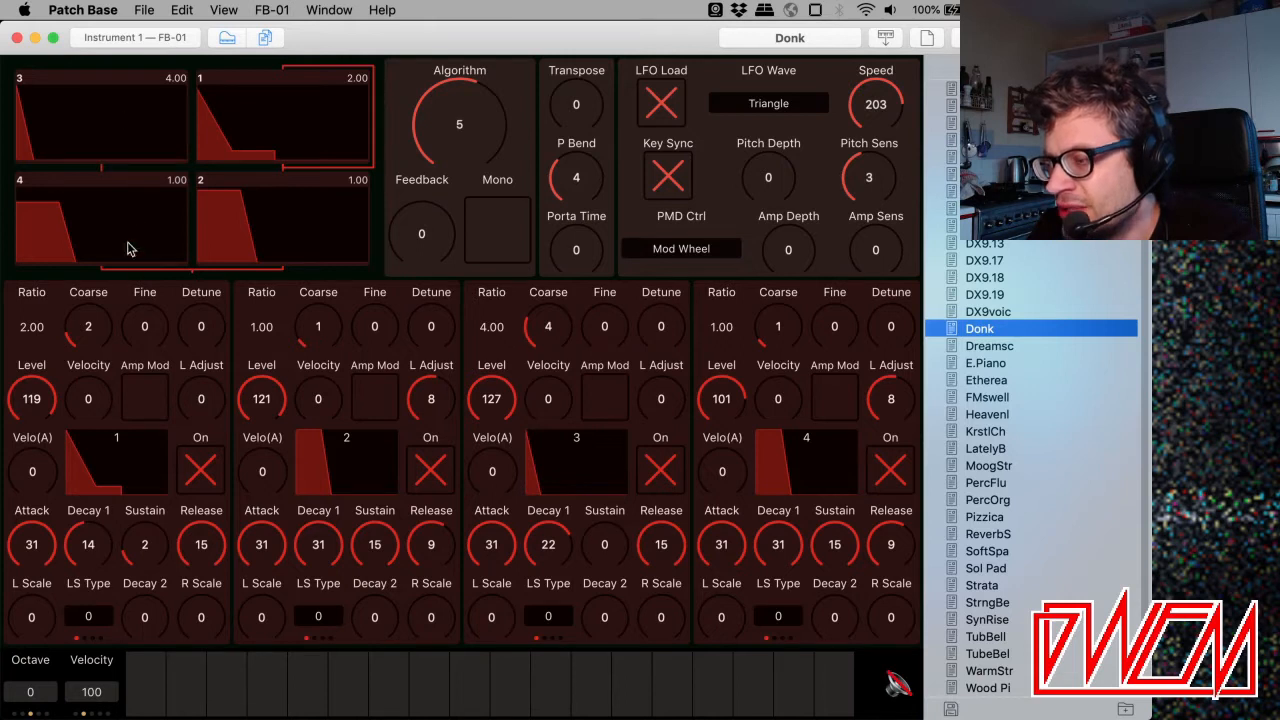
pyautogui.moveTo(228, 150)
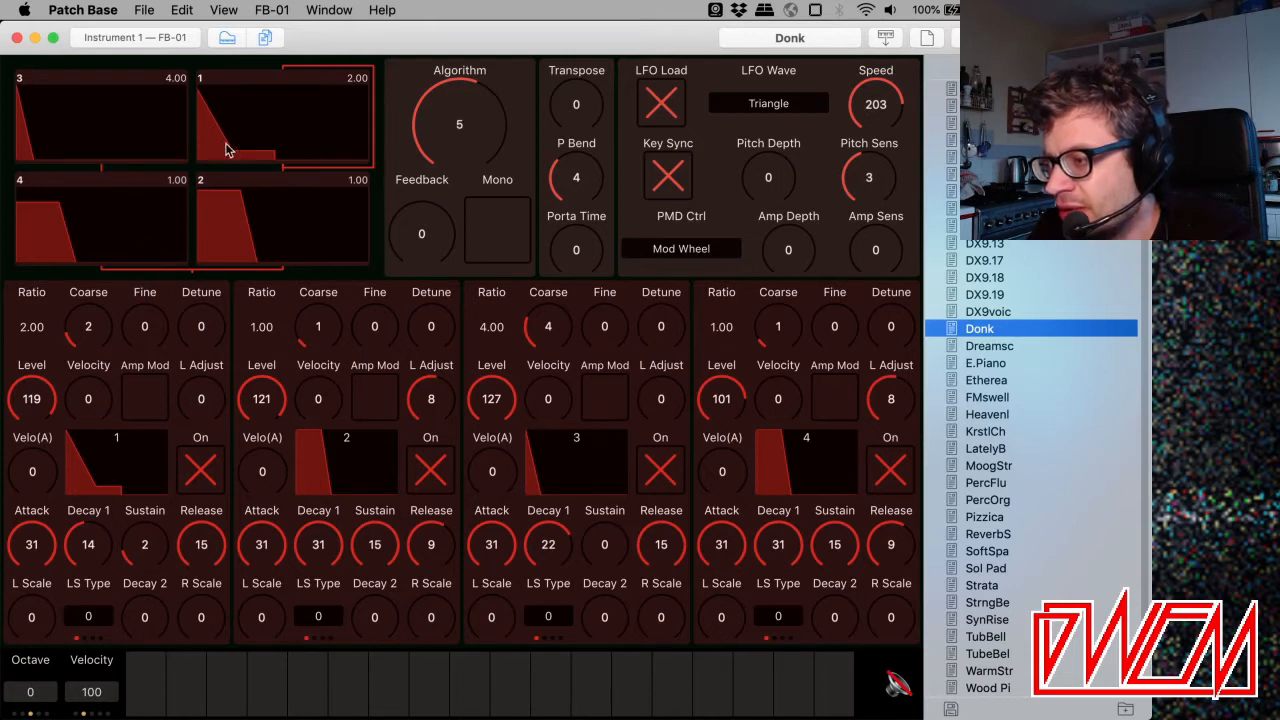
pyautogui.moveTo(198, 210)
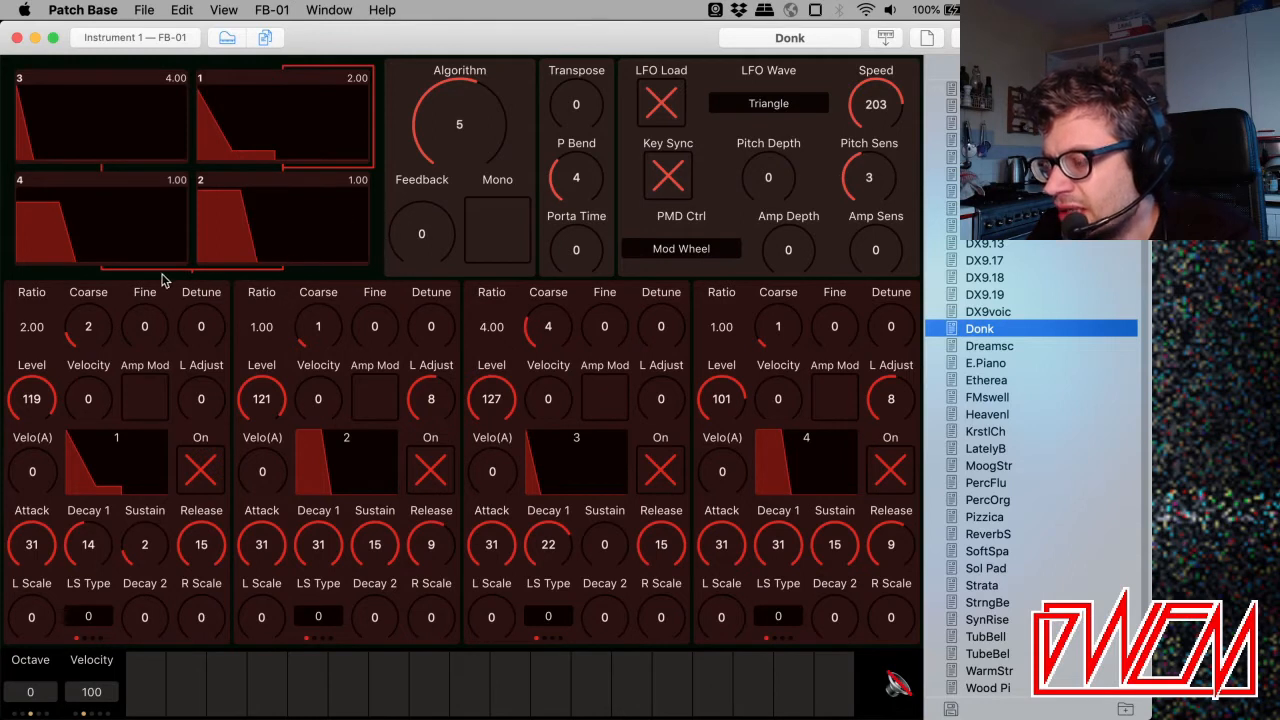
pyautogui.moveTo(195, 298)
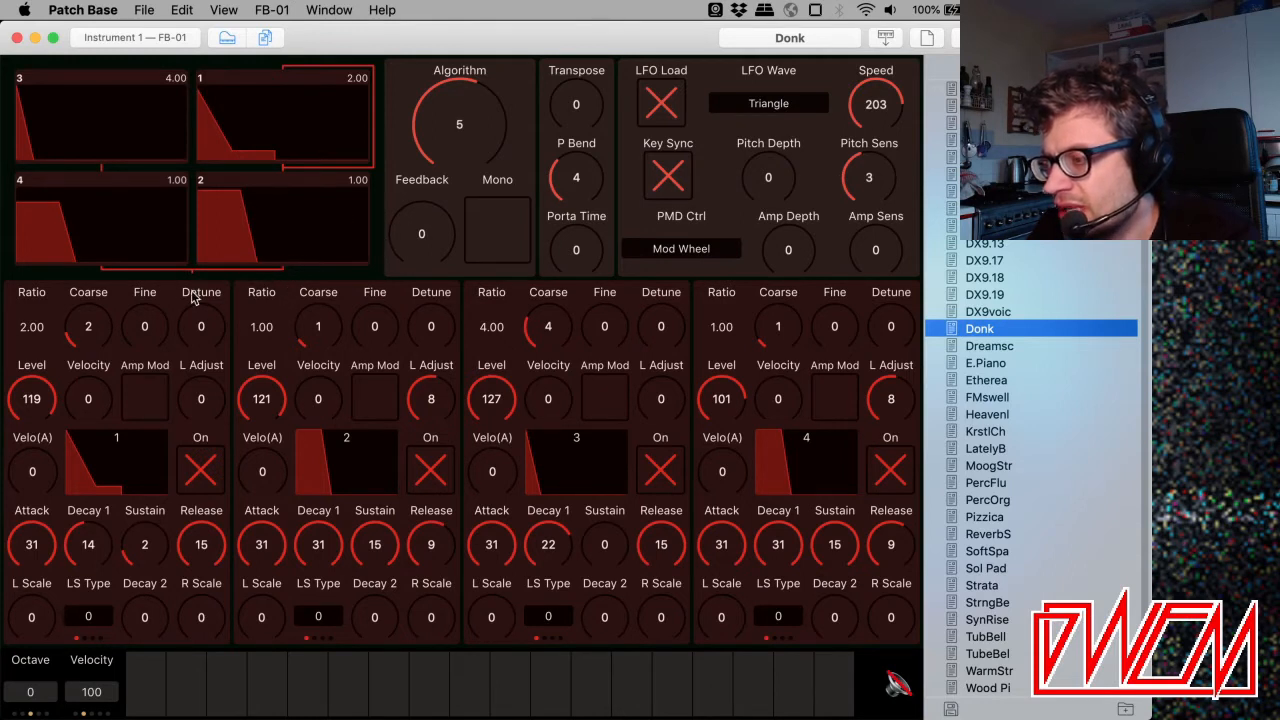
pyautogui.moveTo(287, 170)
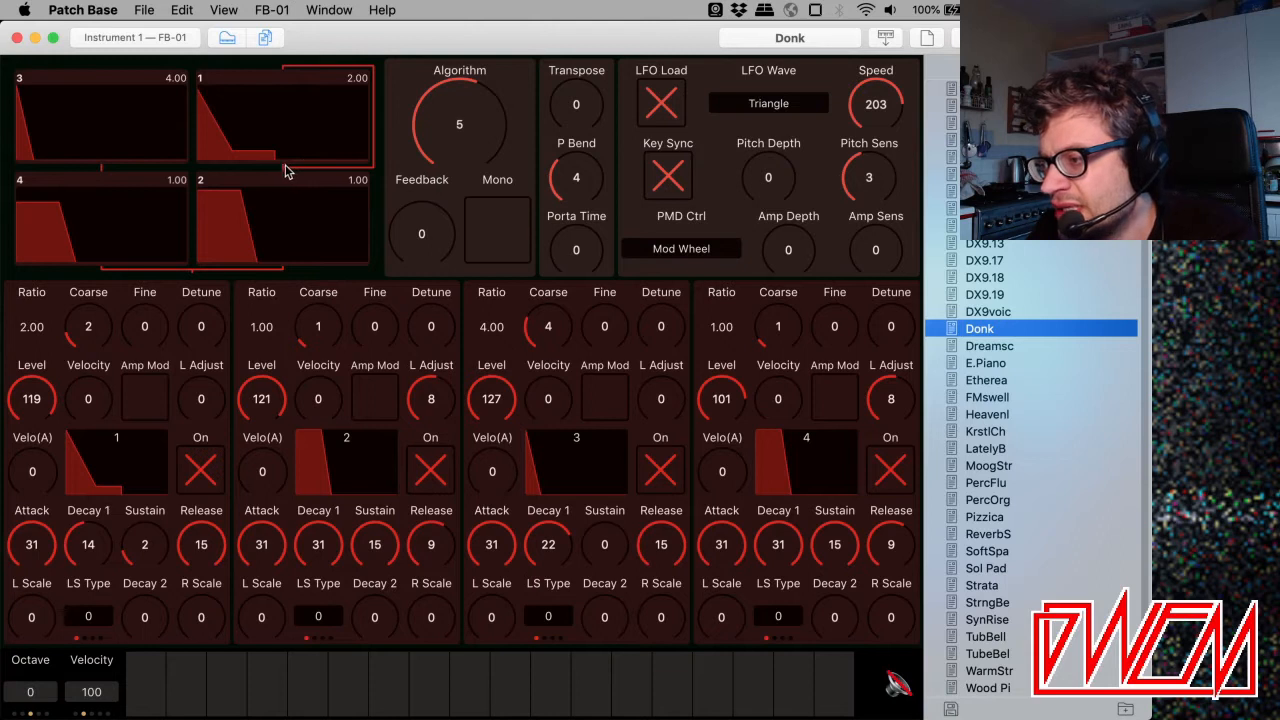
pyautogui.moveTo(300, 78)
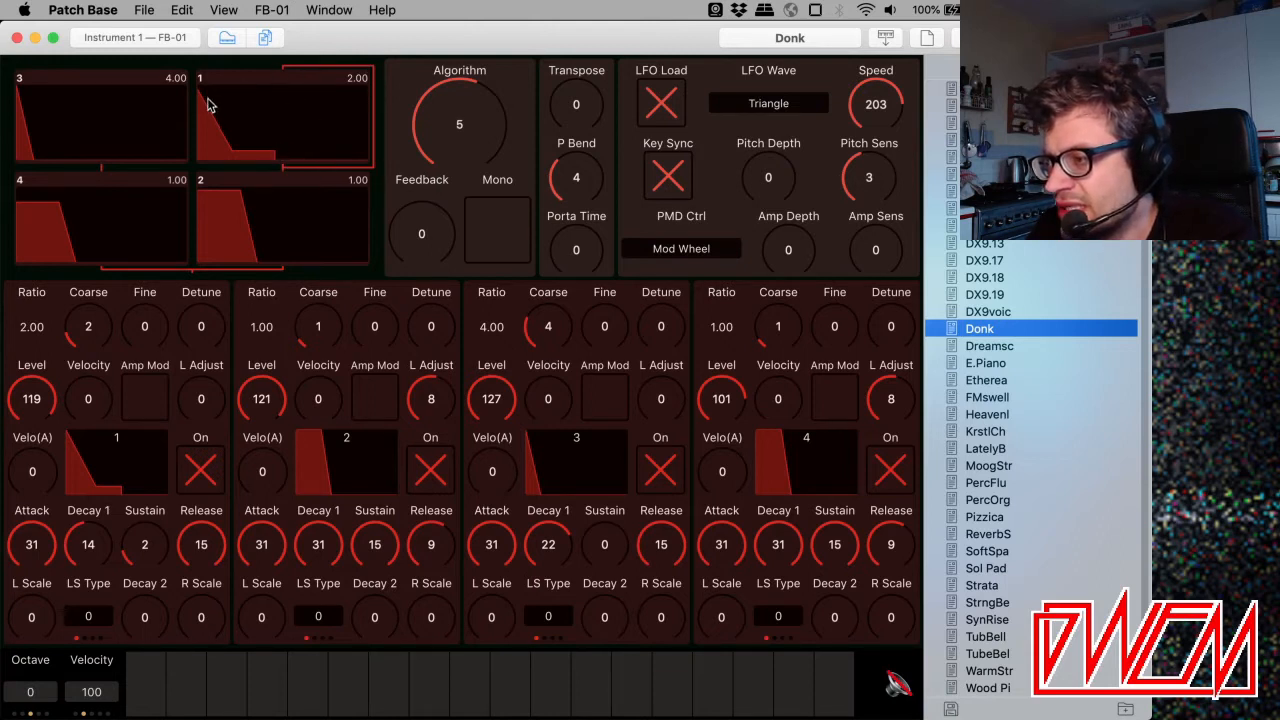
pyautogui.moveTo(293, 153)
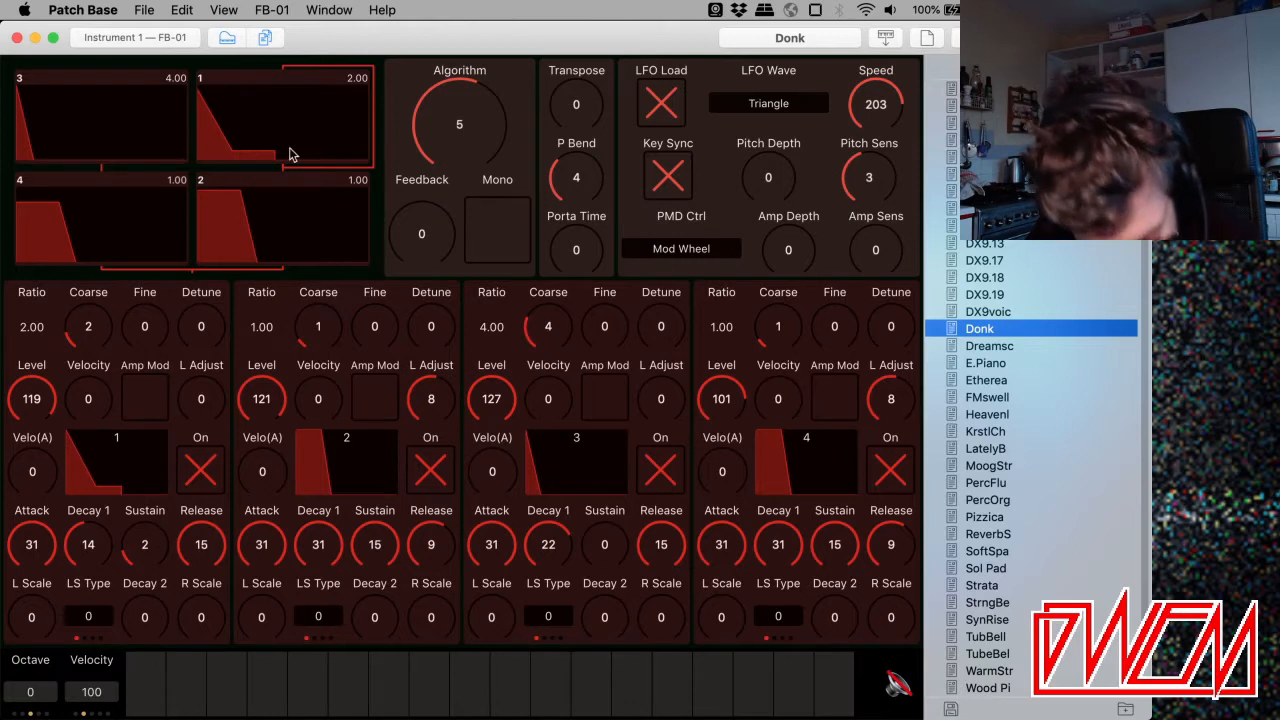
pyautogui.moveTo(258, 140)
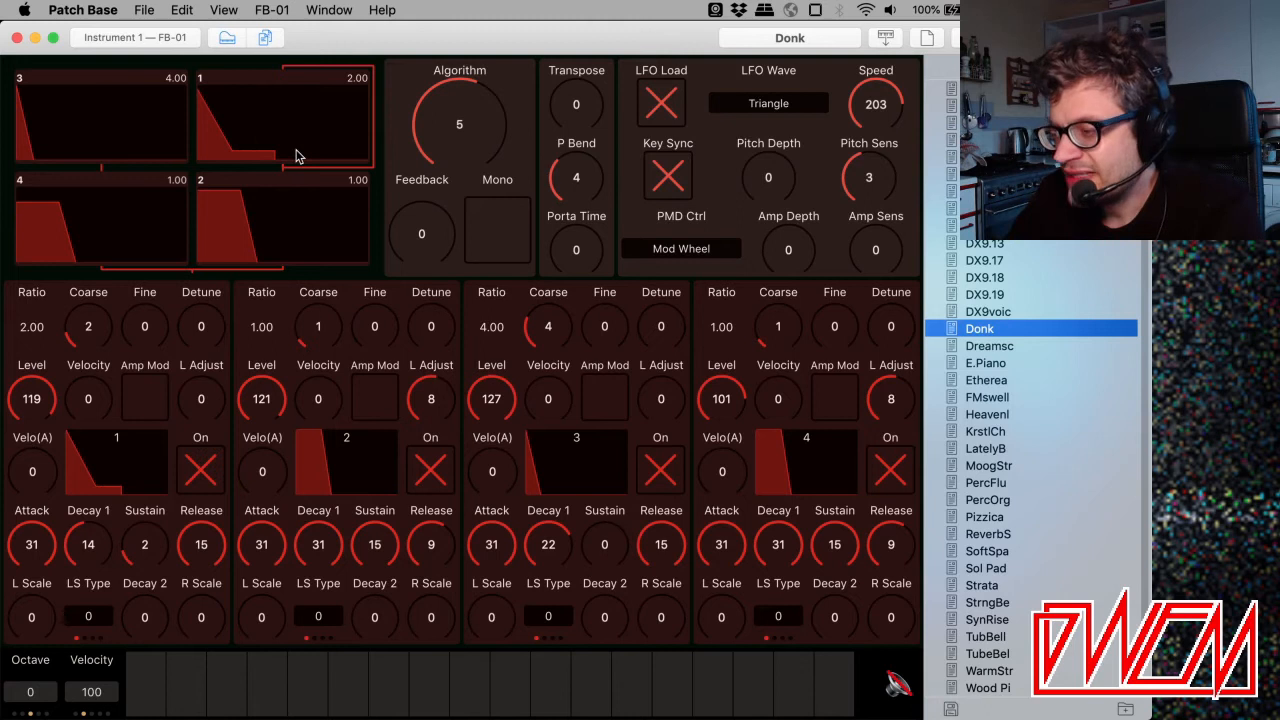
pyautogui.moveTo(342, 93)
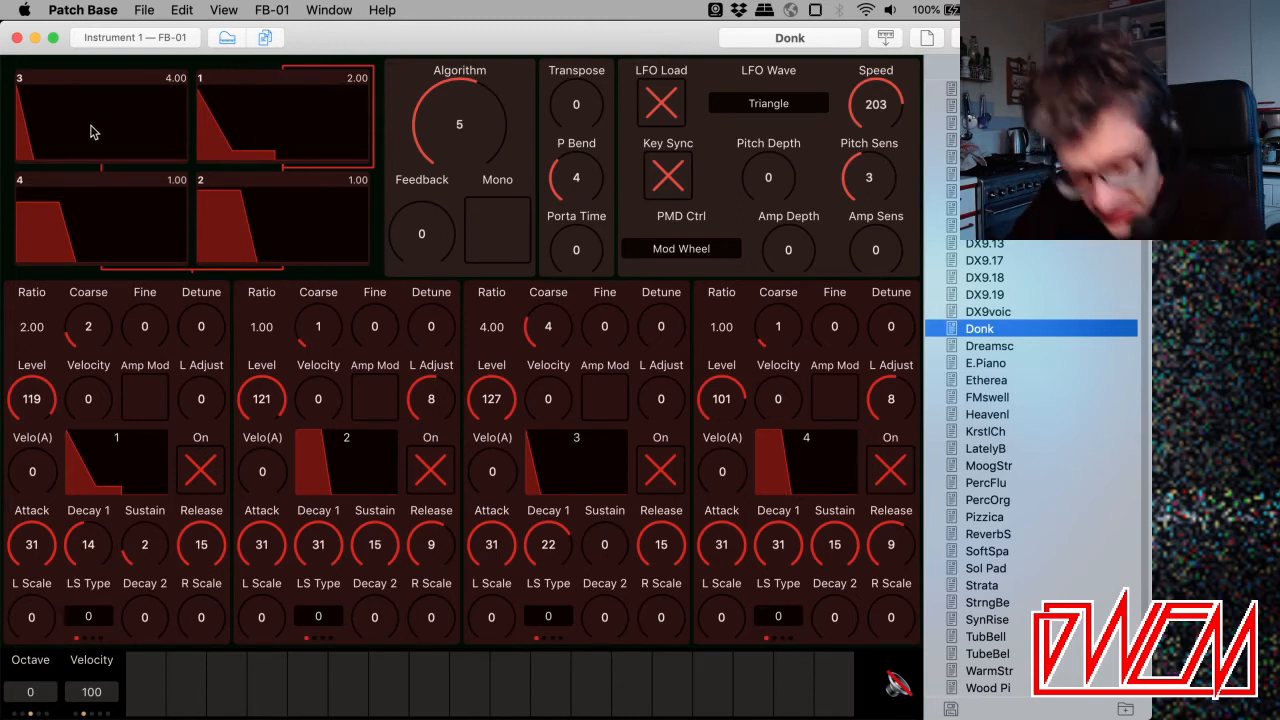
pyautogui.moveTo(275, 220)
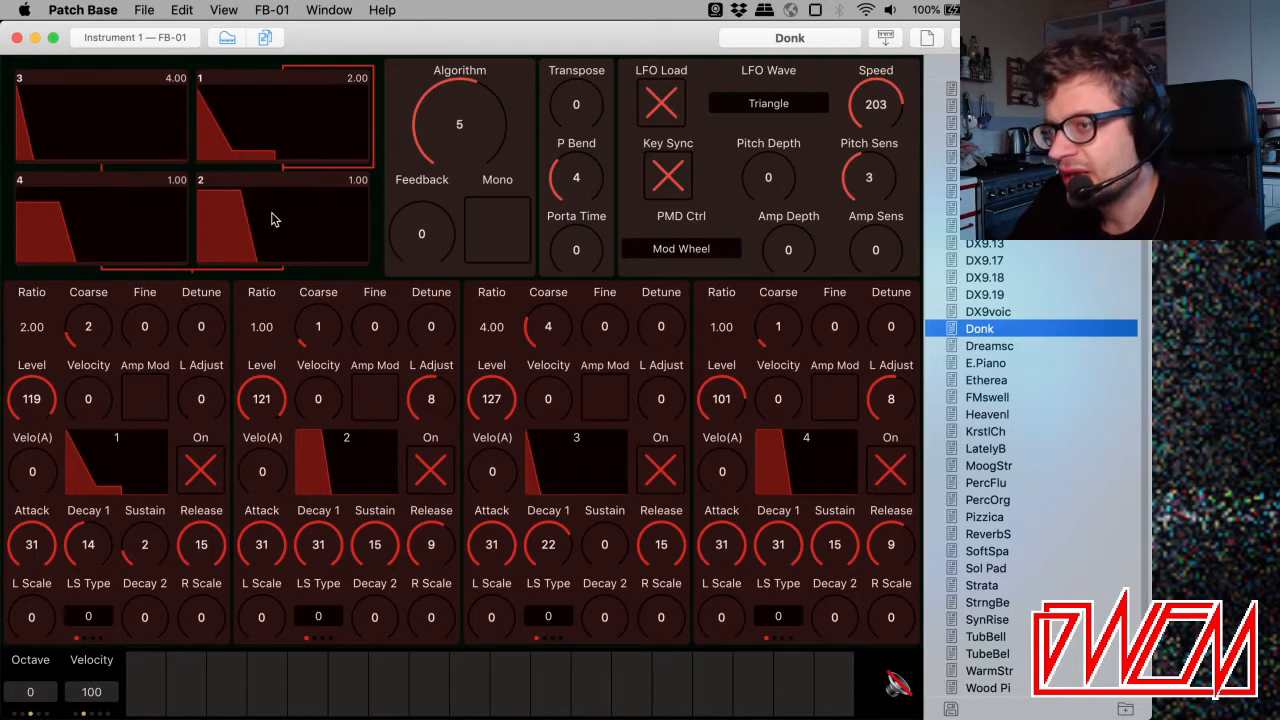
pyautogui.moveTo(198, 190)
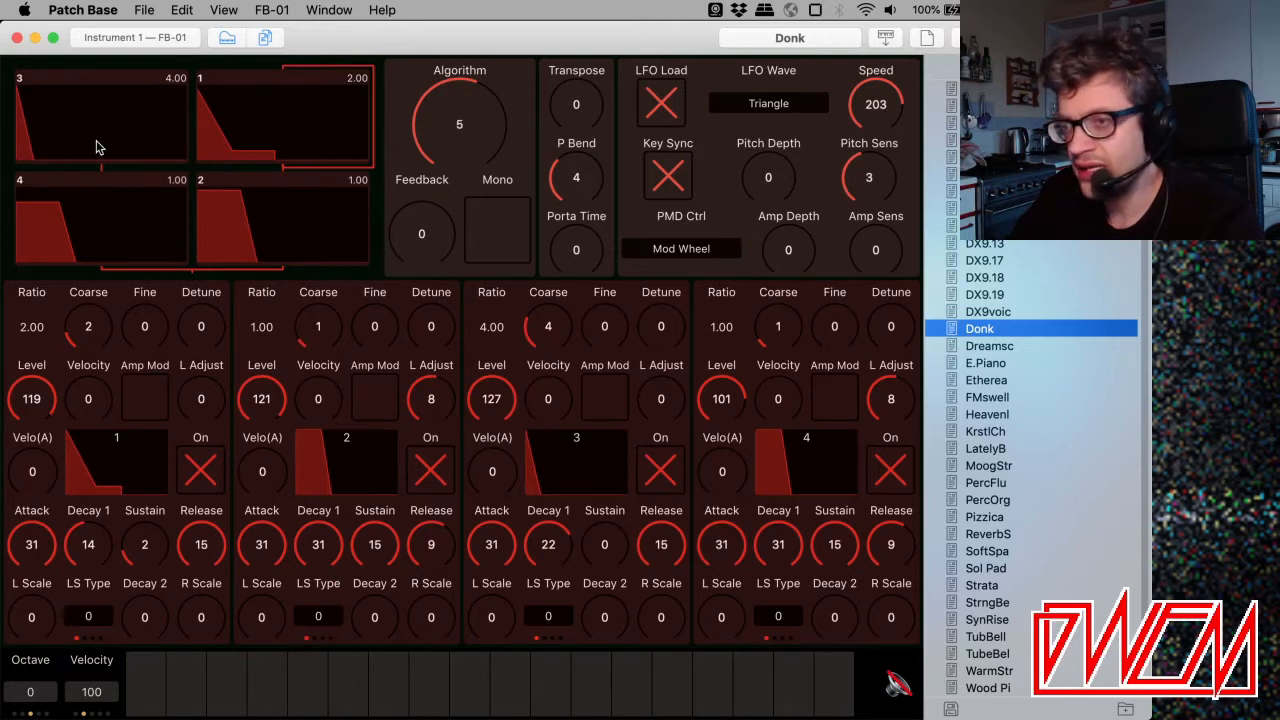
pyautogui.moveTo(215, 155)
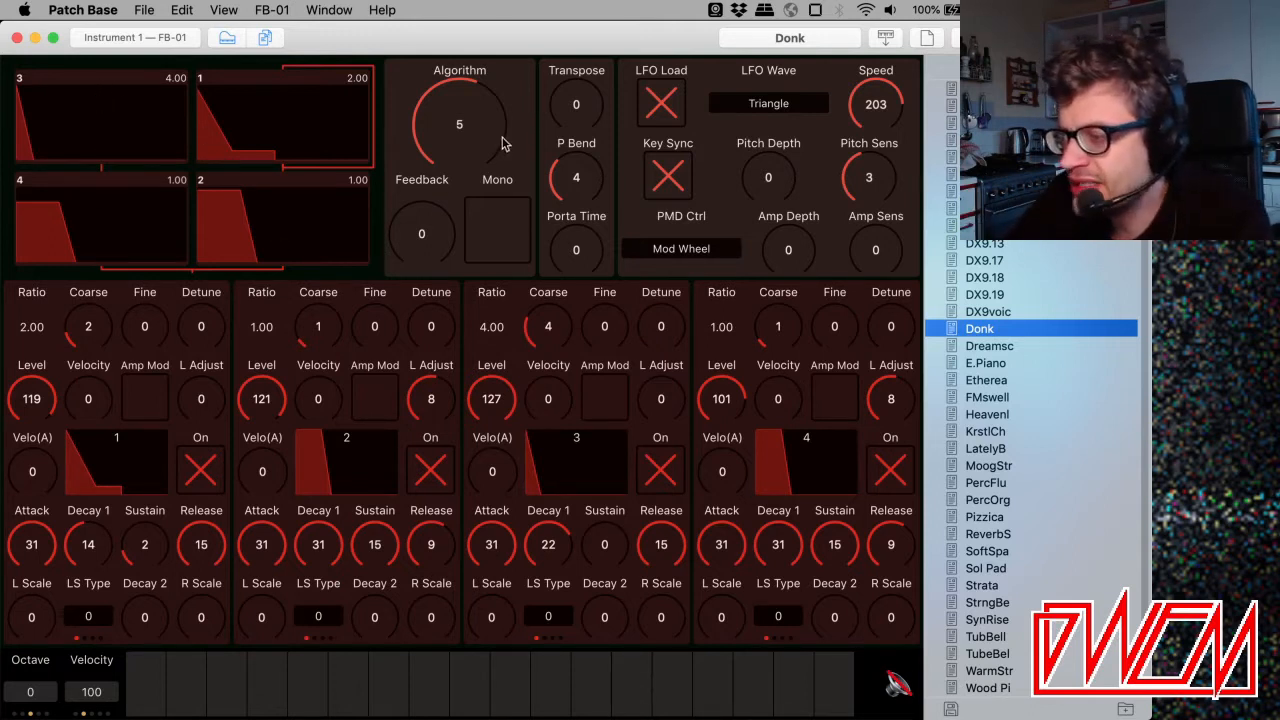
pyautogui.moveTo(436, 133)
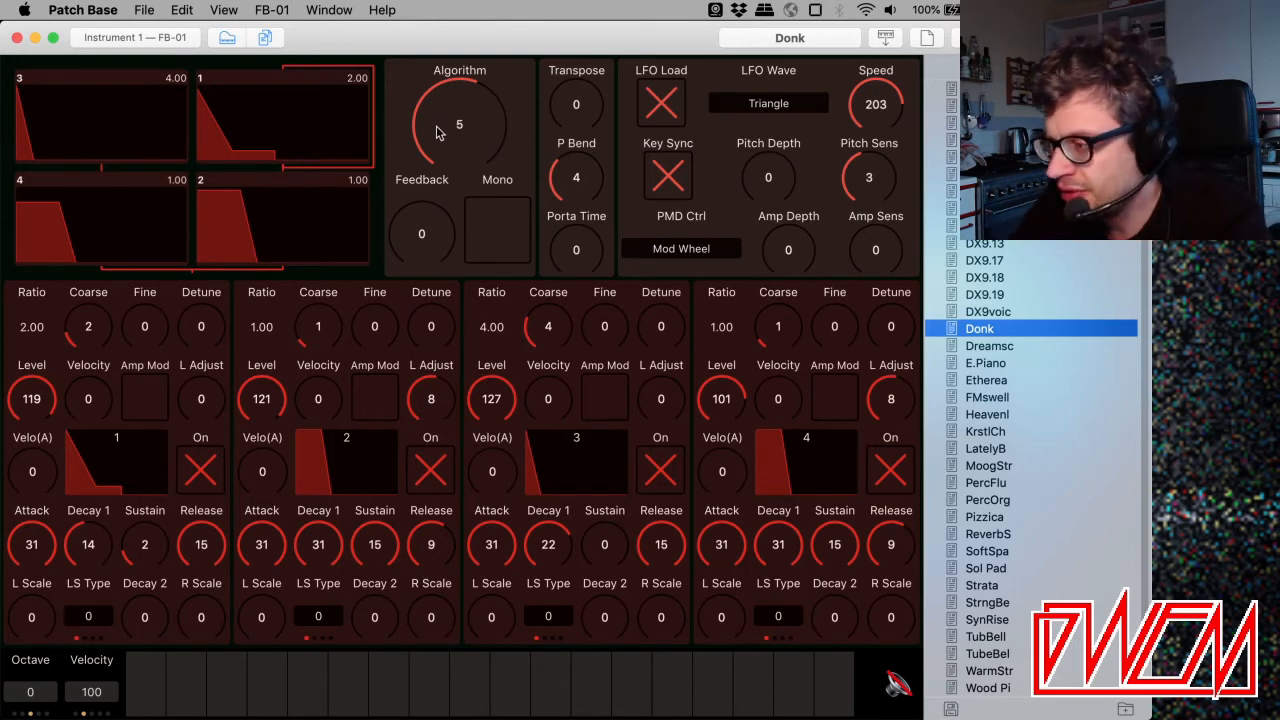
# Step the Donk voice's Algorithm knob, landing on algorithm 1.
pyautogui.click(459, 115)
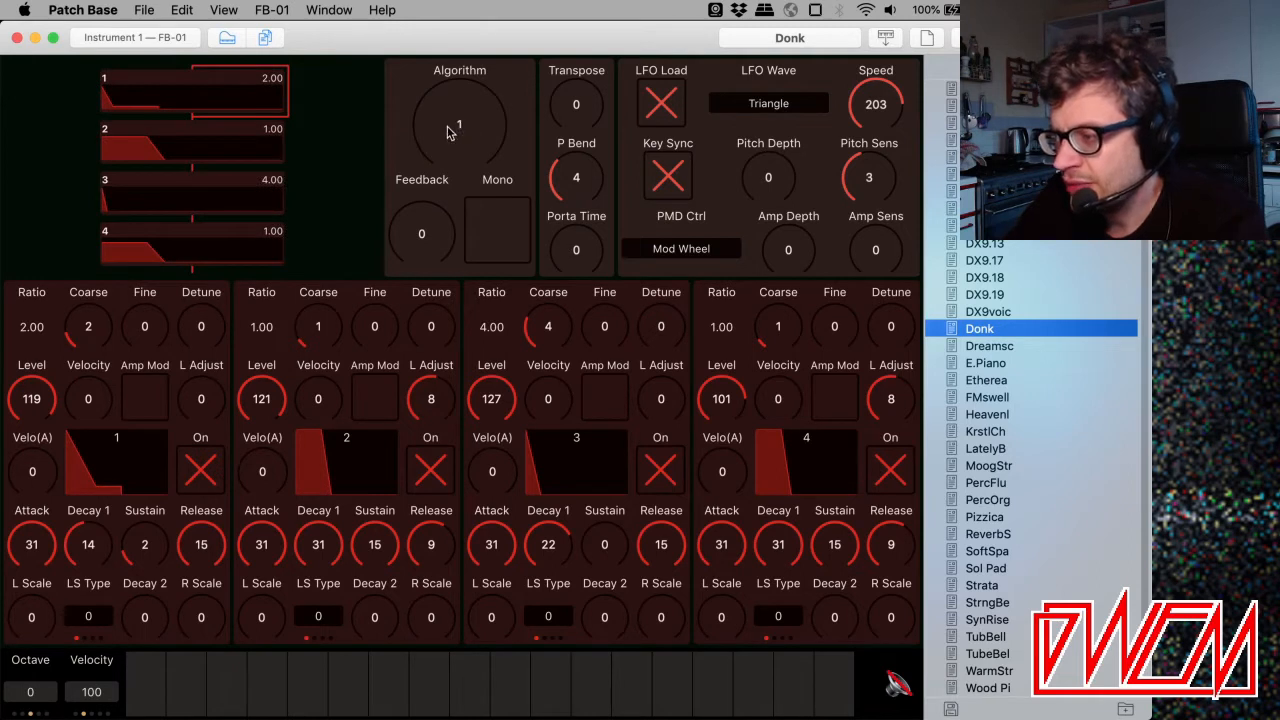
pyautogui.moveTo(232, 73)
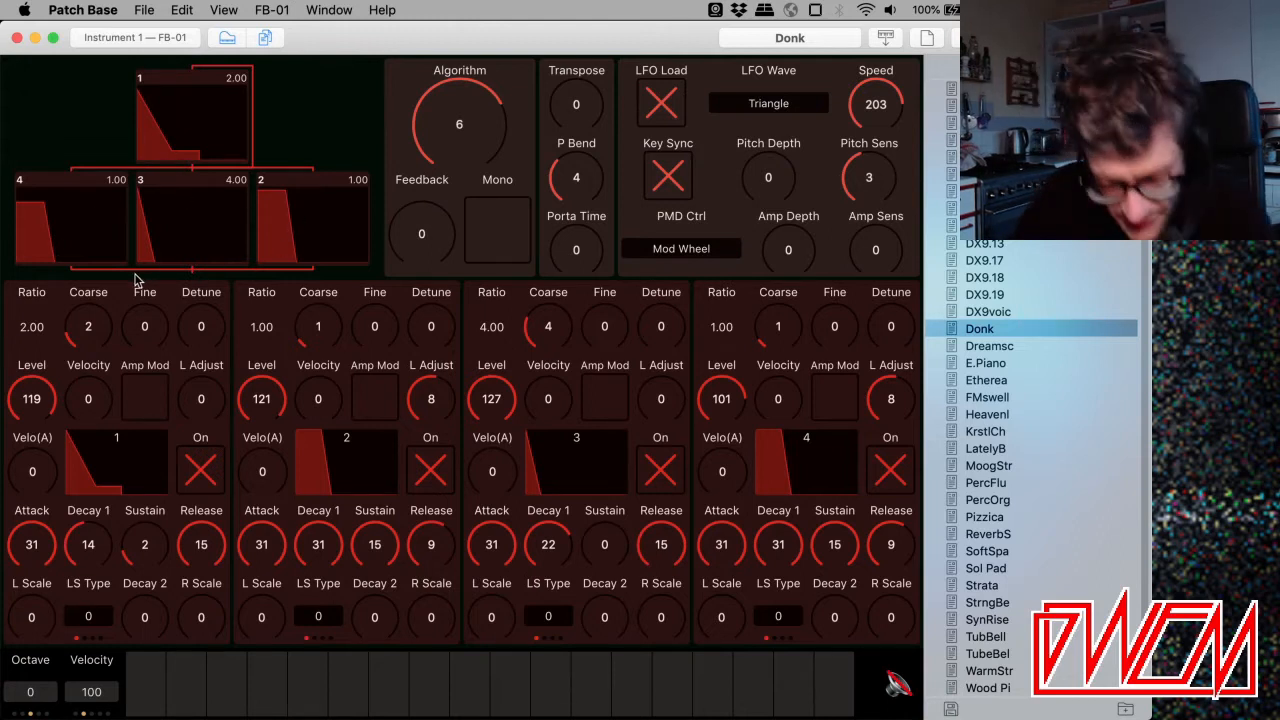
pyautogui.moveTo(210, 167)
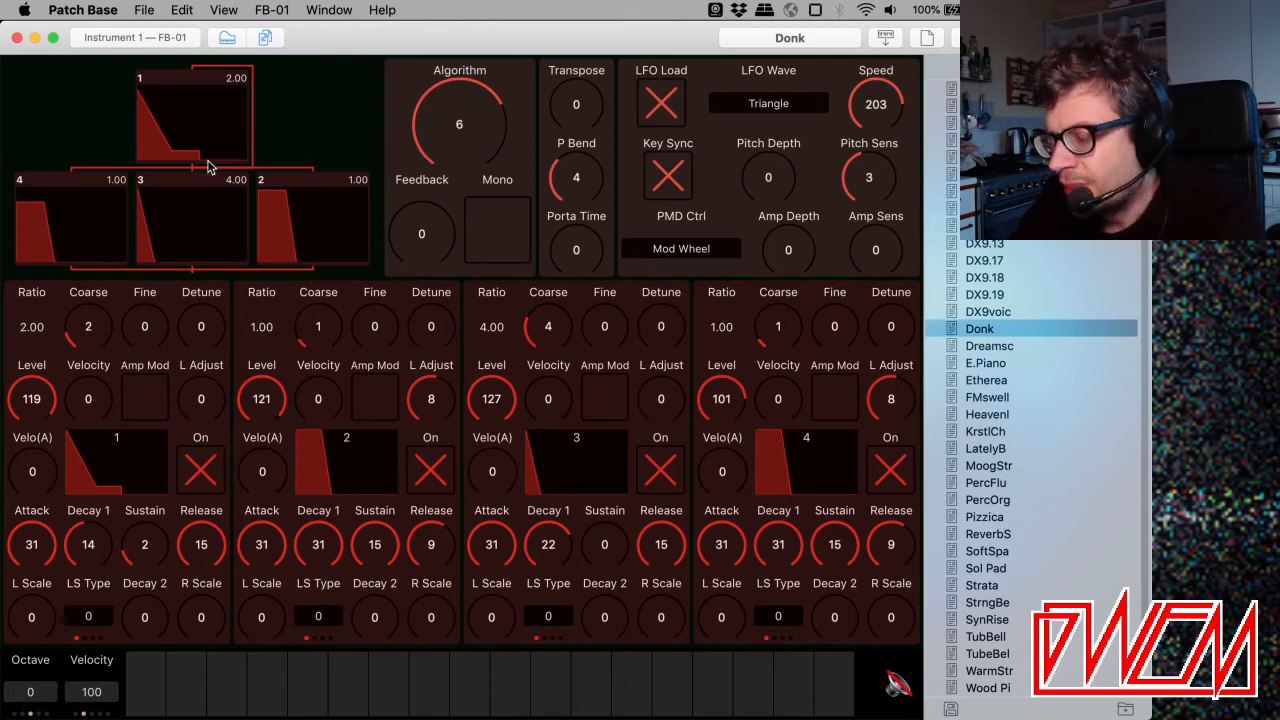
pyautogui.moveTo(193, 127)
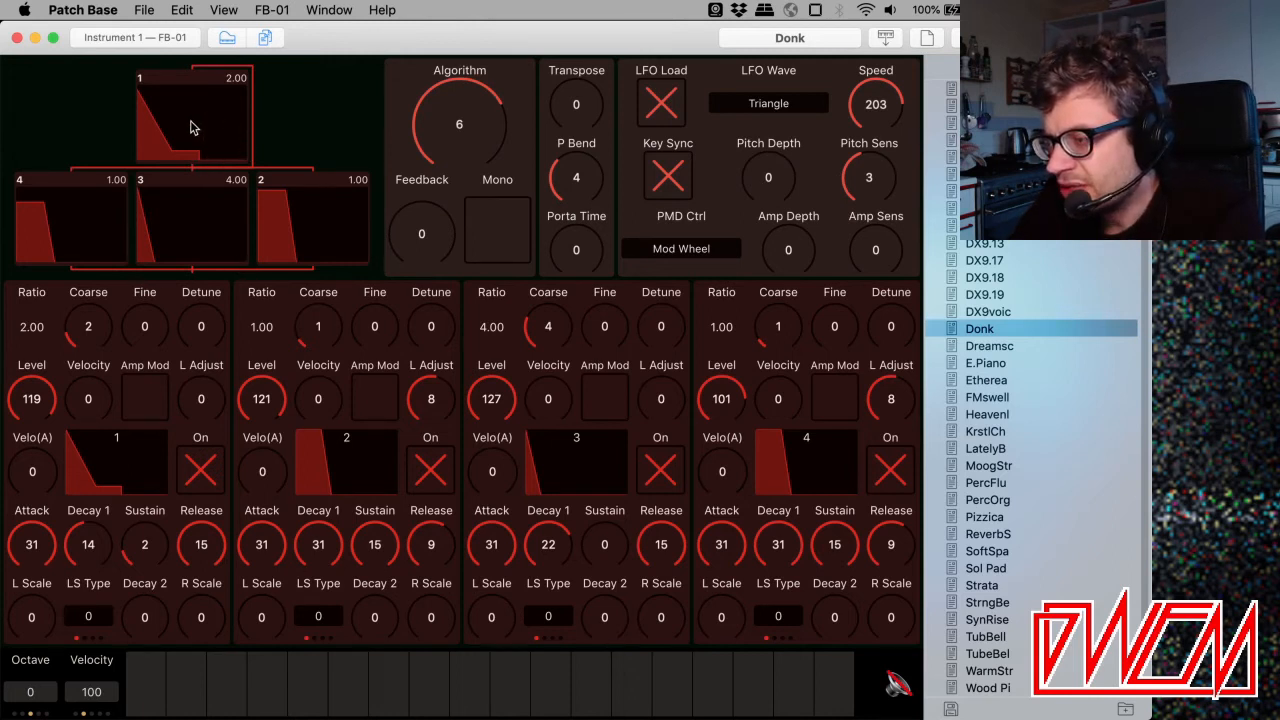
pyautogui.moveTo(256, 160)
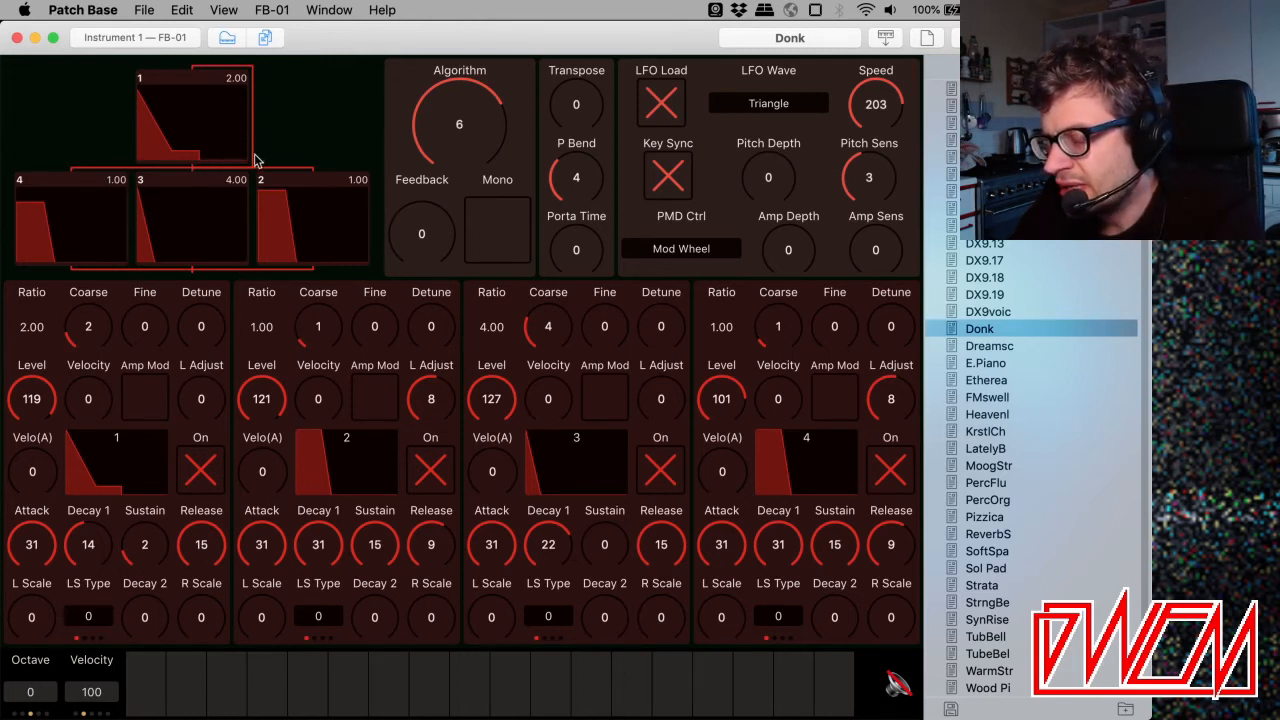
pyautogui.moveTo(197, 218)
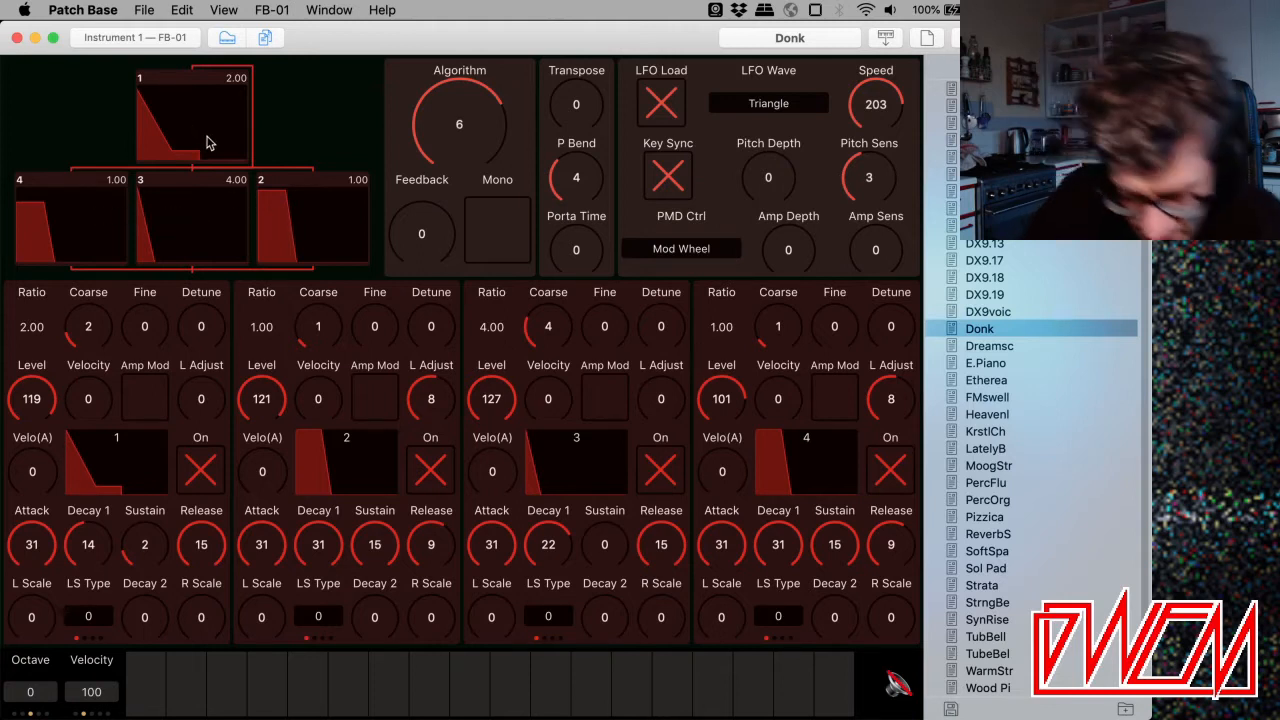
pyautogui.moveTo(294, 124)
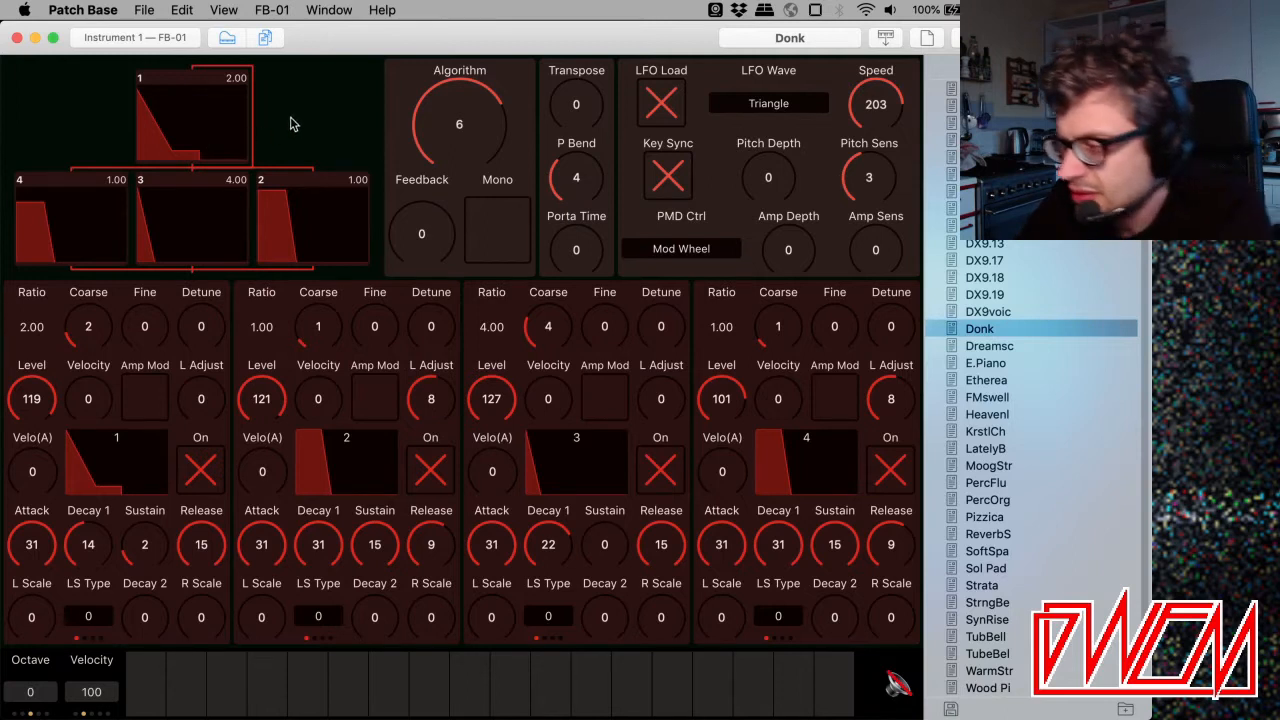
# Step the Algorithm knob through several operator arrangements to reach algorithm 2.
pyautogui.click(459, 123)
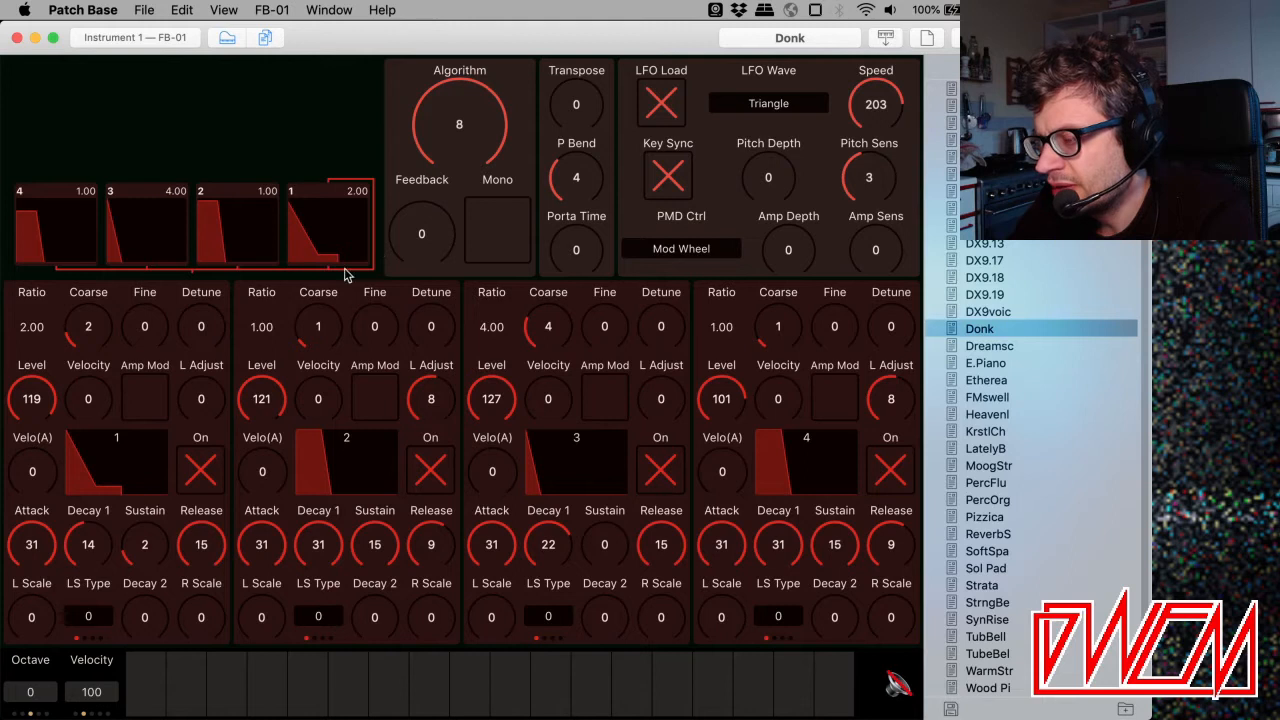
pyautogui.moveTo(477, 199)
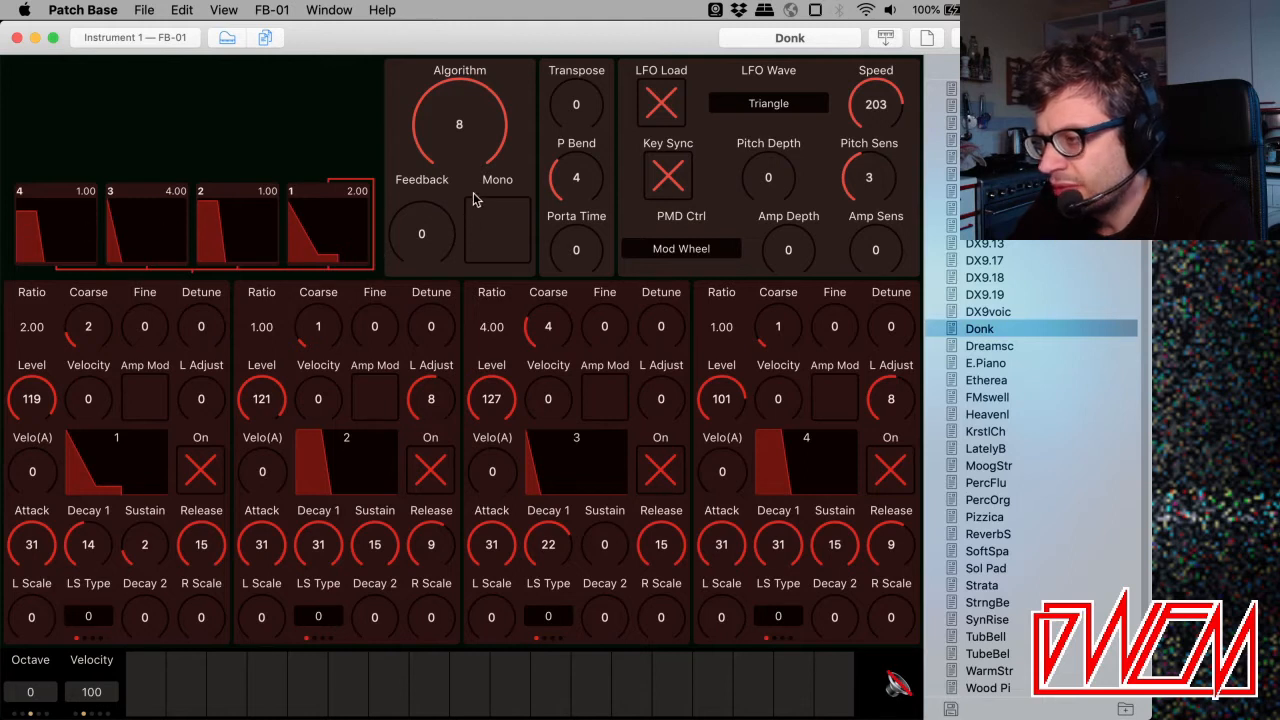
pyautogui.click(459, 124)
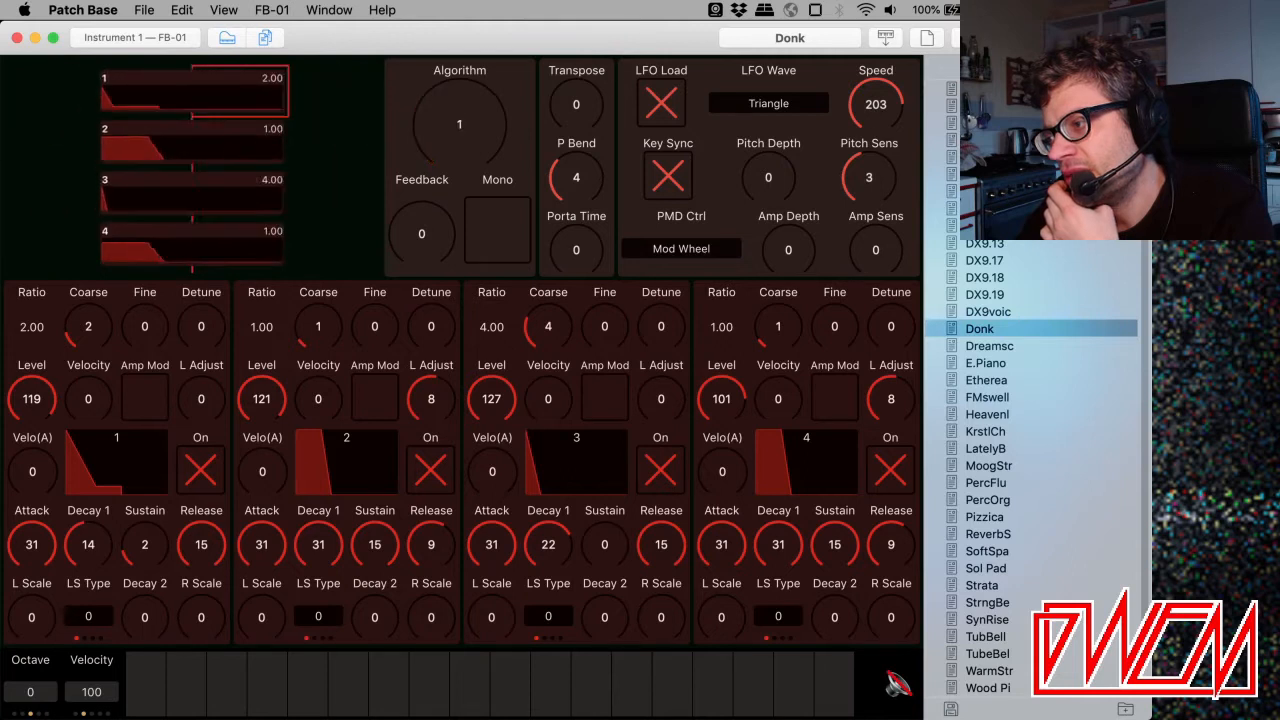
pyautogui.click(459, 124)
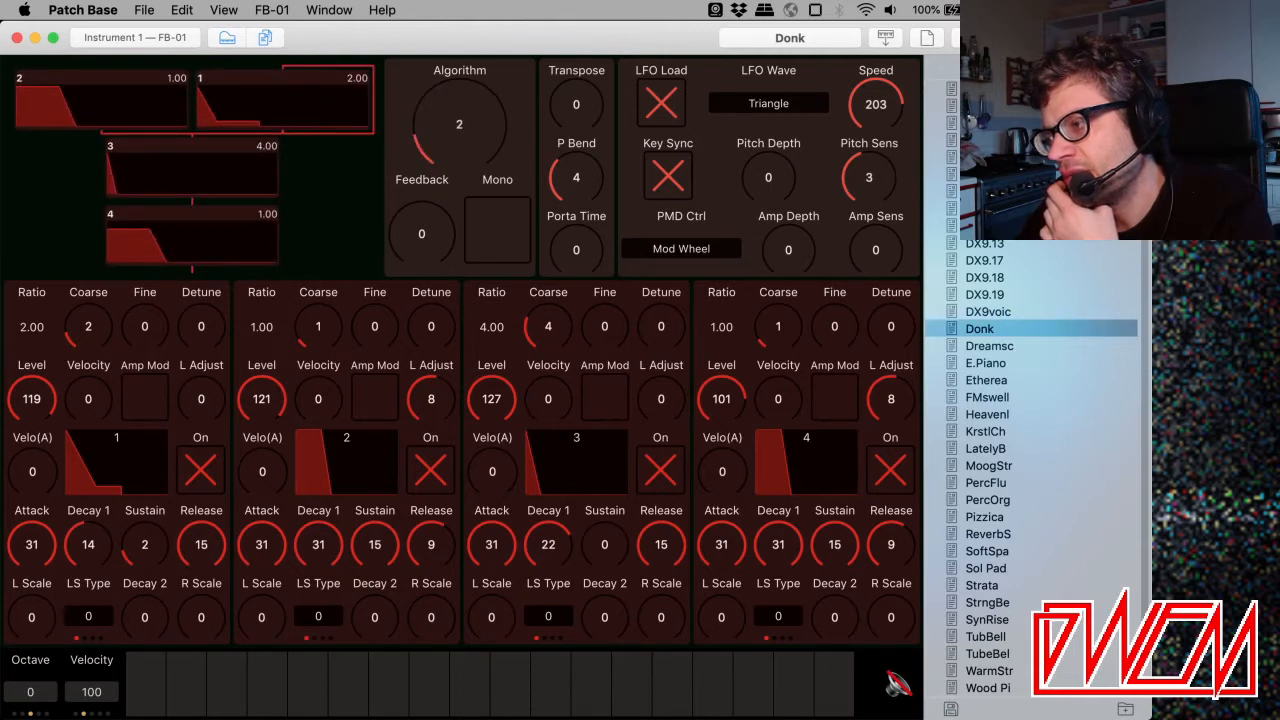
# Move the Algorithm knob back to algorithm 5 with all operators off.
pyautogui.click(459, 124)
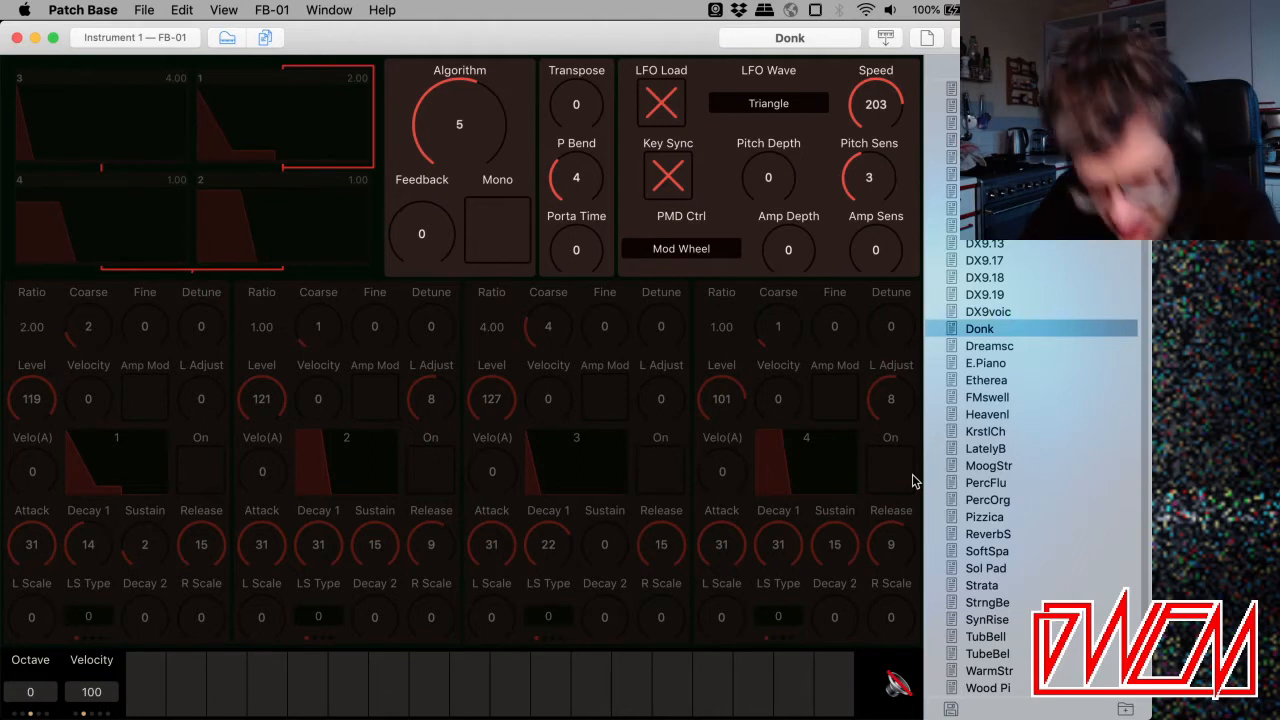
pyautogui.moveTo(32, 139)
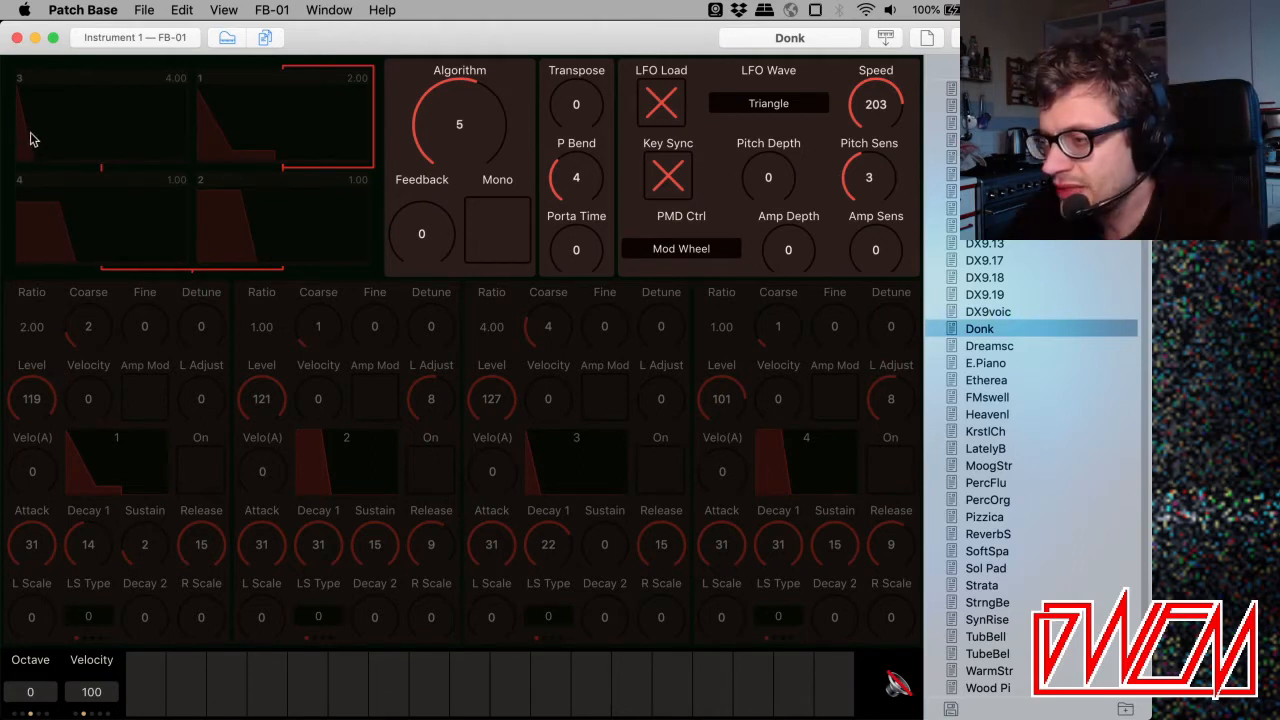
pyautogui.moveTo(410, 290)
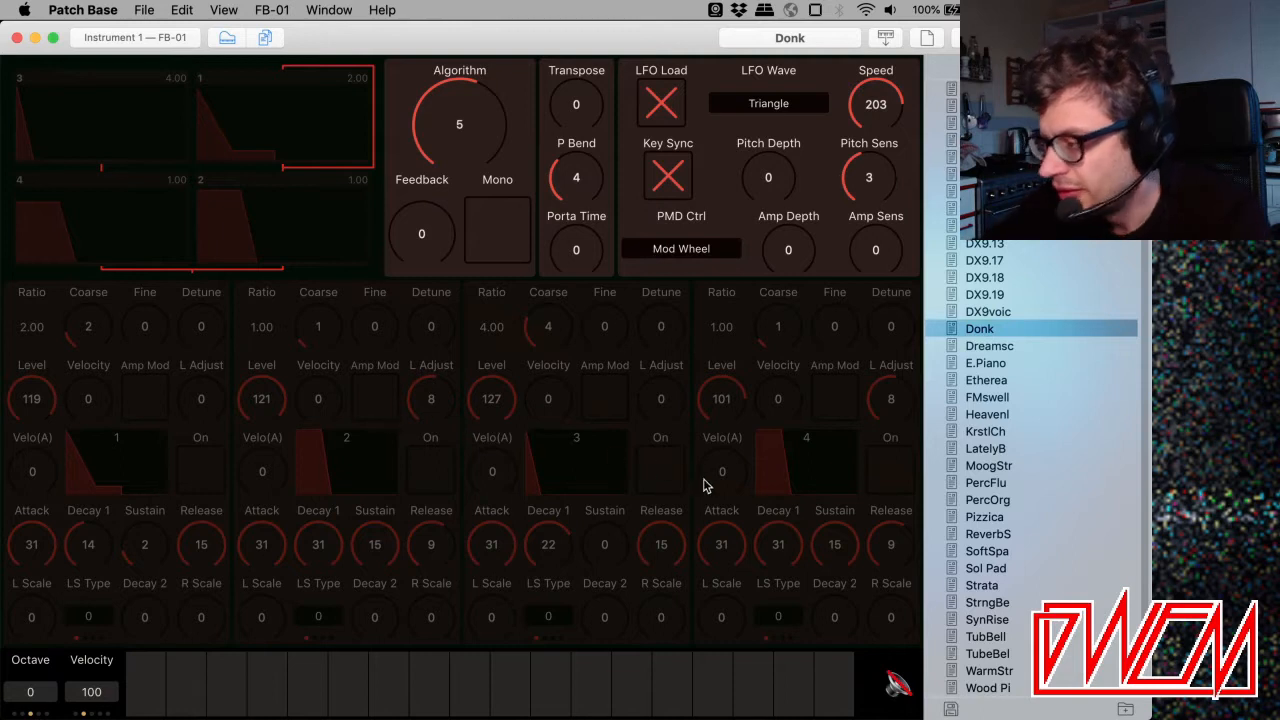
# Tick the On box in operator 4's panel to re-enable it.
pyautogui.click(889, 471)
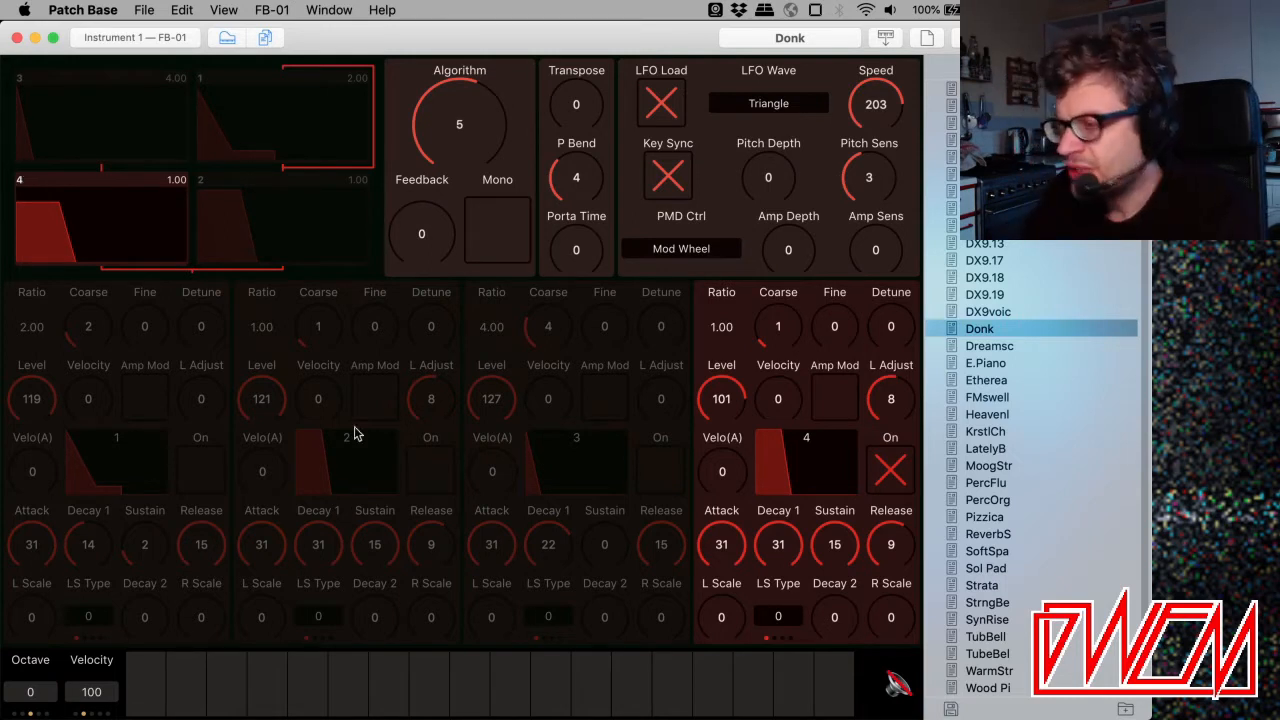
pyautogui.moveTo(395, 275)
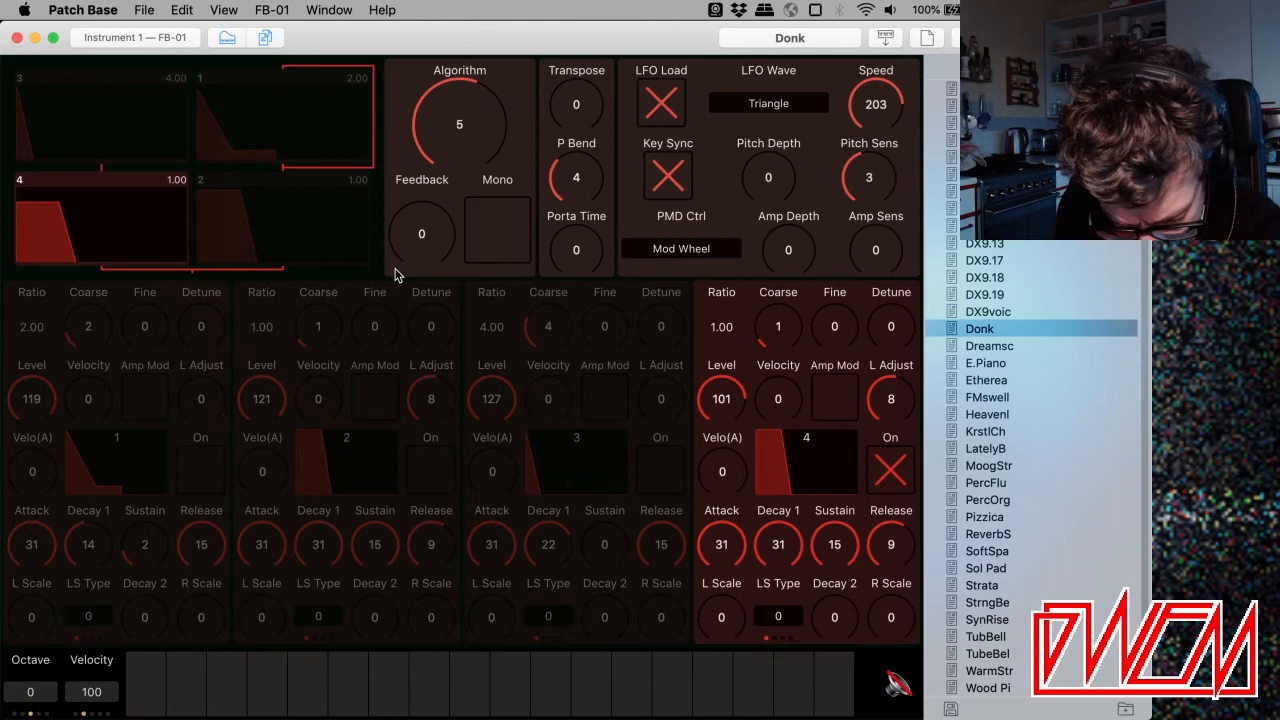
pyautogui.moveTo(743, 407)
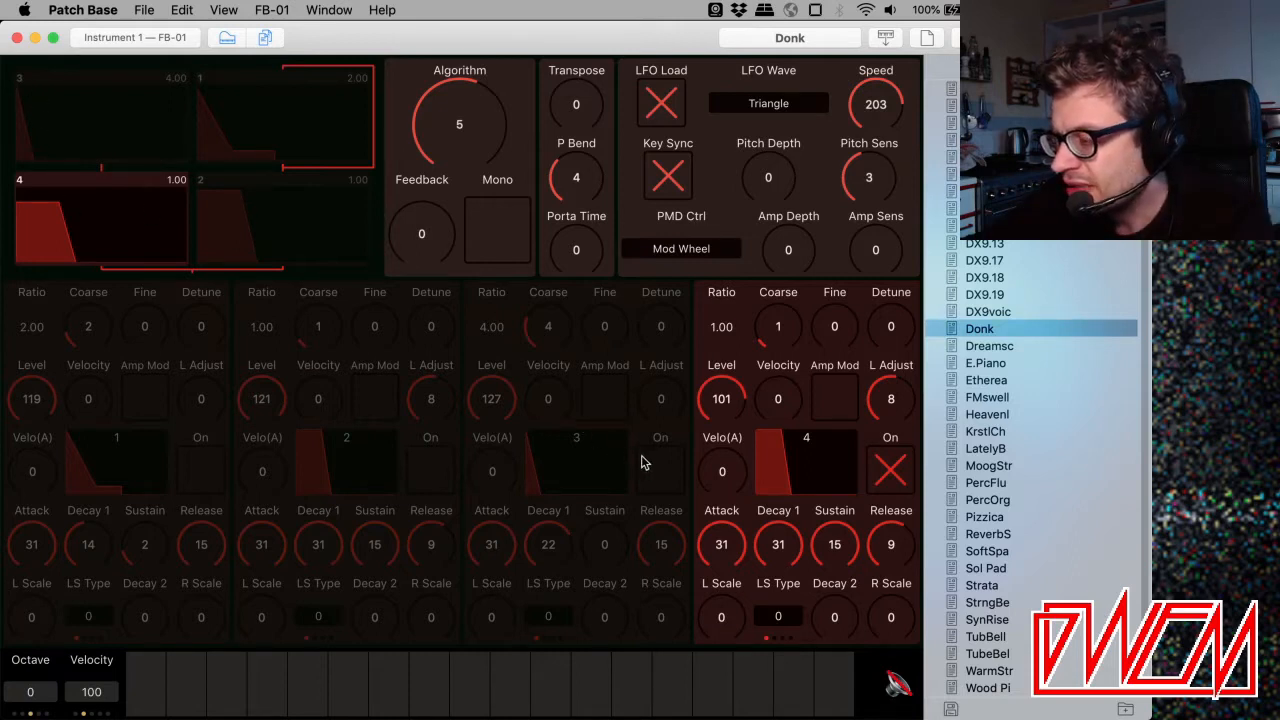
pyautogui.moveTo(677, 488)
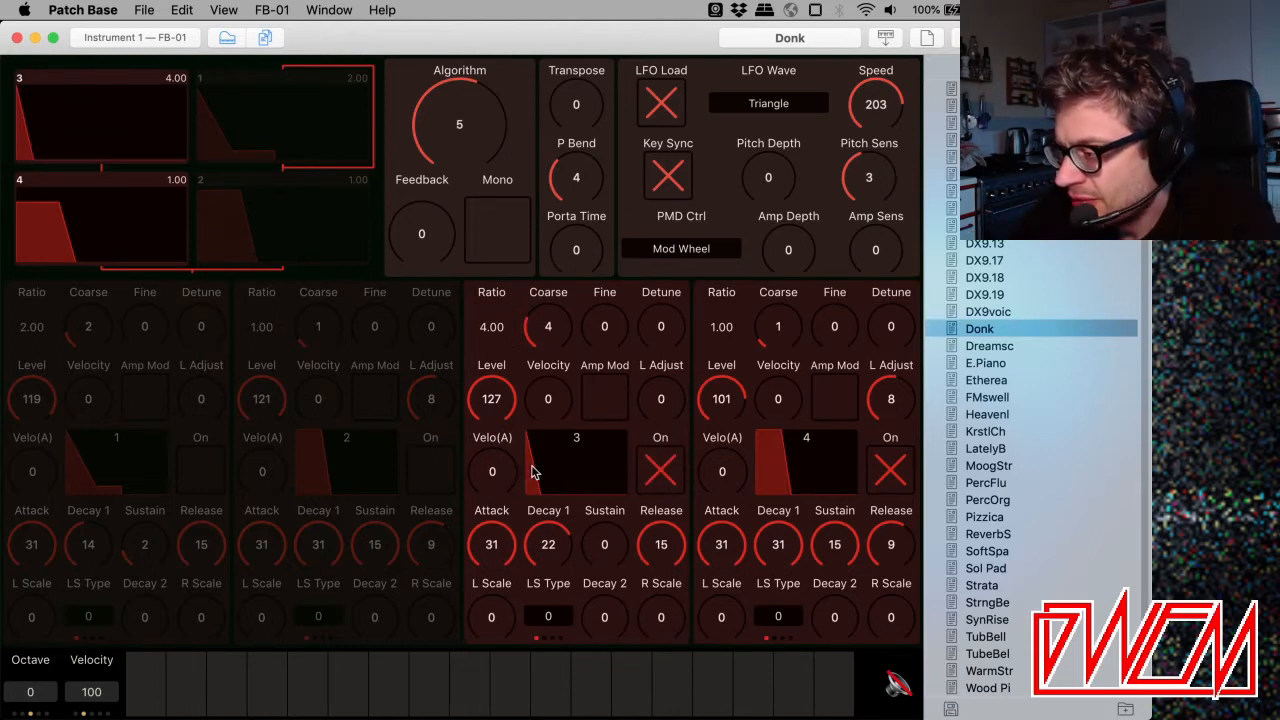
pyautogui.moveTo(815, 470)
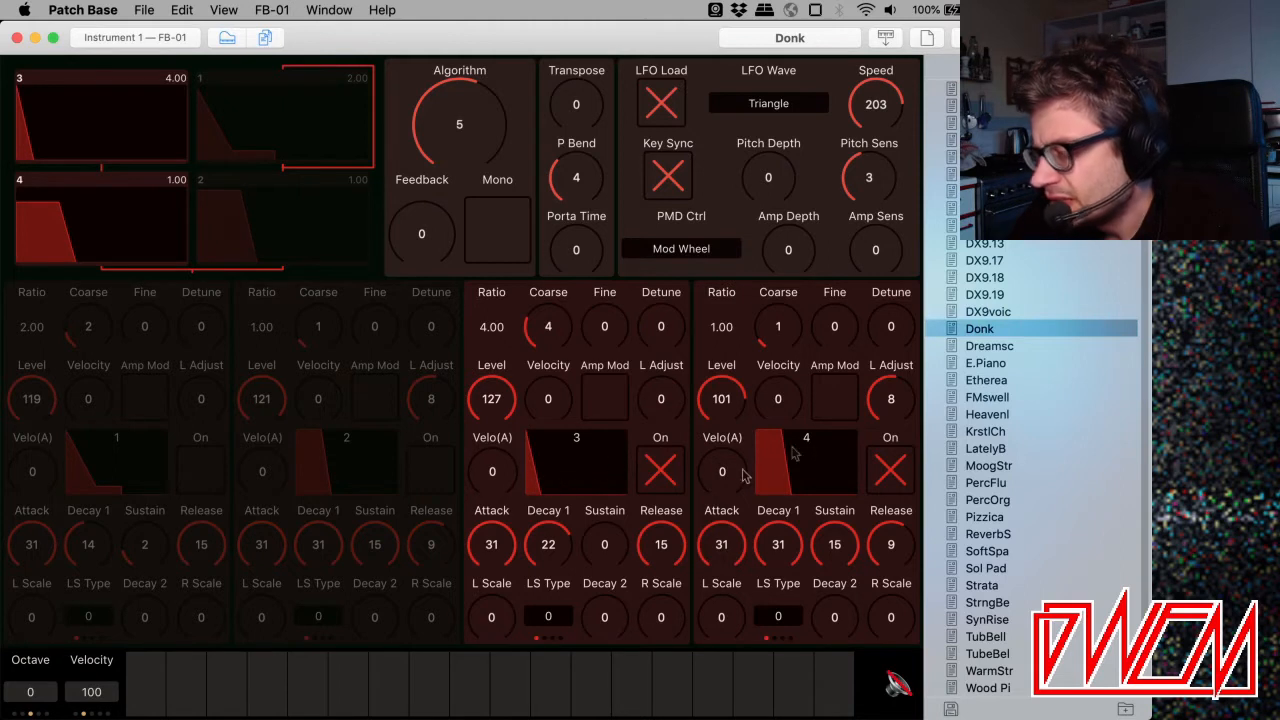
pyautogui.moveTo(565, 448)
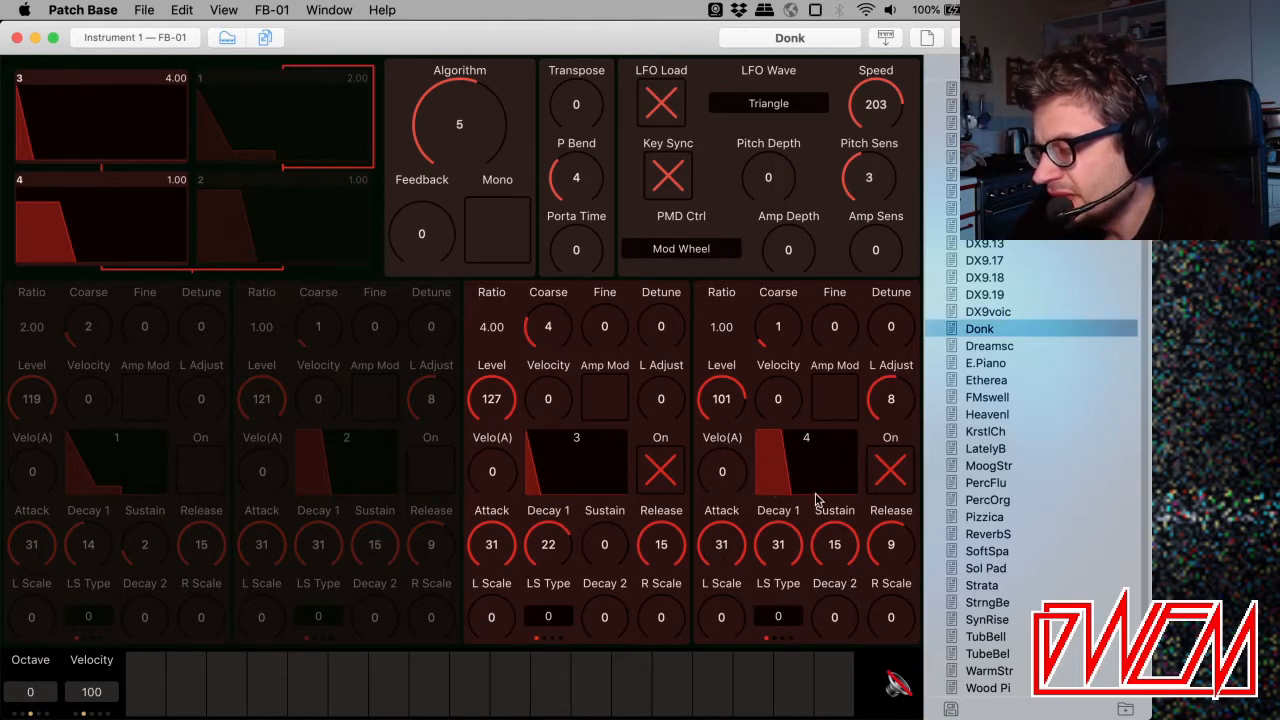
# Switch on operator 3, raise its sustain to 15, and play a note.
pyautogui.click(550, 685)
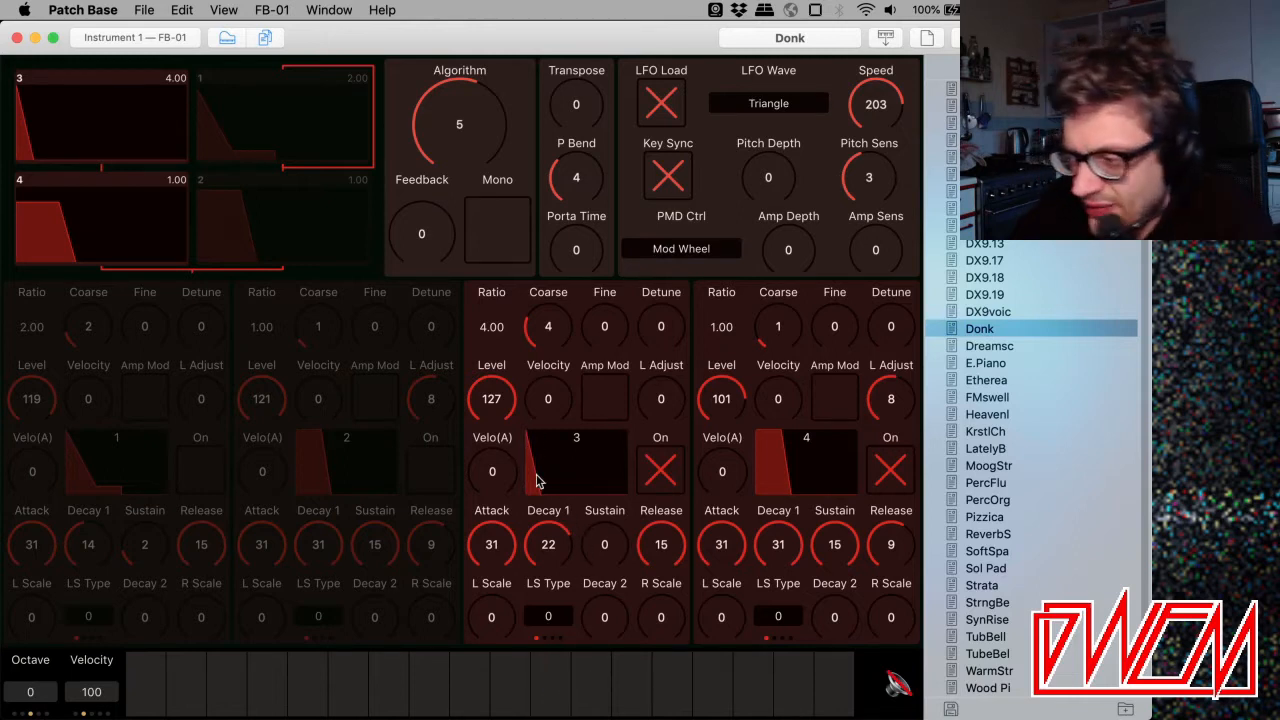
pyautogui.moveTo(537, 475)
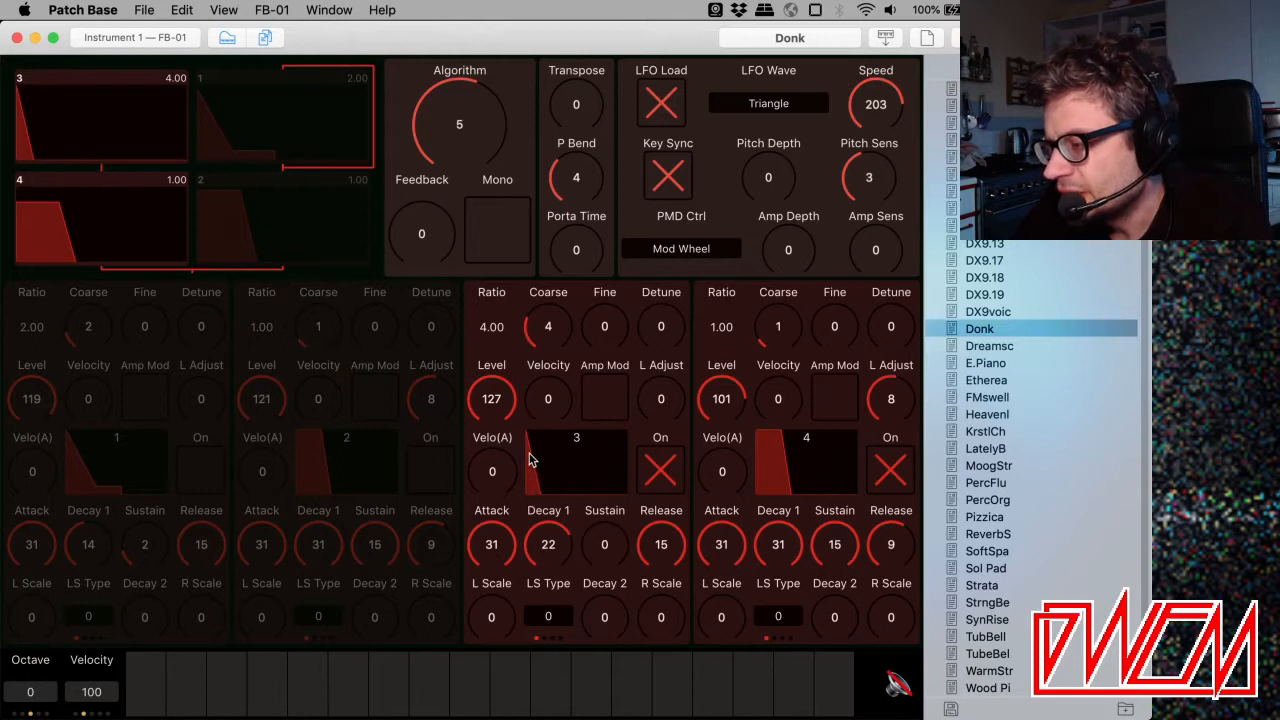
pyautogui.moveTo(535, 485)
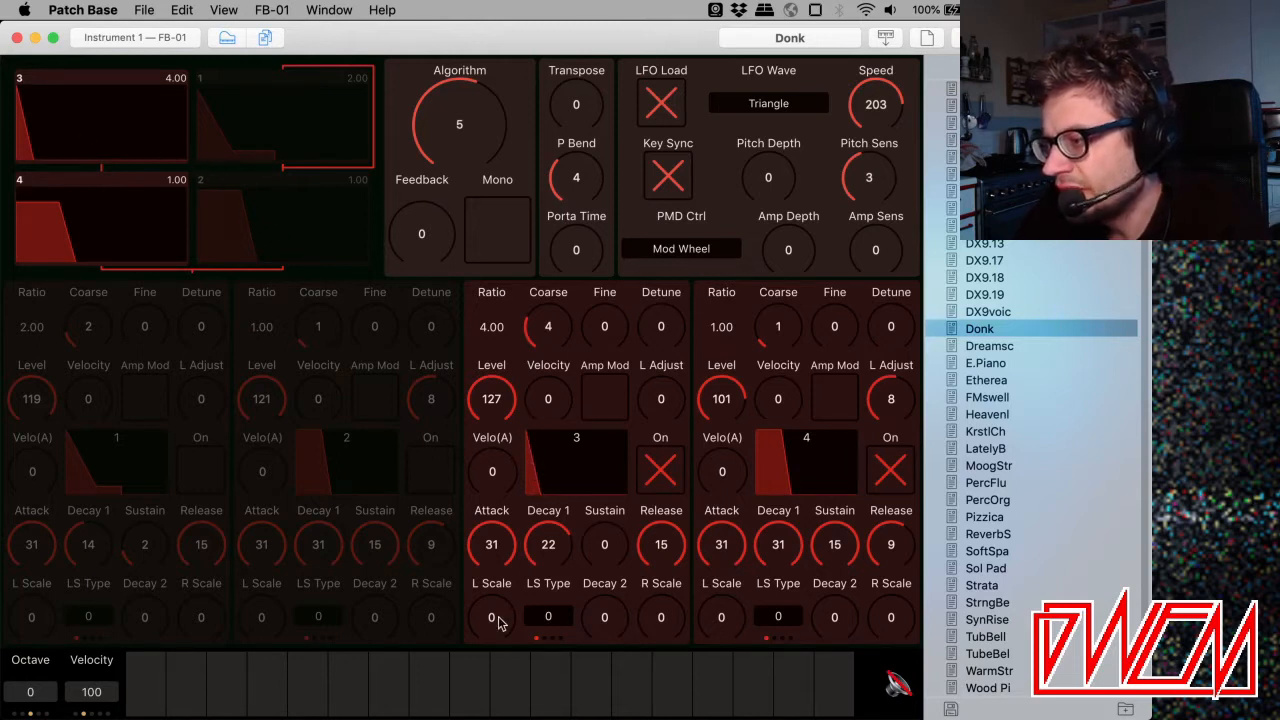
pyautogui.click(508, 685)
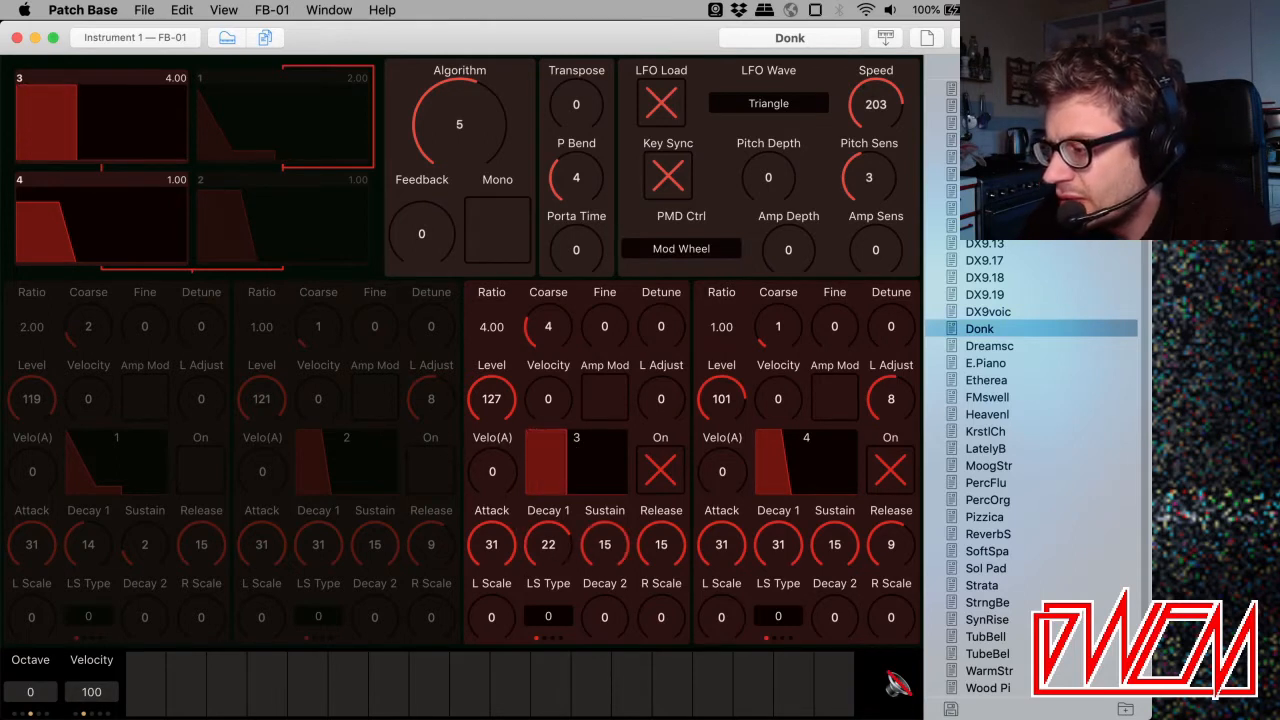
pyautogui.click(510, 683)
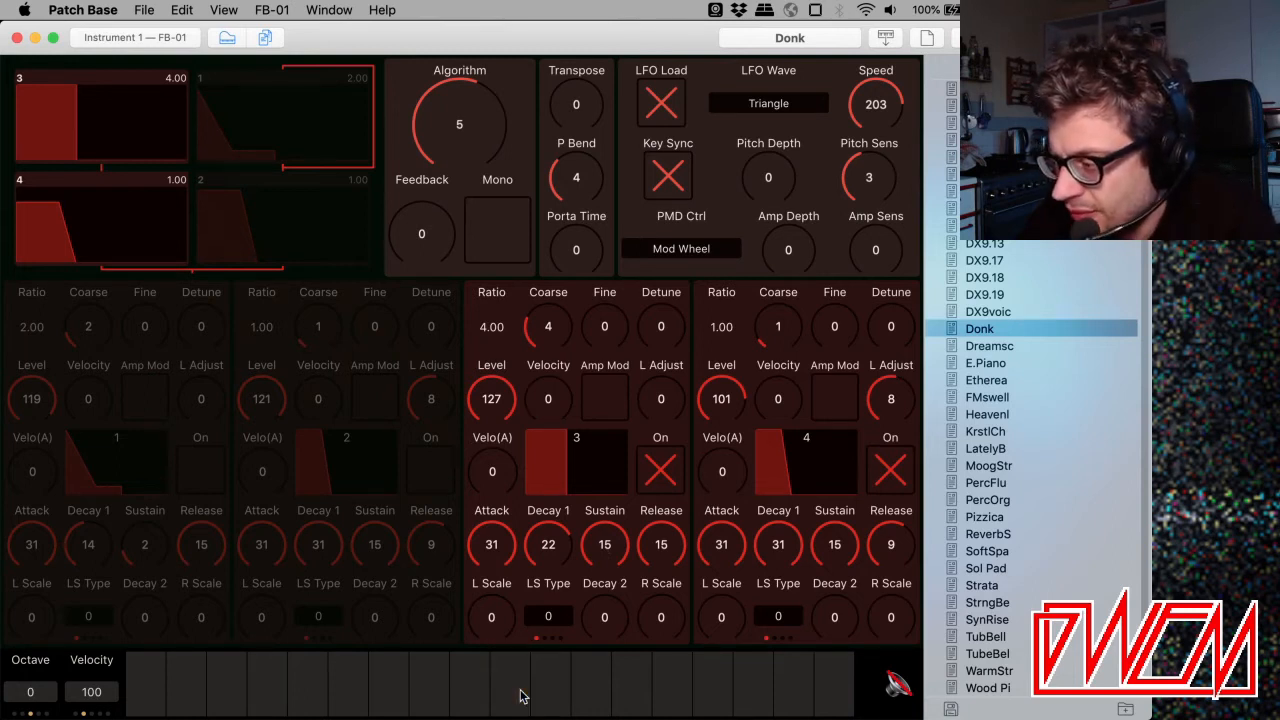
pyautogui.moveTo(560, 458)
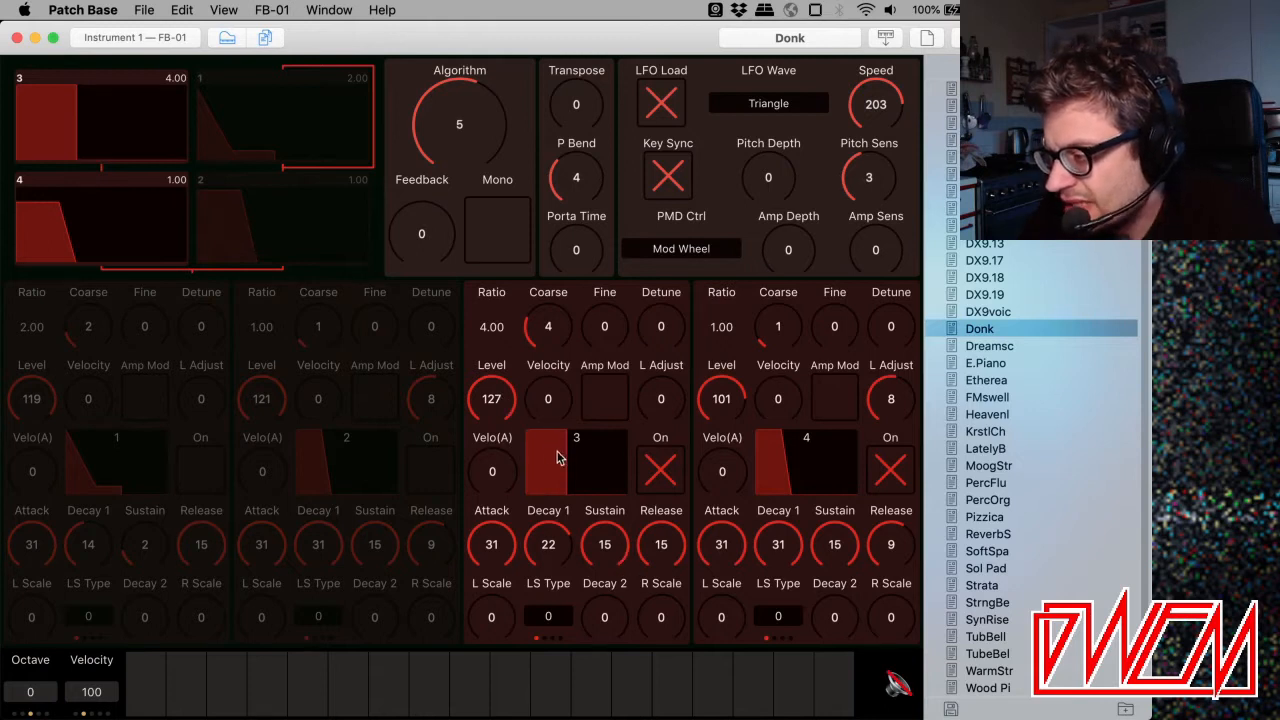
pyautogui.moveTo(491, 398); pyautogui.dragTo(491, 440)
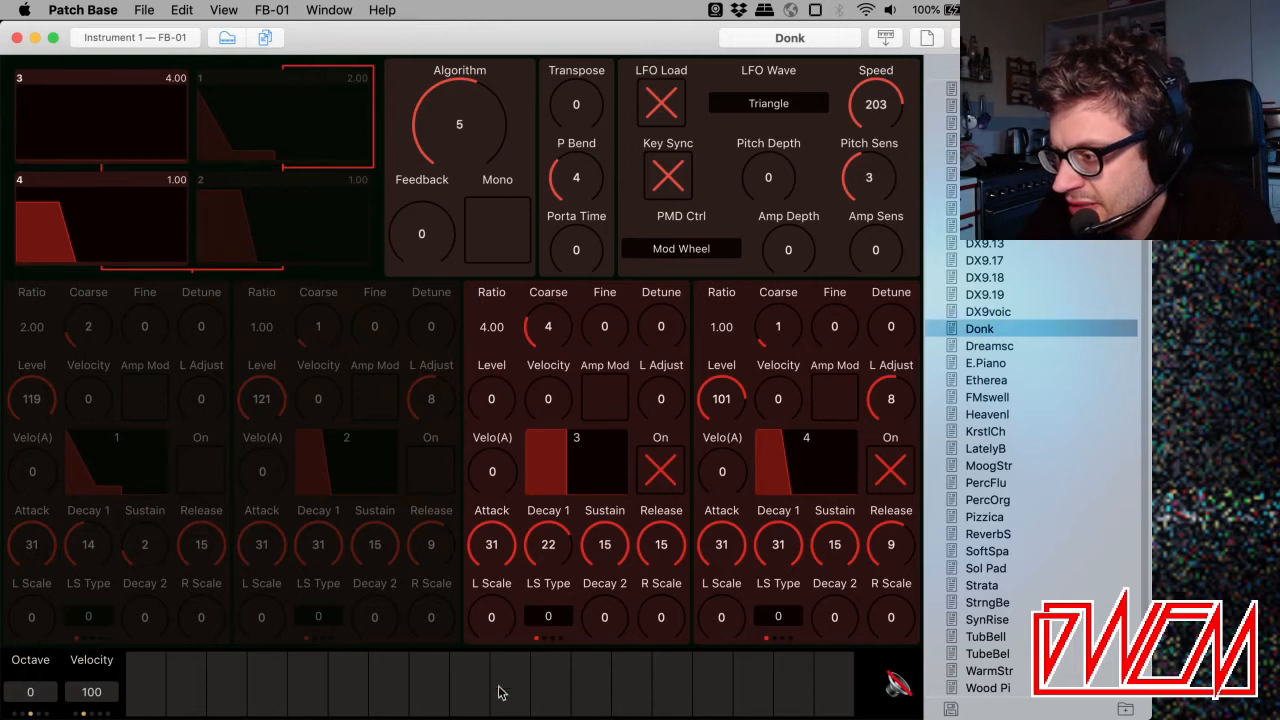
pyautogui.click(508, 685)
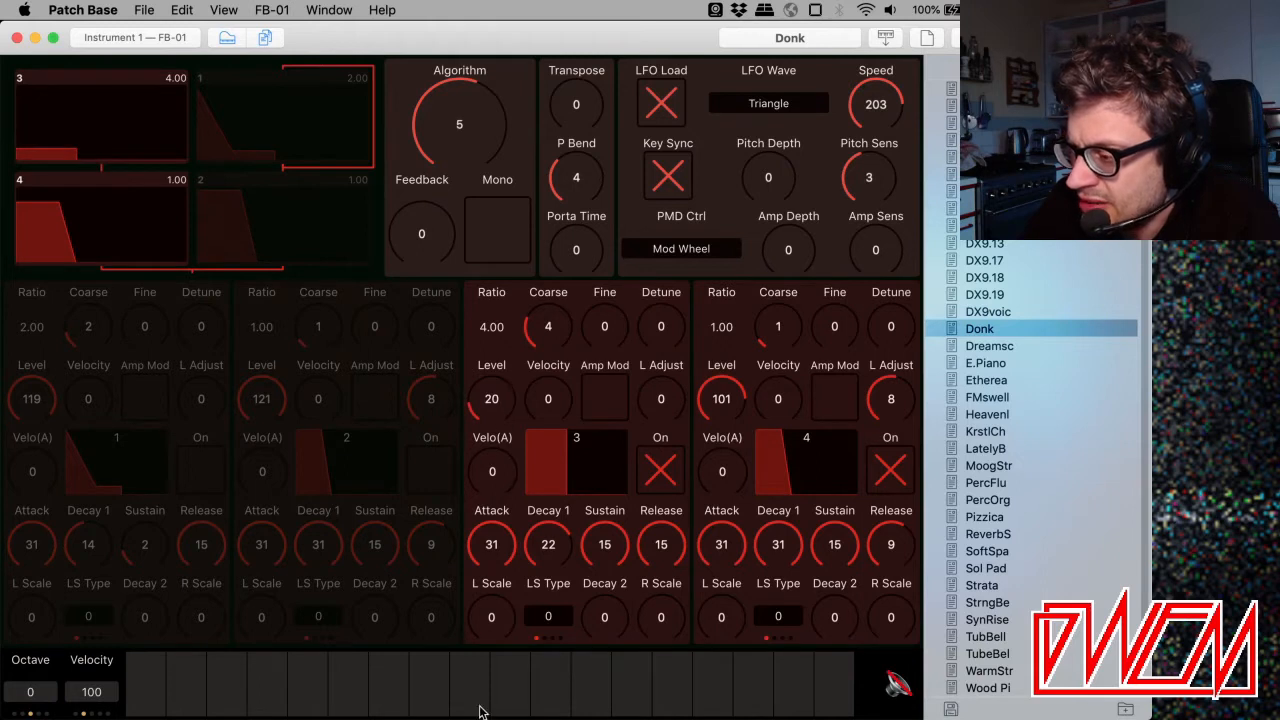
pyautogui.moveTo(490, 413)
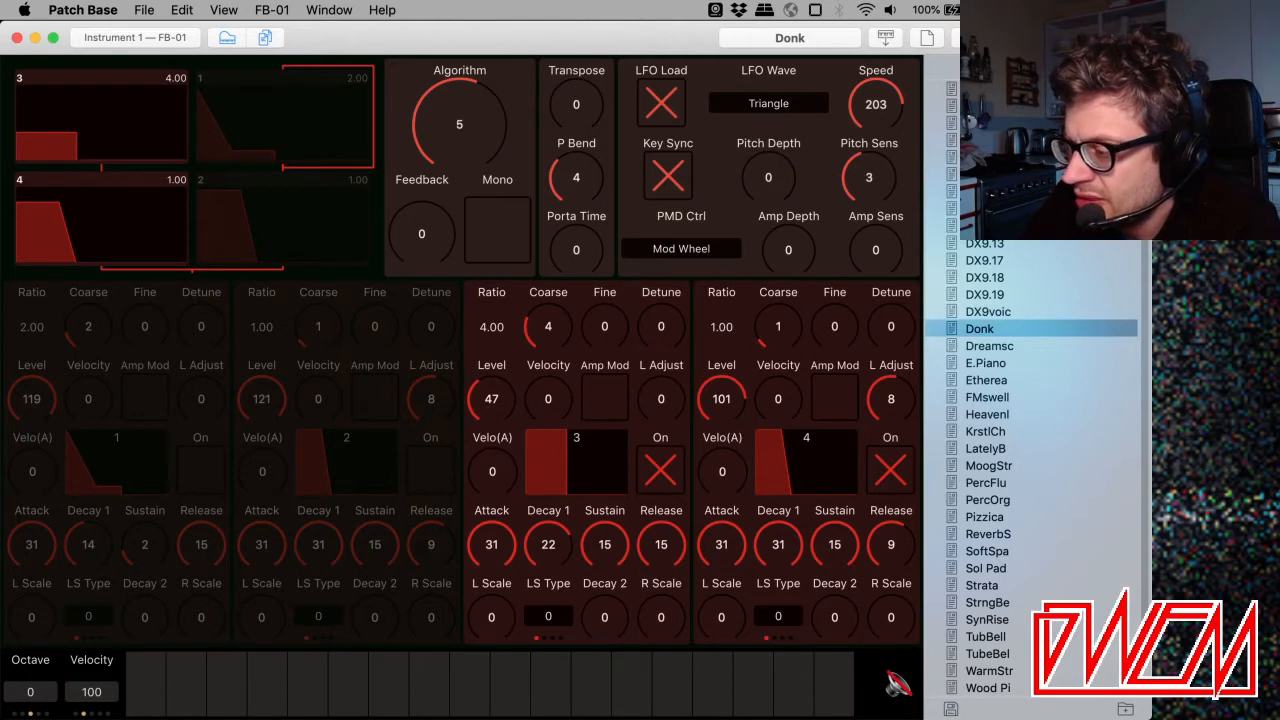
pyautogui.click(469, 685)
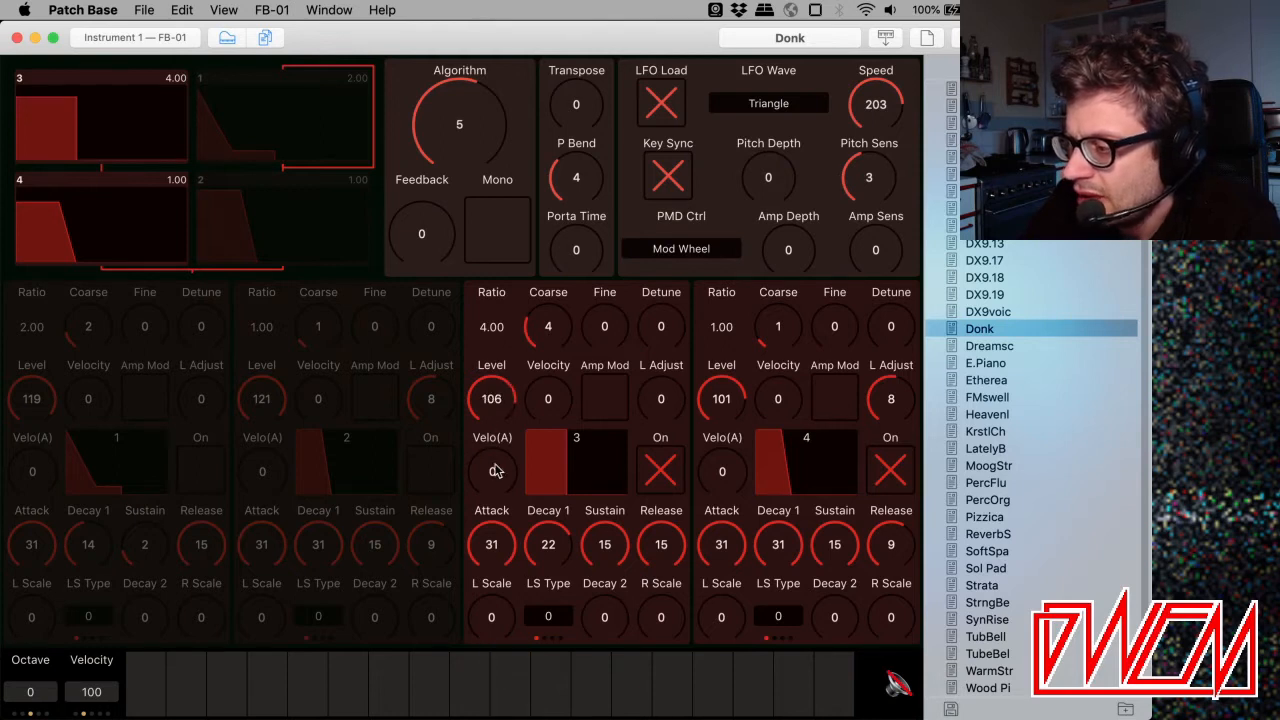
pyautogui.moveTo(505, 420)
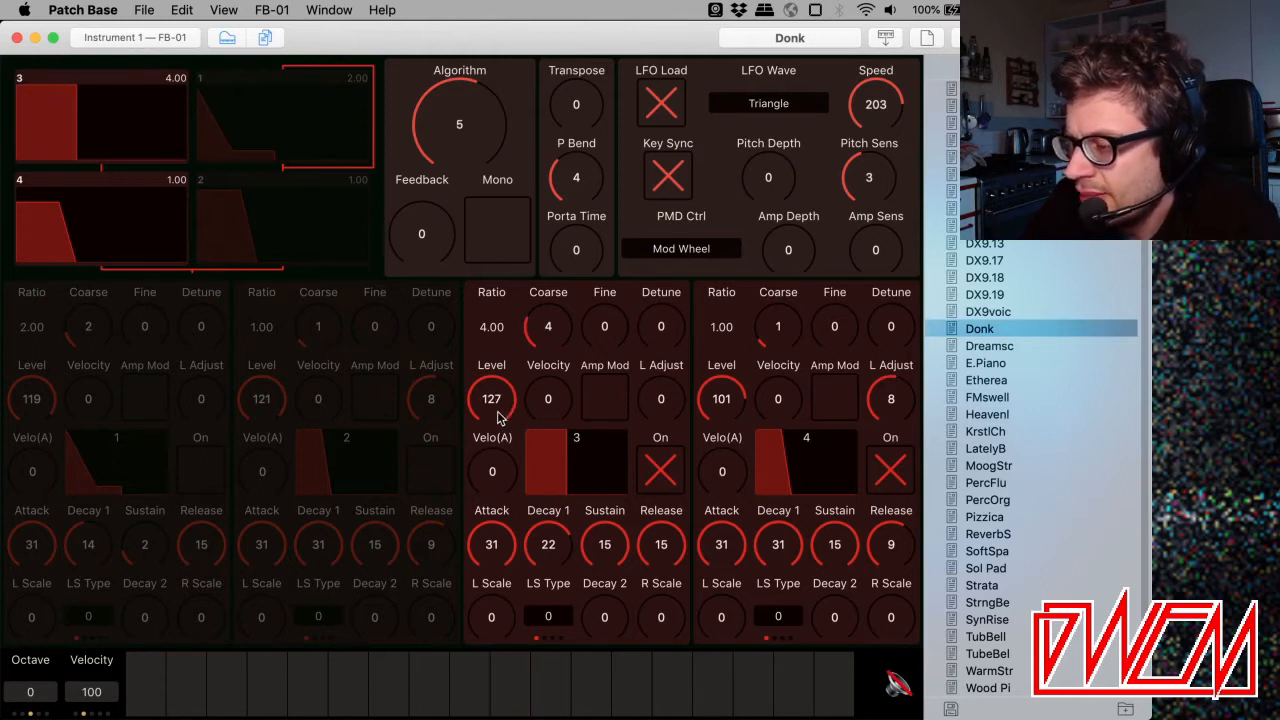
pyautogui.click(510, 685)
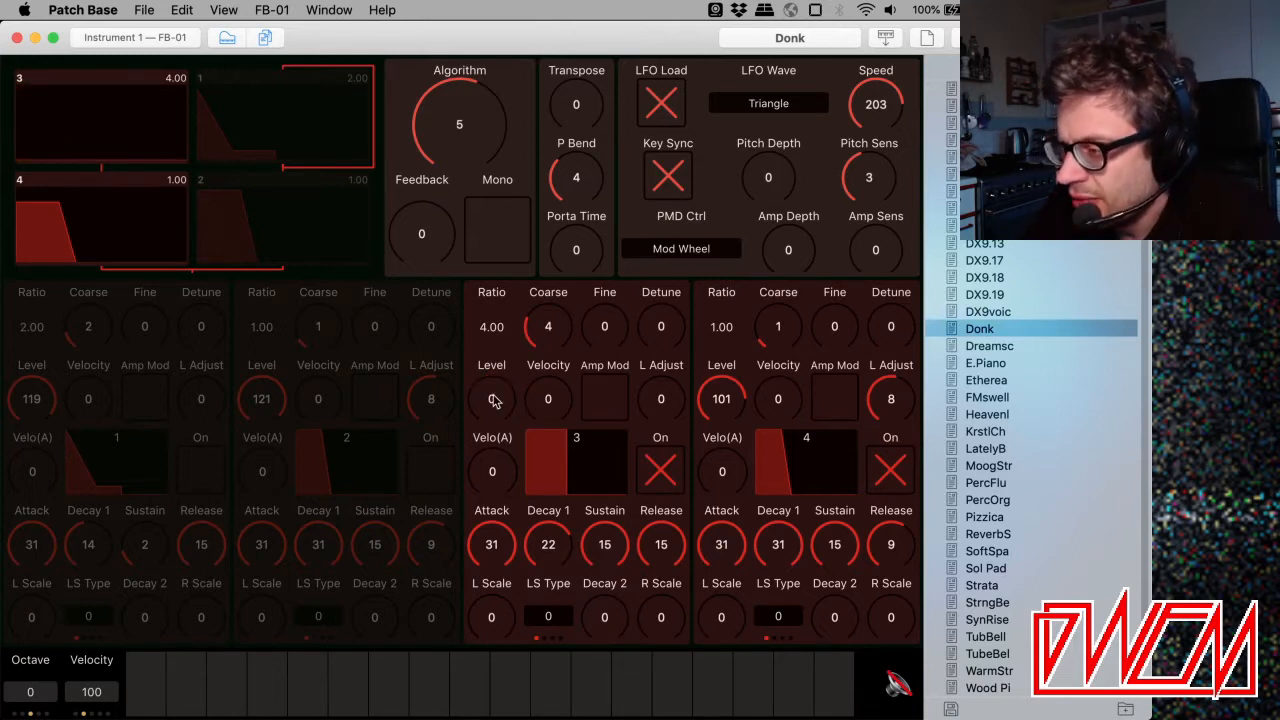
pyautogui.moveTo(491, 398); pyautogui.dragTo(491, 380)
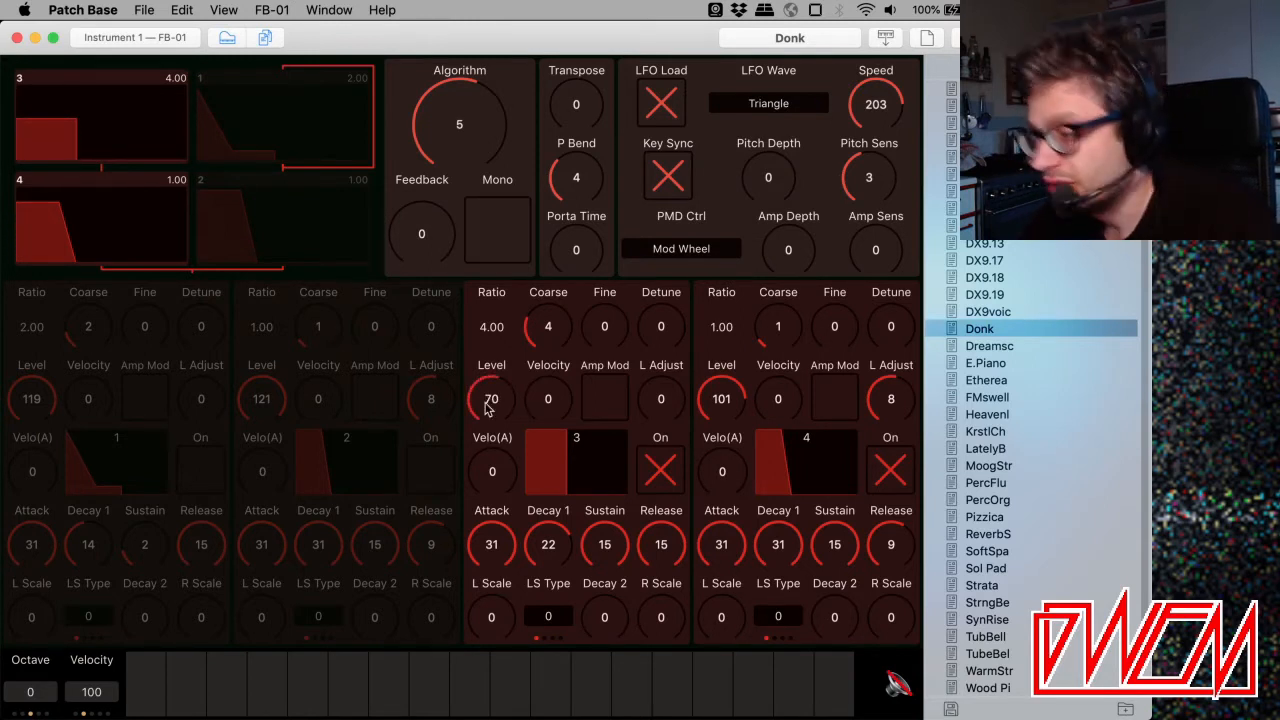
pyautogui.moveTo(491, 399); pyautogui.dragTo(491, 370)
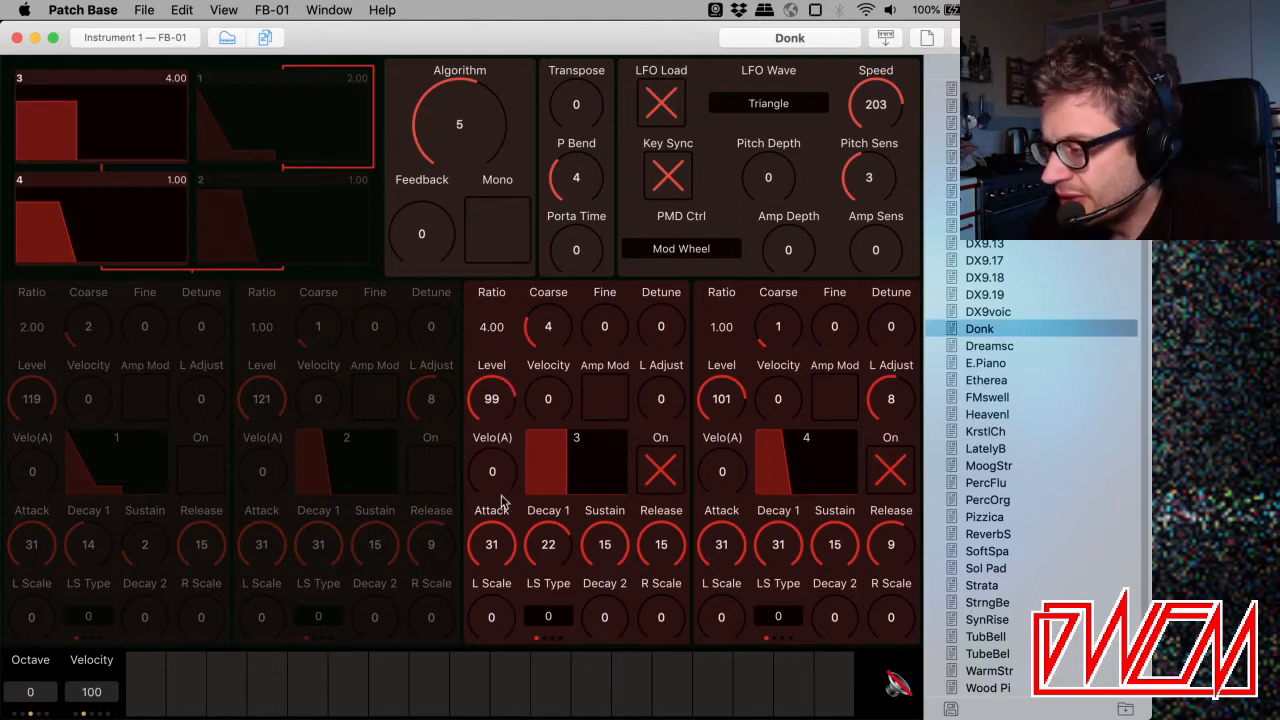
pyautogui.moveTo(518, 399)
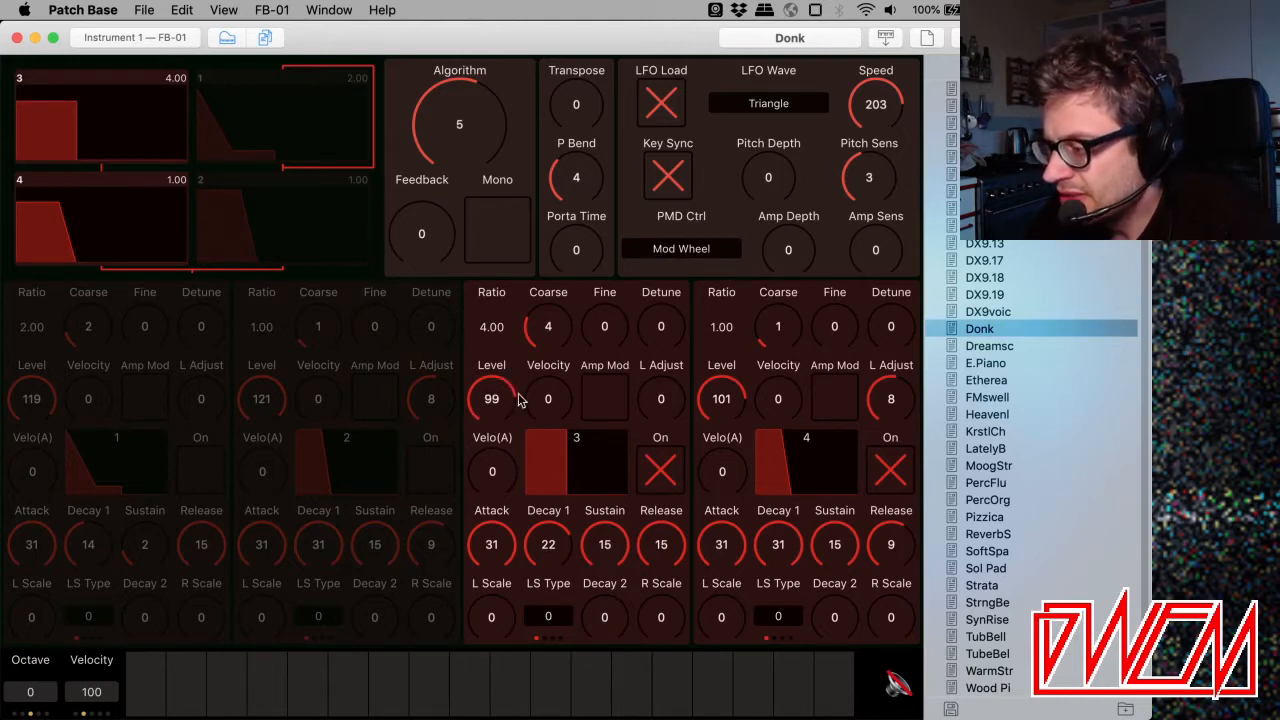
pyautogui.moveTo(491, 399); pyautogui.dragTo(491, 380)
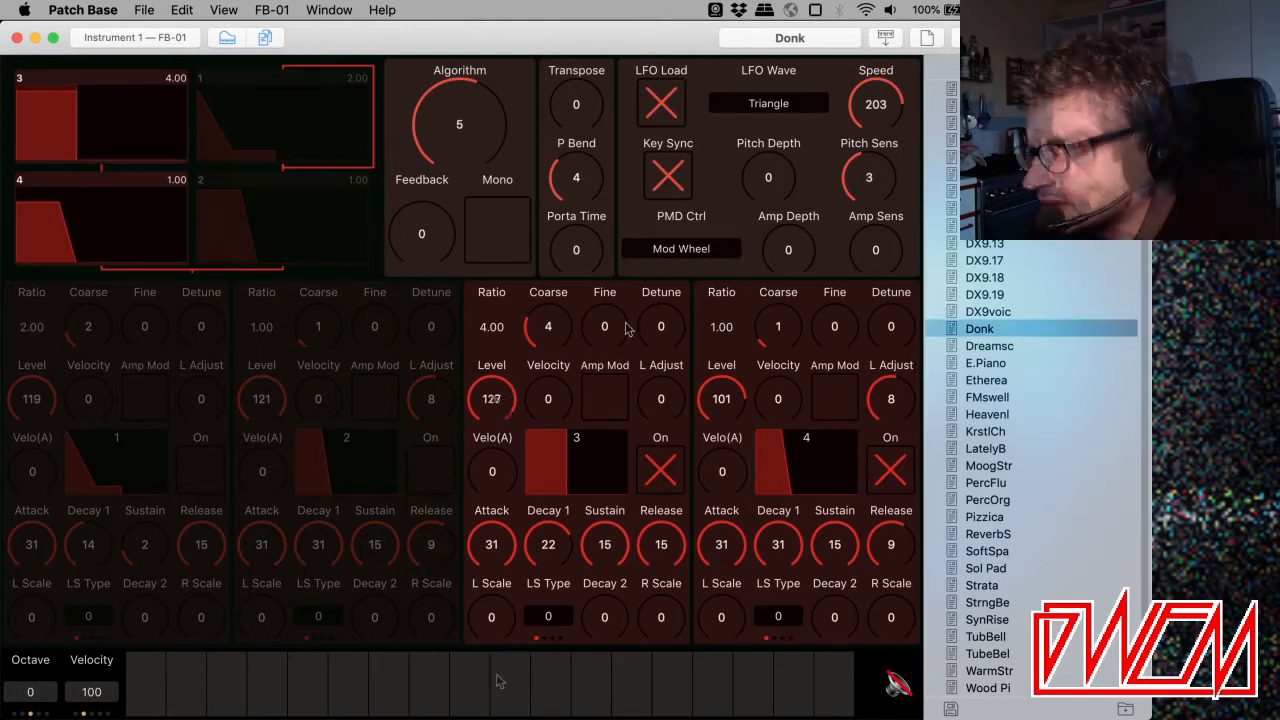
pyautogui.moveTo(560, 322)
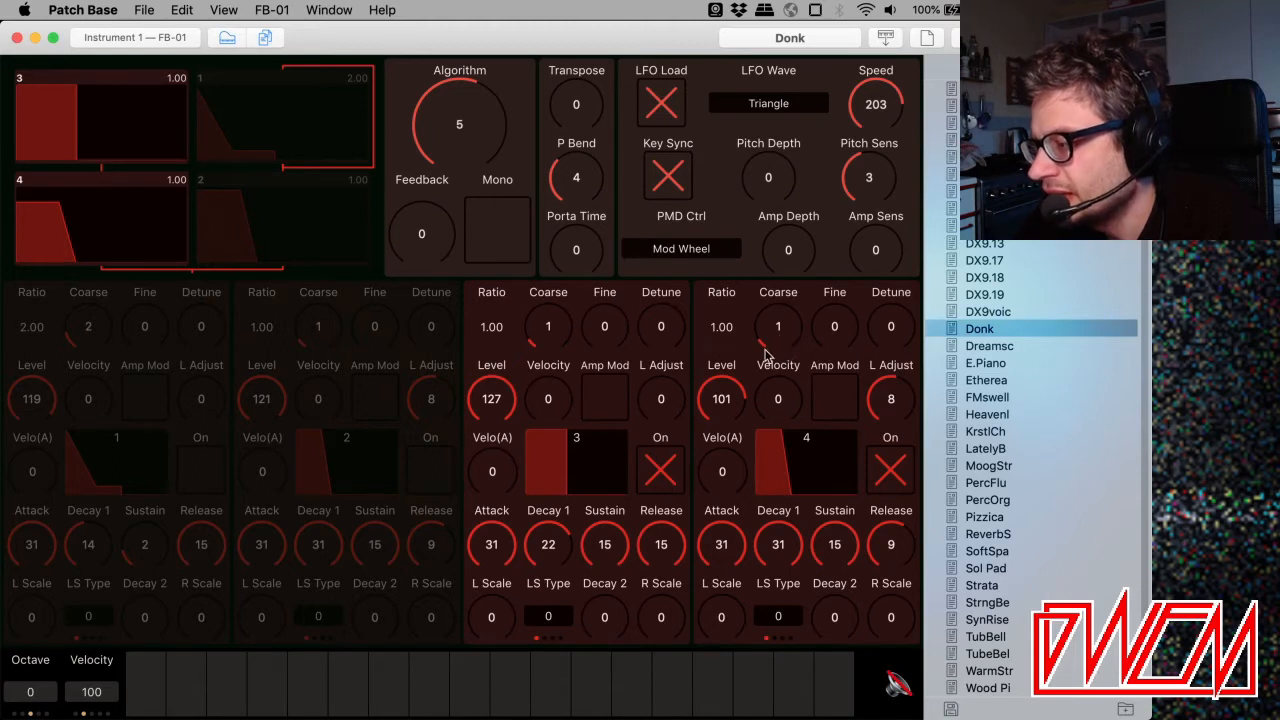
pyautogui.moveTo(730, 360)
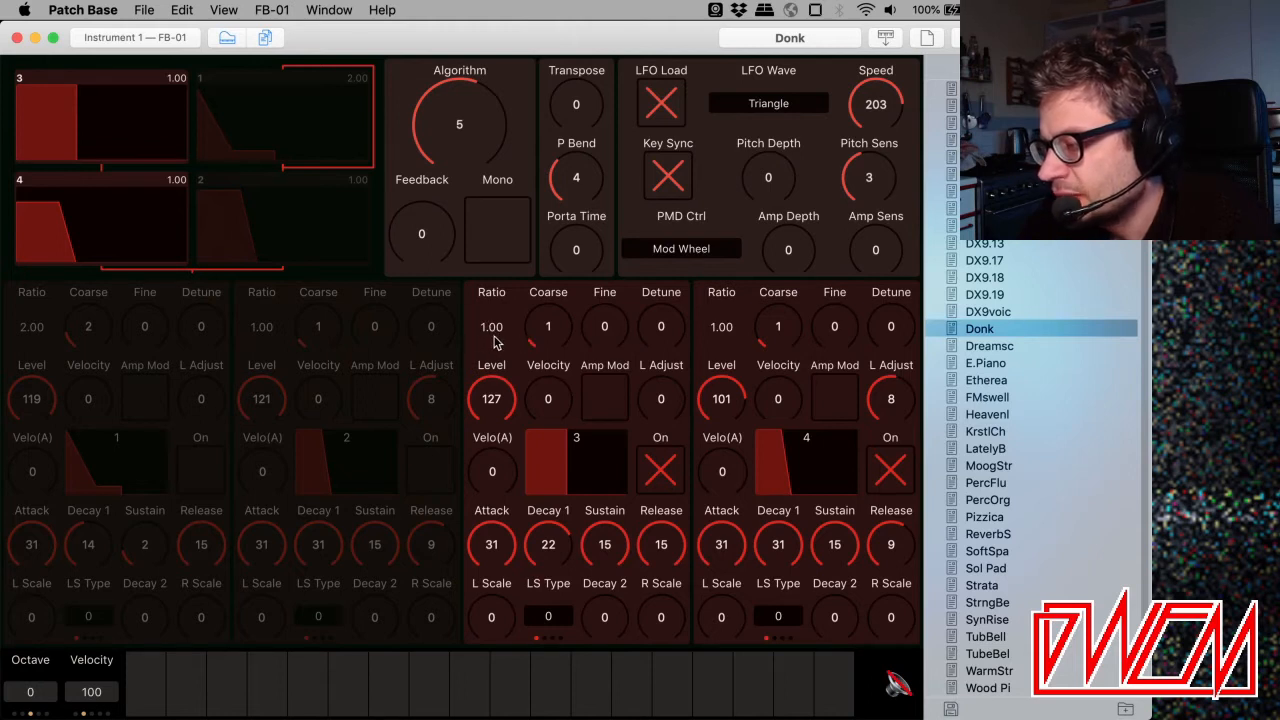
pyautogui.moveTo(497, 333)
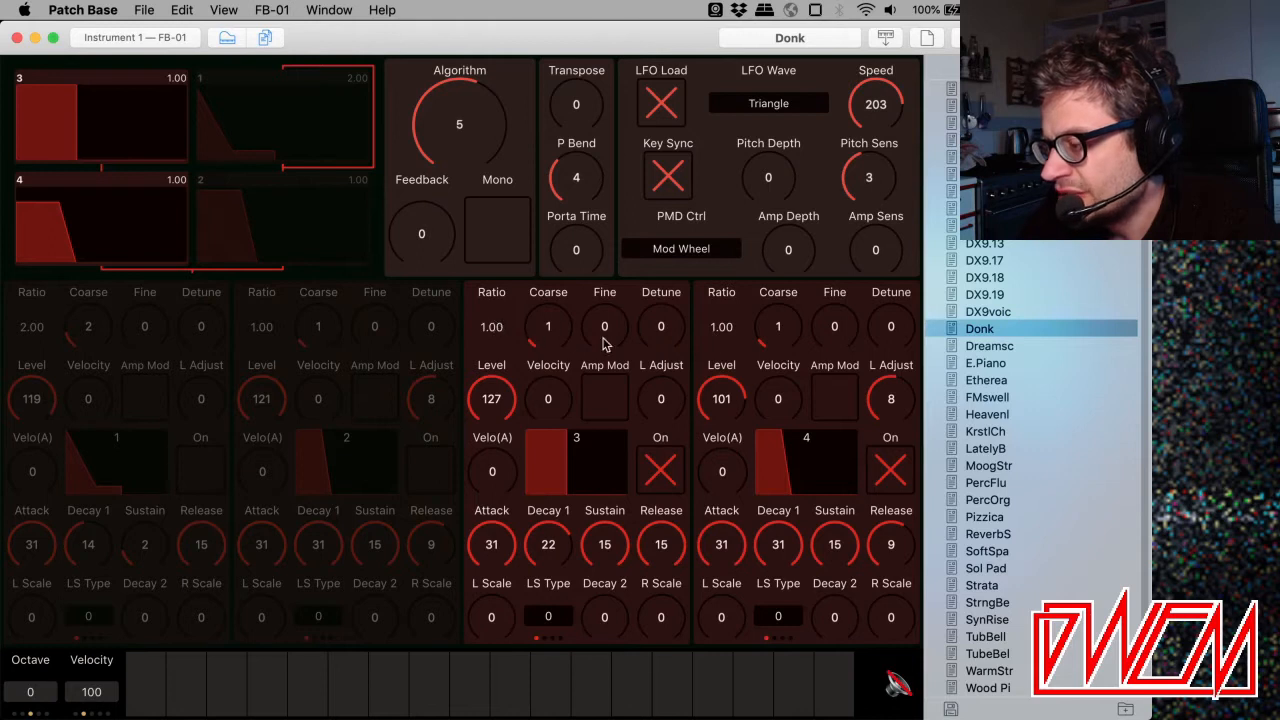
pyautogui.moveTo(700, 344)
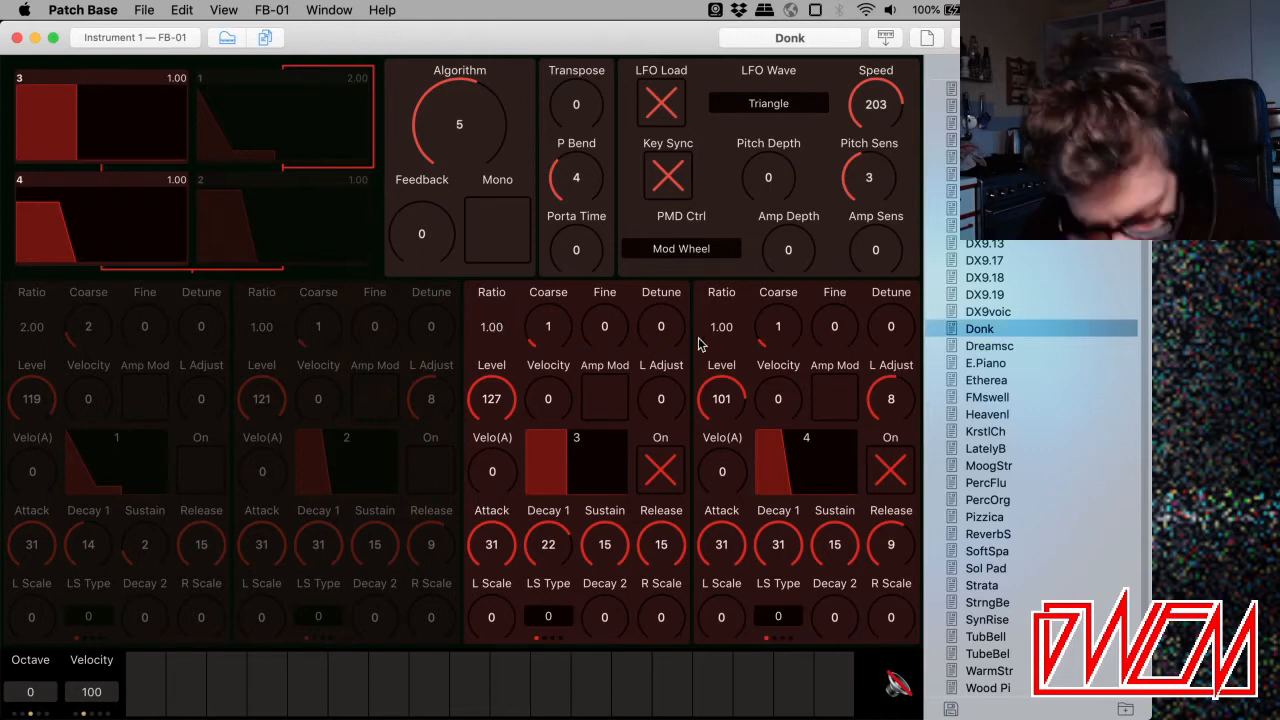
pyautogui.click(508, 685)
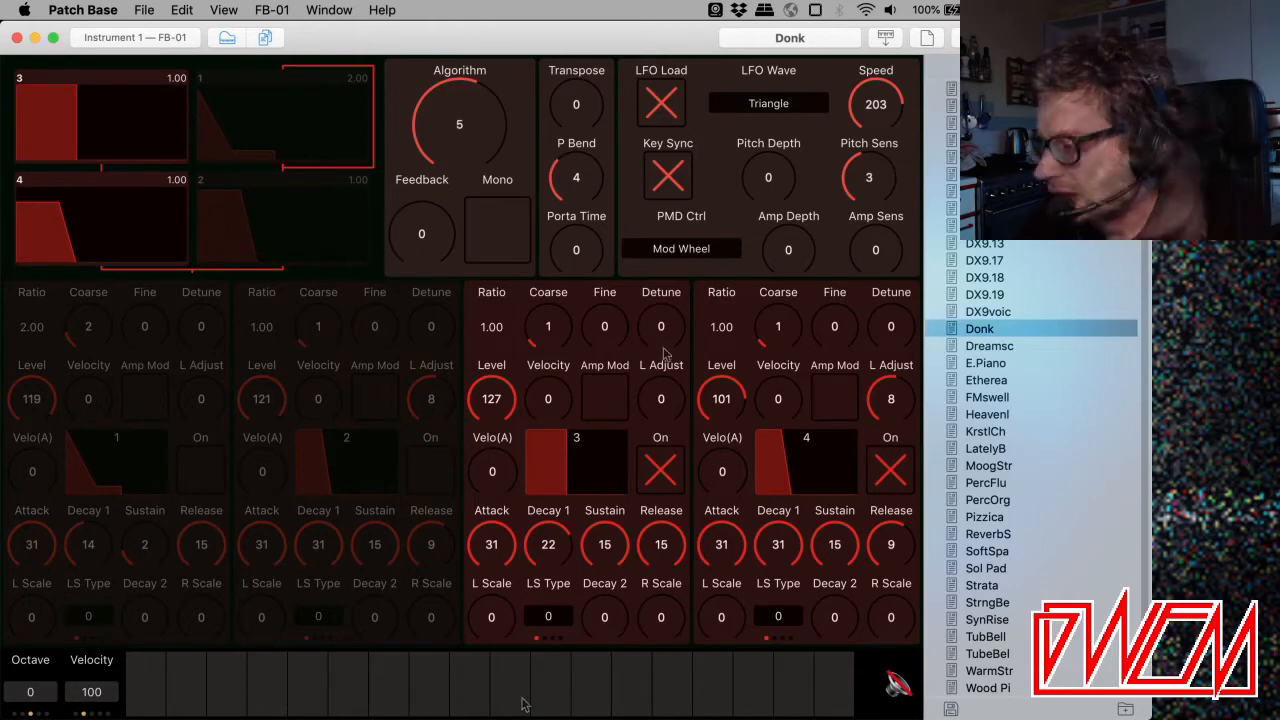
pyautogui.moveTo(503, 335)
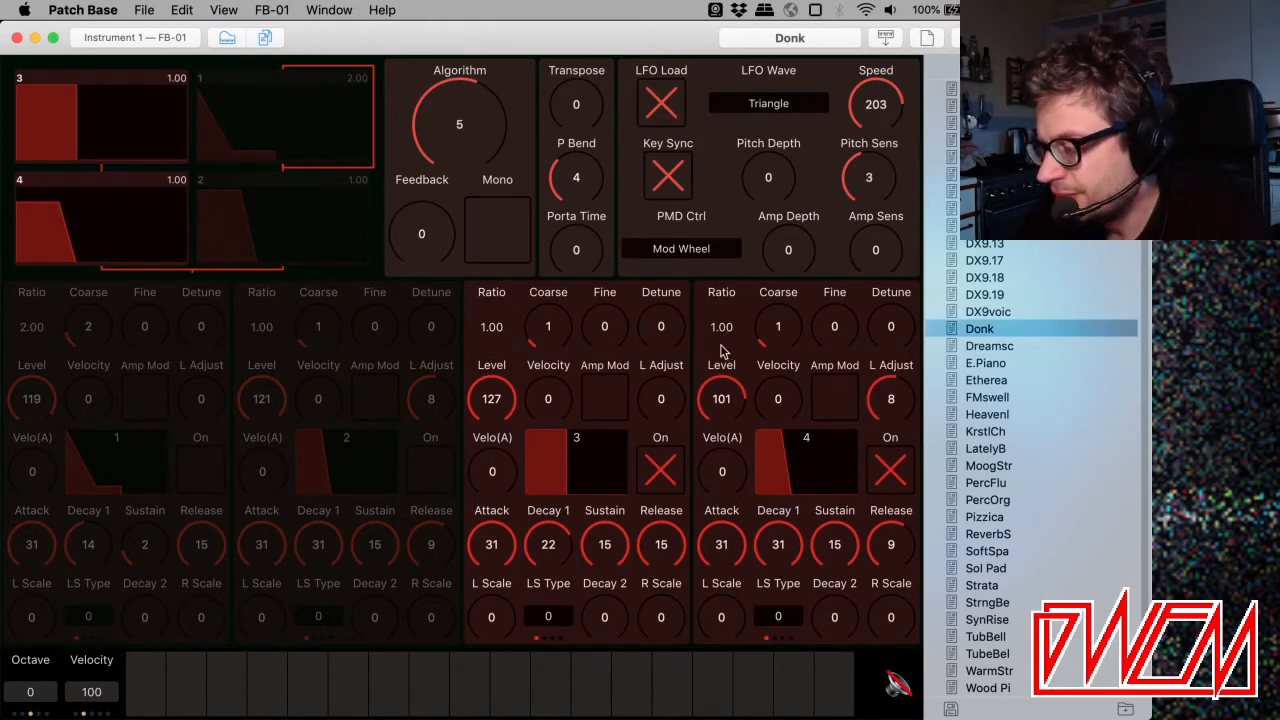
pyautogui.moveTo(527, 700)
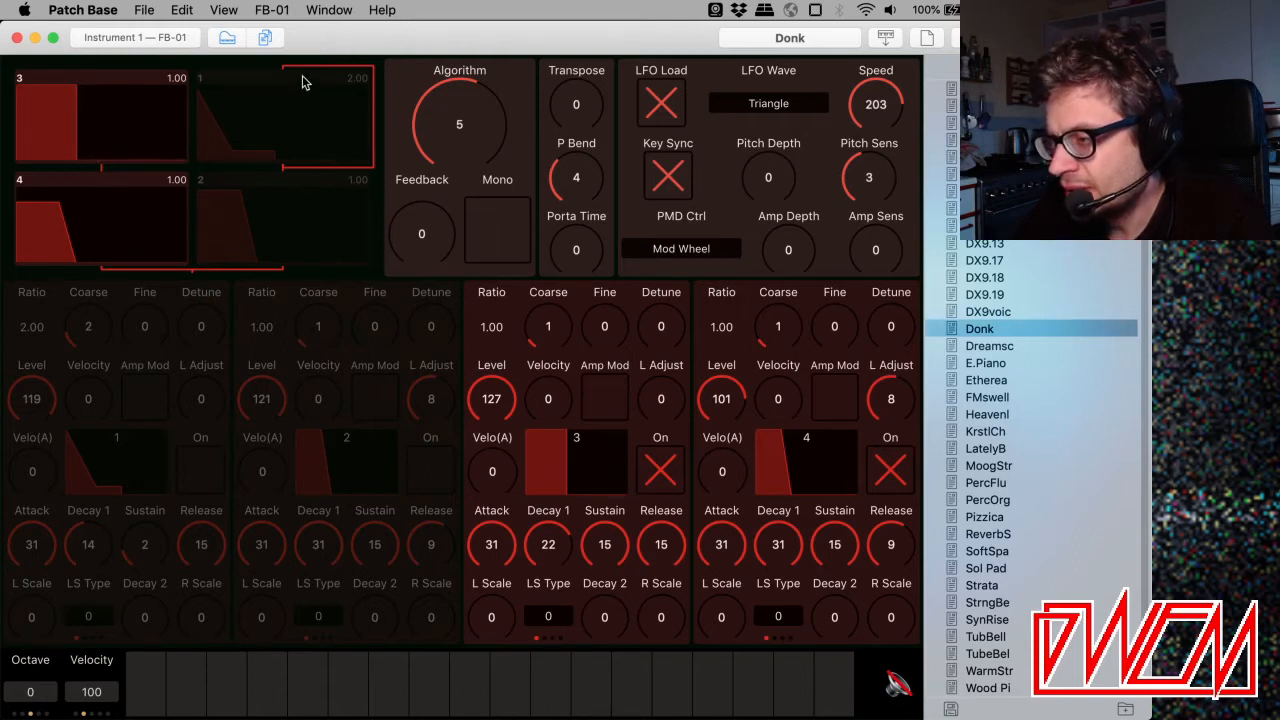
pyautogui.moveTo(211, 90)
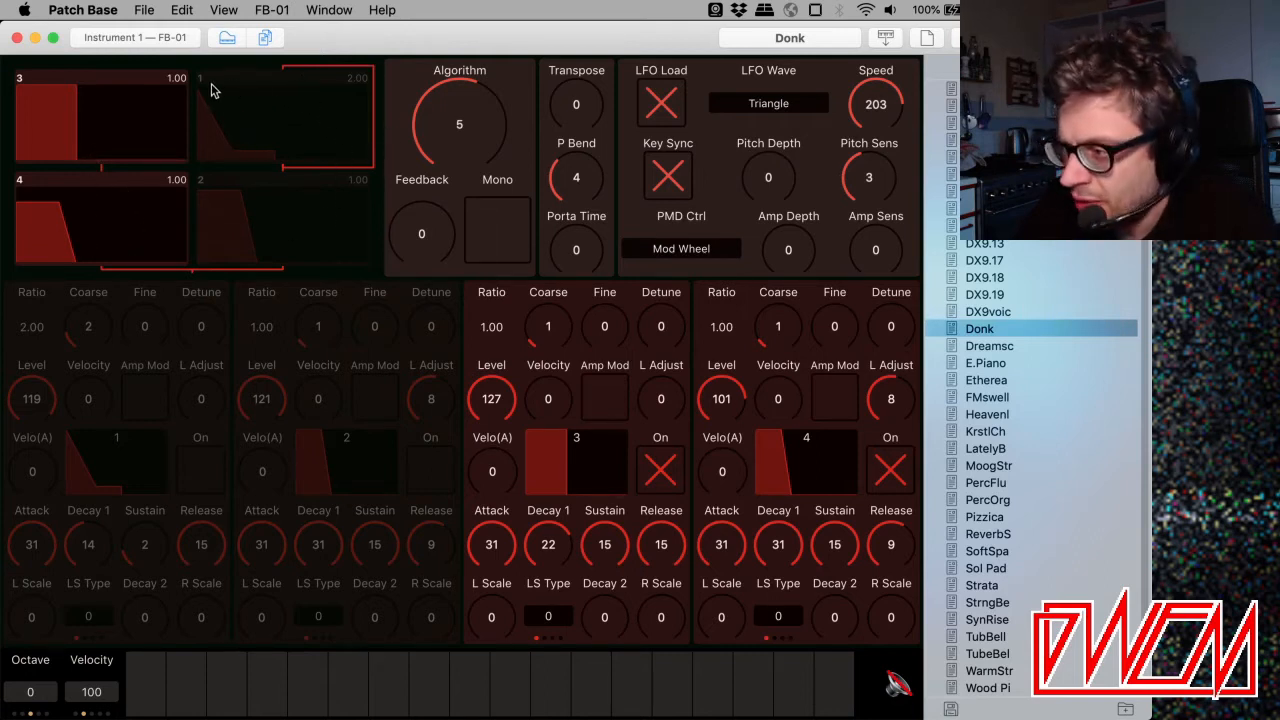
pyautogui.moveTo(216, 125)
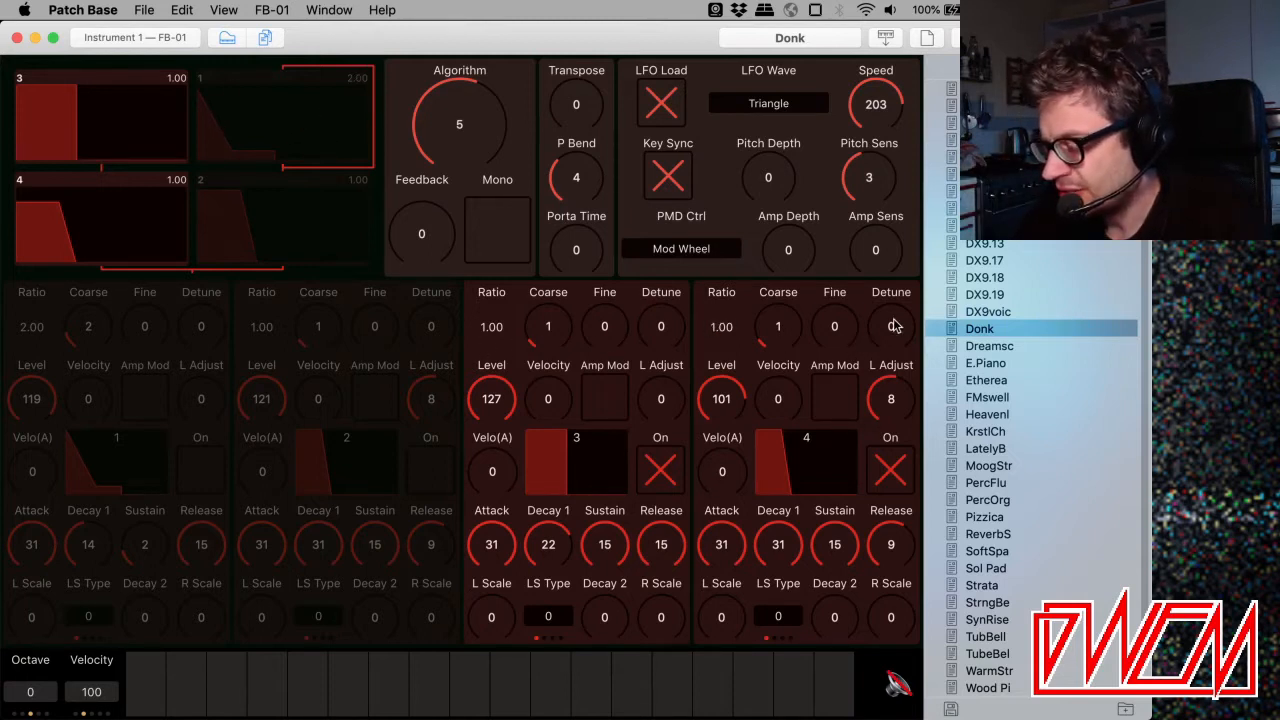
pyautogui.moveTo(490, 320)
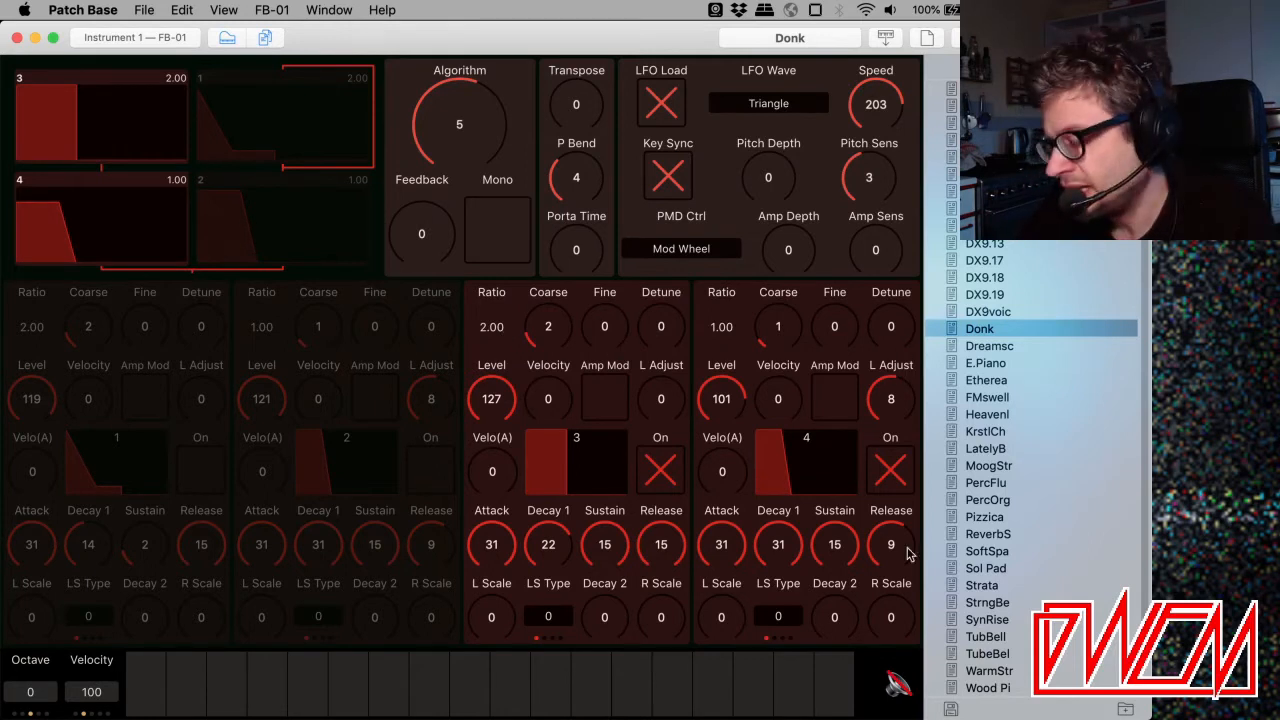
pyautogui.moveTo(895, 383)
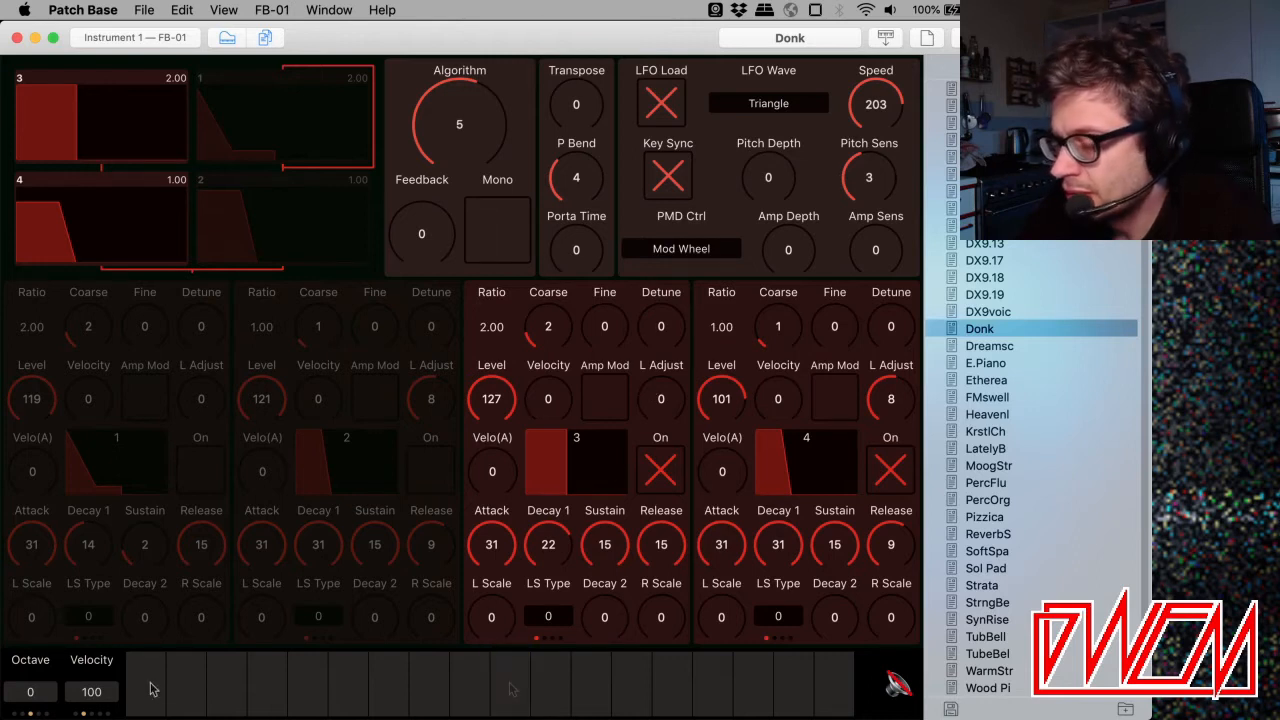
pyautogui.moveTo(323, 688)
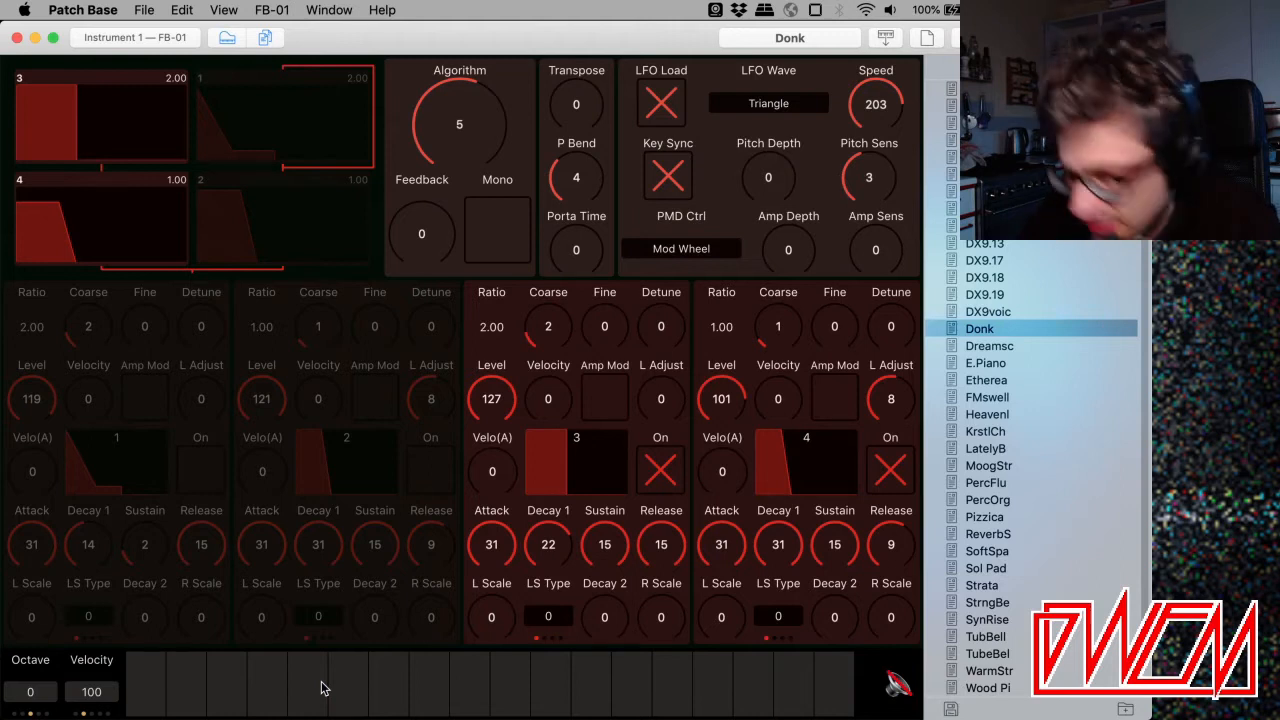
pyautogui.moveTo(138, 697)
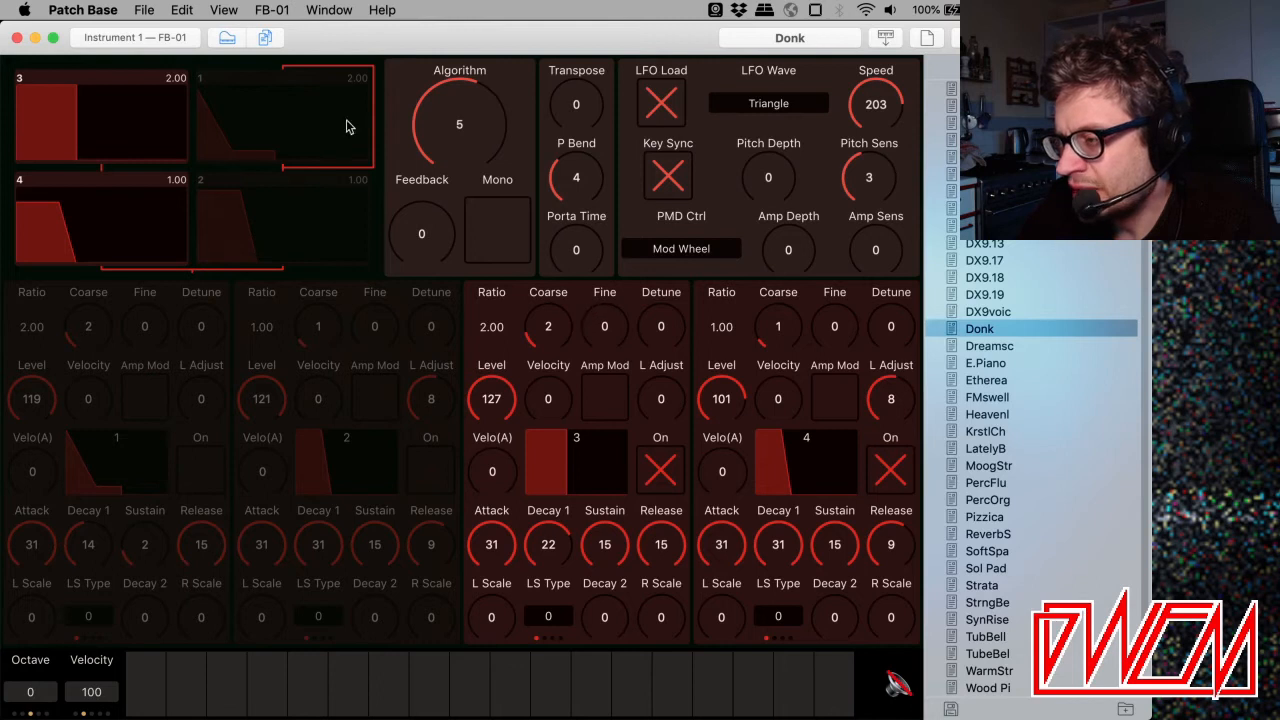
pyautogui.moveTo(283, 171)
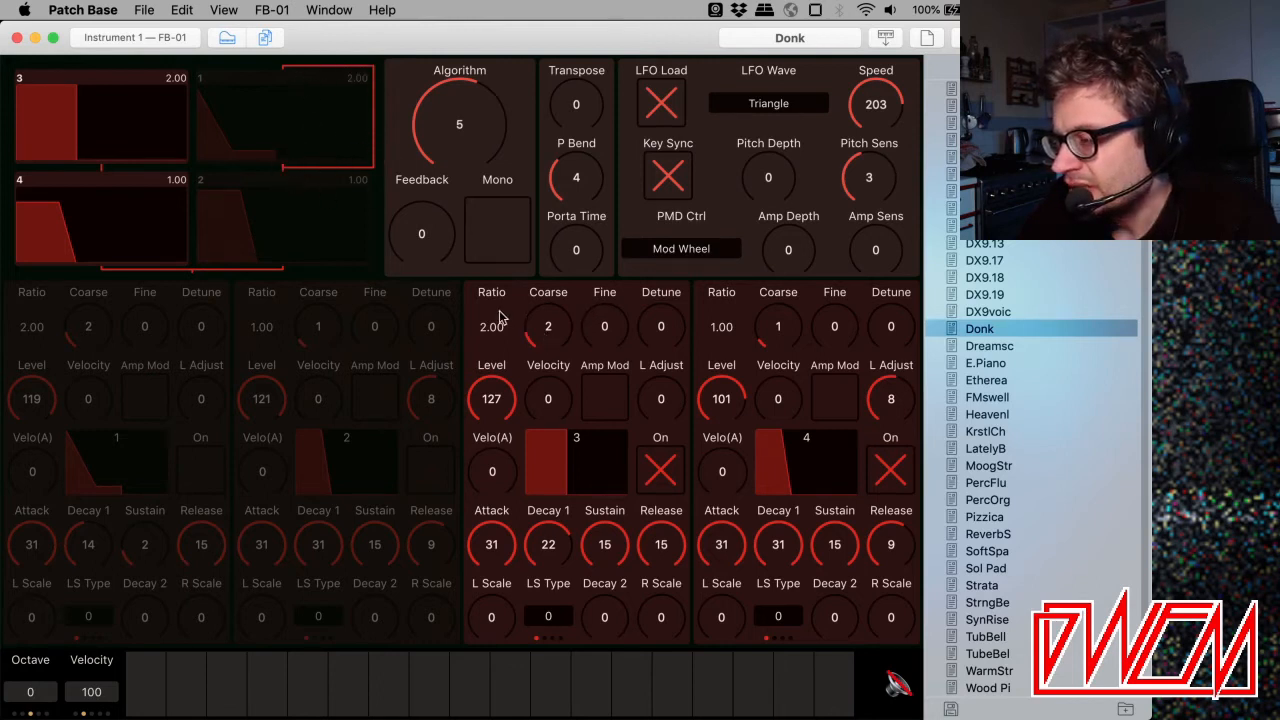
pyautogui.moveTo(548, 338)
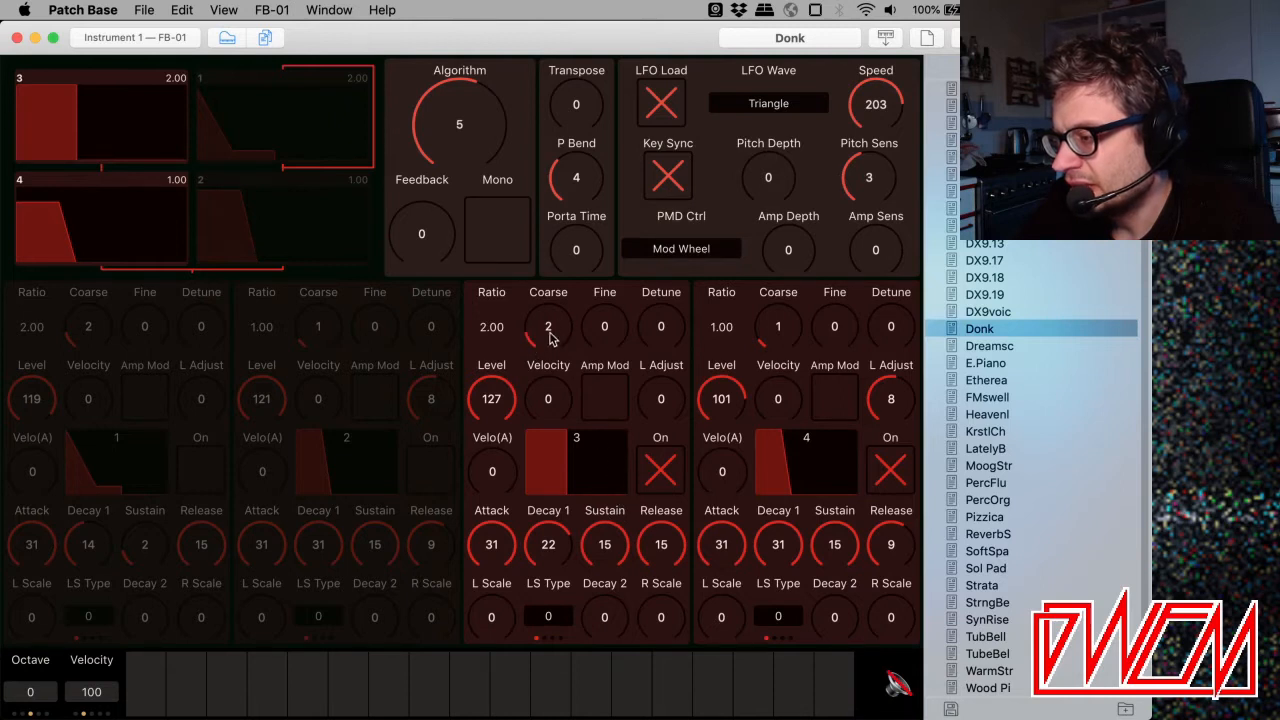
# Try operator 3 coarse ratios 4 and 8, ending at 0.50, and play a note.
pyautogui.moveTo(548, 327); pyautogui.dragTo(548, 310)
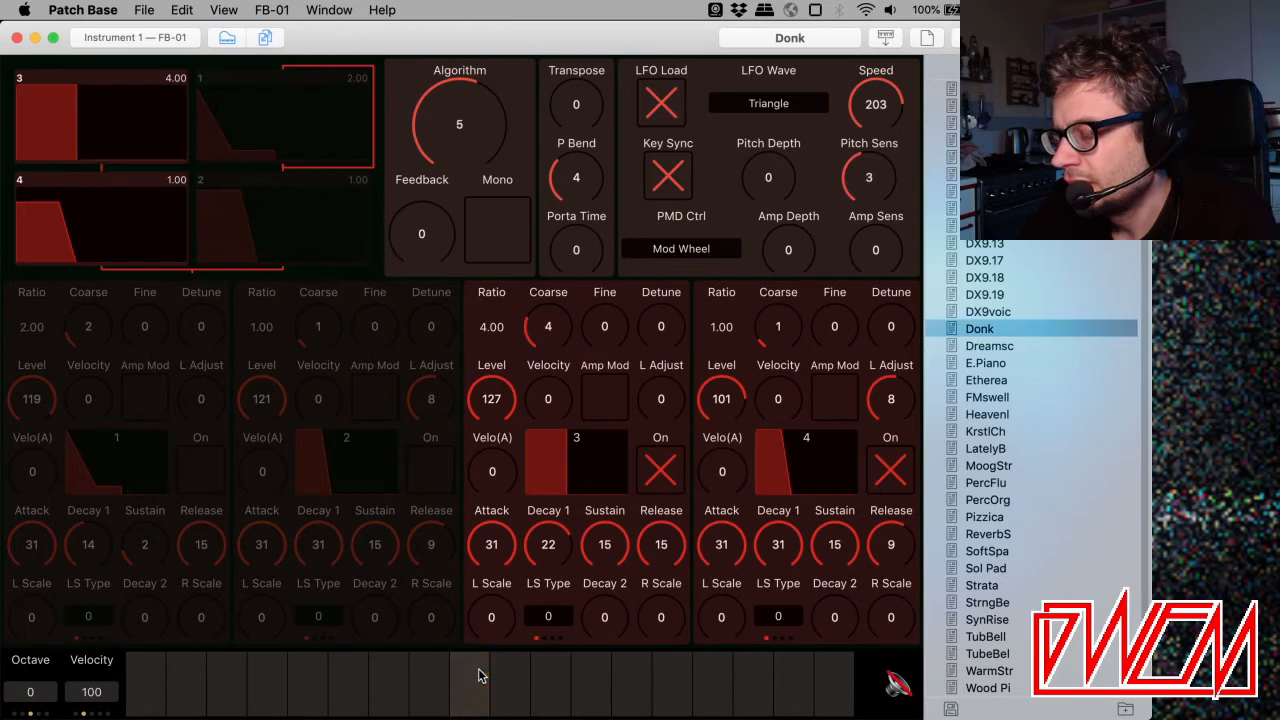
pyautogui.moveTo(548, 326); pyautogui.dragTo(548, 310)
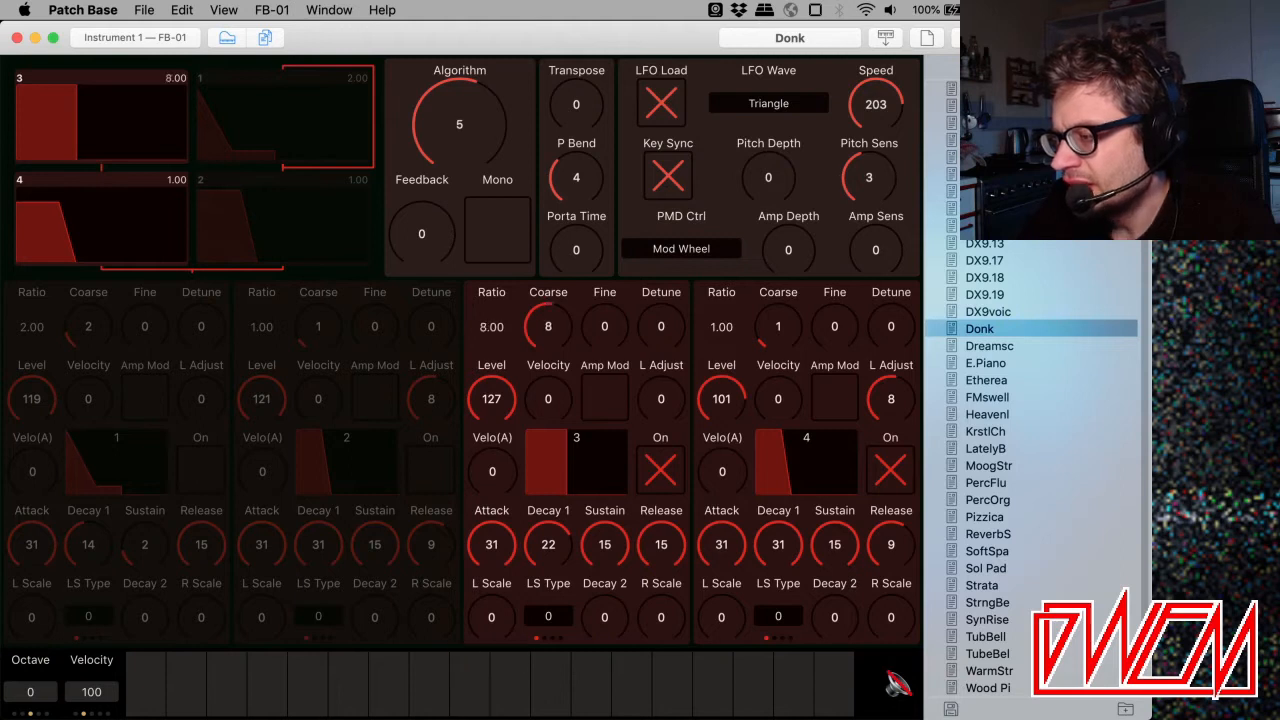
pyautogui.moveTo(525, 370)
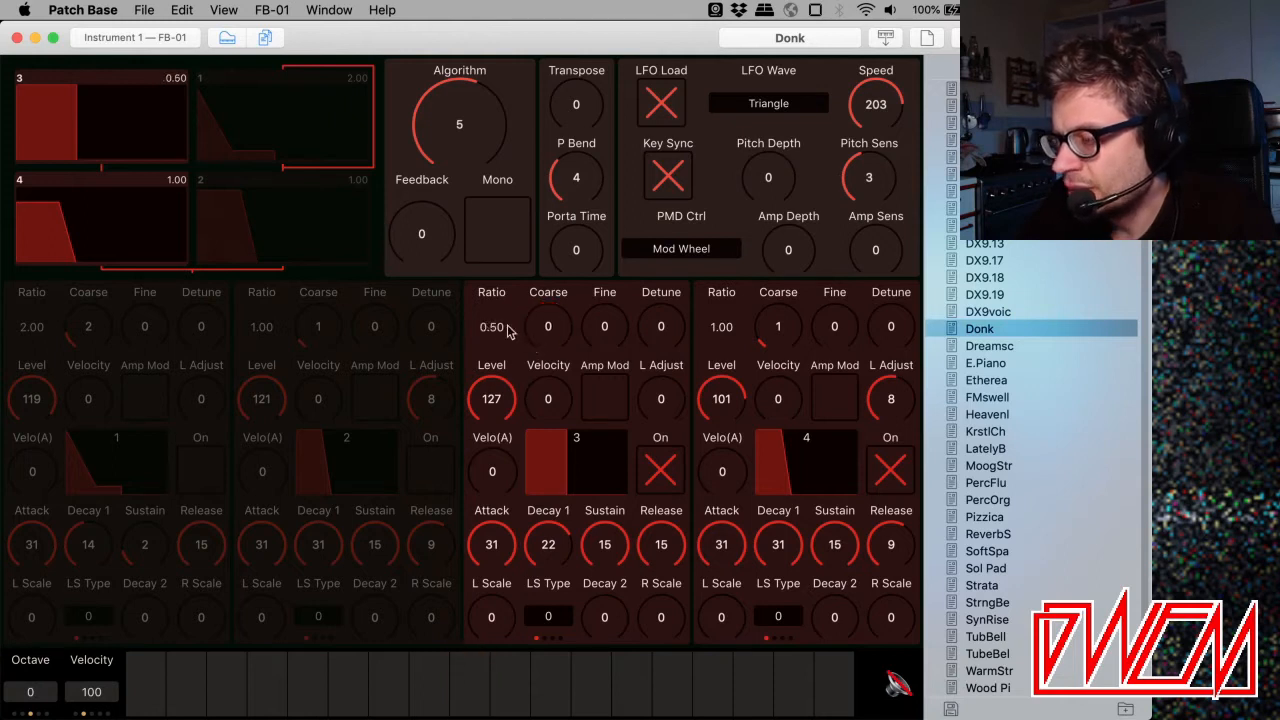
pyautogui.moveTo(645, 283)
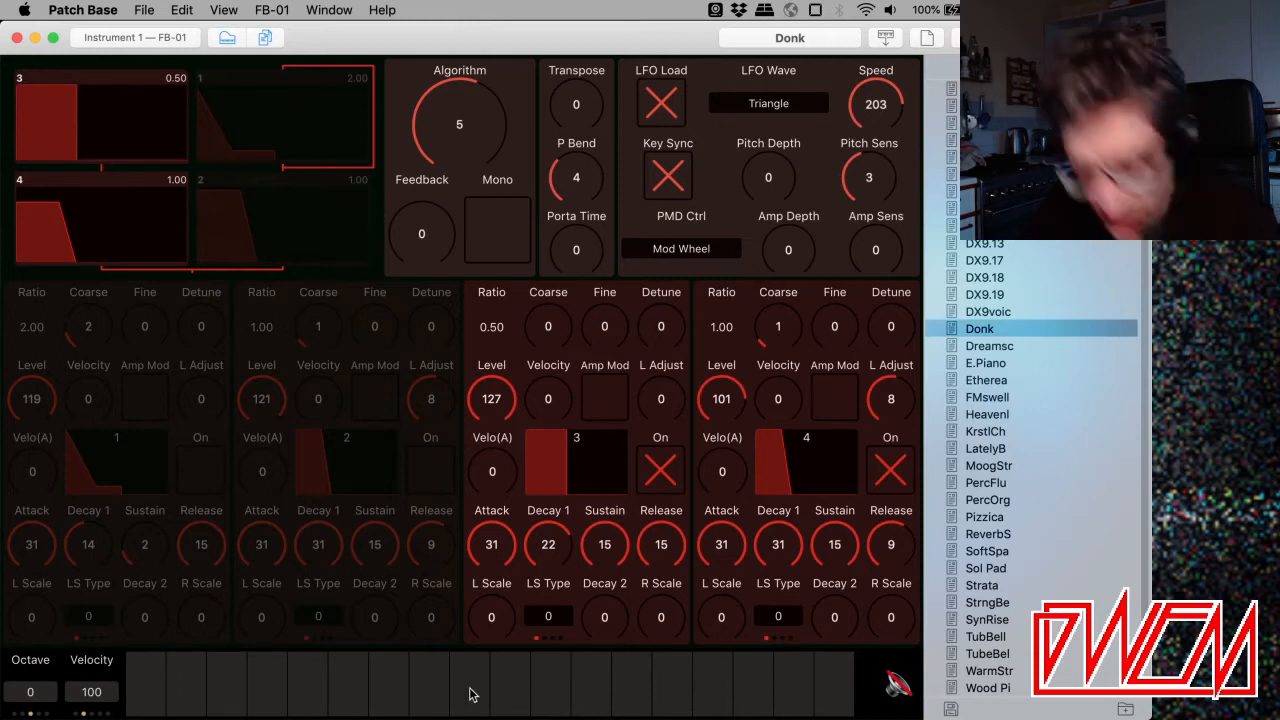
pyautogui.click(469, 685)
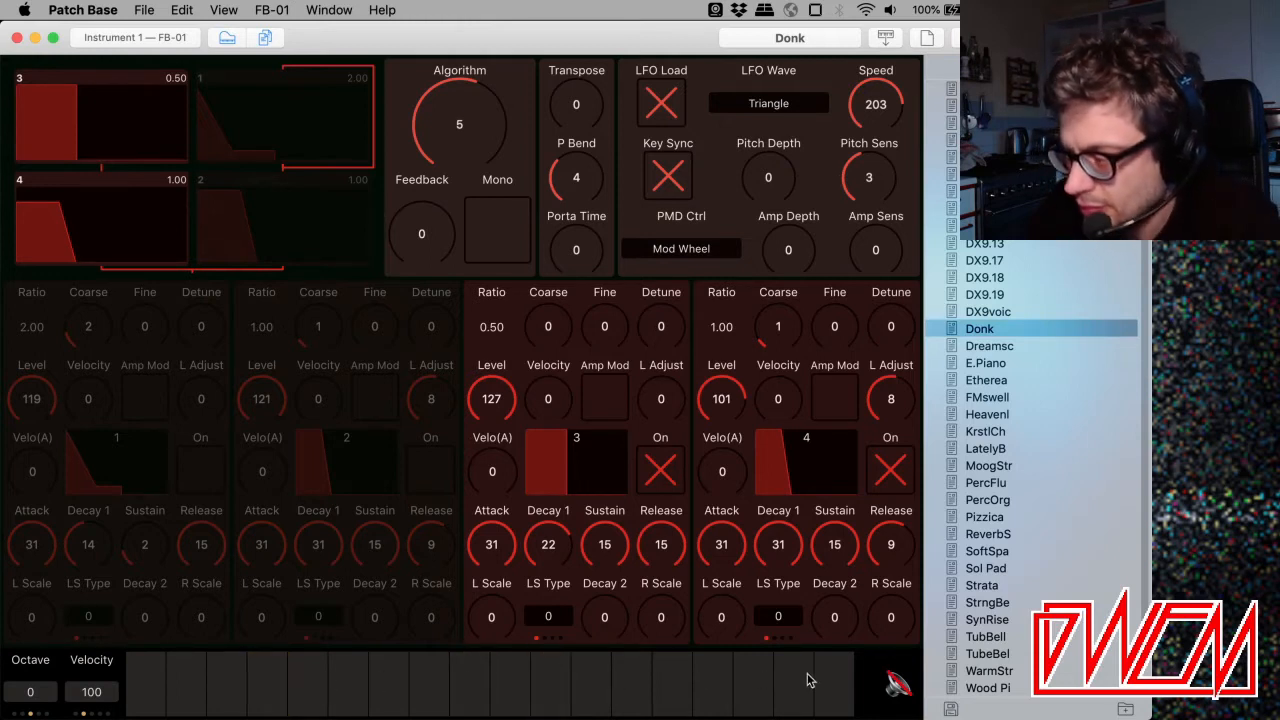
pyautogui.moveTo(490, 350)
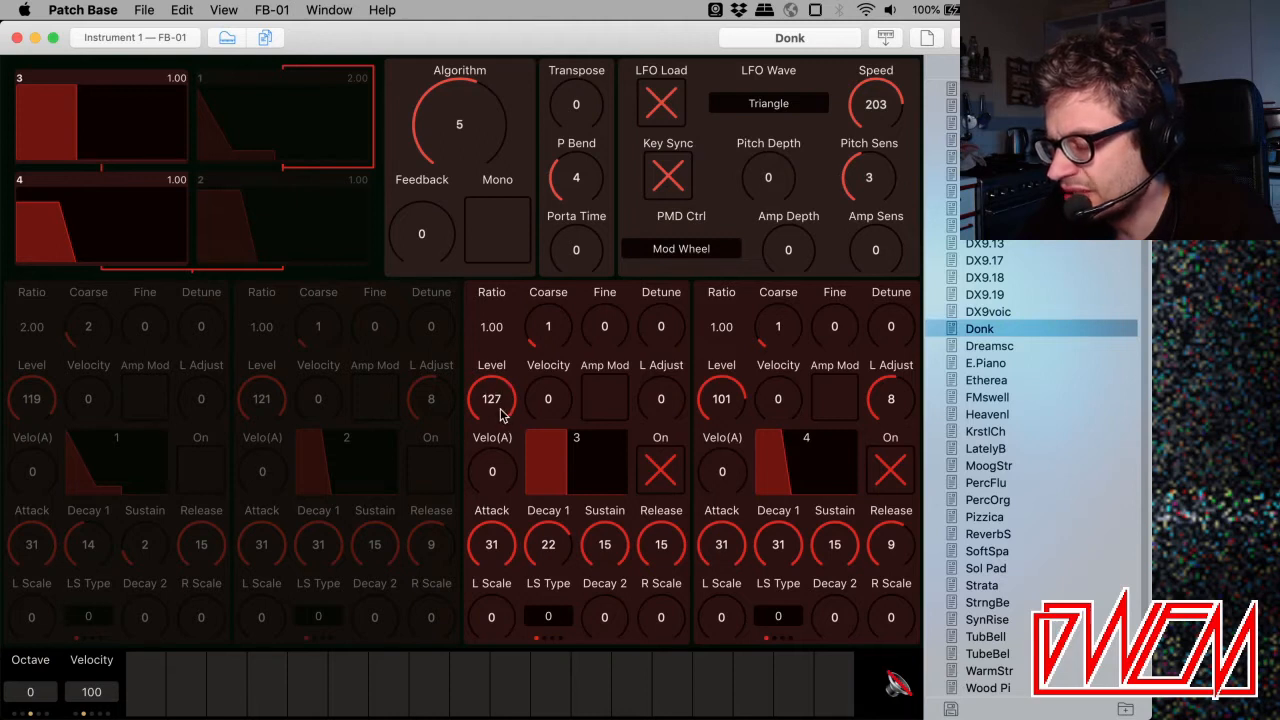
# Drop operator 3's level to 0 and play a note to hear it muted.
pyautogui.moveTo(491, 398); pyautogui.dragTo(491, 430)
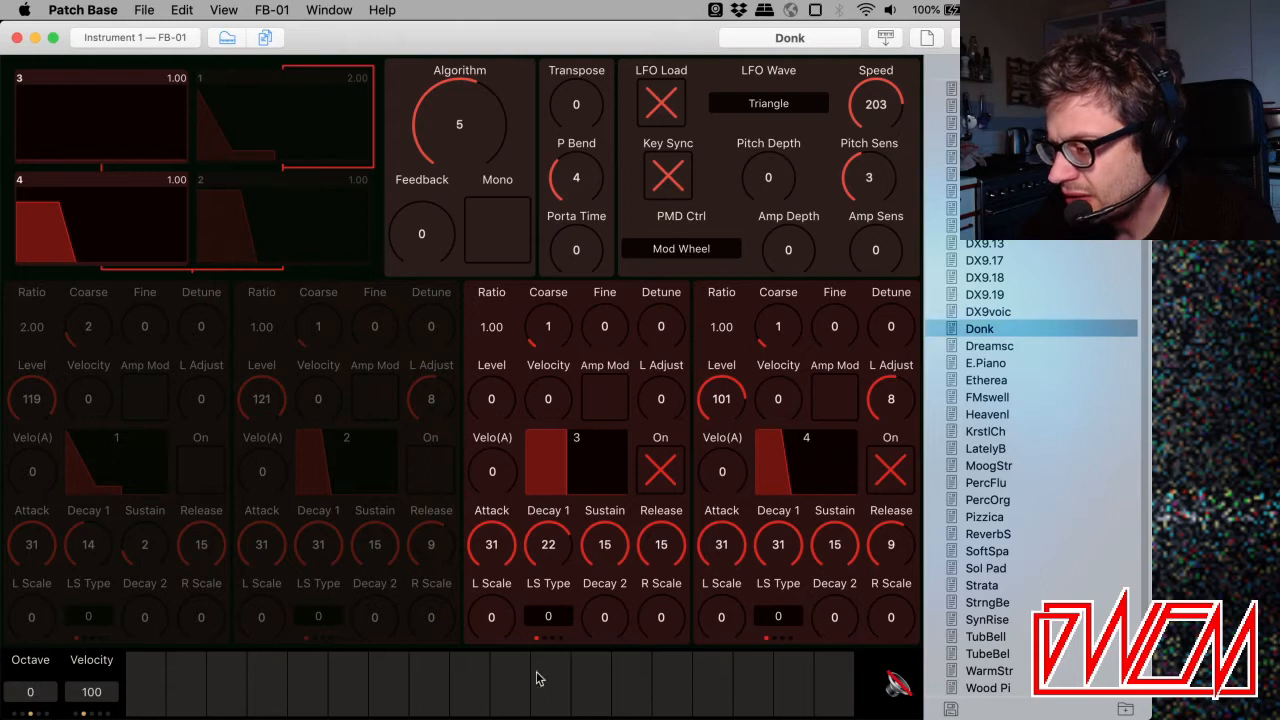
pyautogui.moveTo(505, 398)
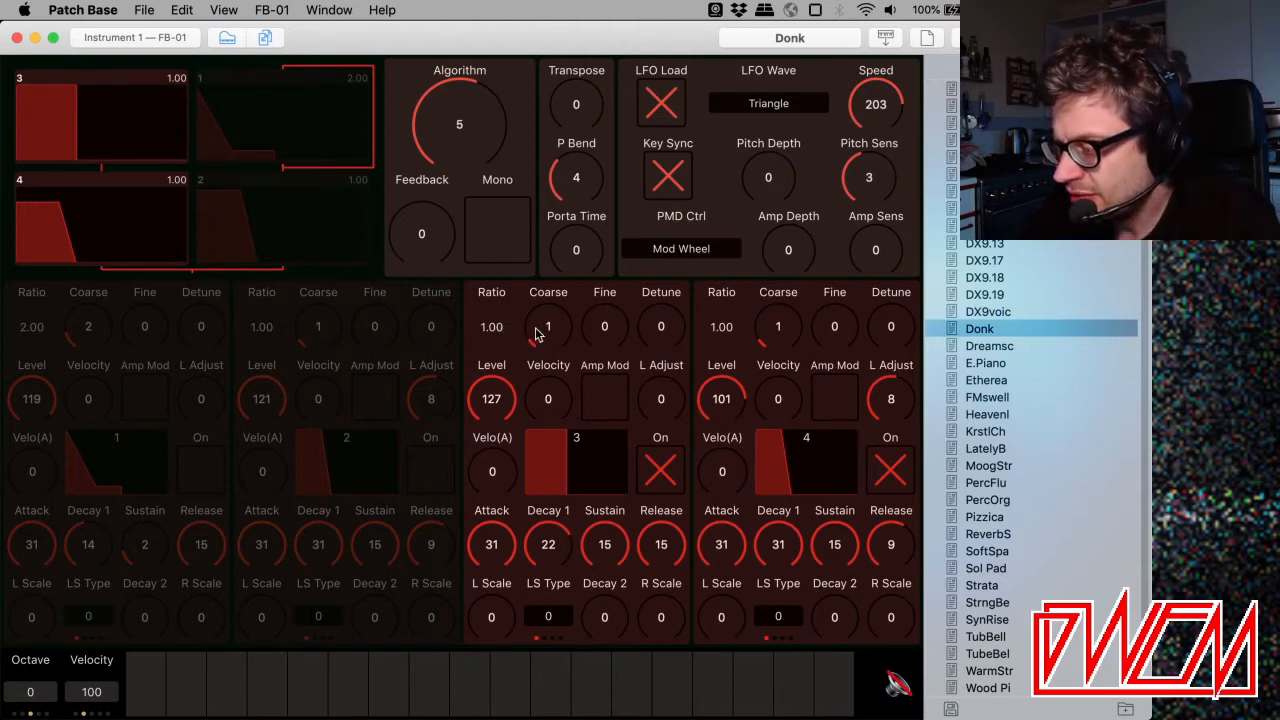
pyautogui.moveTo(790, 365)
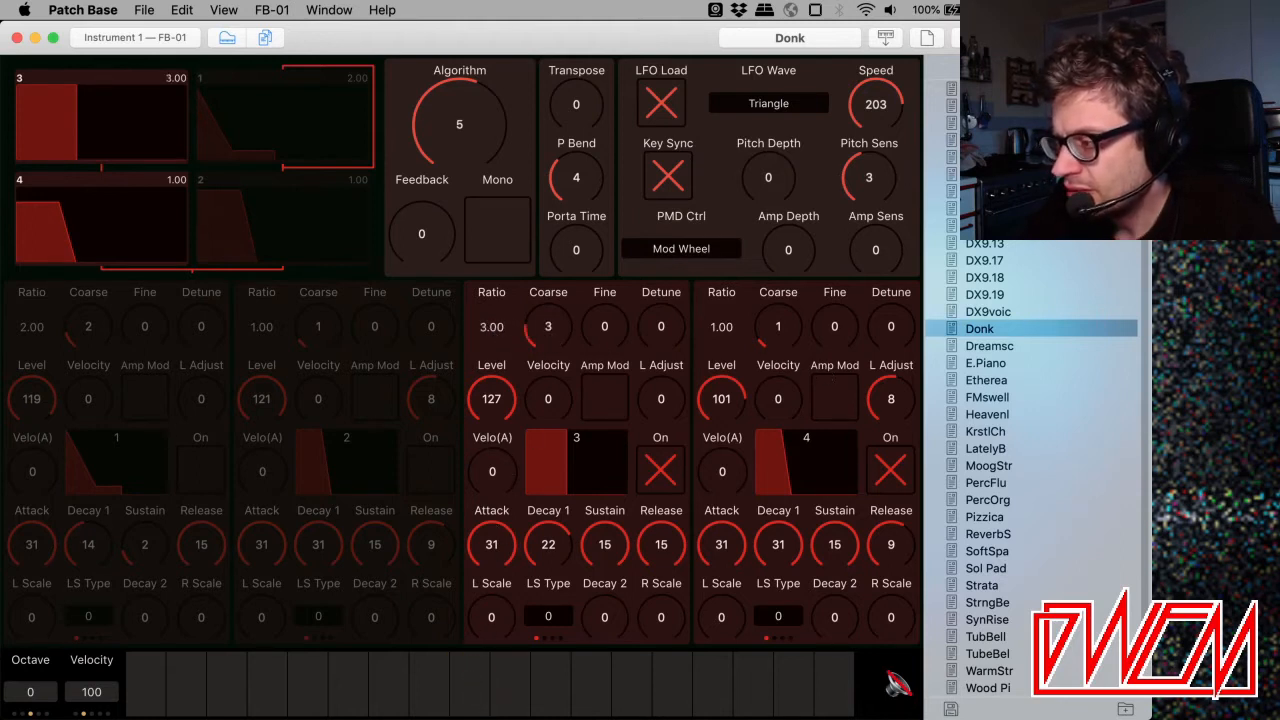
pyautogui.click(469, 685)
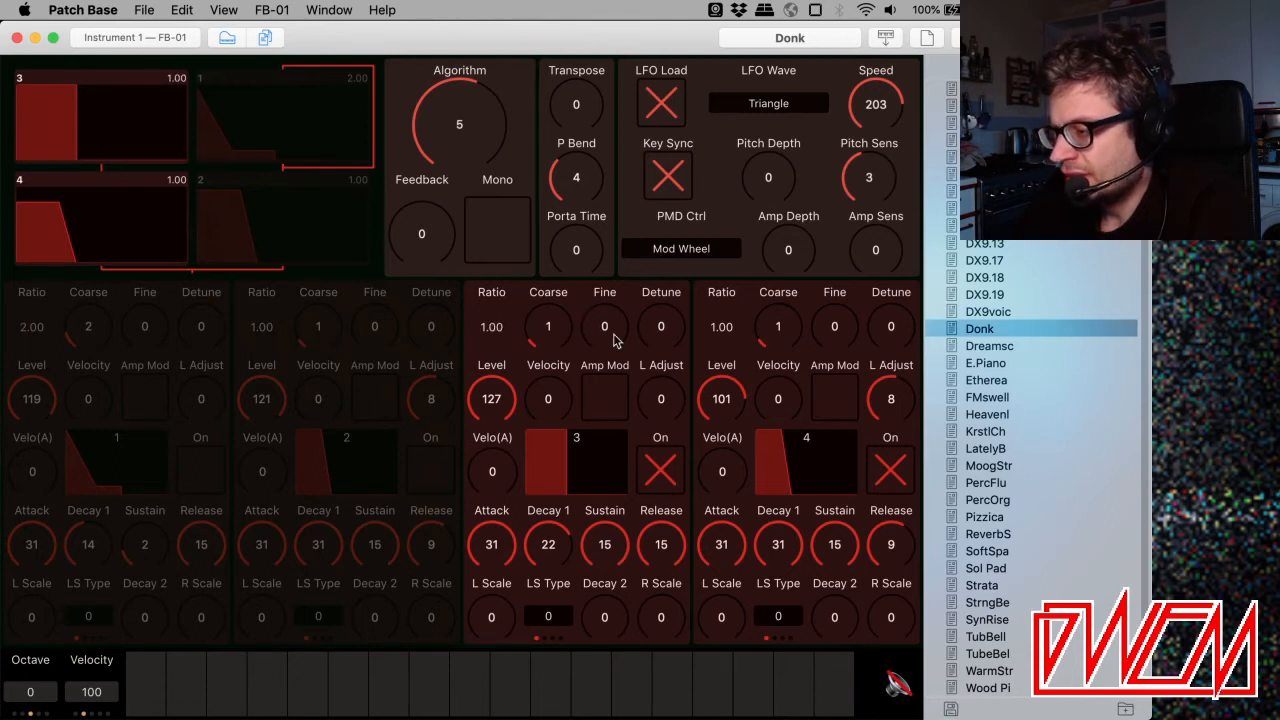
# Raise operator 3's Fine knob to 1, then 3, giving ratio 1.73.
pyautogui.moveTo(604, 327); pyautogui.dragTo(604, 300)
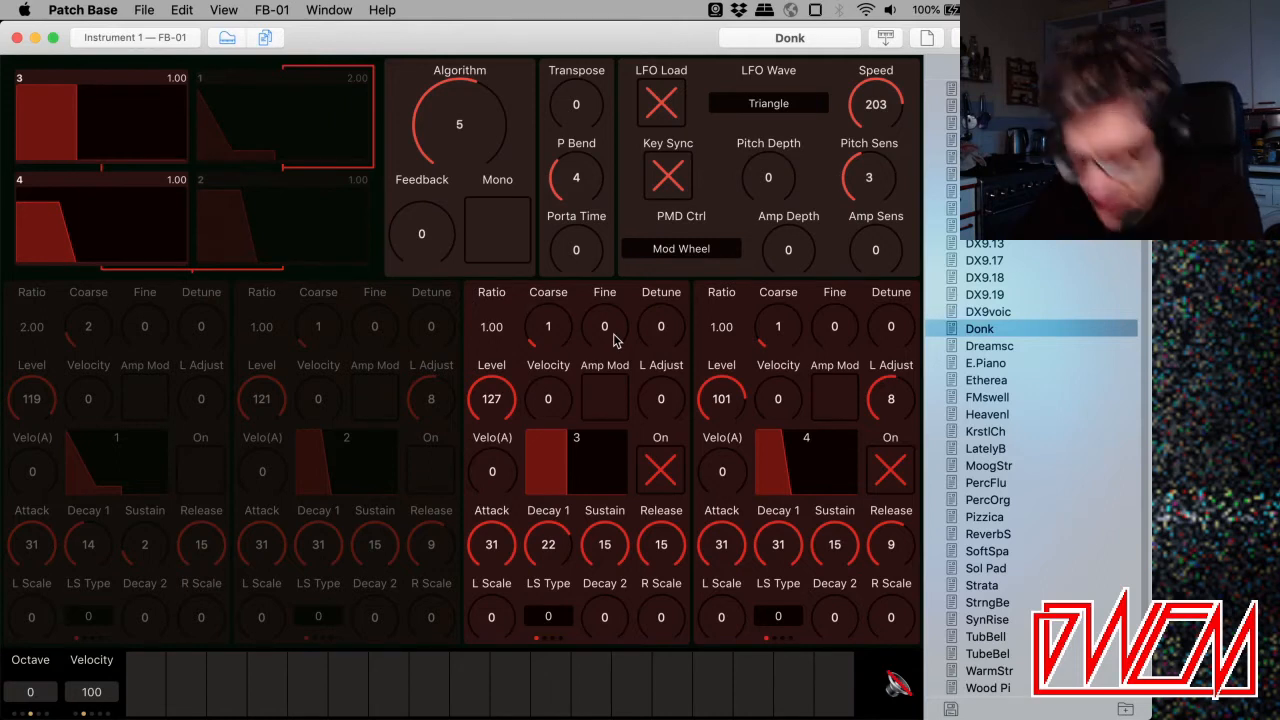
pyautogui.moveTo(491, 327); pyautogui.dragTo(491, 300)
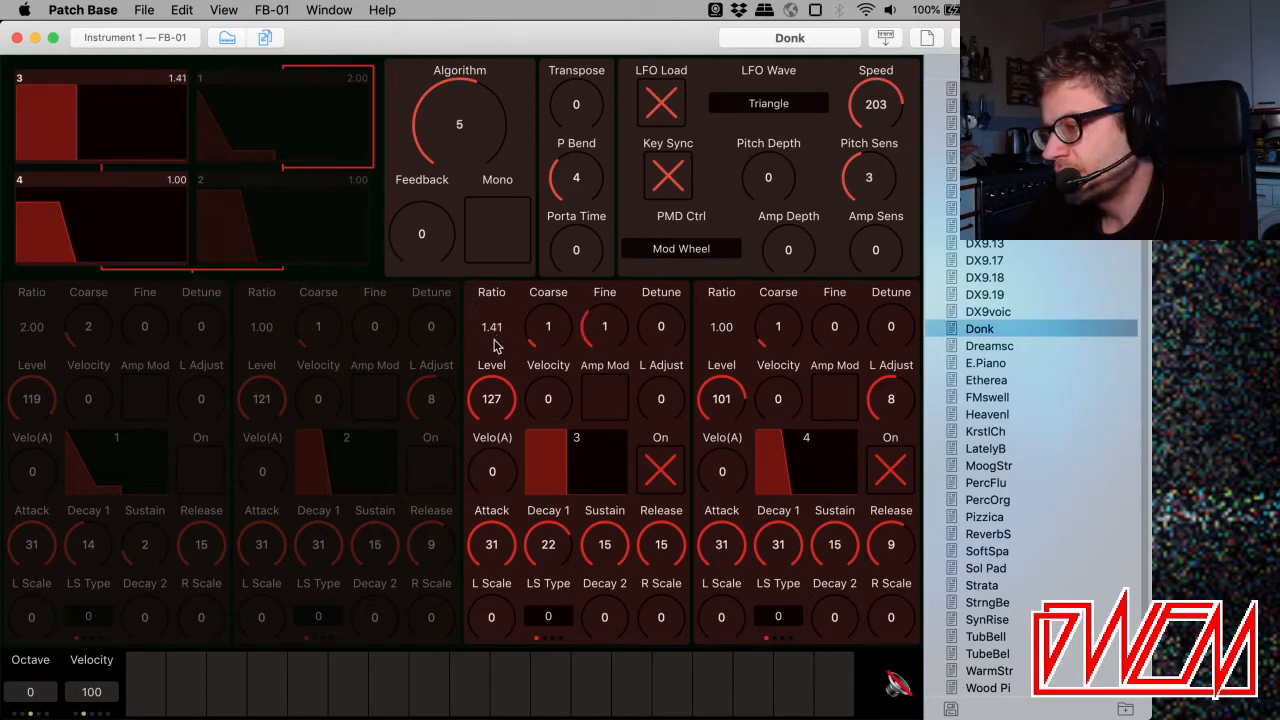
pyautogui.moveTo(700, 410)
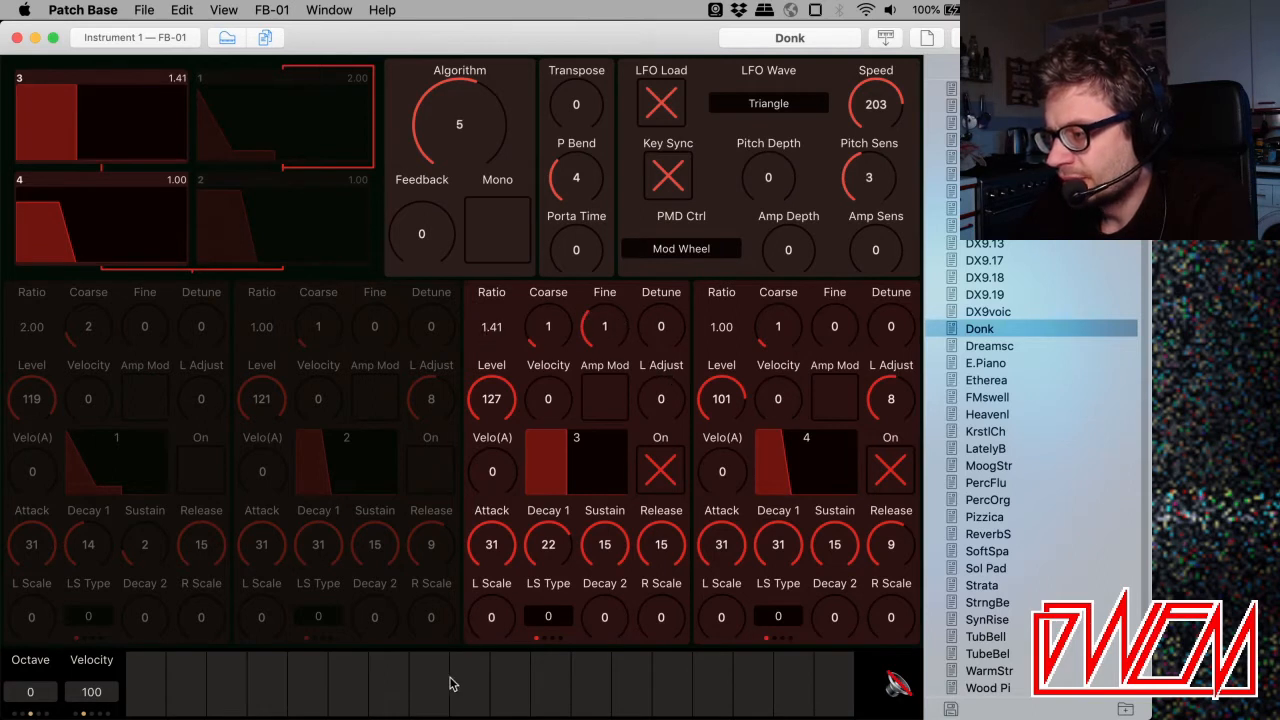
pyautogui.moveTo(535, 347)
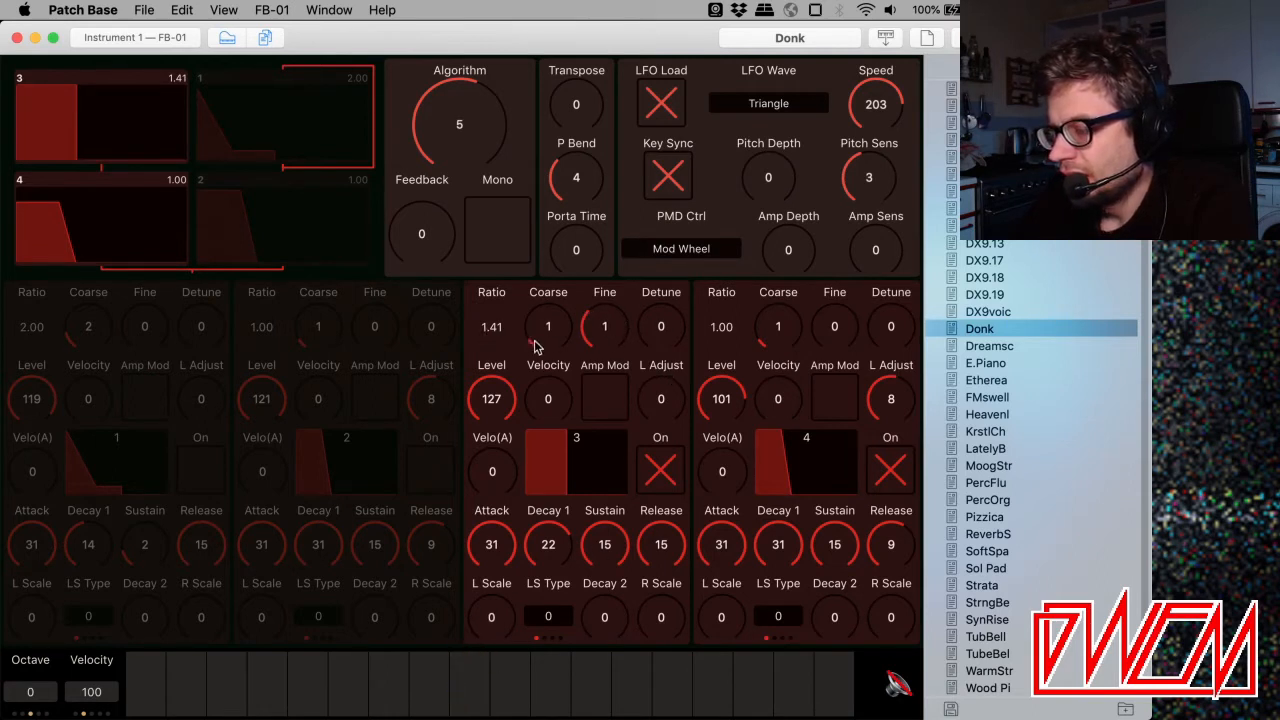
pyautogui.moveTo(583, 338)
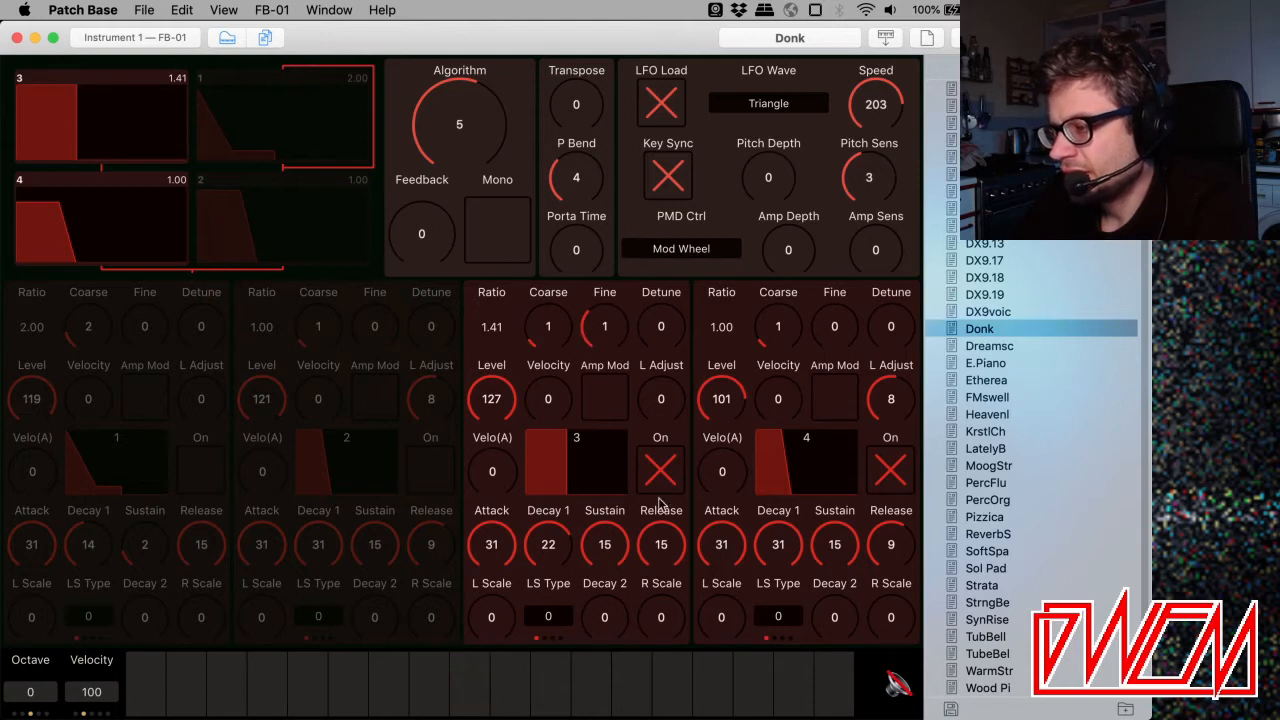
pyautogui.moveTo(604, 327); pyautogui.dragTo(604, 300)
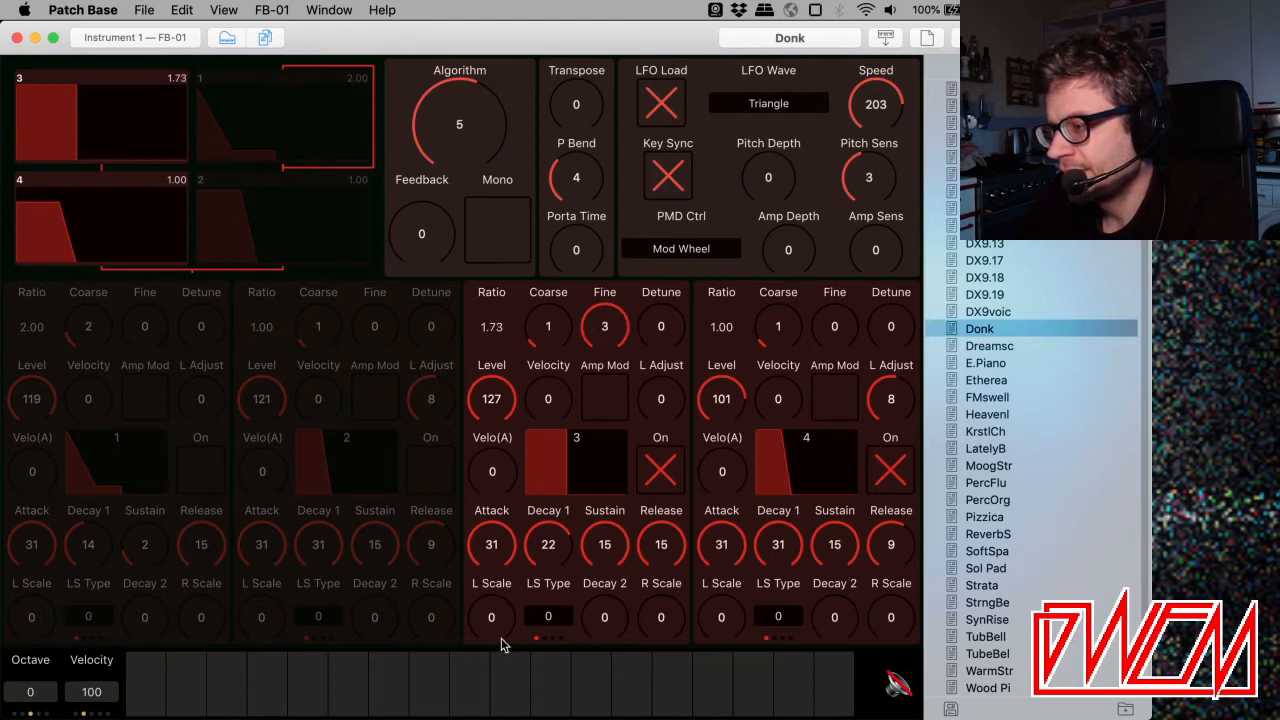
# Play several keyboard notes to audition operator 3 with sustain 9.
pyautogui.click(470, 685)
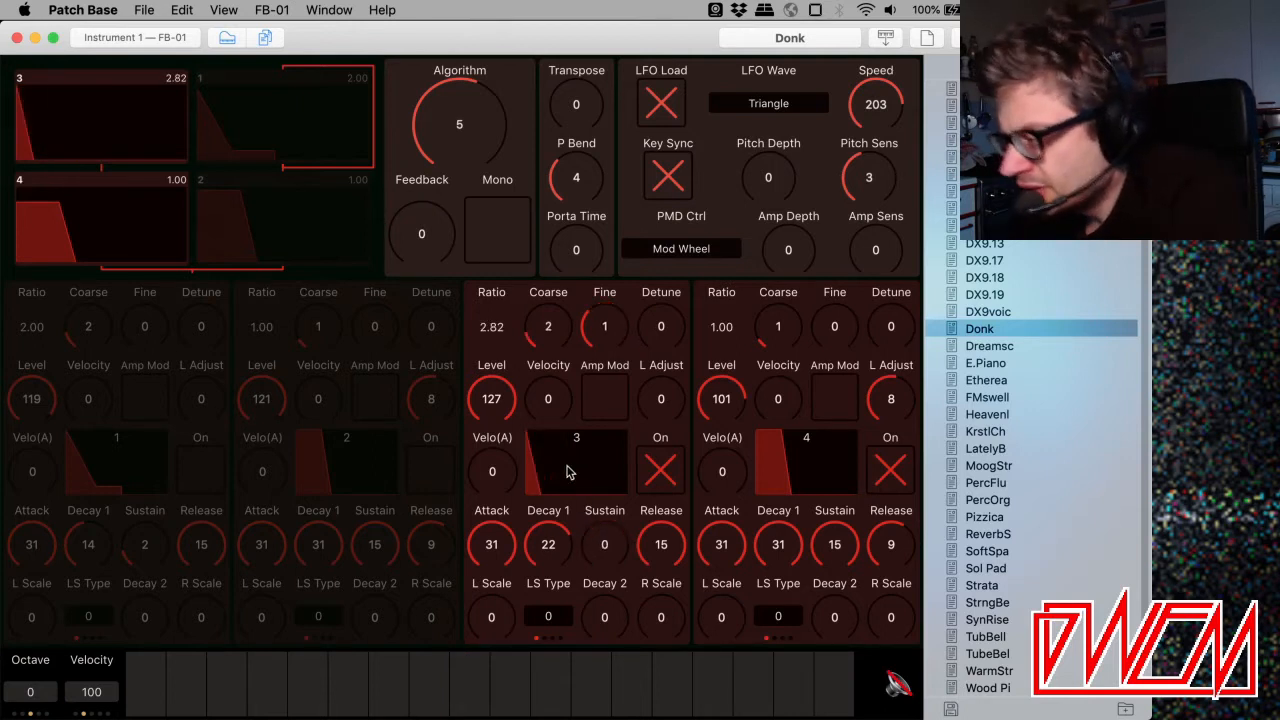
pyautogui.moveTo(512, 451)
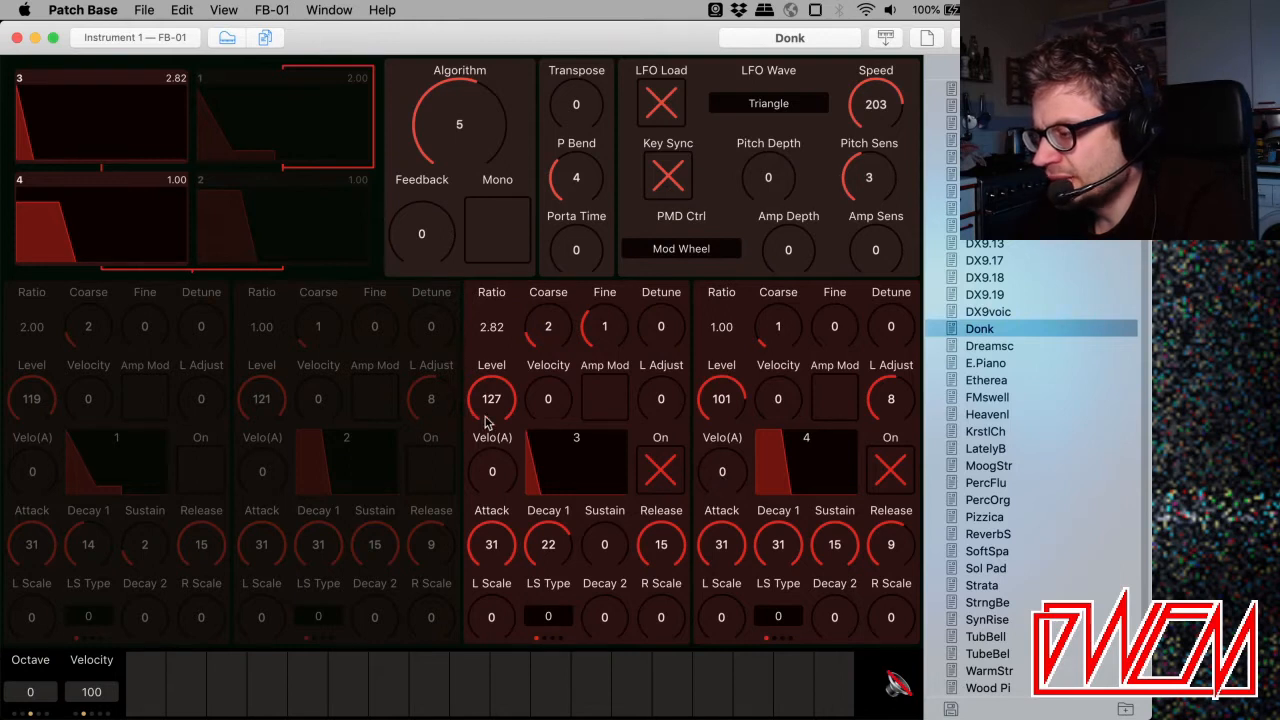
pyautogui.moveTo(660, 530)
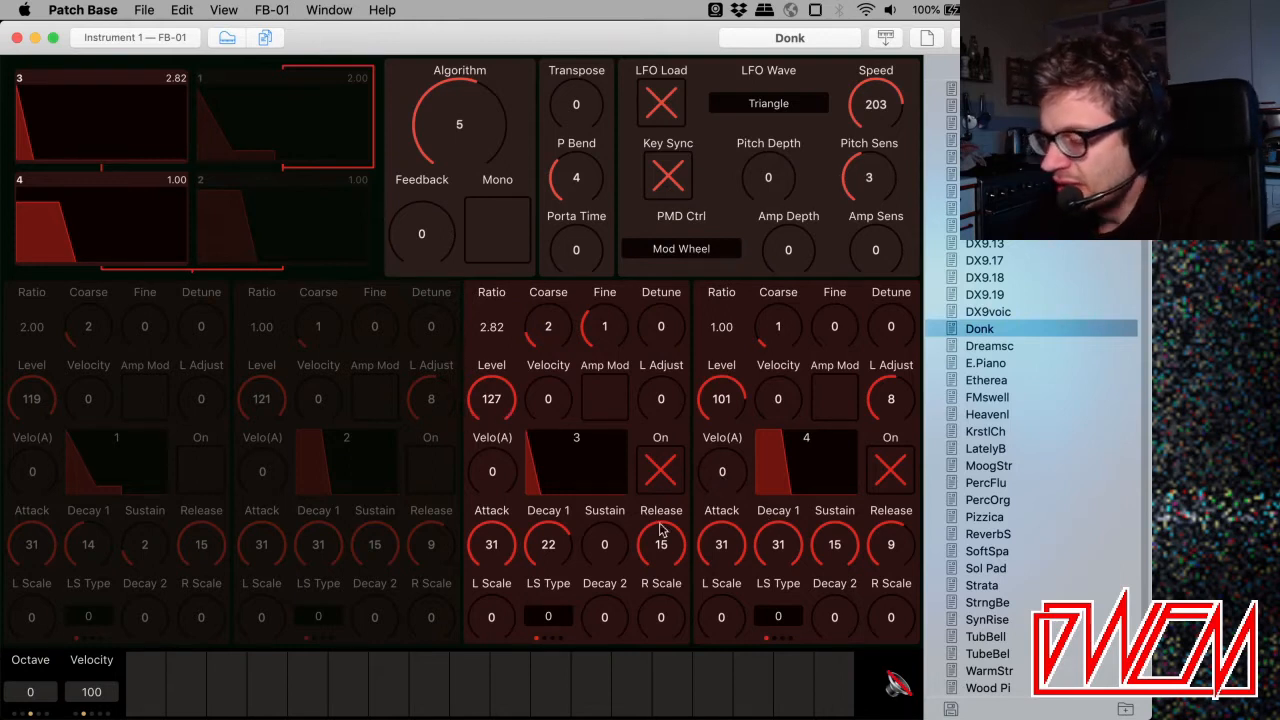
pyautogui.moveTo(520, 433)
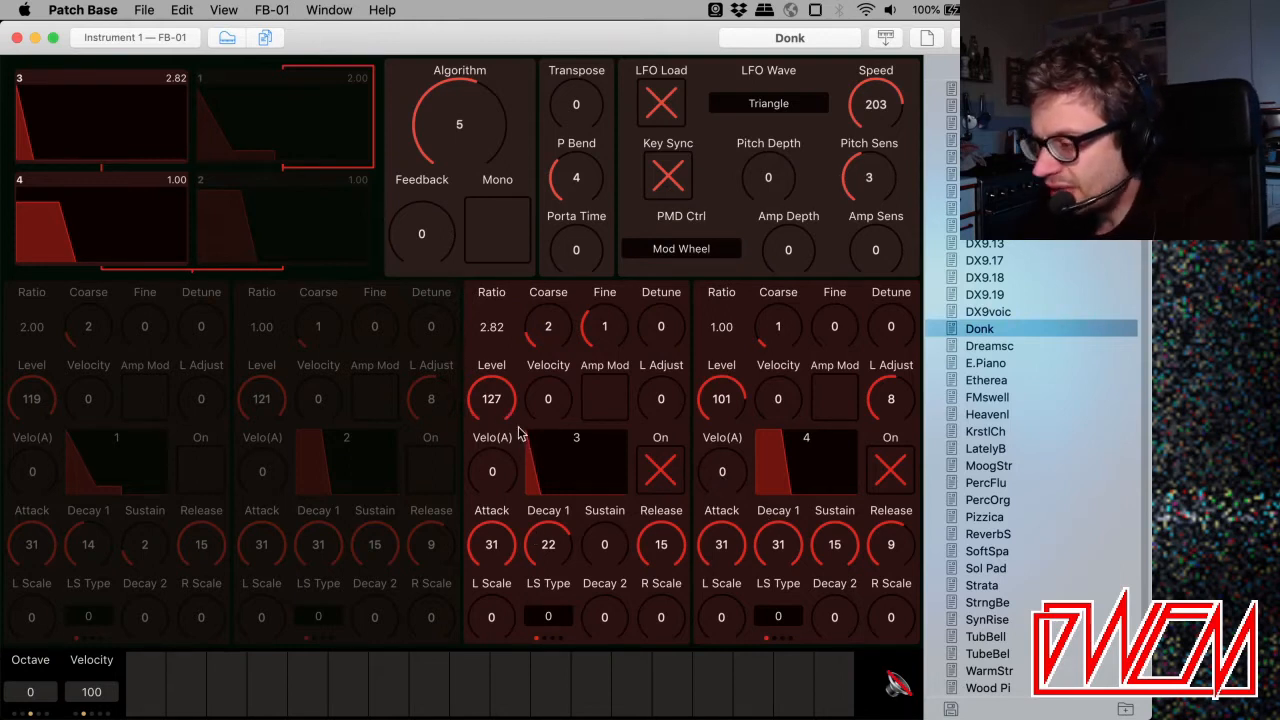
pyautogui.moveTo(518, 453)
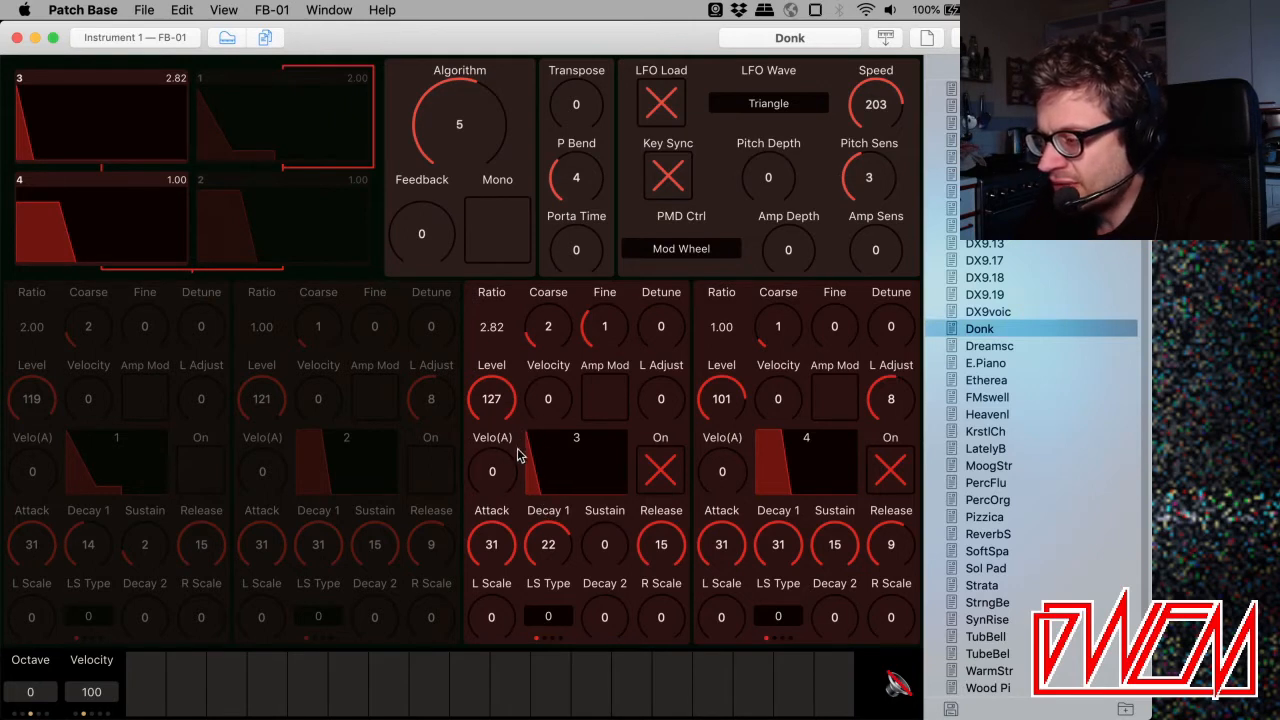
pyautogui.click(510, 685)
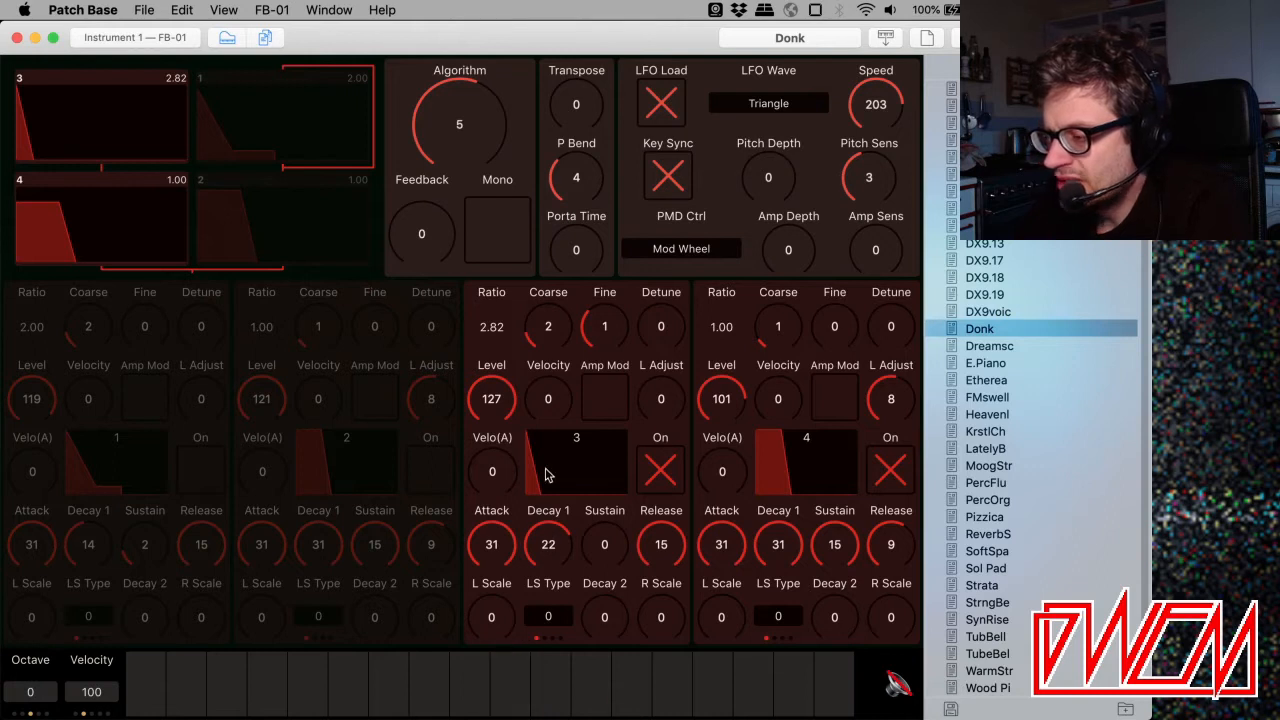
pyautogui.click(550, 685)
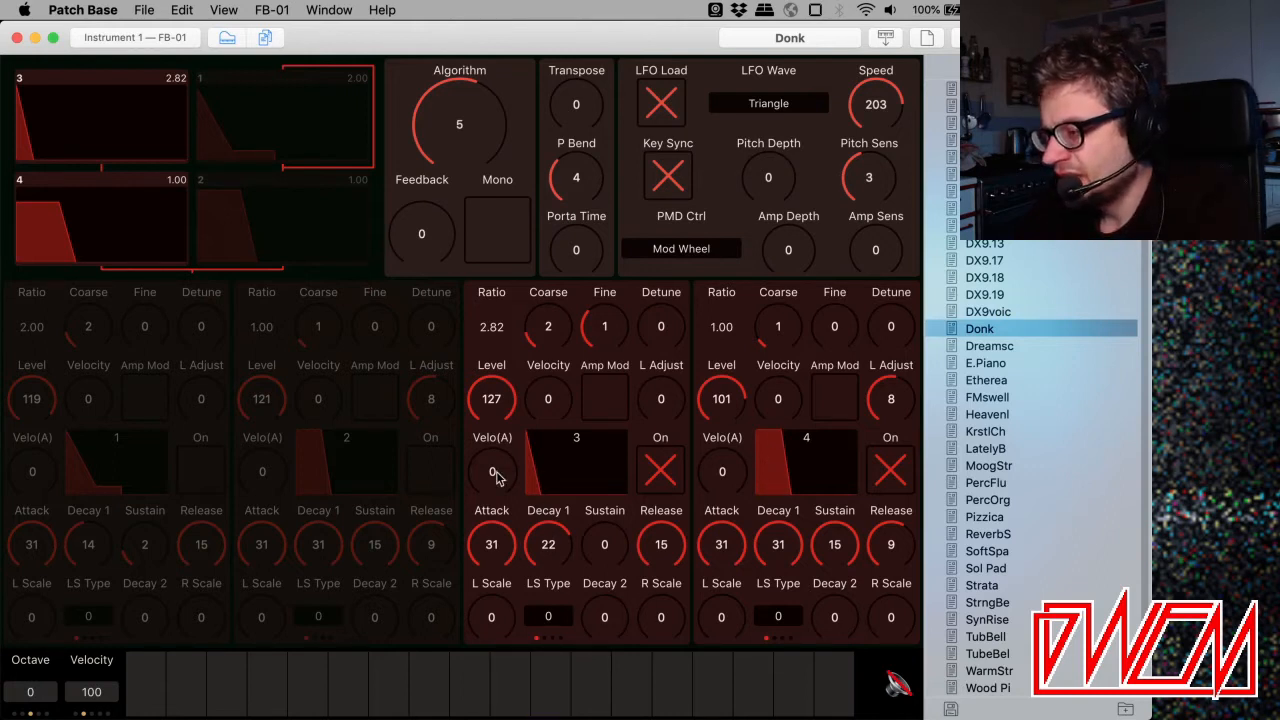
pyautogui.moveTo(537, 657)
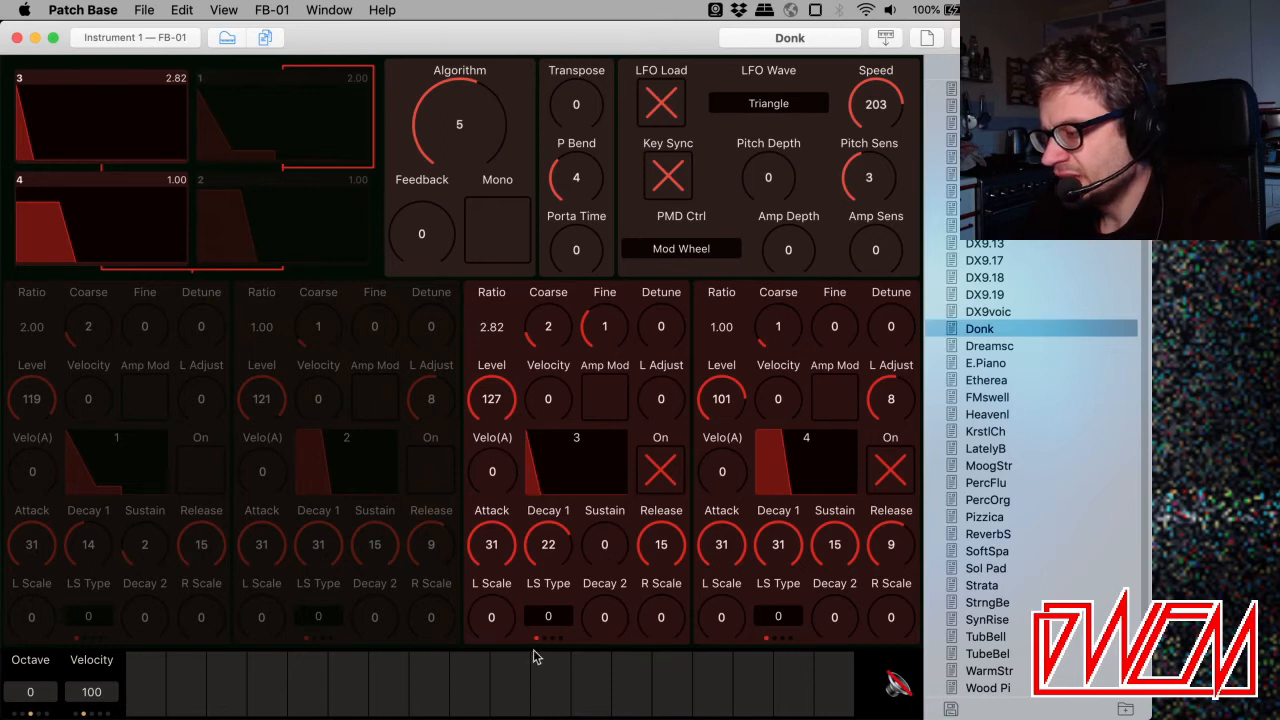
pyautogui.moveTo(613, 550)
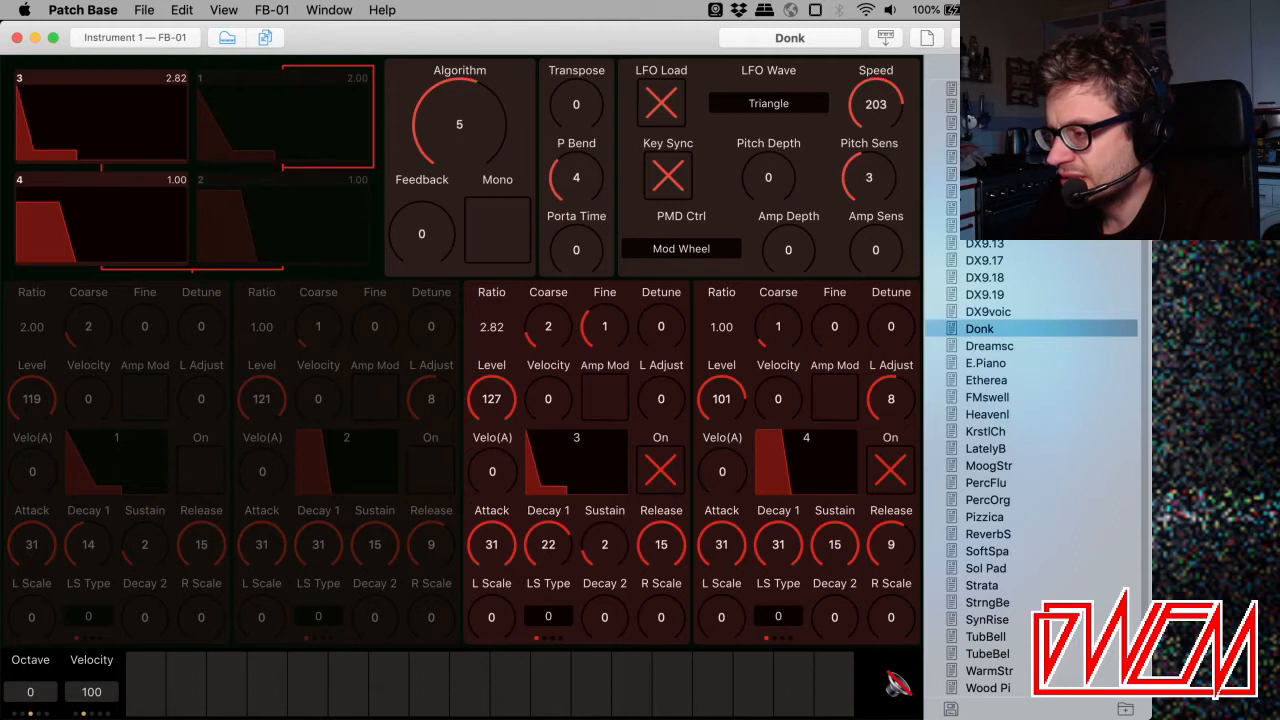
pyautogui.click(470, 685)
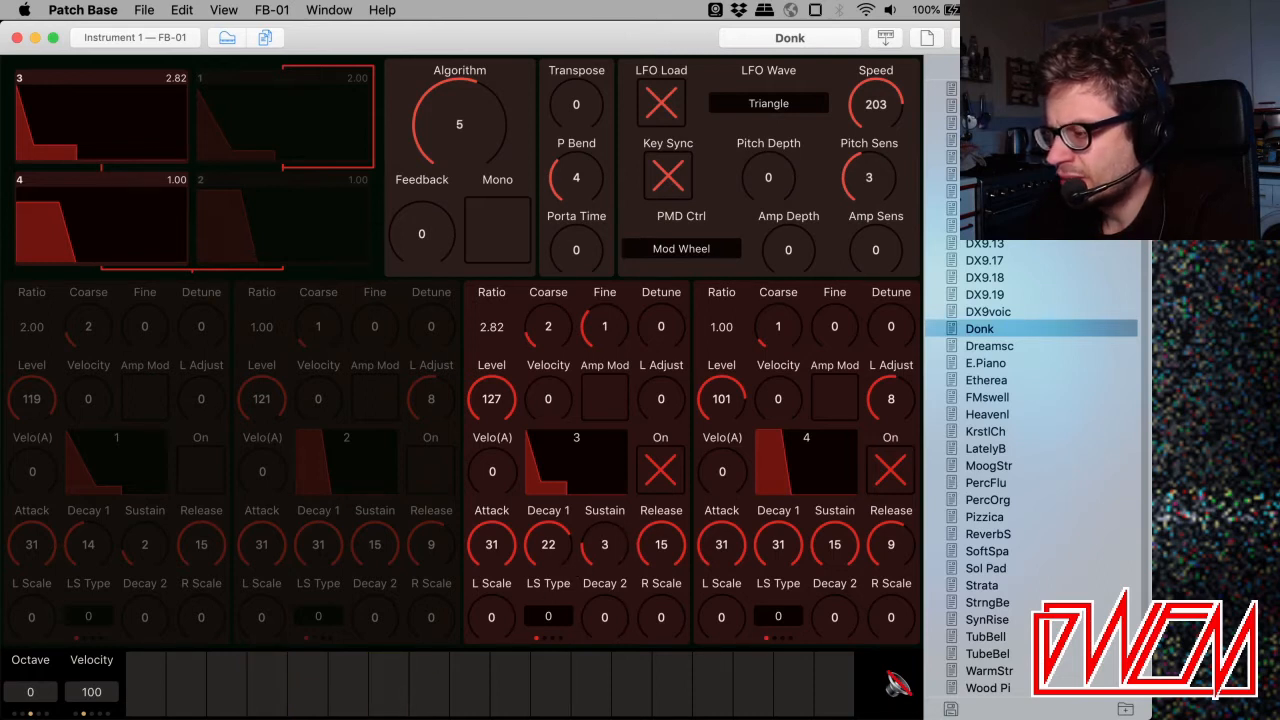
pyautogui.click(267, 685)
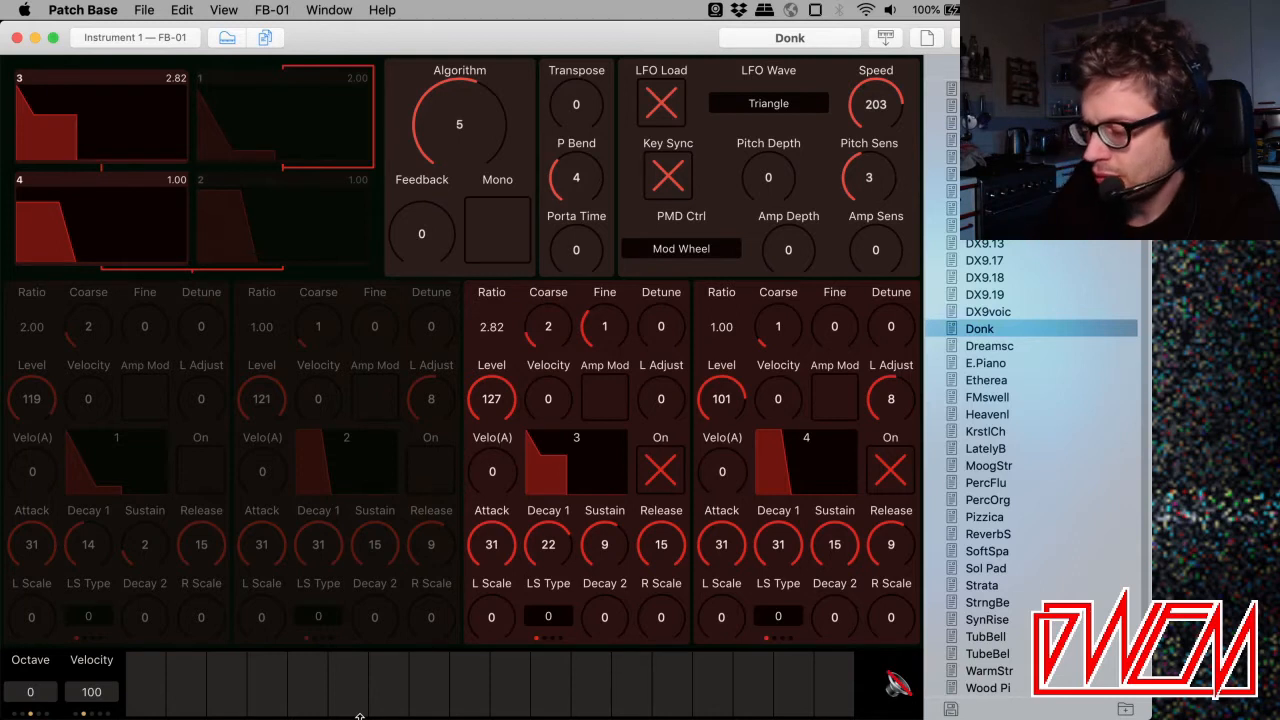
pyautogui.moveTo(650, 460)
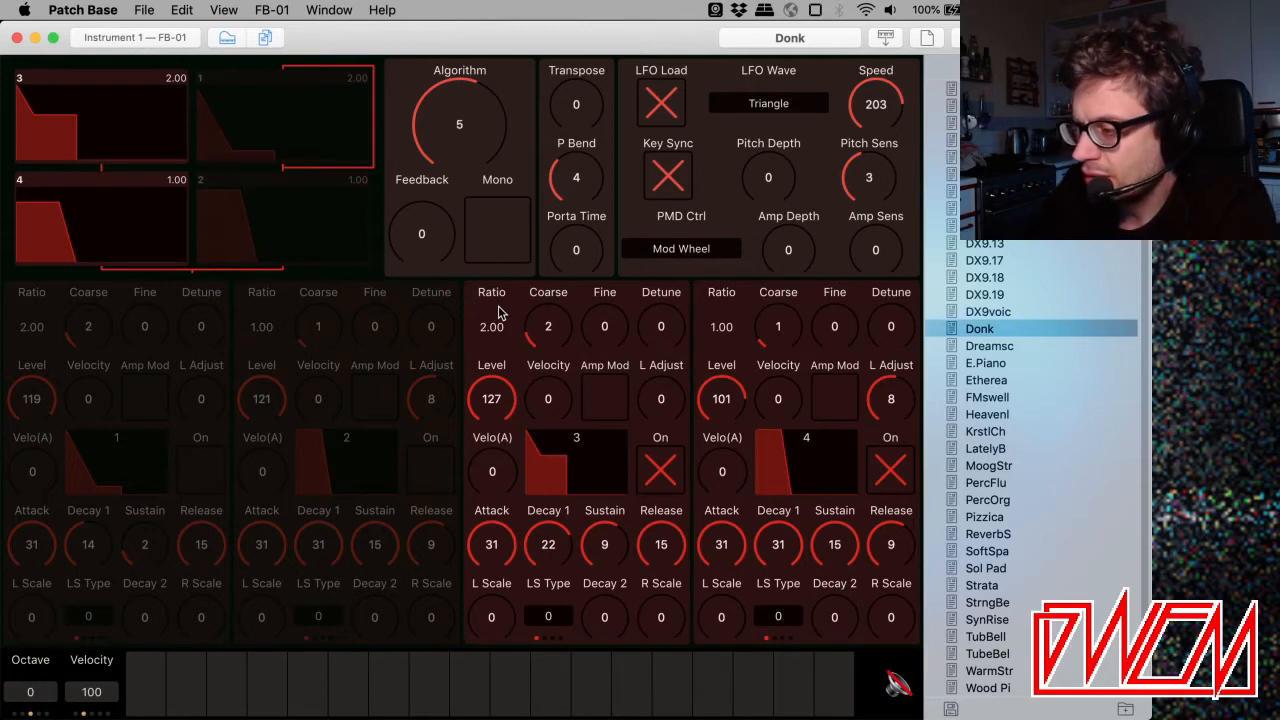
pyautogui.moveTo(604, 340)
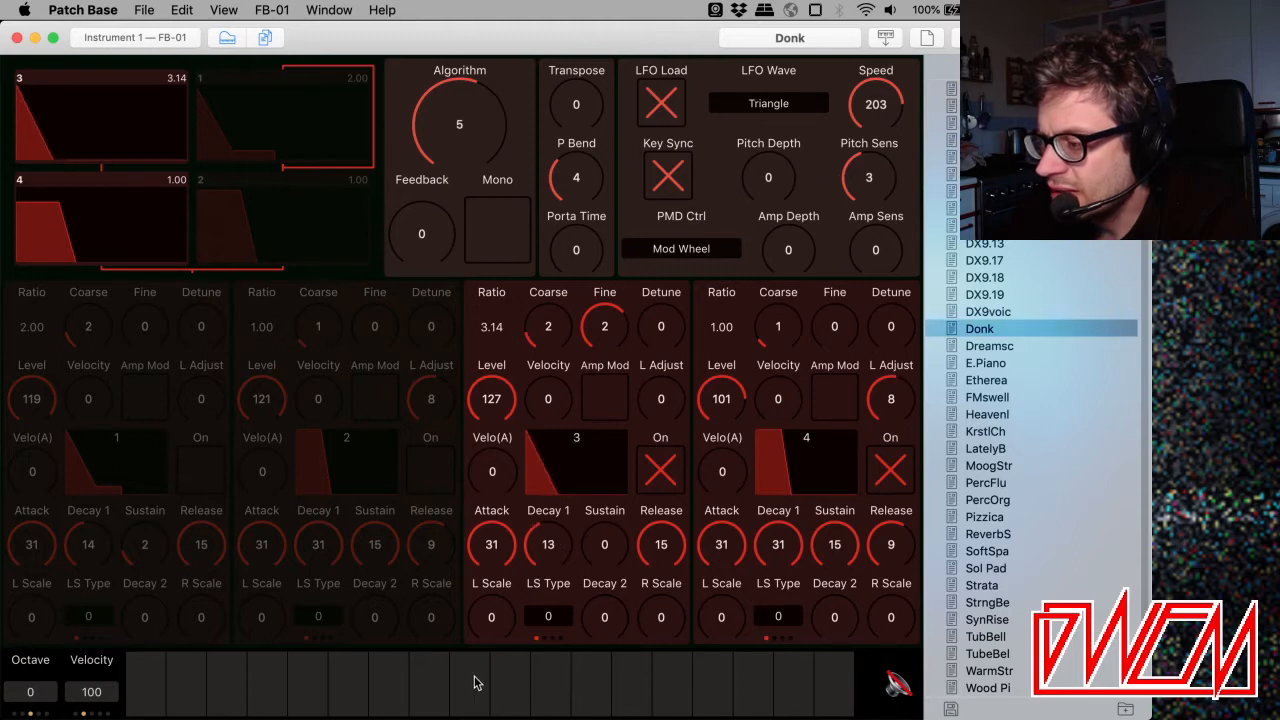
pyautogui.moveTo(583, 530)
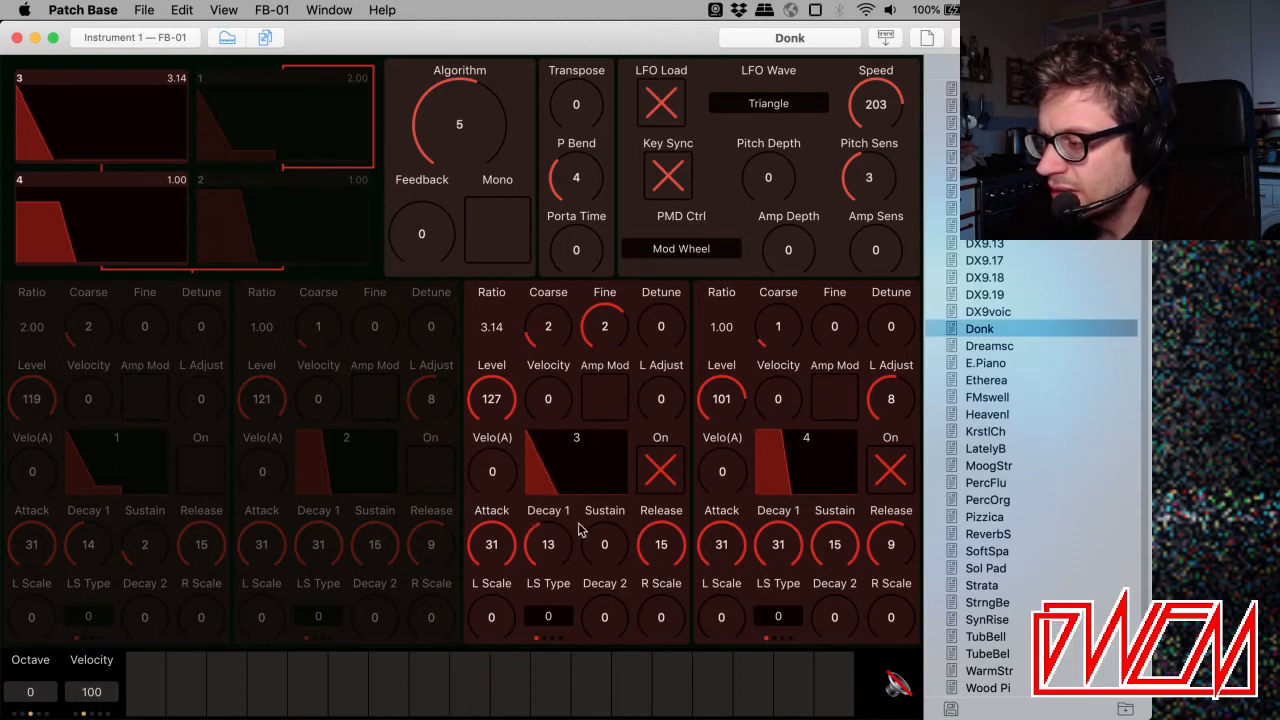
# Adjust operator 3's first decay, drop its level to 97, and audition each change.
pyautogui.moveTo(547, 530); pyautogui.dragTo(547, 500)
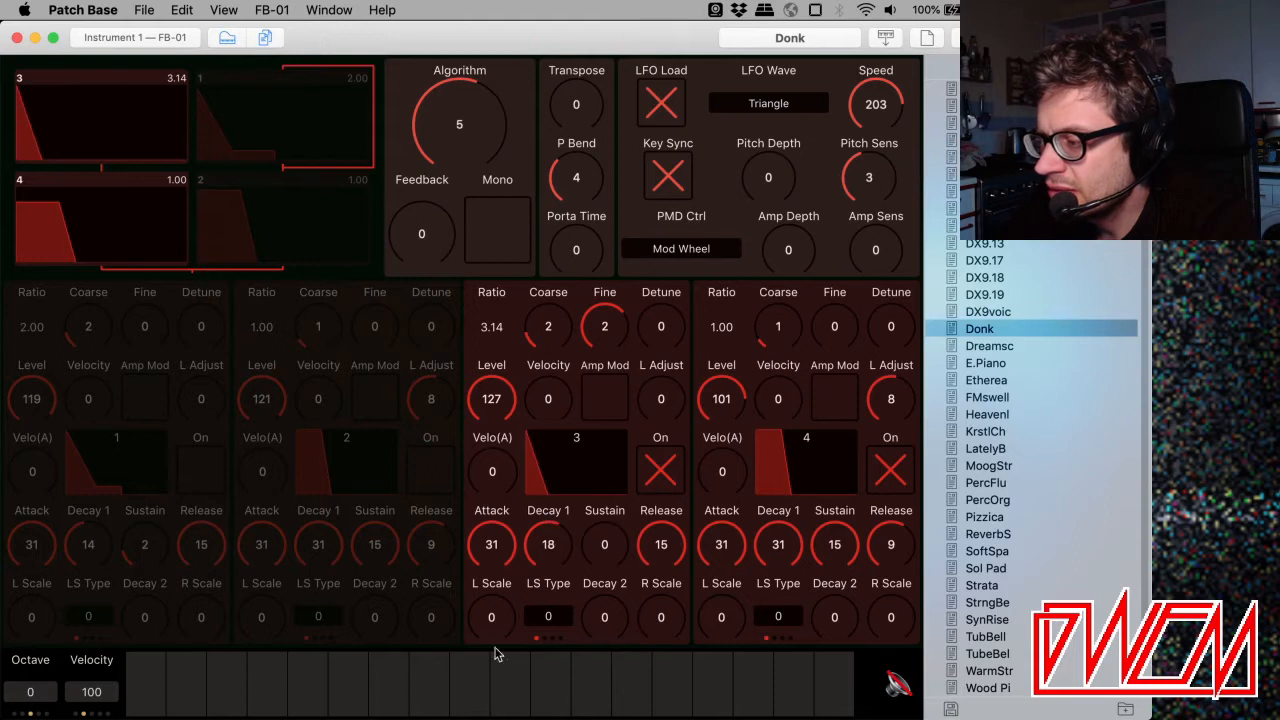
pyautogui.click(469, 685)
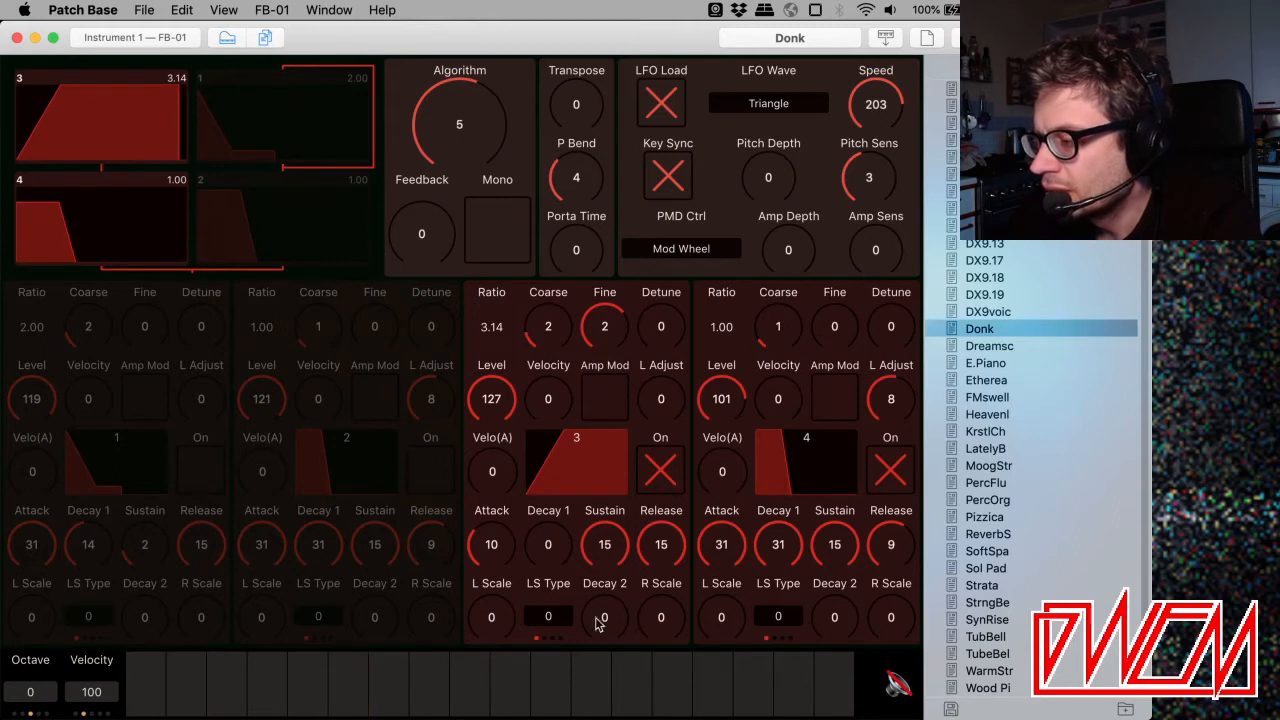
pyautogui.moveTo(491, 399); pyautogui.dragTo(491, 420)
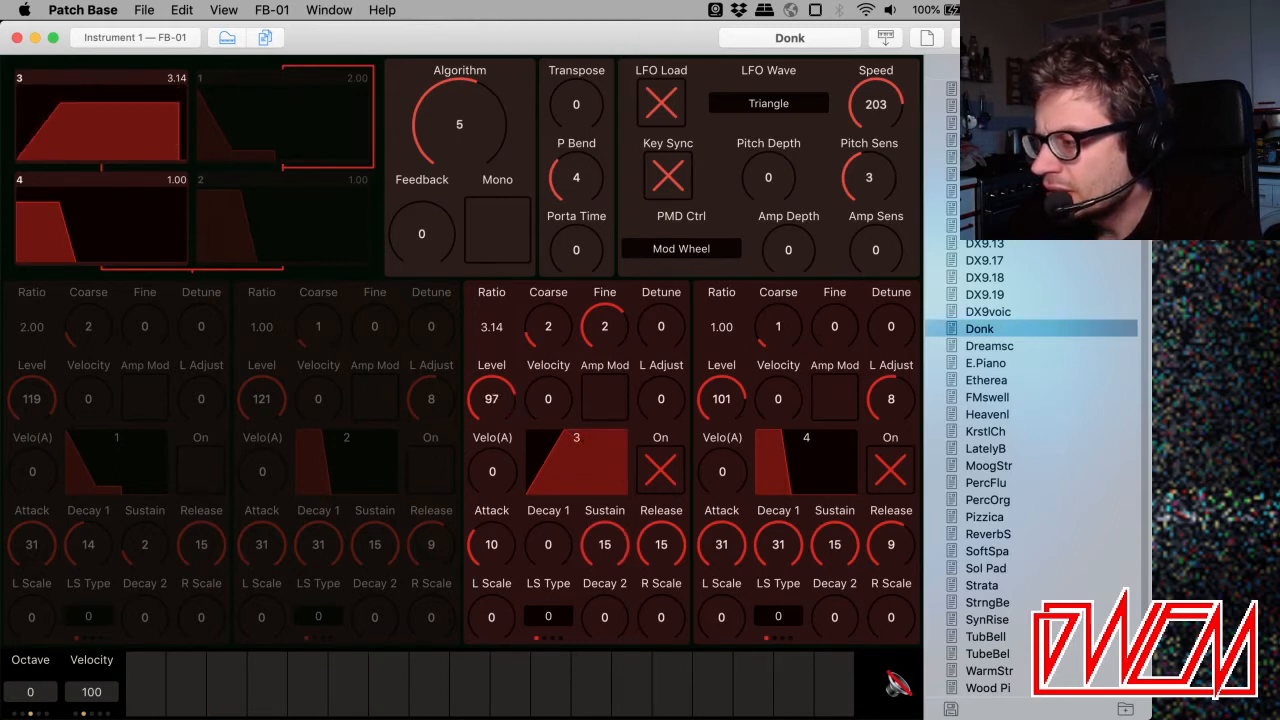
pyautogui.click(428, 685)
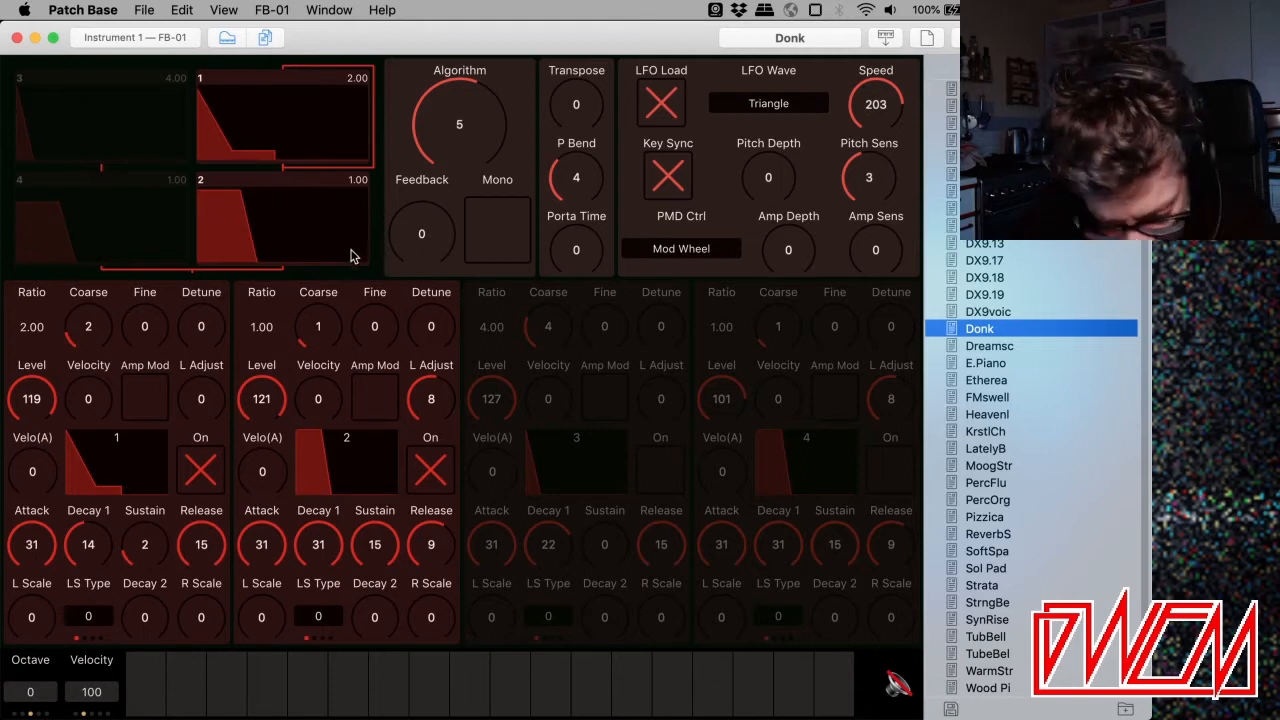
pyautogui.moveTo(435, 695)
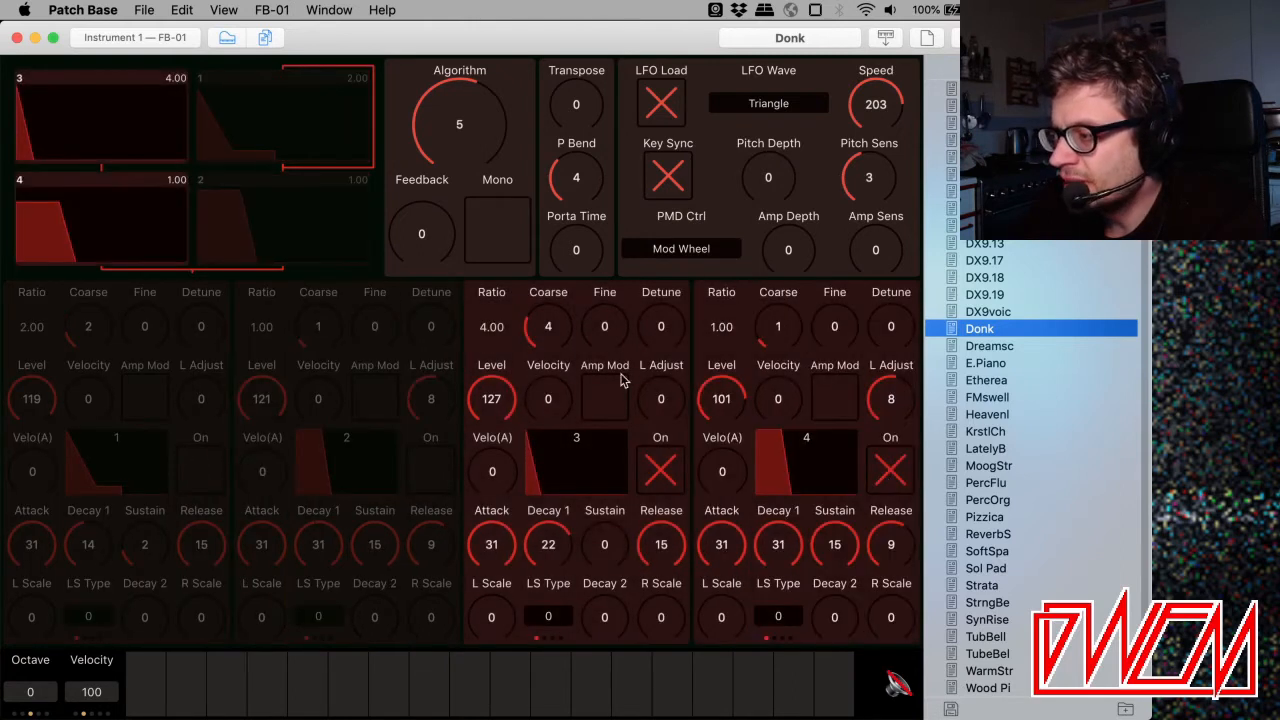
# Turn all four operators back on and play a note to hear them together.
pyautogui.click(468, 685)
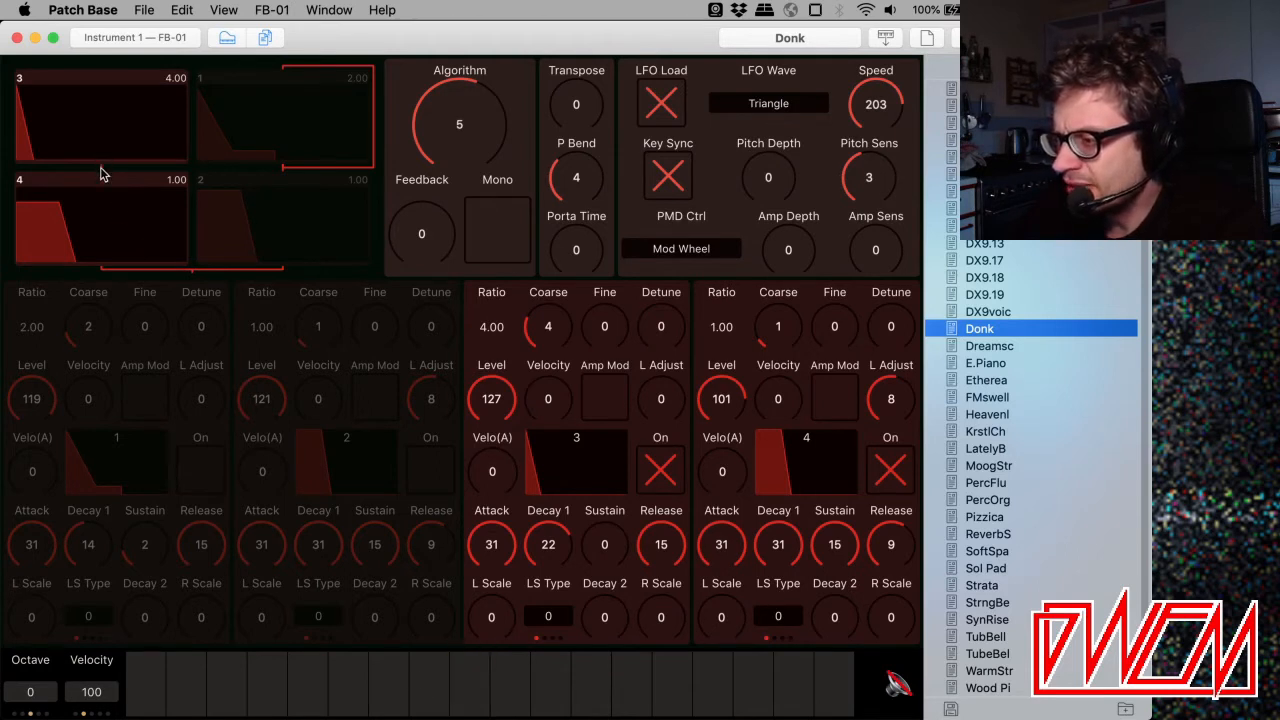
pyautogui.moveTo(312, 605)
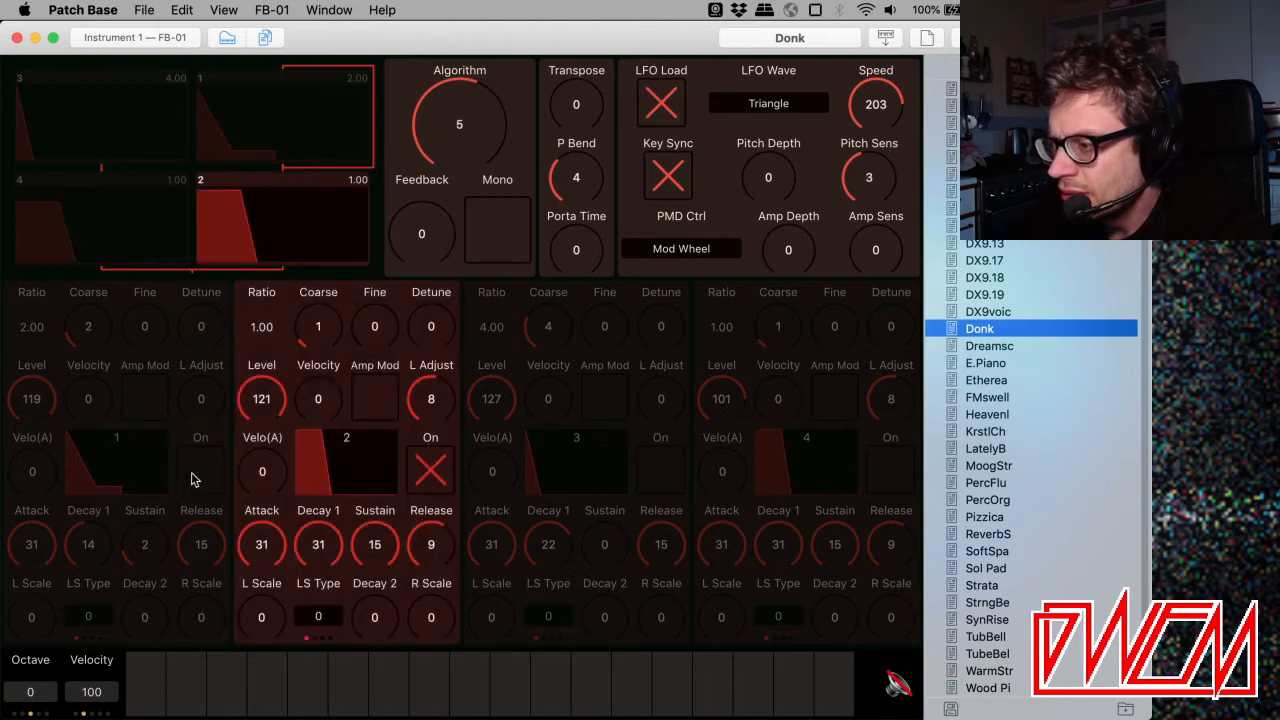
pyautogui.click(200, 471)
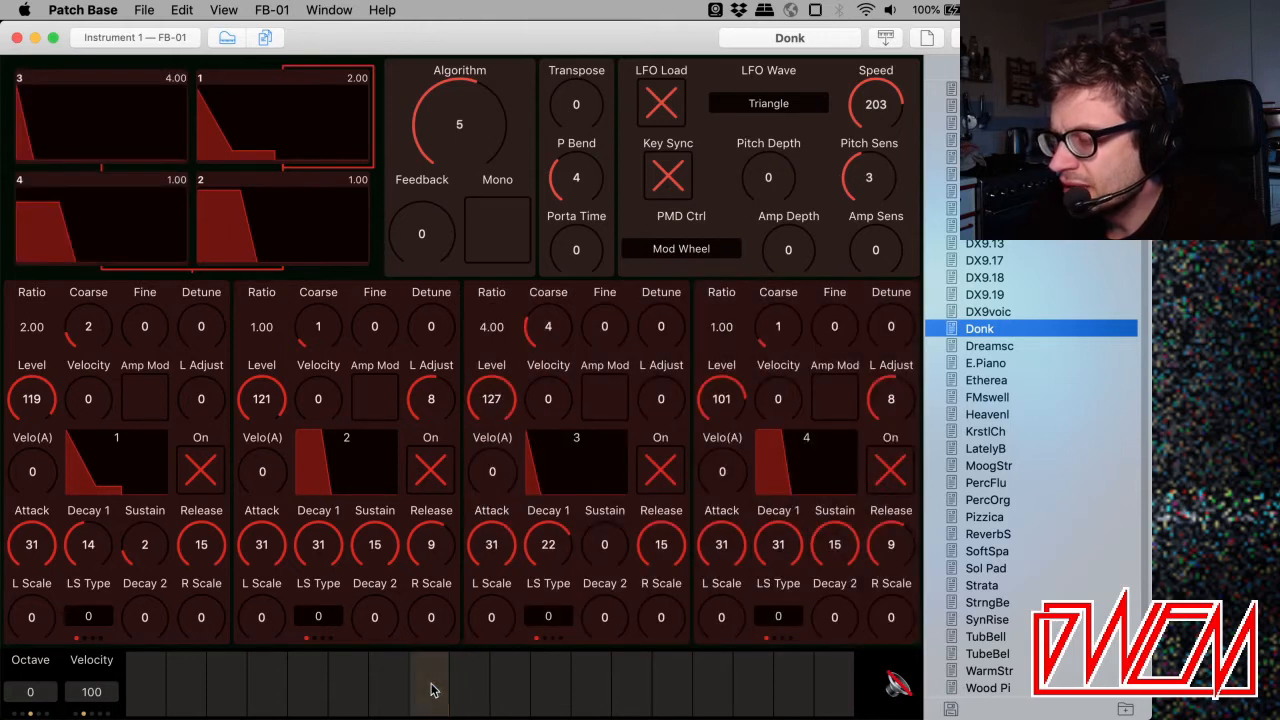
pyautogui.click(590, 685)
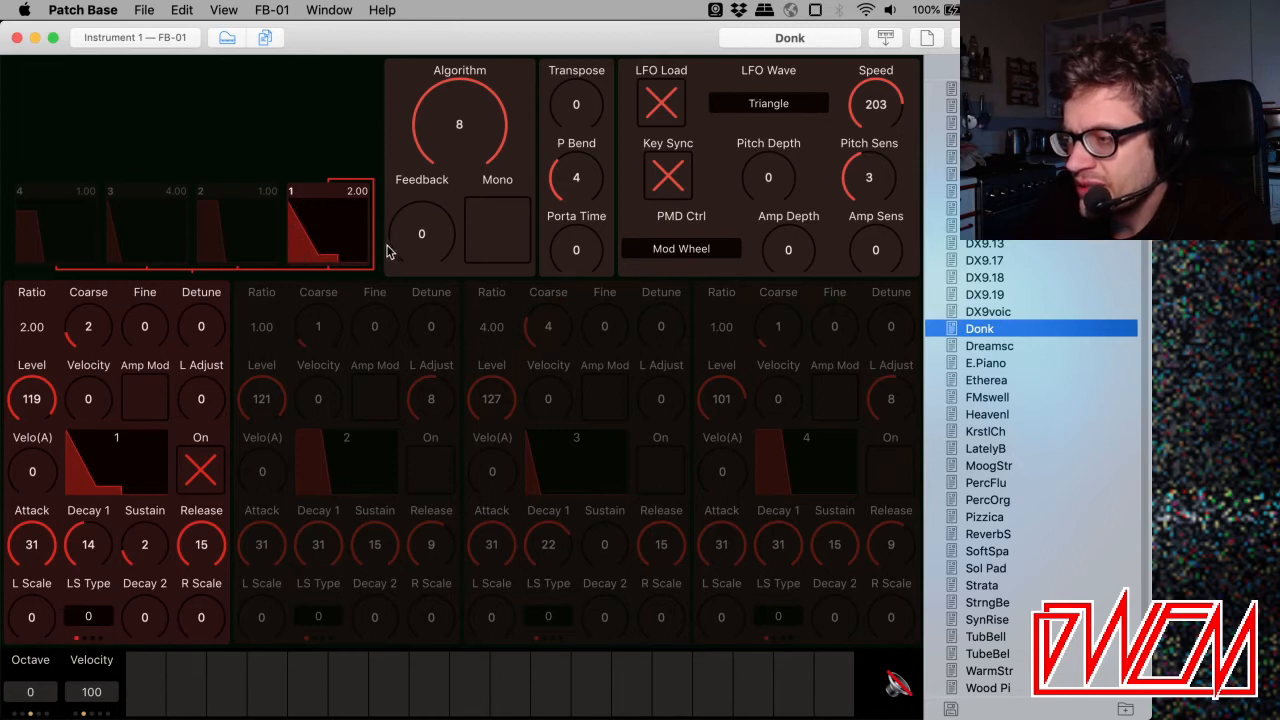
pyautogui.moveTo(407, 658)
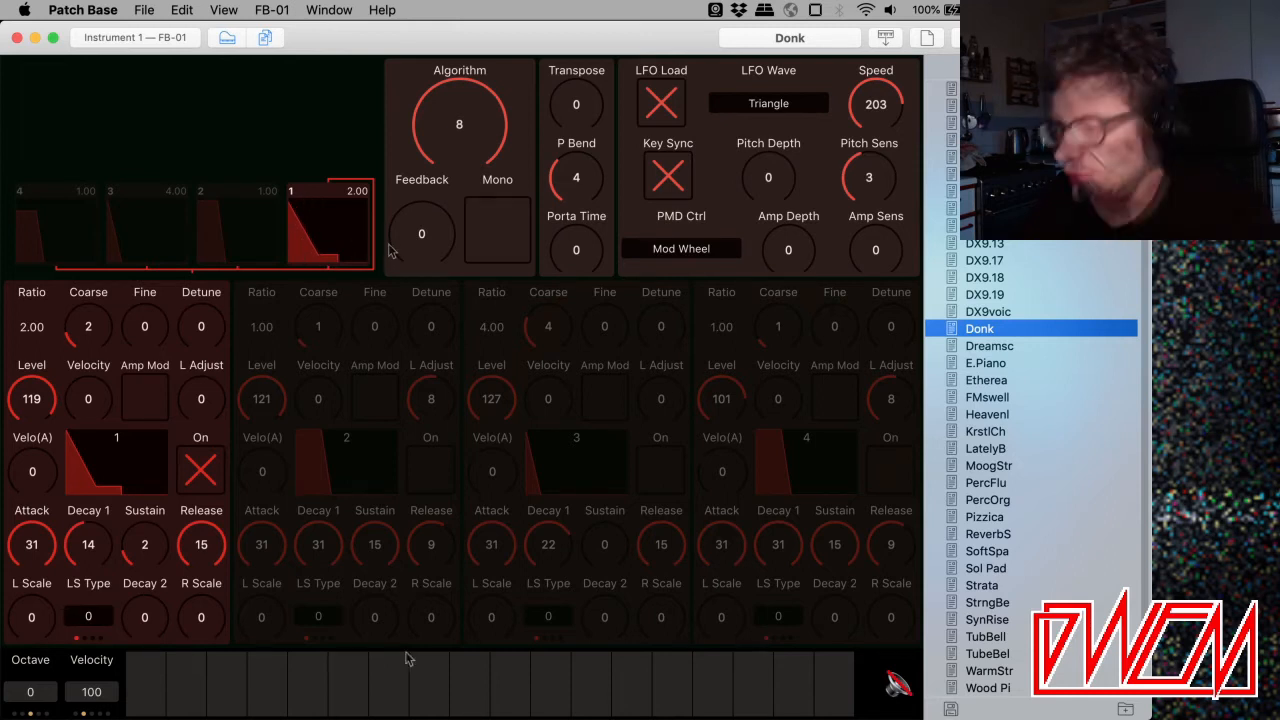
# Audition algorithm 8 with operator 1 alone, including with its sustain at 15.
pyautogui.click(388, 685)
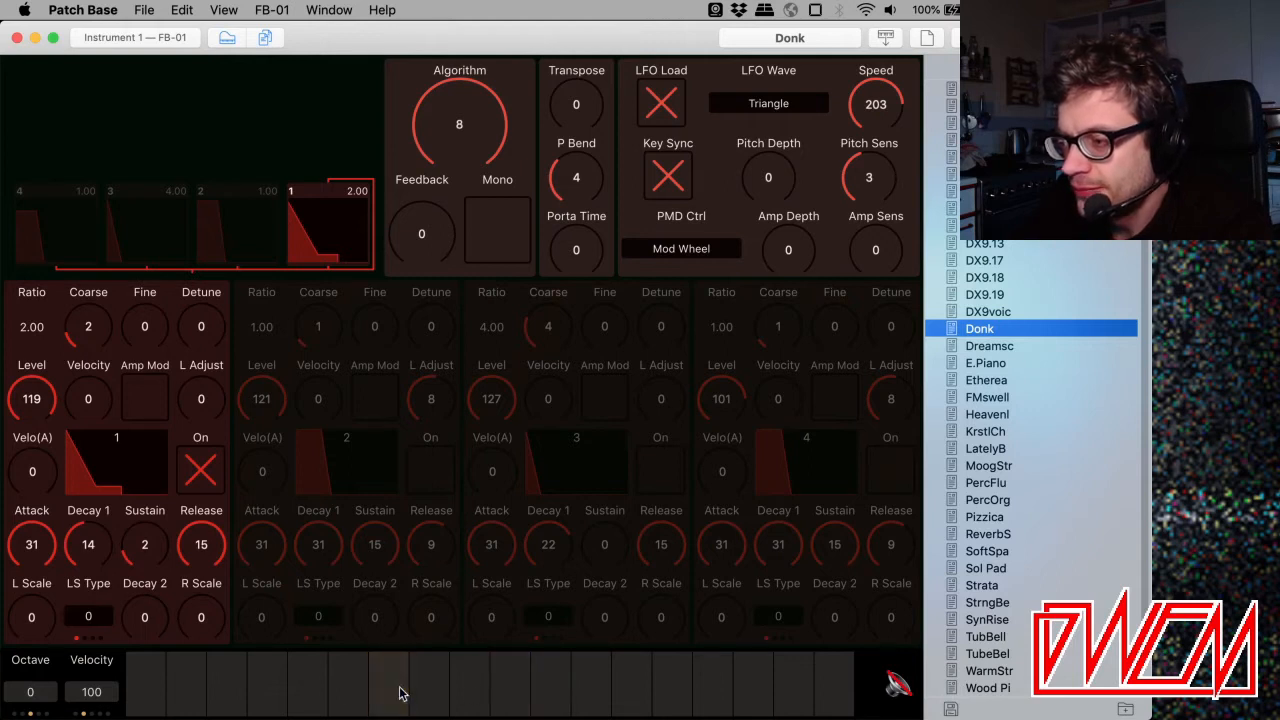
pyautogui.click(428, 685)
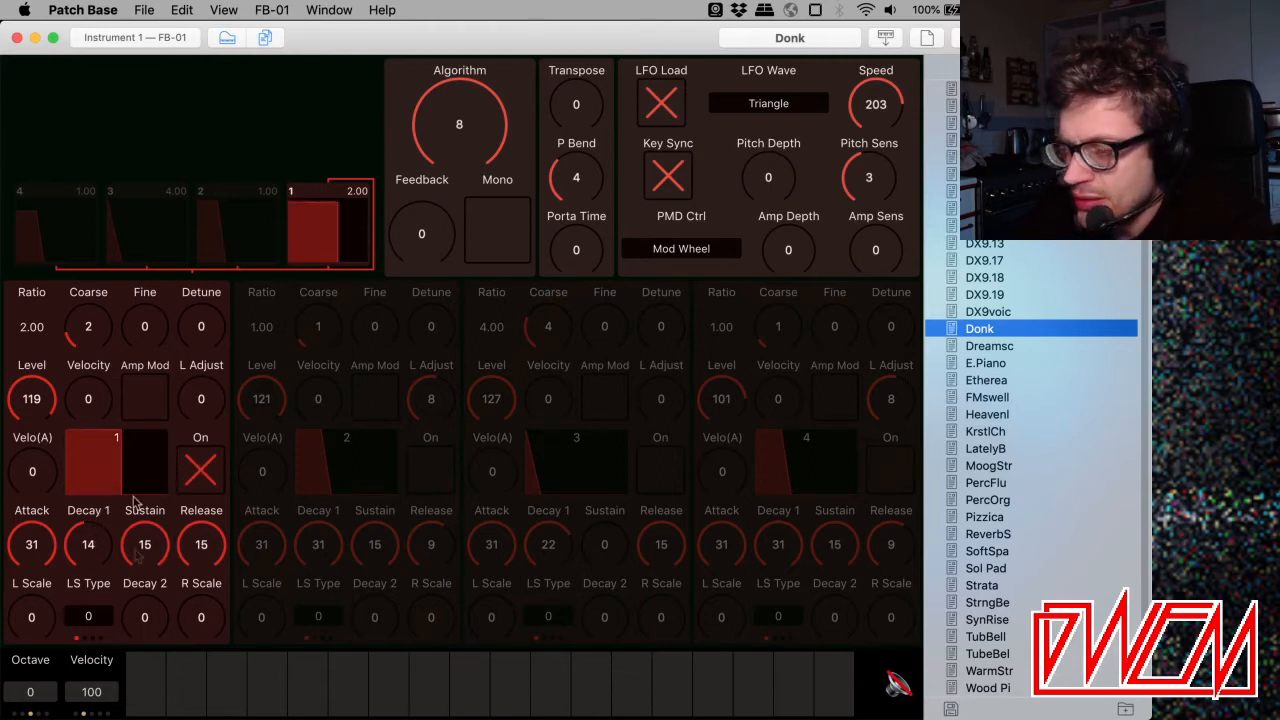
pyautogui.click(388, 685)
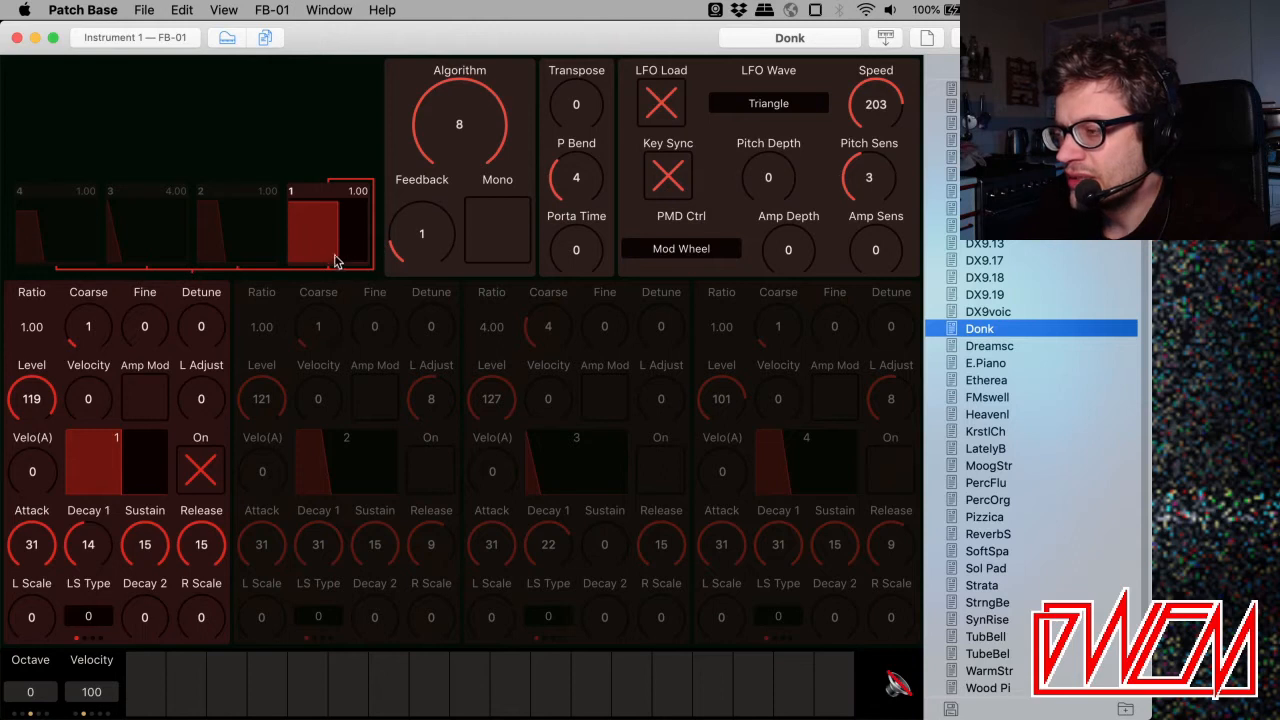
pyautogui.moveTo(462, 665)
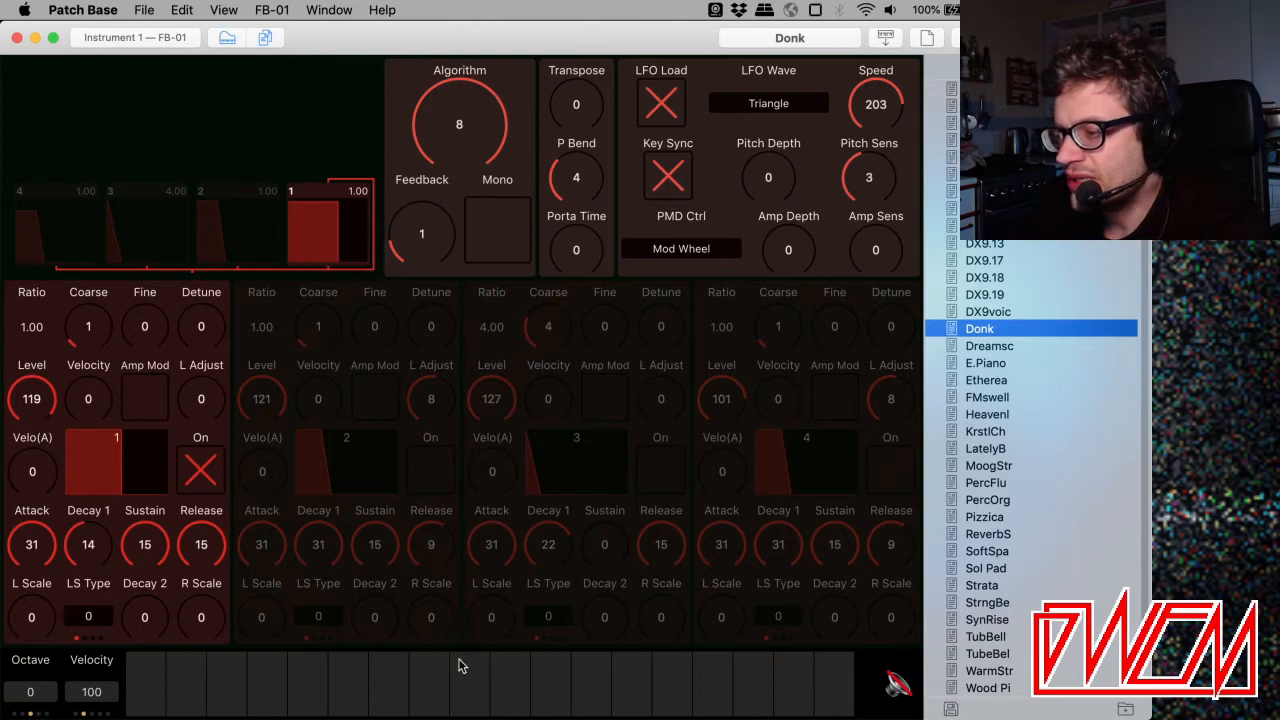
pyautogui.moveTo(420, 250)
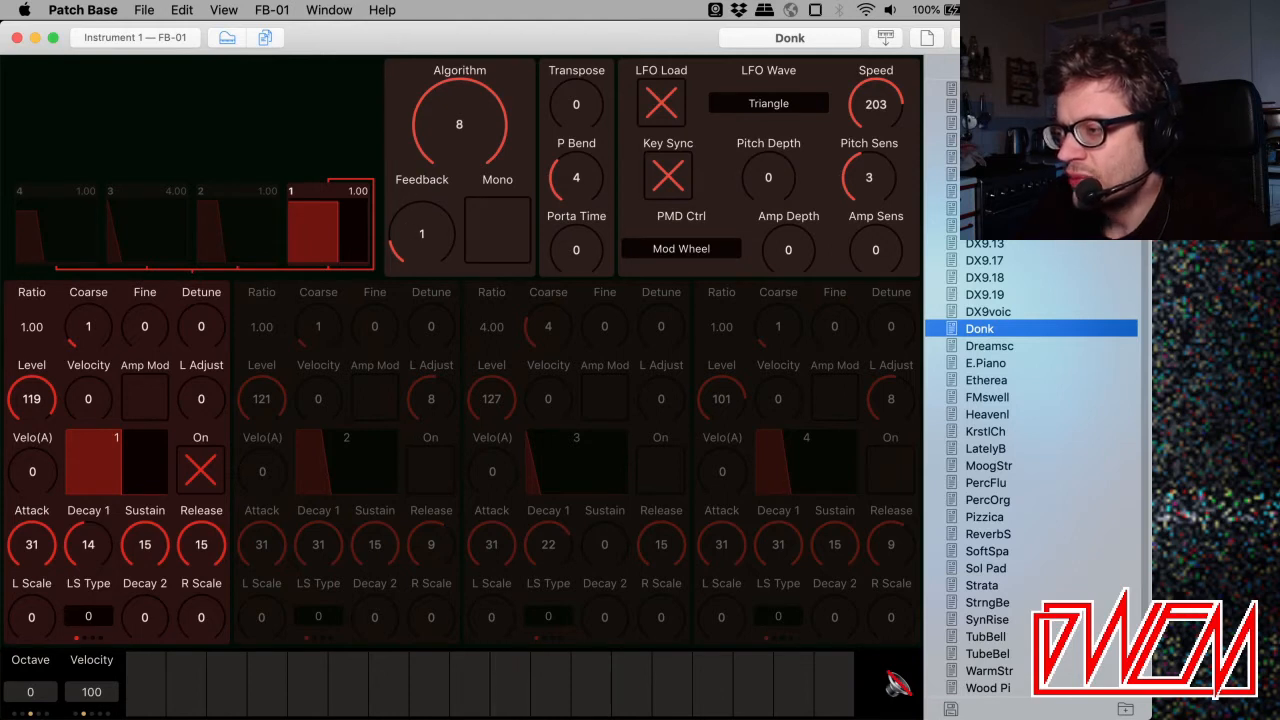
# Hear the retuned operator 1, raise feedback to 7, and audition the stronger feedback.
pyautogui.click(421, 233)
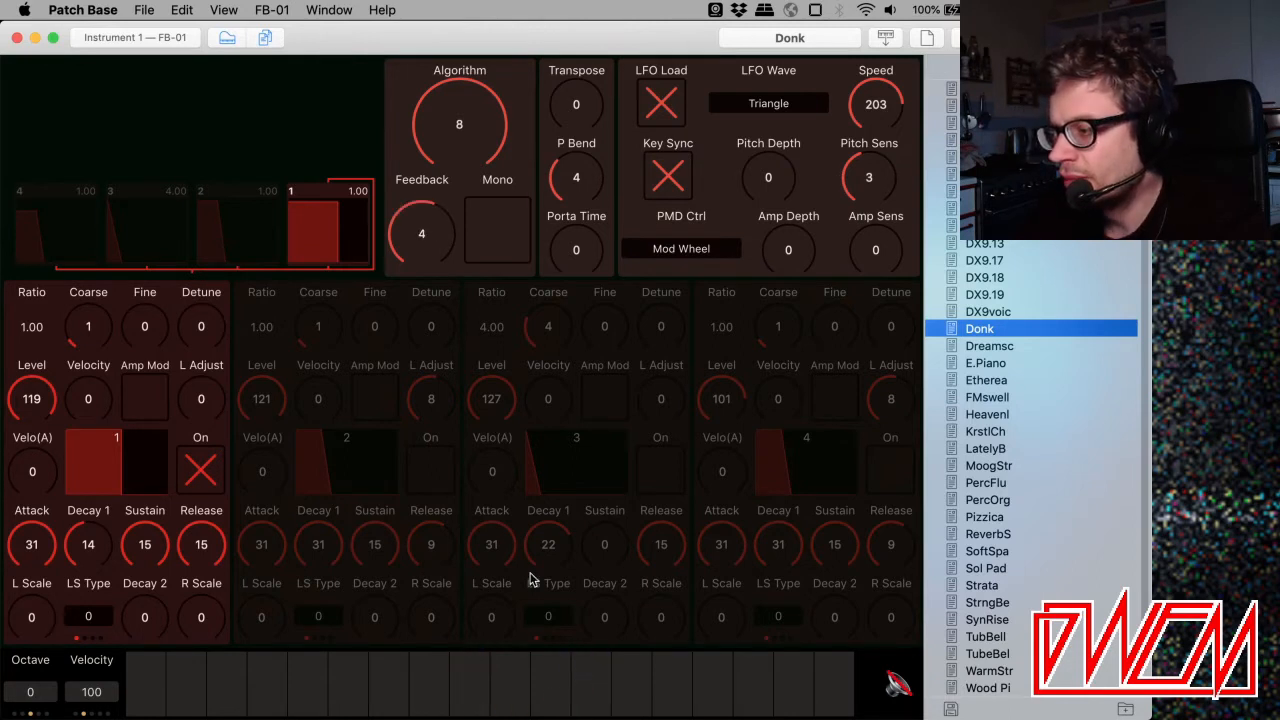
pyautogui.moveTo(421, 233); pyautogui.dragTo(421, 200)
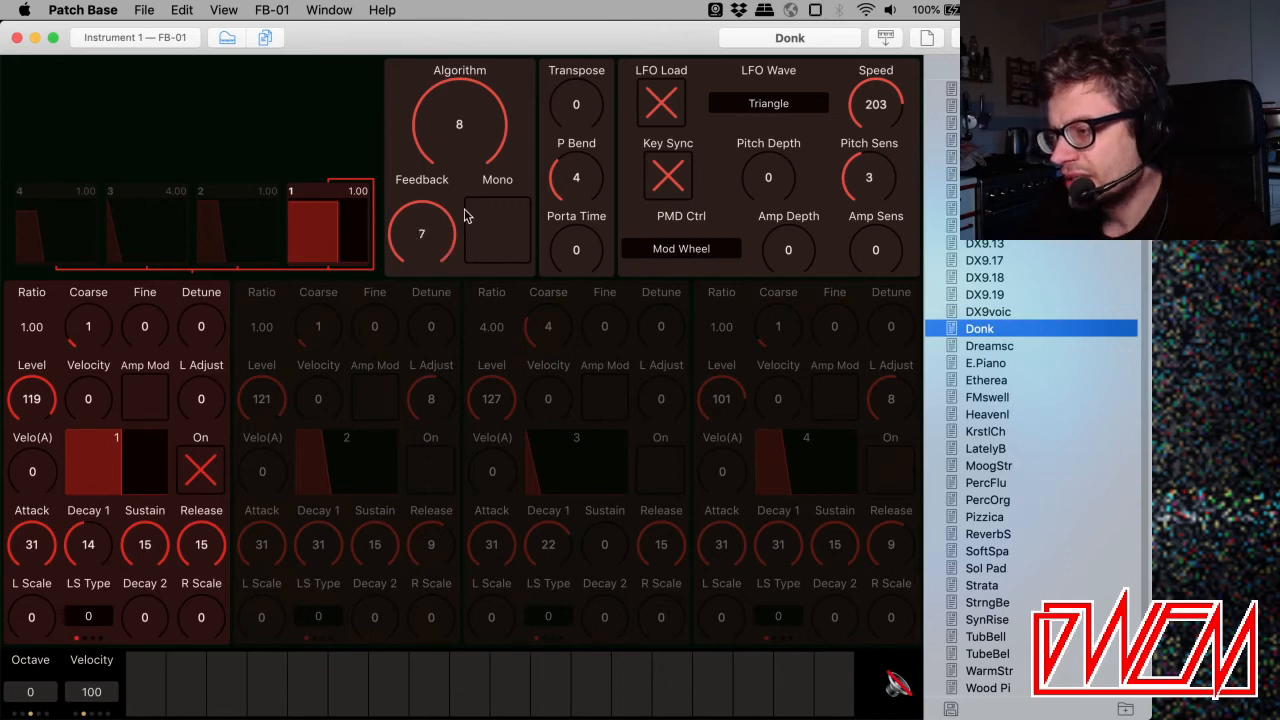
pyautogui.moveTo(510, 700)
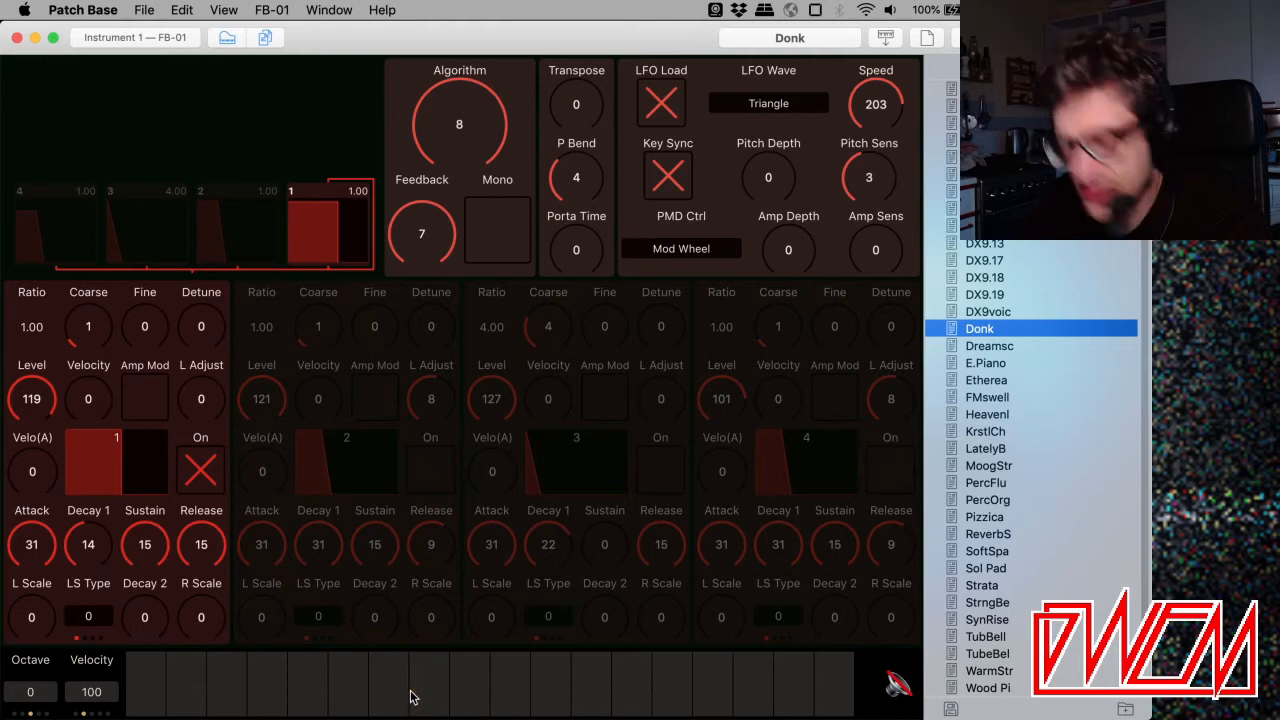
pyautogui.click(508, 685)
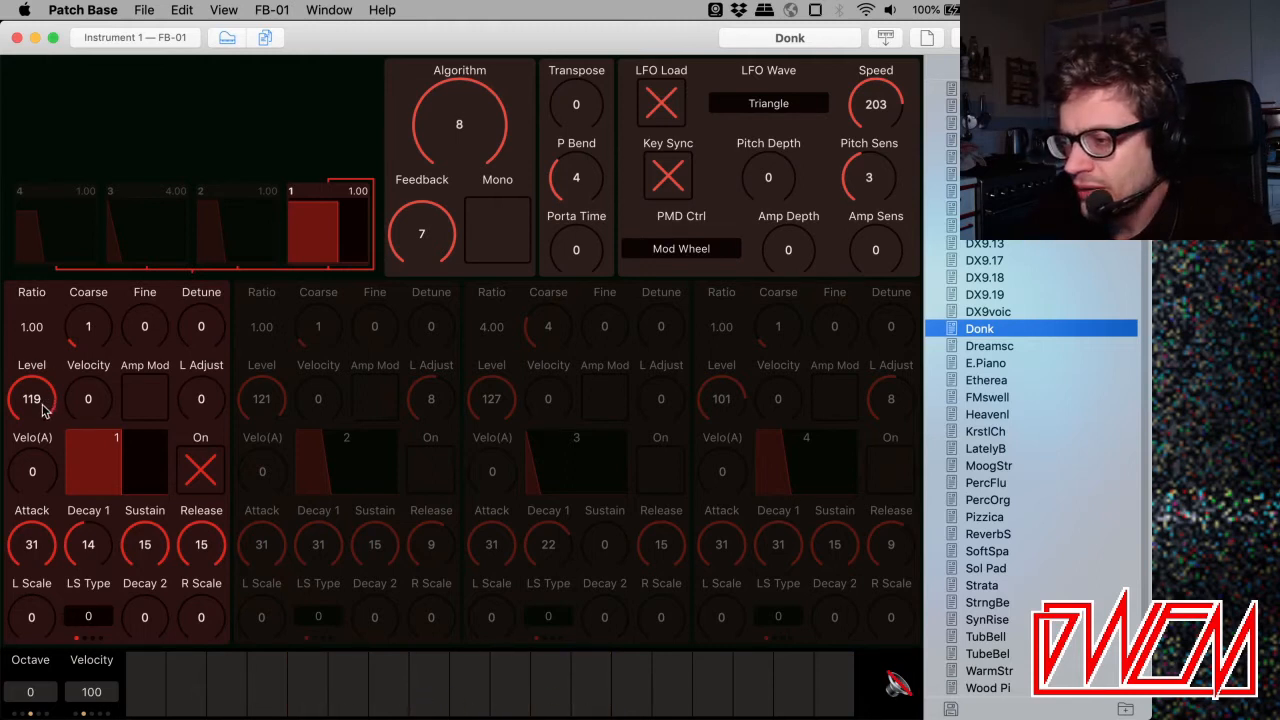
# Drop operator 1's level to 106, audition, then bring it up to 127.
pyautogui.moveTo(31, 399); pyautogui.dragTo(31, 380)
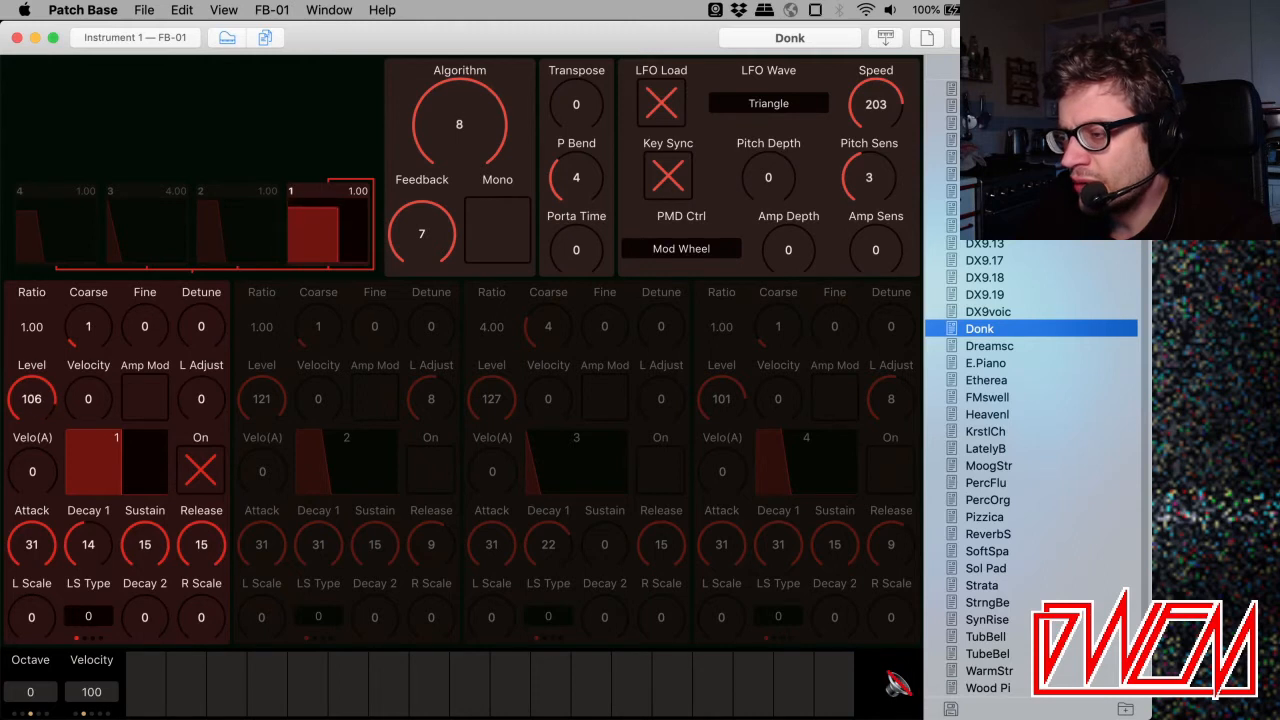
pyautogui.click(510, 685)
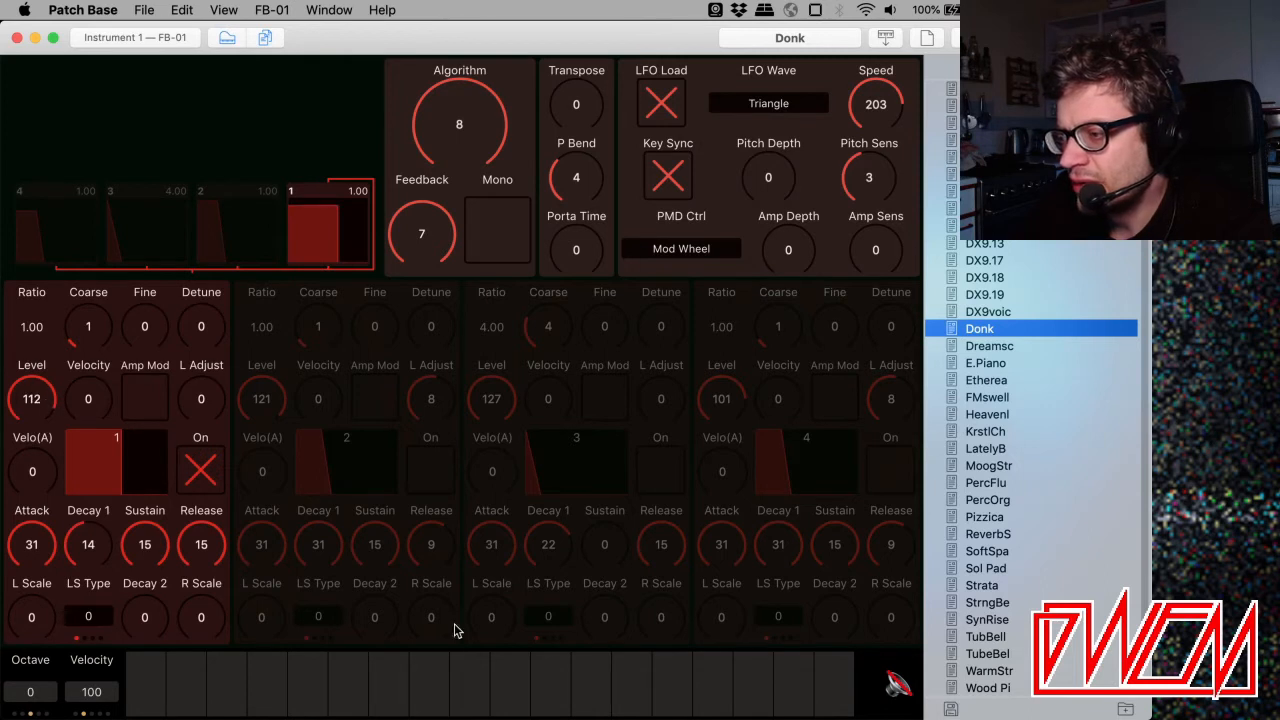
pyautogui.moveTo(115, 420)
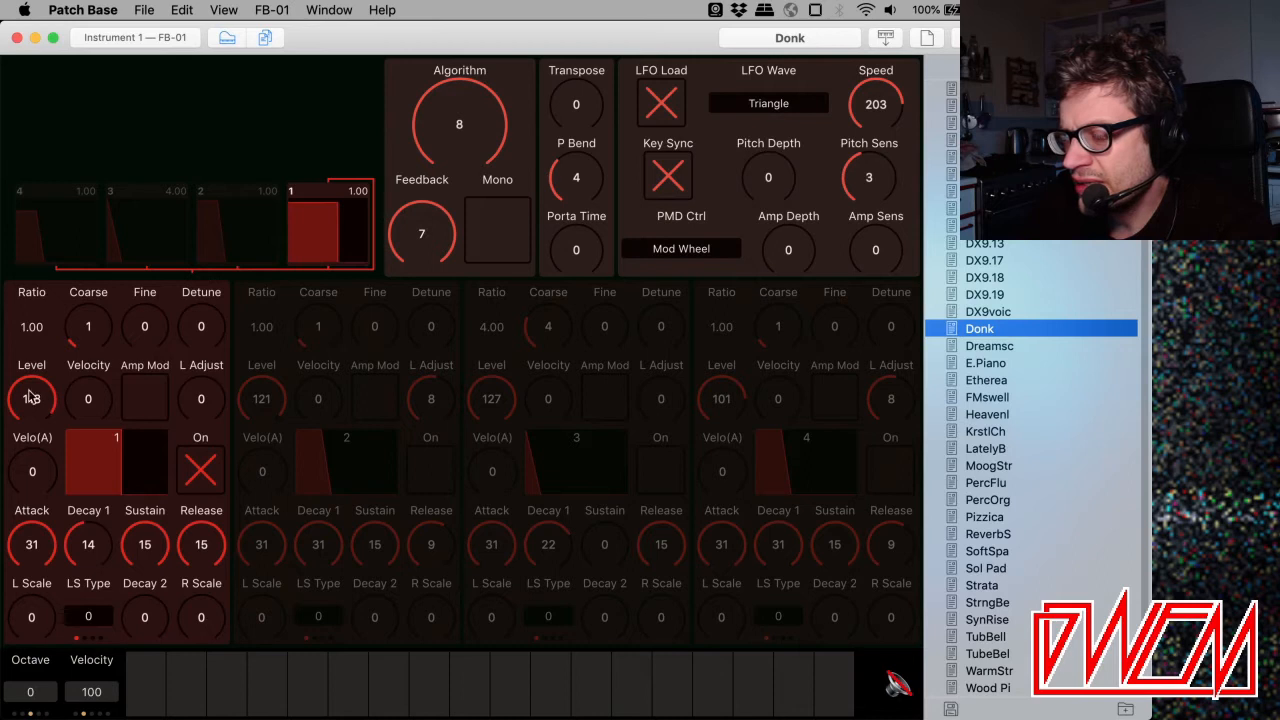
pyautogui.click(469, 683)
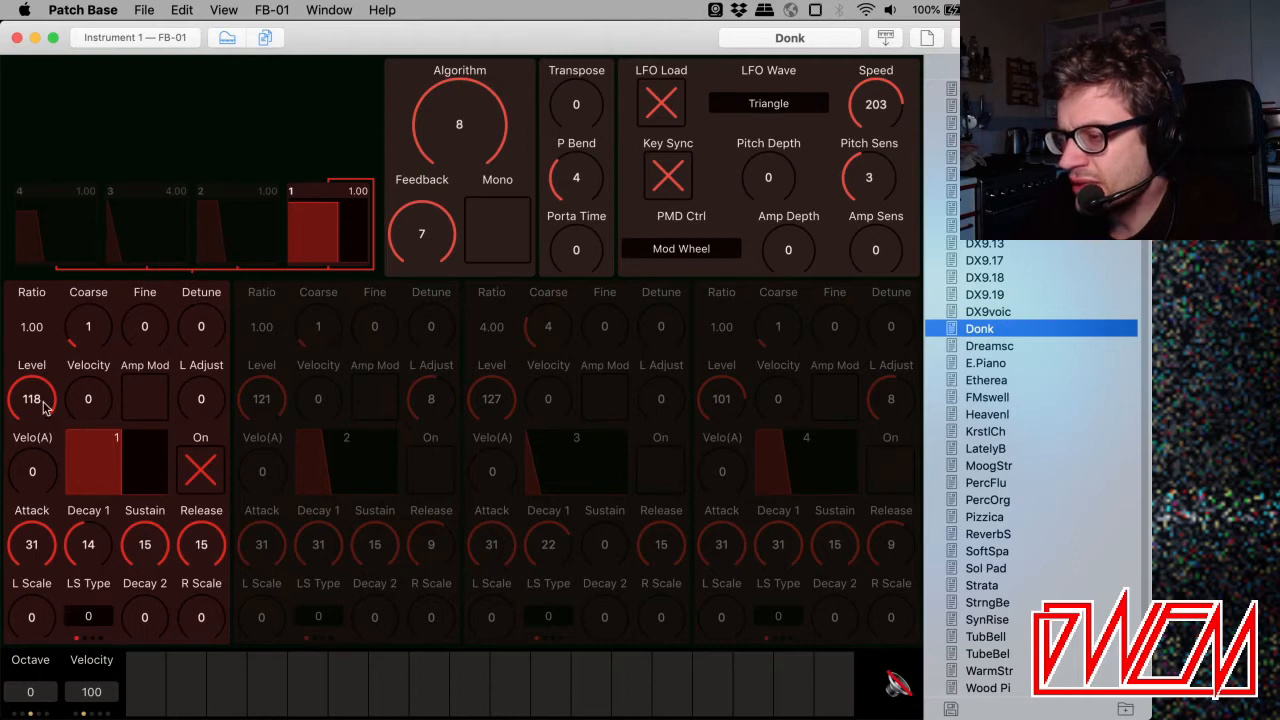
pyautogui.click(428, 685)
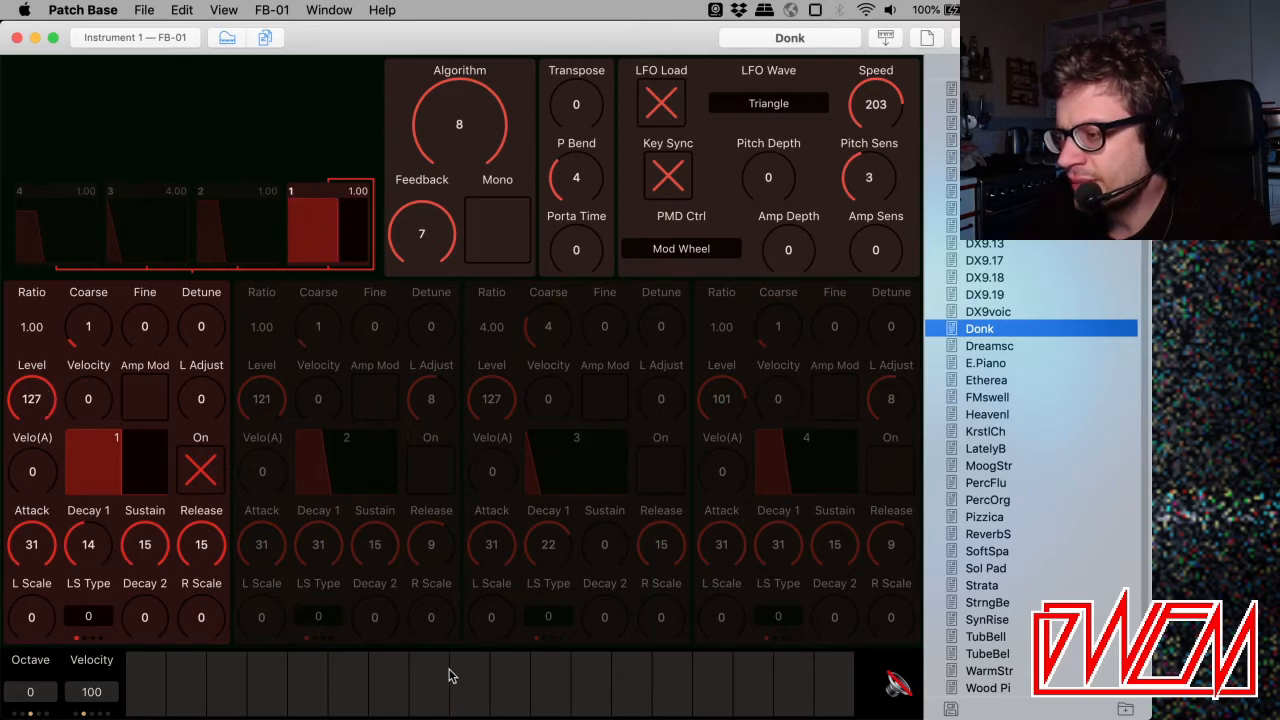
pyautogui.moveTo(508, 684)
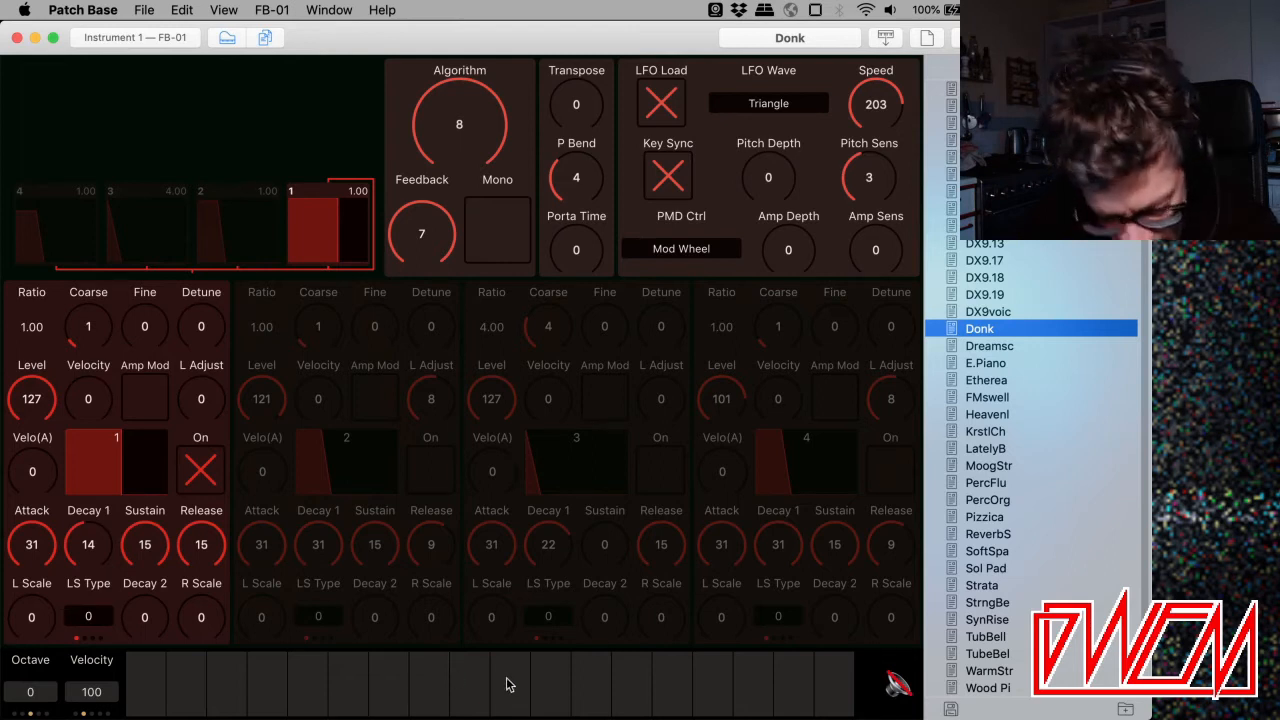
# Audition Donk before and after setting operator 1's Decay 1 to 20 and level to 111.
pyautogui.click(833, 684)
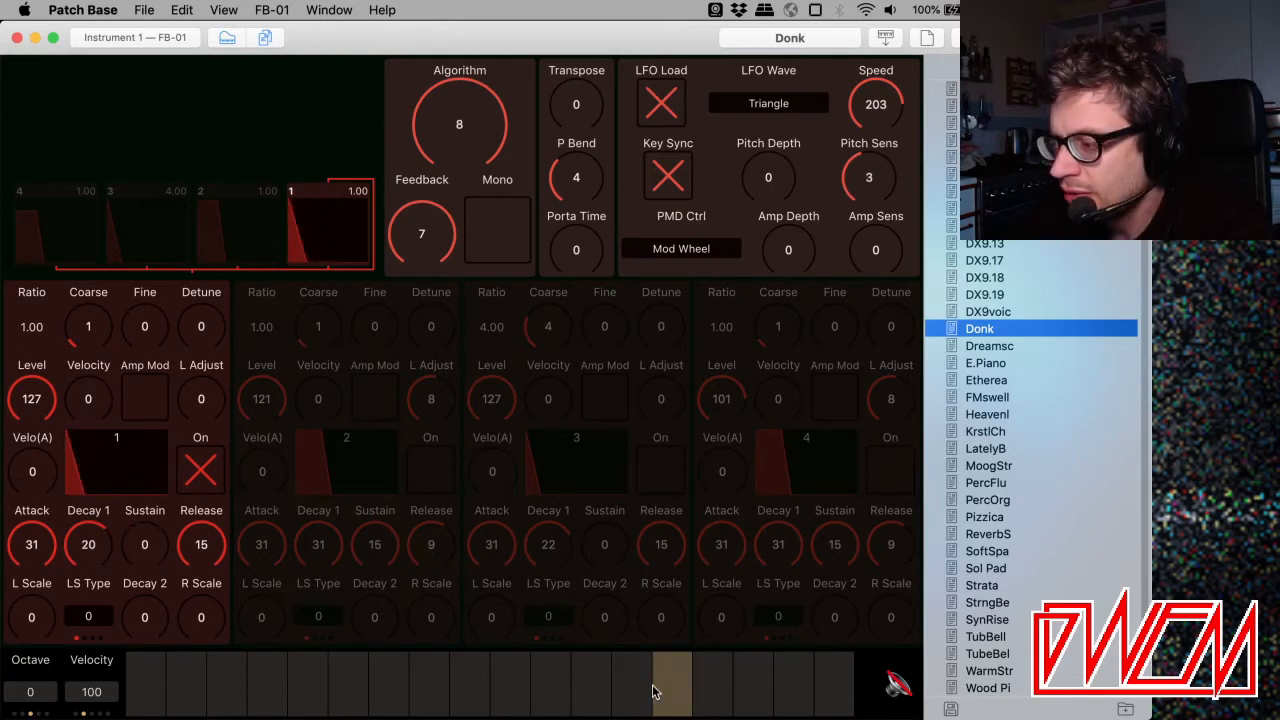
pyautogui.moveTo(835, 685)
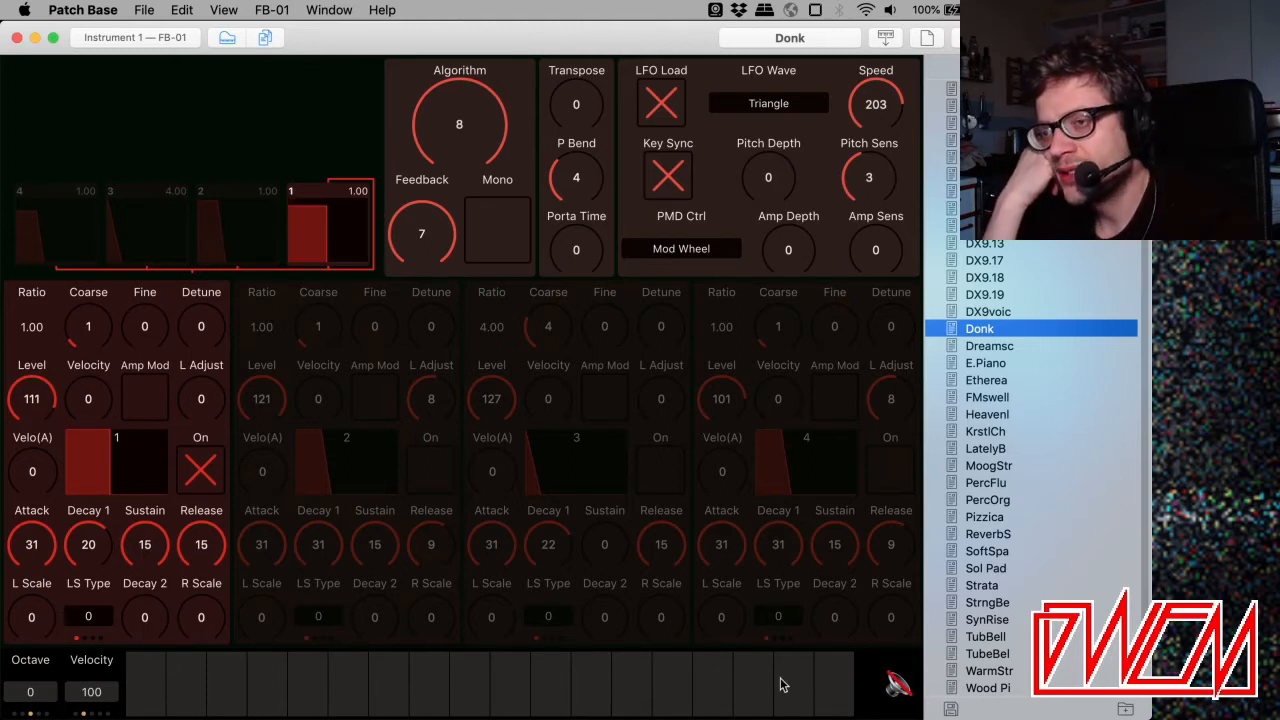
pyautogui.click(459, 124)
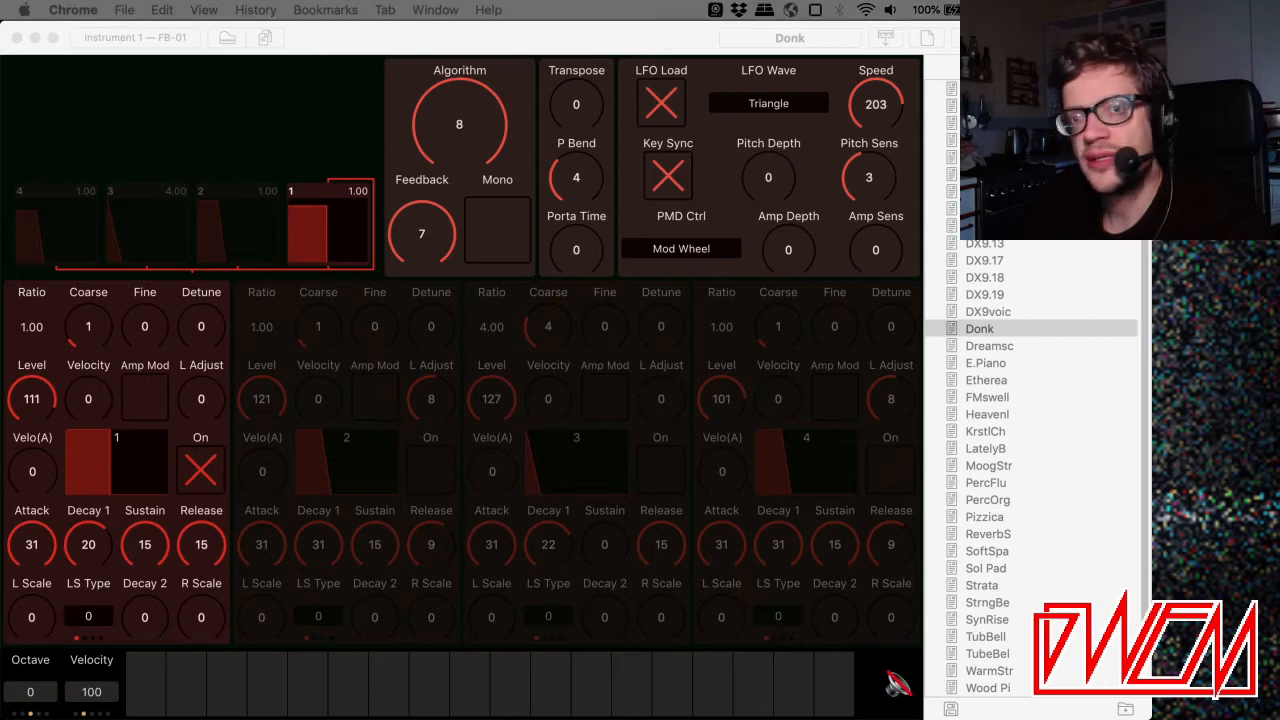
# View the Yamaha PSS-480 photo in Chrome, then return to the image search results.
pyautogui.click(372, 42)
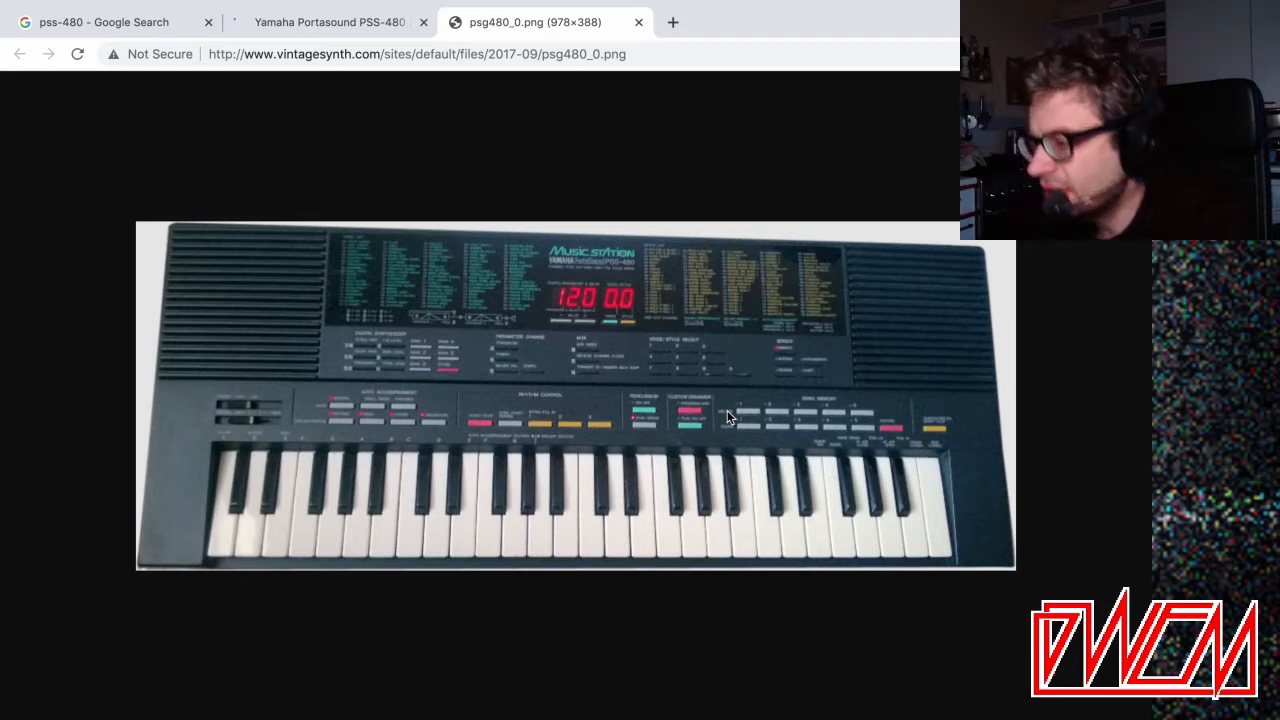
pyautogui.moveTo(513, 330)
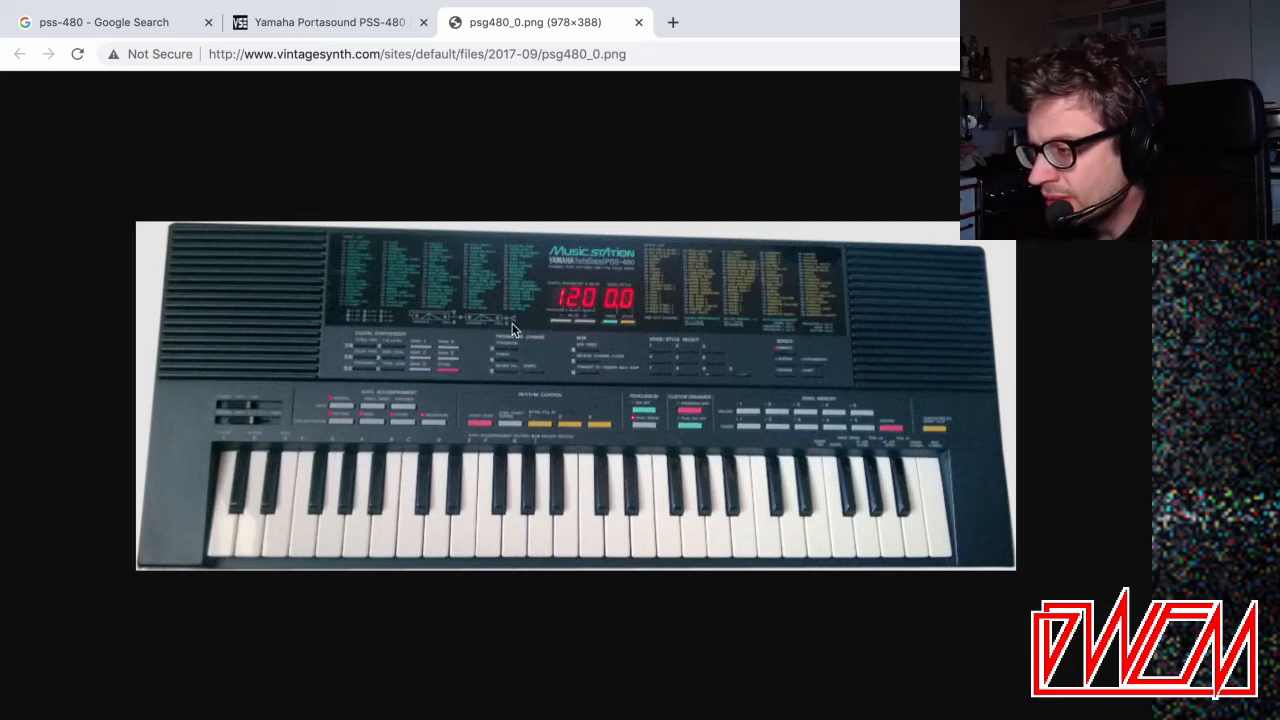
pyautogui.moveTo(410, 337)
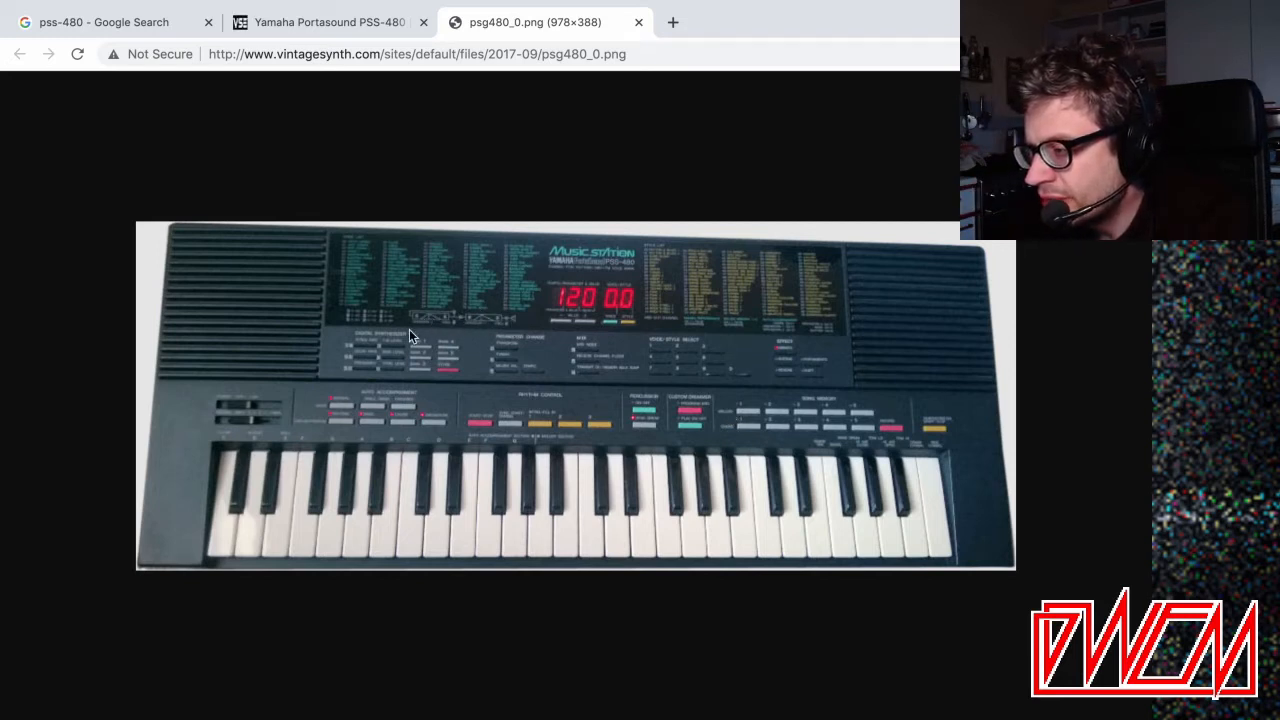
pyautogui.moveTo(502, 332)
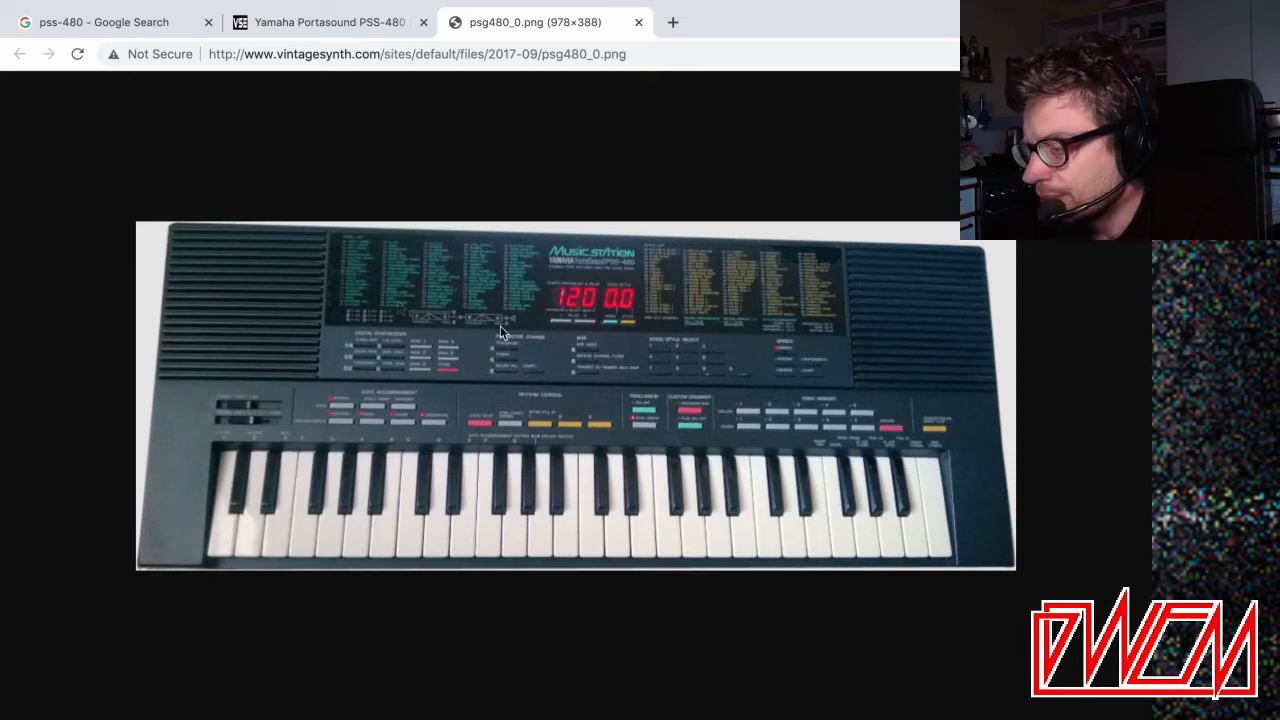
pyautogui.click(103, 22)
pyautogui.write('pss-380')
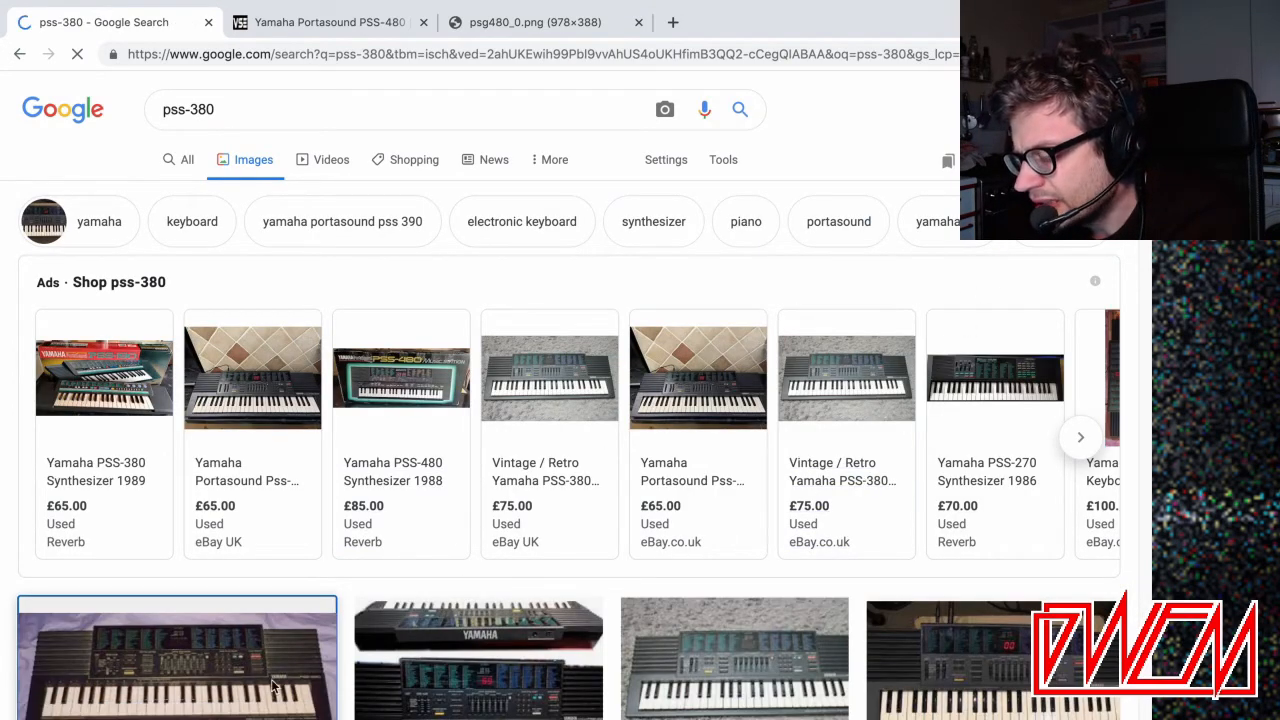
# Preview an eBay PSS-380 listing, then scroll down and open the Flickr PSS-380 photo.
pyautogui.click(177, 657)
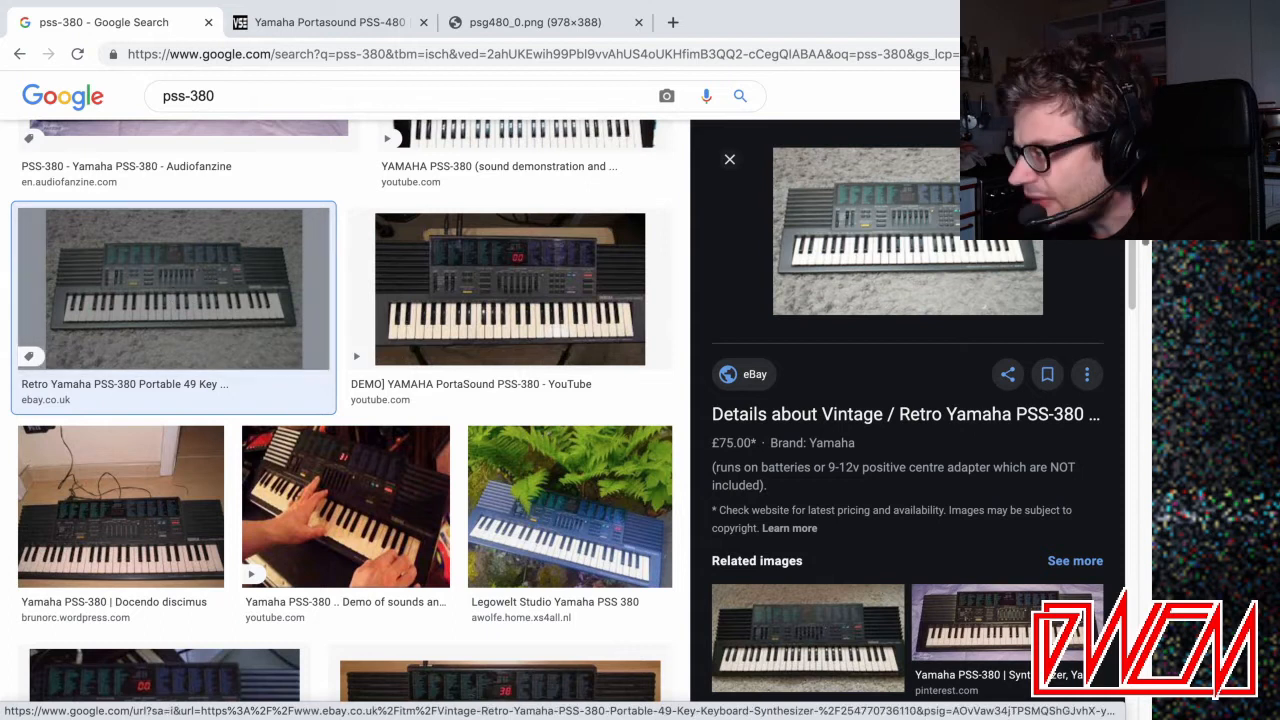
pyautogui.scroll(-3)
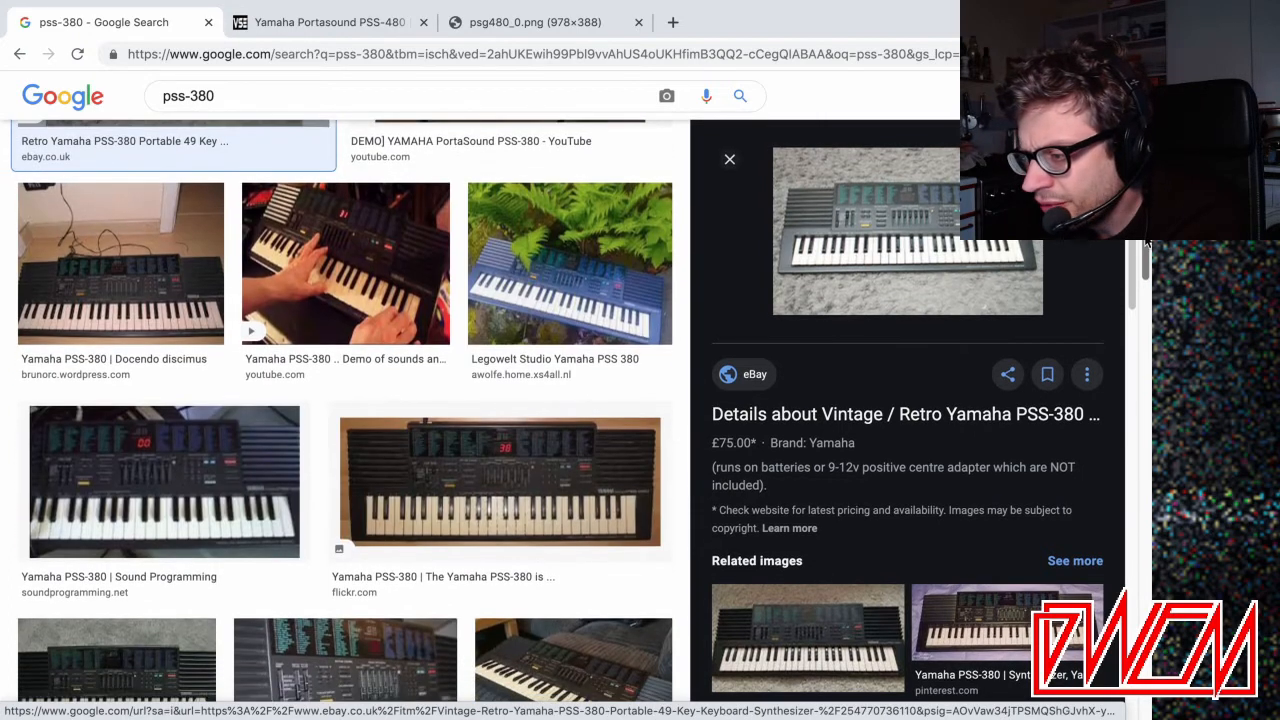
pyautogui.click(164, 481)
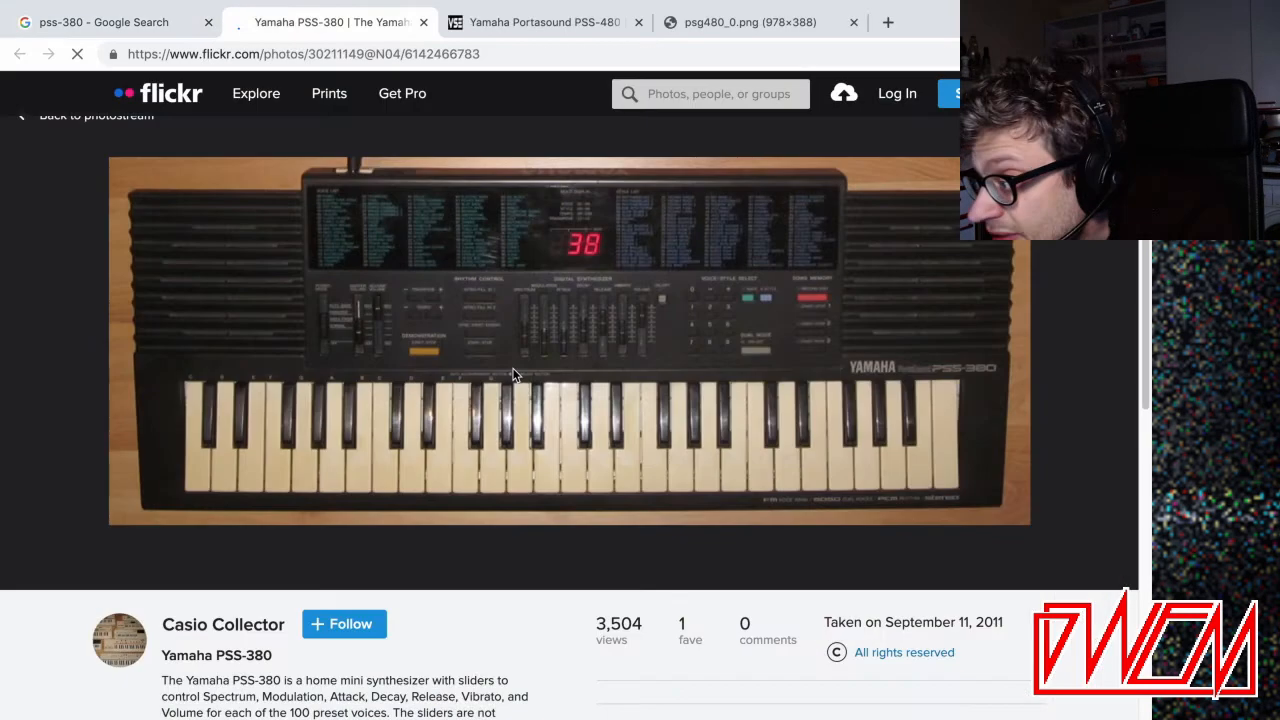
pyautogui.moveTo(688, 336)
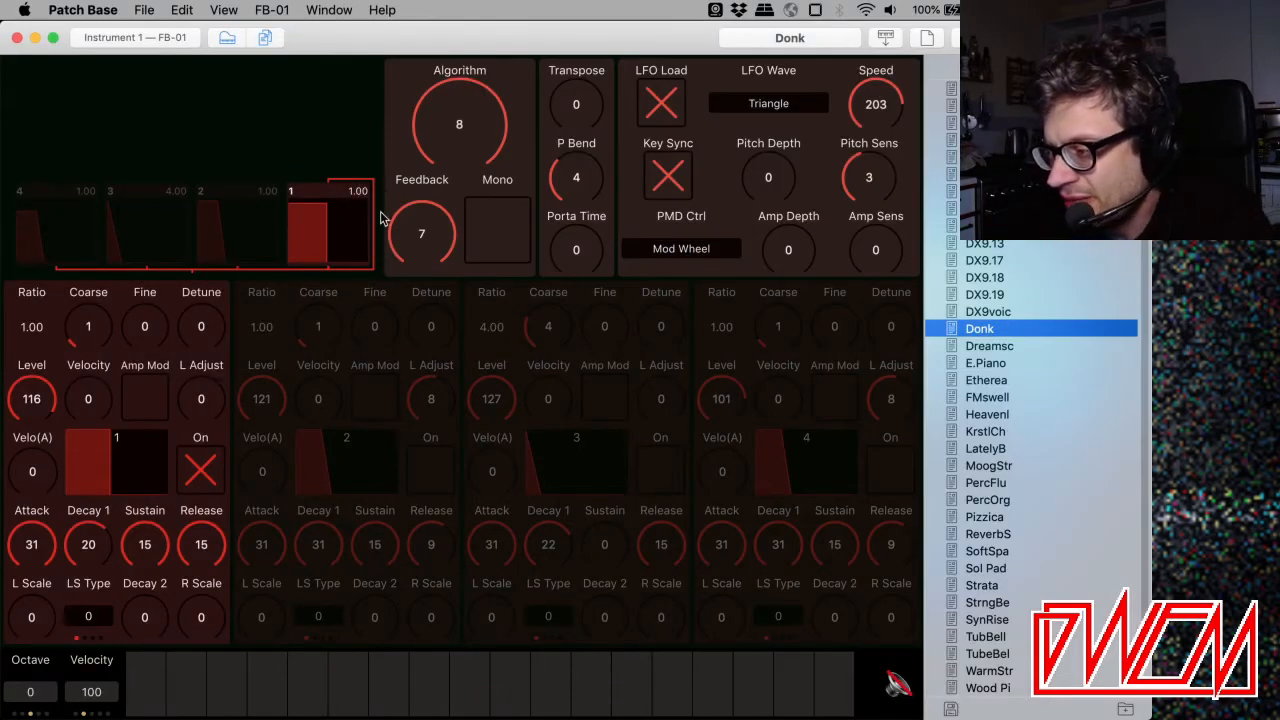
pyautogui.moveTo(420, 350)
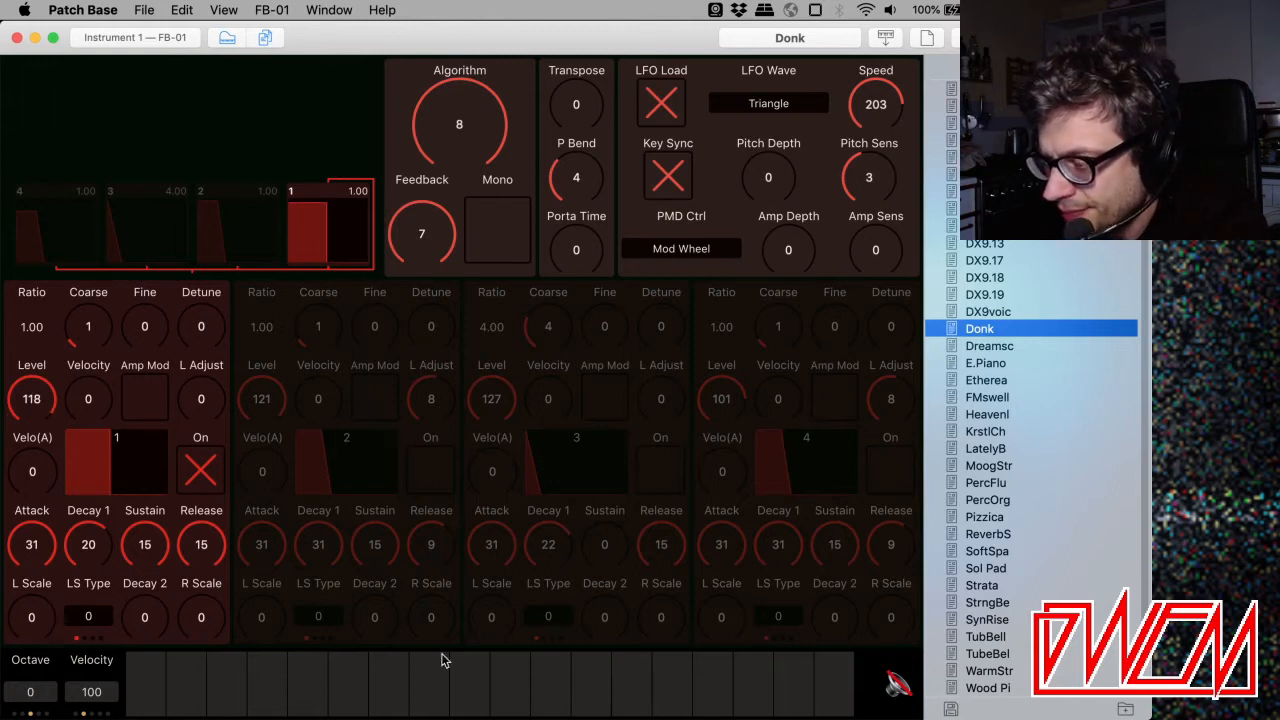
pyautogui.moveTo(500, 681)
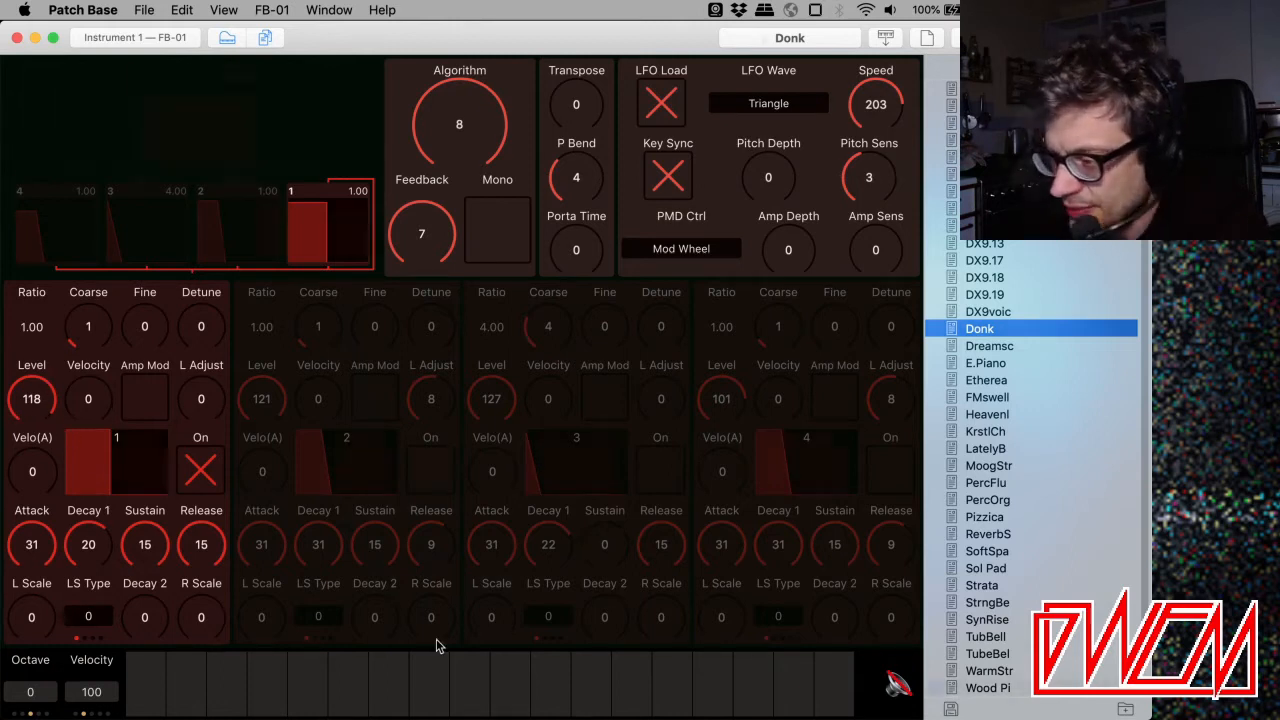
# Load the gwEmSqu patch from the Patch Base patch list.
pyautogui.click(992, 688)
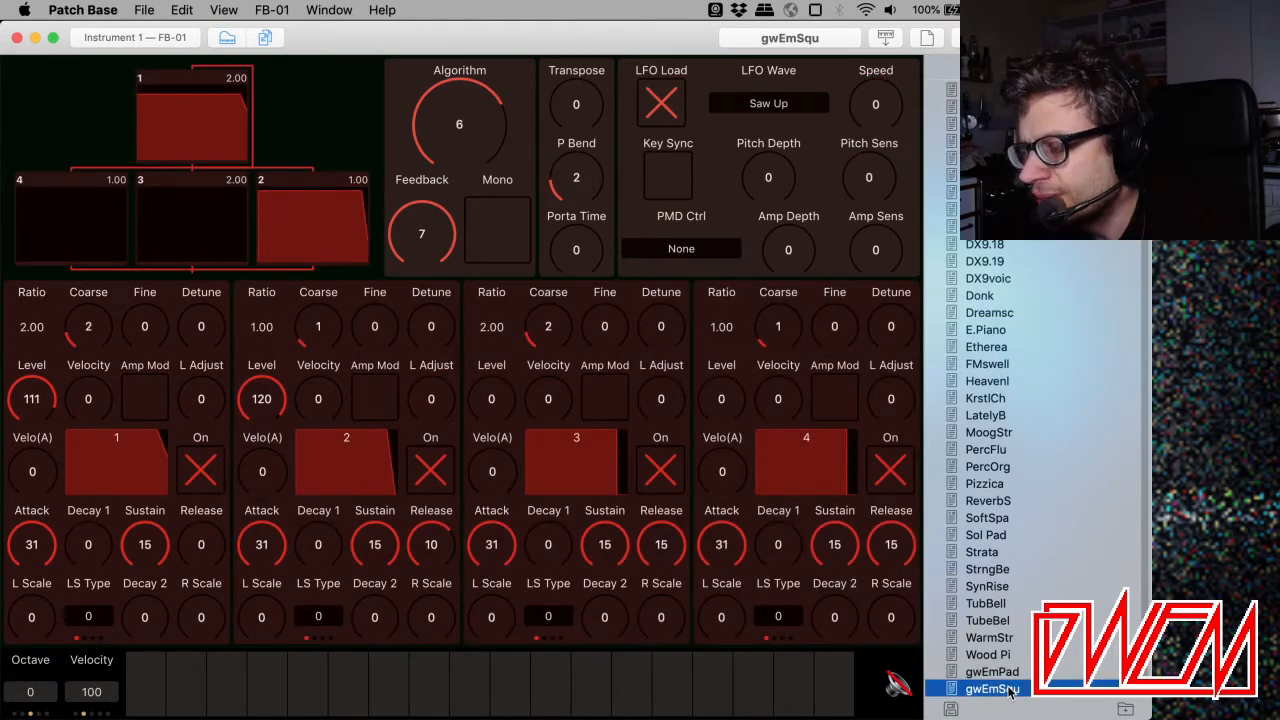
# Audition gwEmSqu and return operator 1's coarse tuning to 2.
pyautogui.click(630, 685)
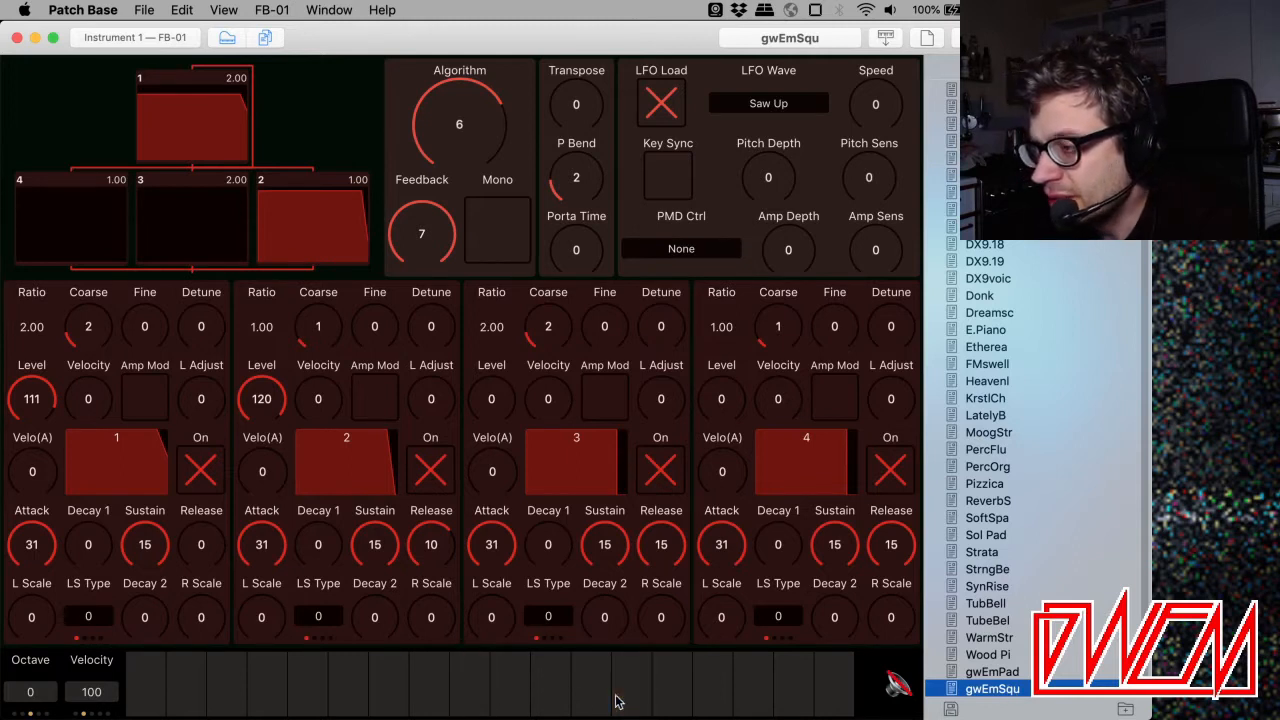
pyautogui.moveTo(407, 700)
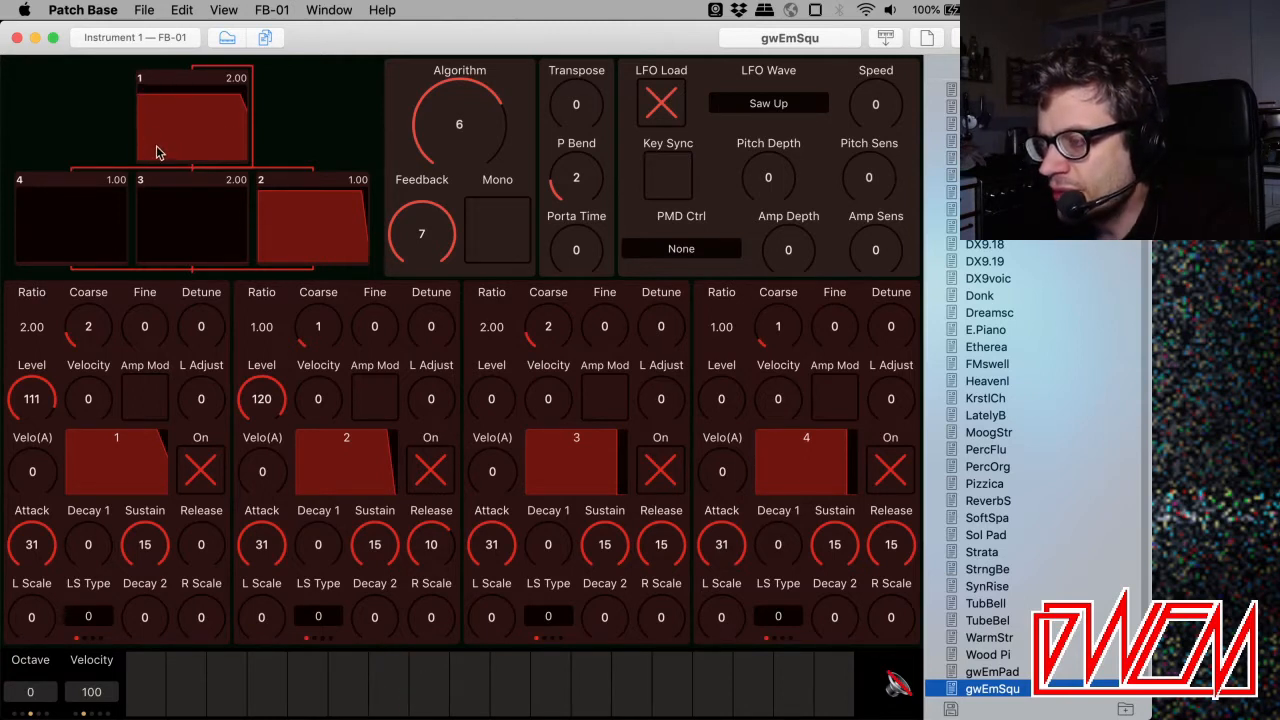
pyautogui.moveTo(268, 97)
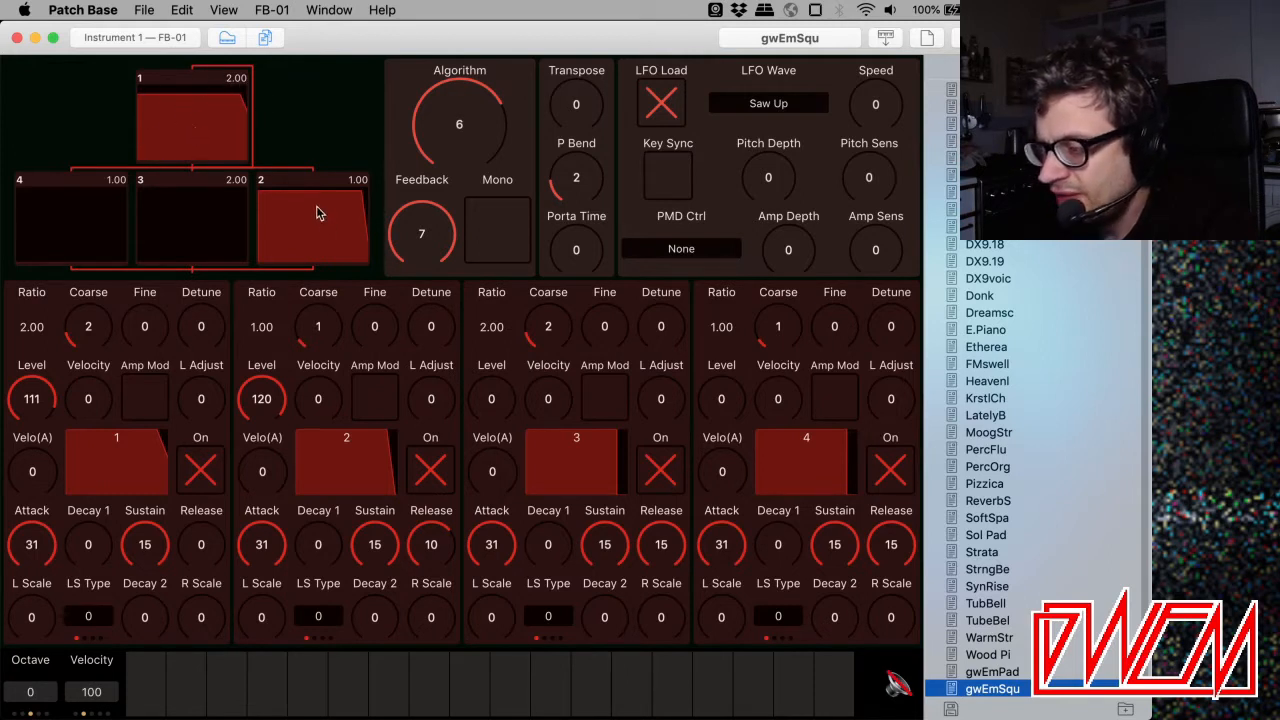
pyautogui.moveTo(255, 277)
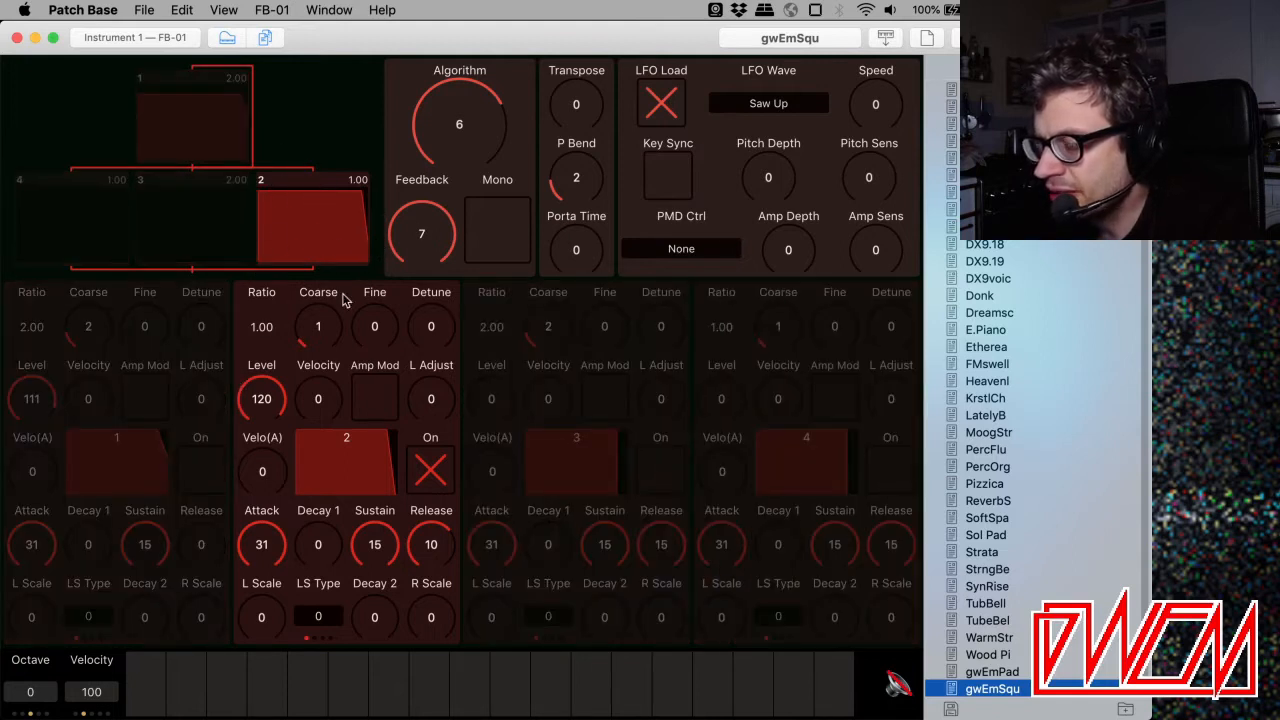
pyautogui.moveTo(435, 678)
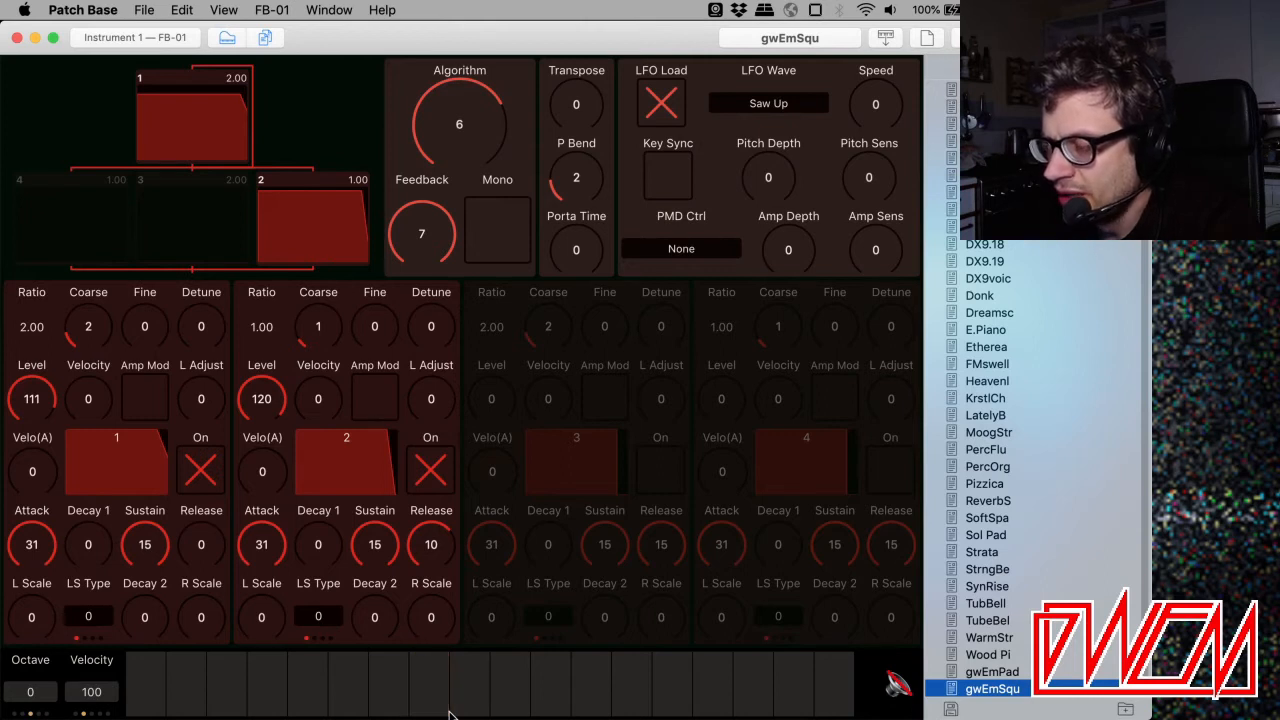
pyautogui.moveTo(272, 145)
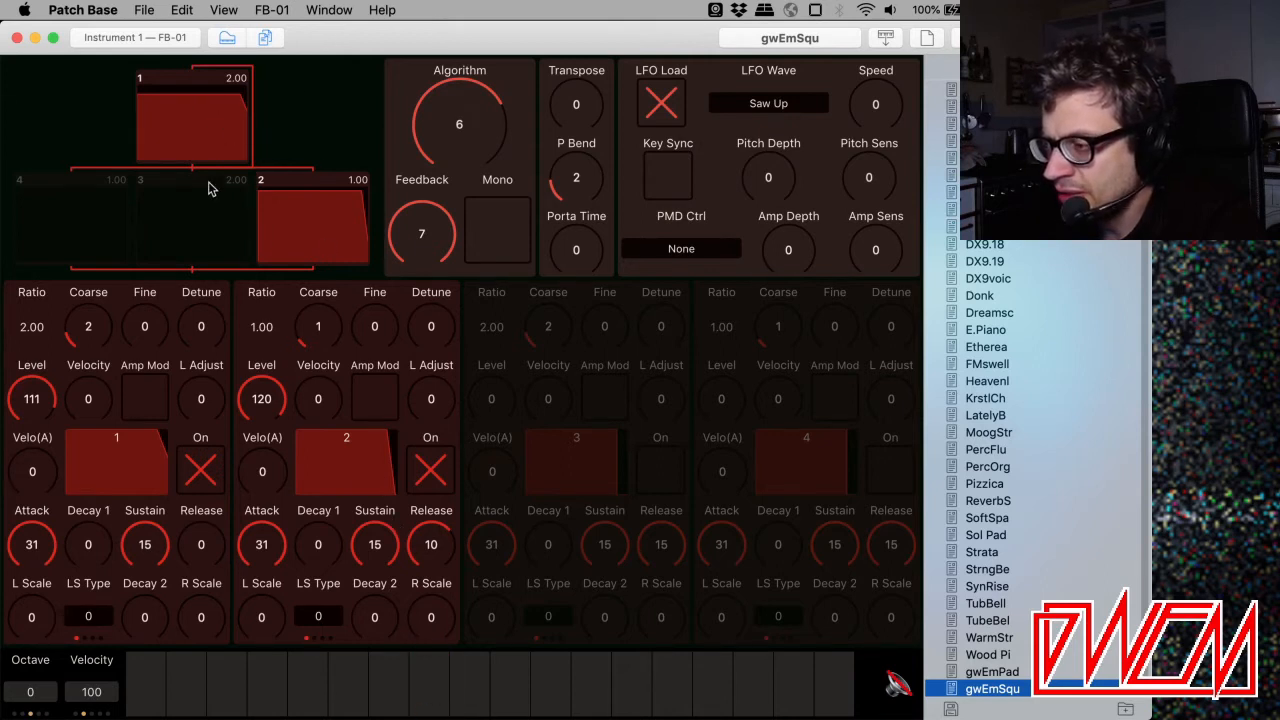
pyautogui.click(348, 685)
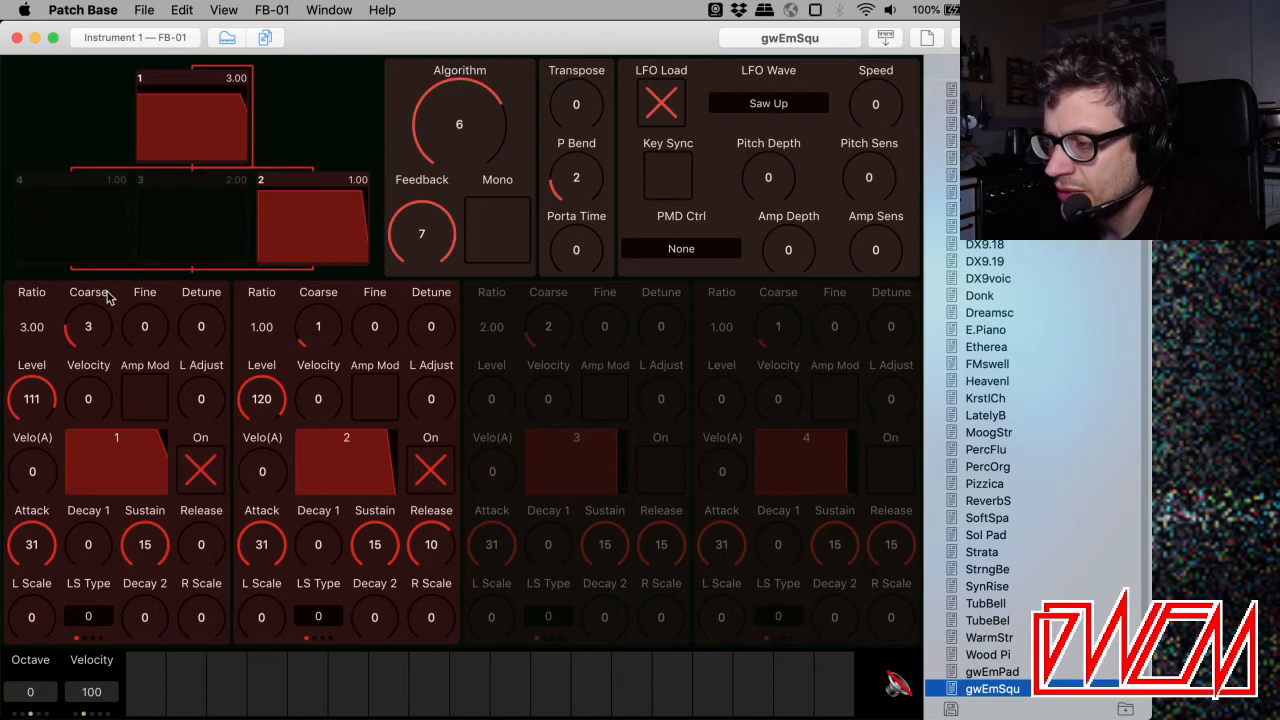
pyautogui.moveTo(88, 327); pyautogui.dragTo(88, 300)
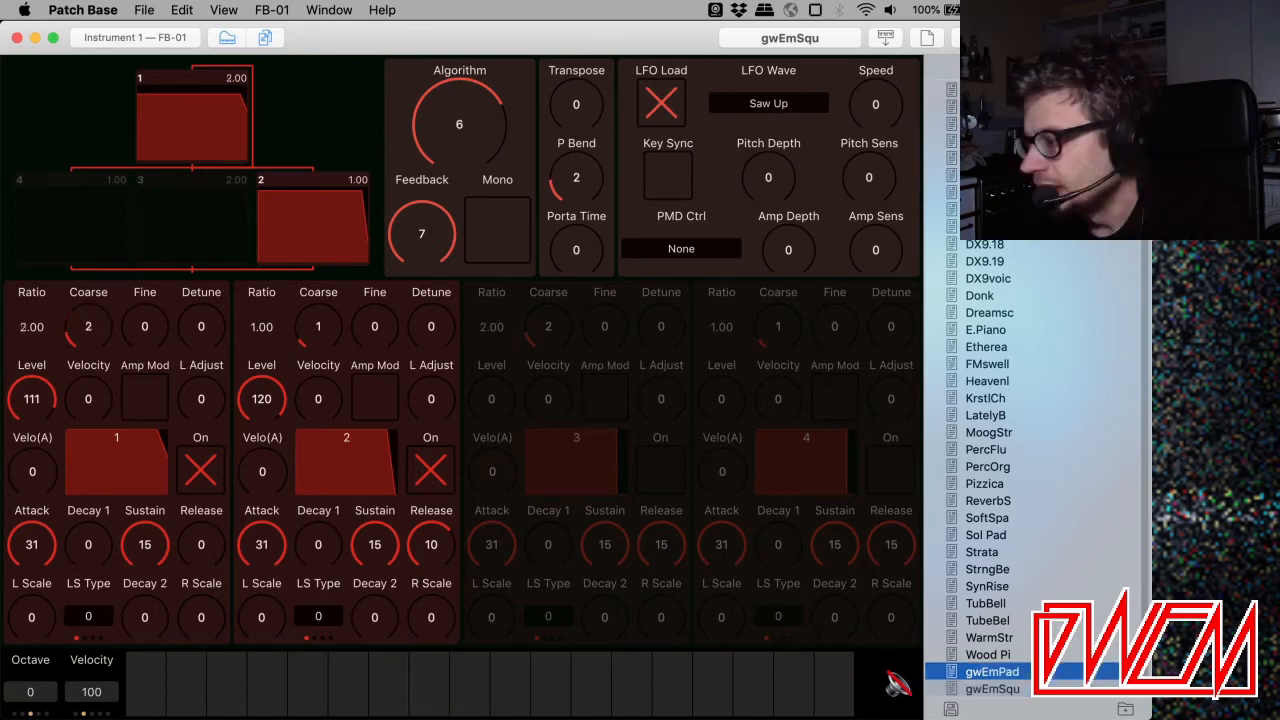
pyautogui.moveTo(408, 145)
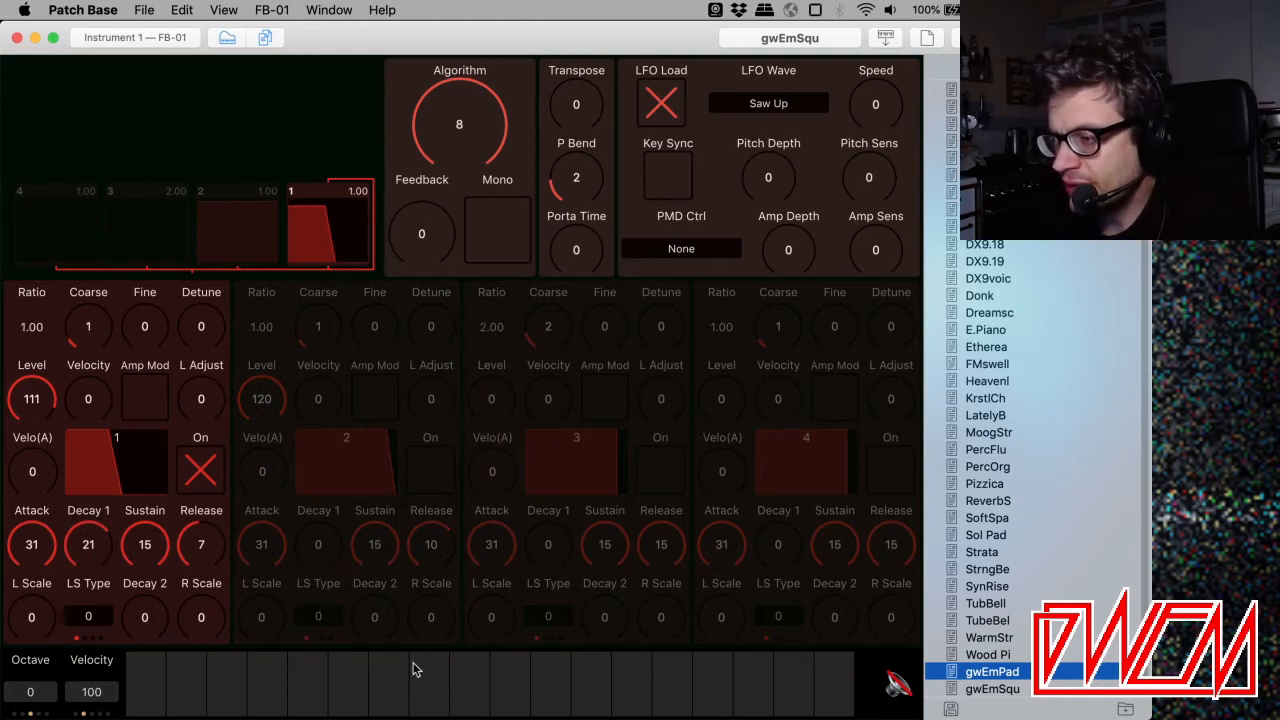
# Play a note to audition the gwEmPad pad with operator 1's release at 5.
pyautogui.click(713, 685)
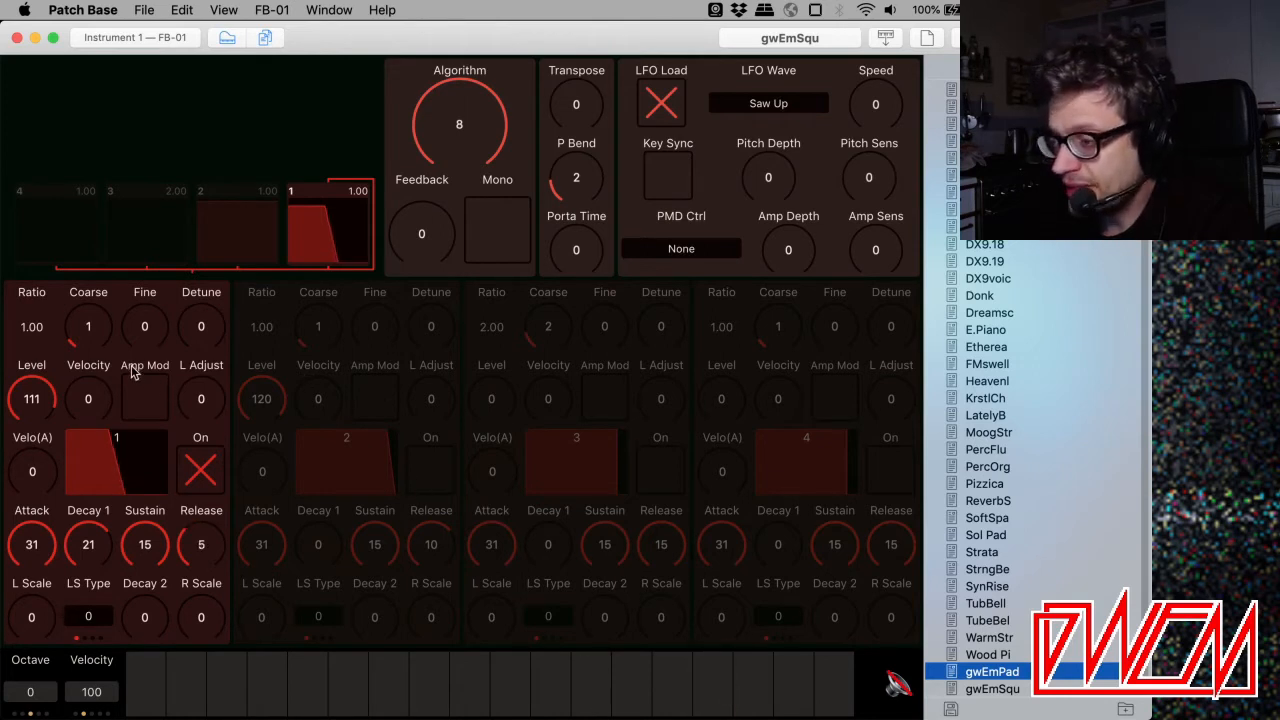
pyautogui.moveTo(255, 373)
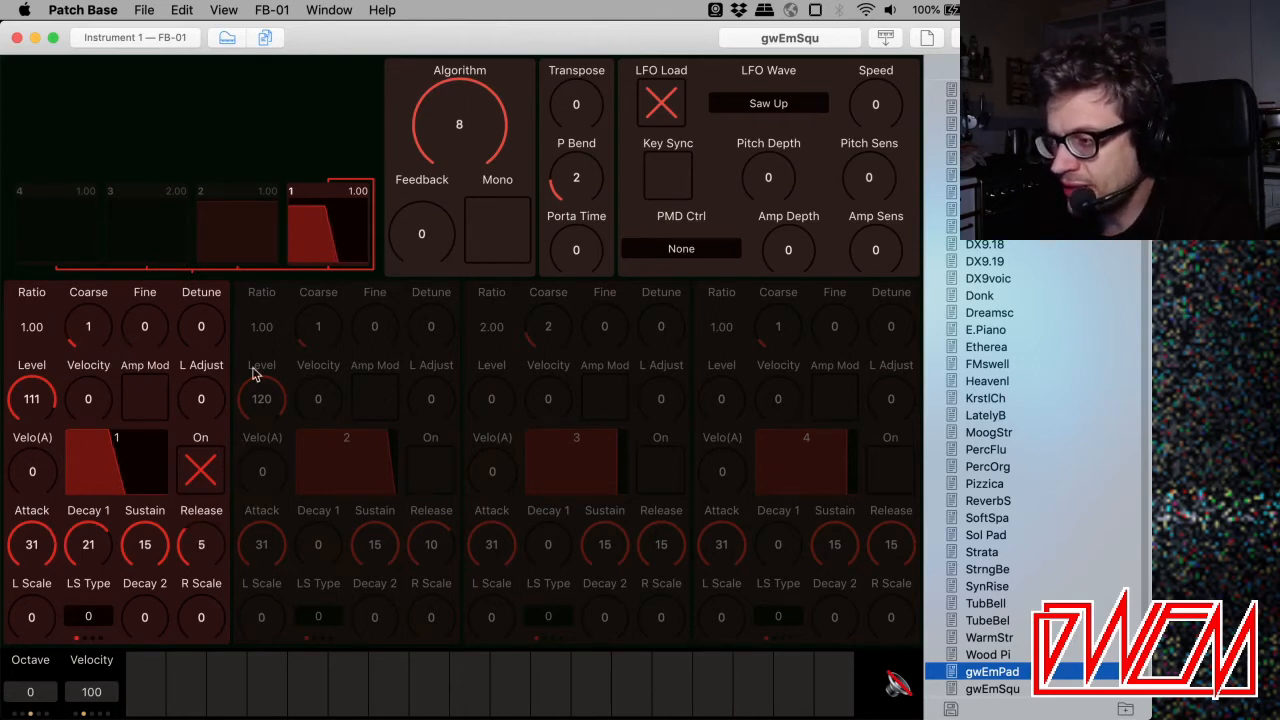
# Copy operator 1's settings onto operator 2, tune it to ratio 2.00, and audition.
pyautogui.rightClick(330, 245)
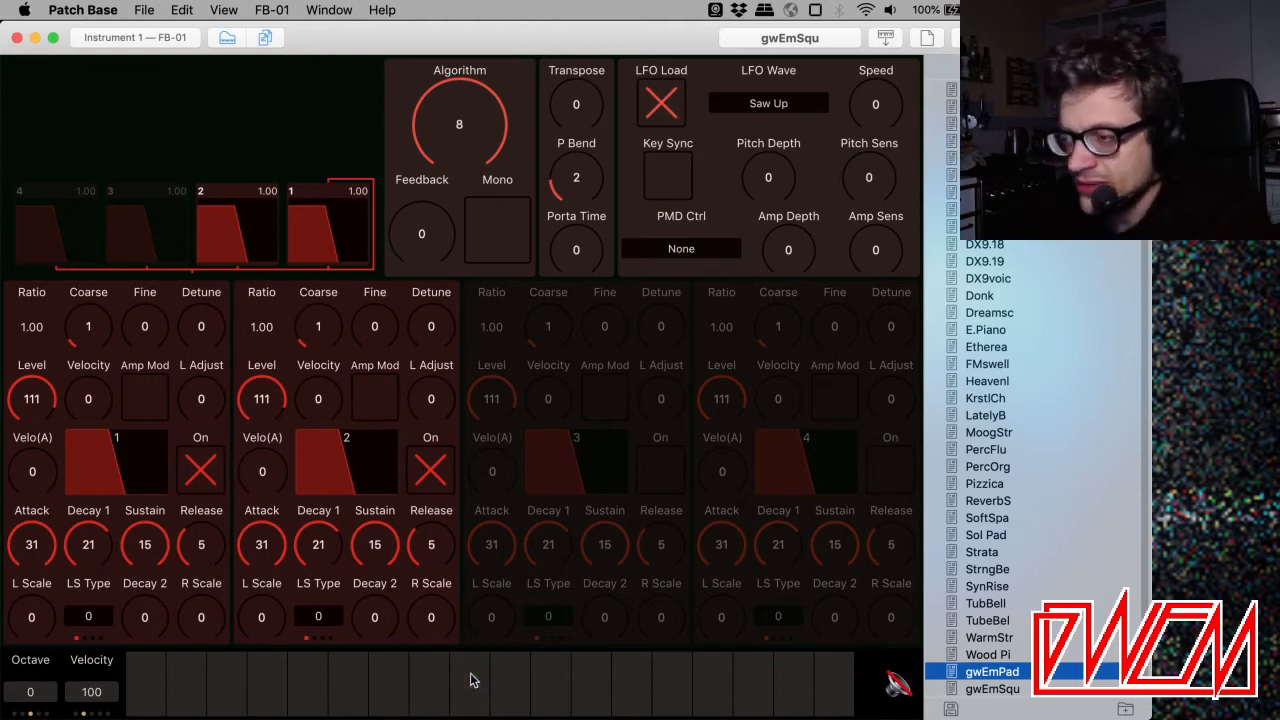
pyautogui.click(374, 616)
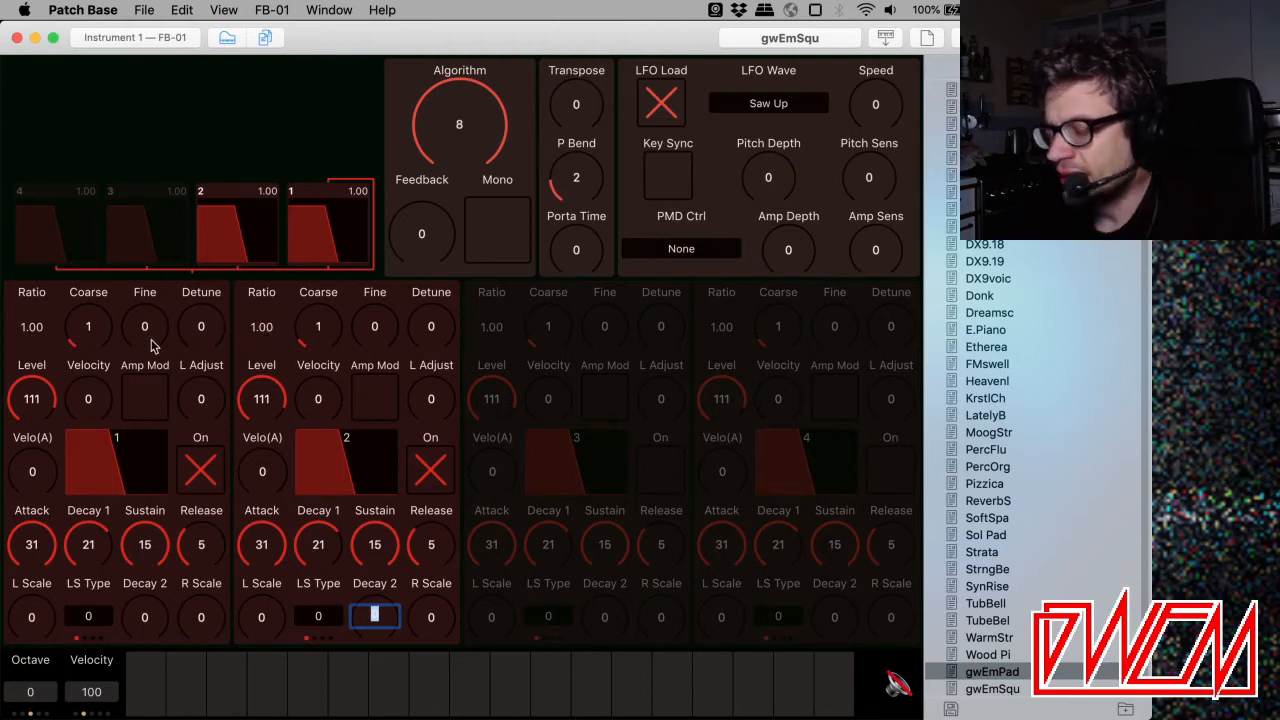
pyautogui.moveTo(275, 337)
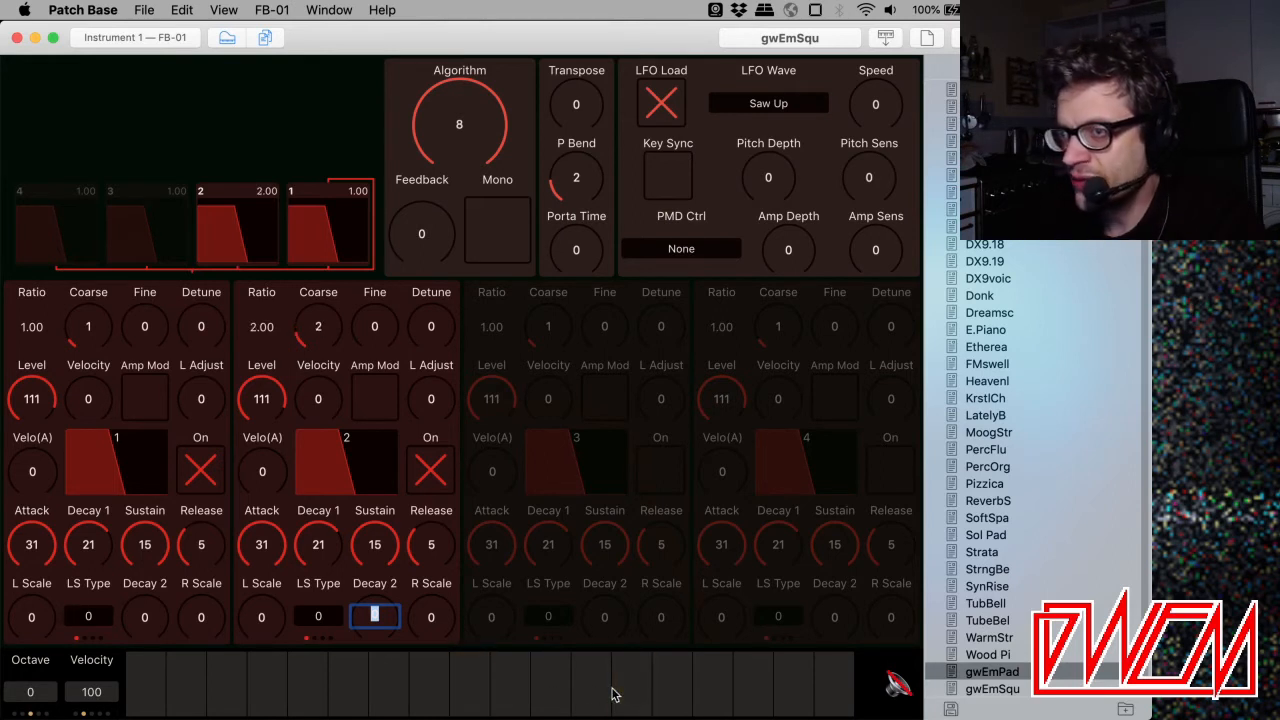
pyautogui.click(712, 683)
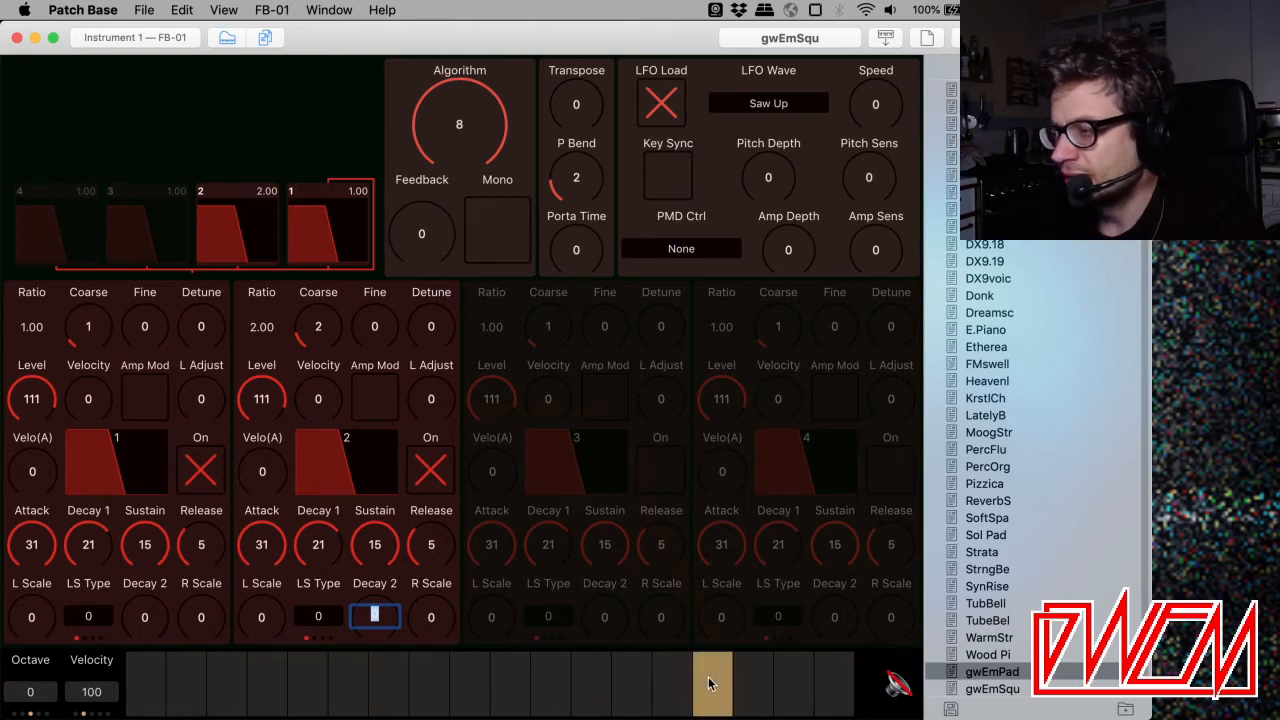
pyautogui.moveTo(570, 485)
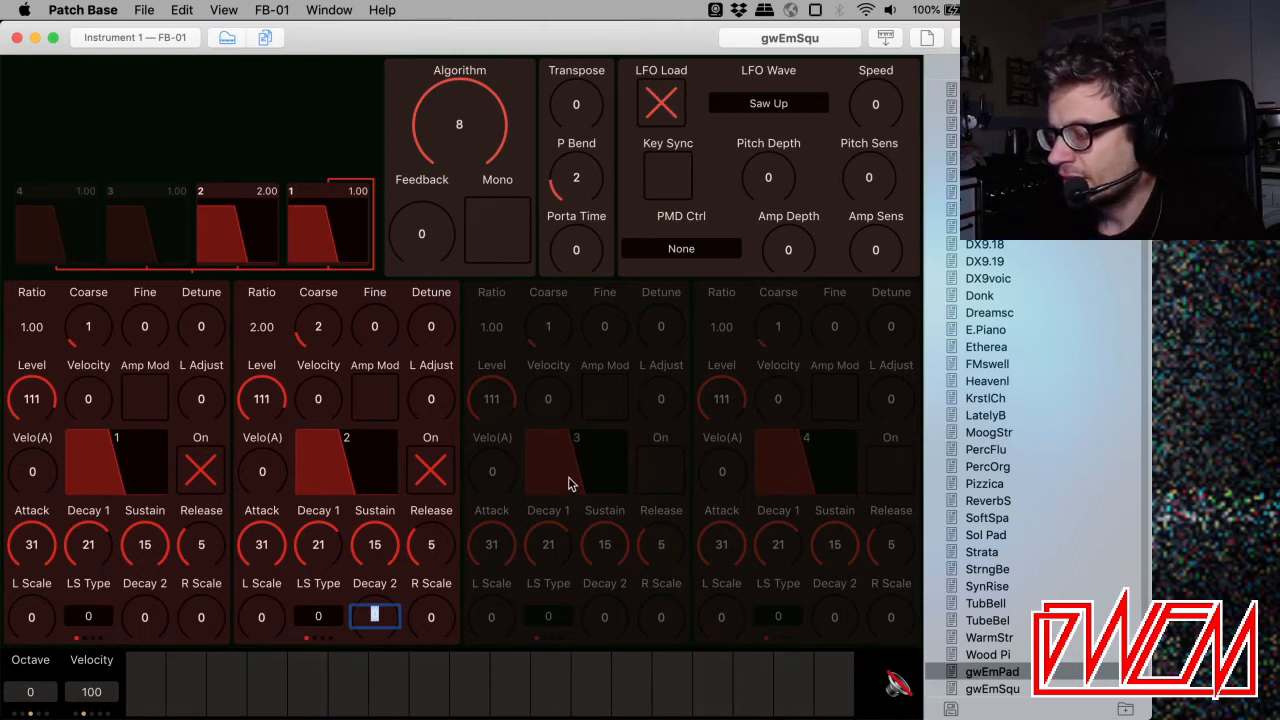
pyautogui.moveTo(538, 460)
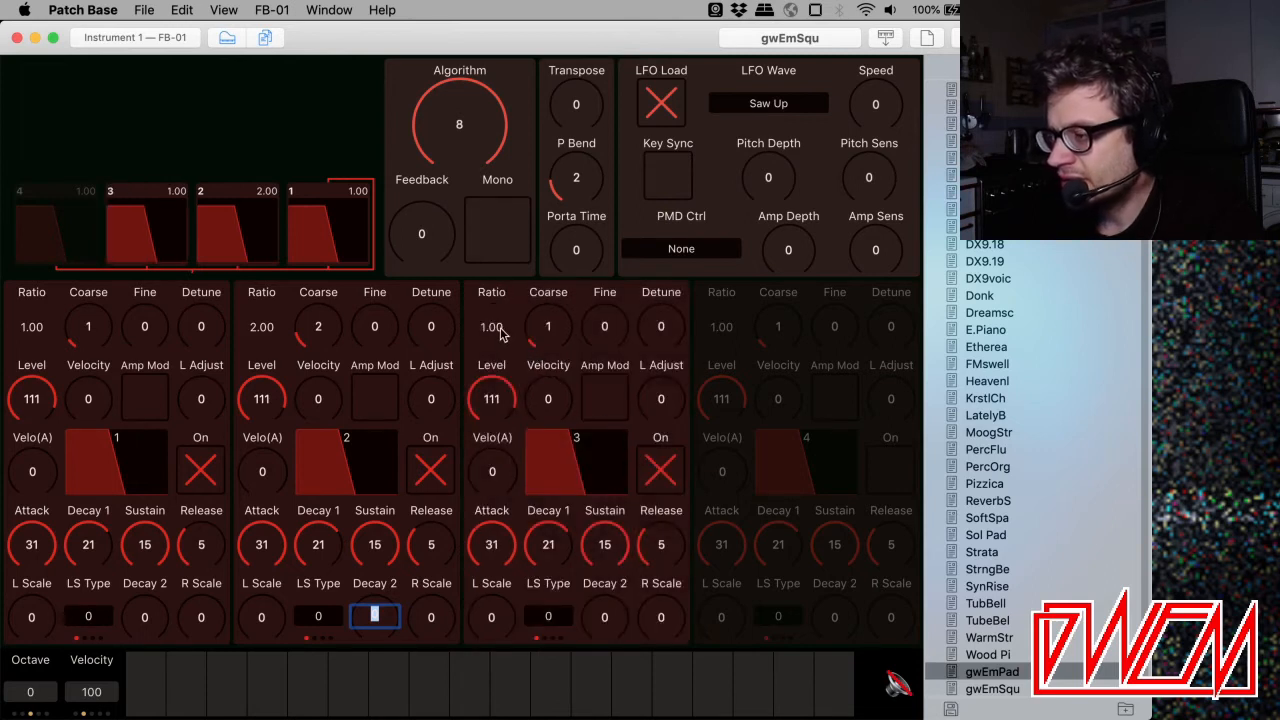
# Lower operator 3's ratio to 0.50 and audition it, then with operator 4 added.
pyautogui.moveTo(491, 327); pyautogui.dragTo(491, 345)
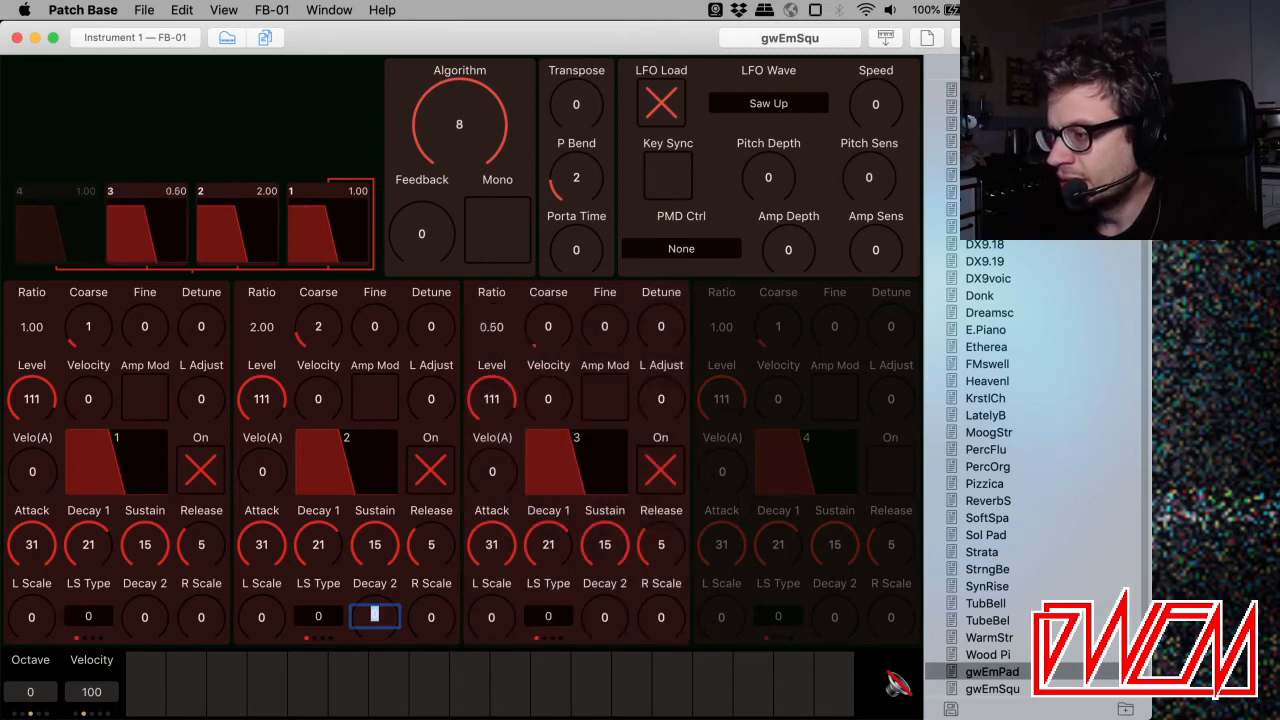
pyautogui.click(550, 685)
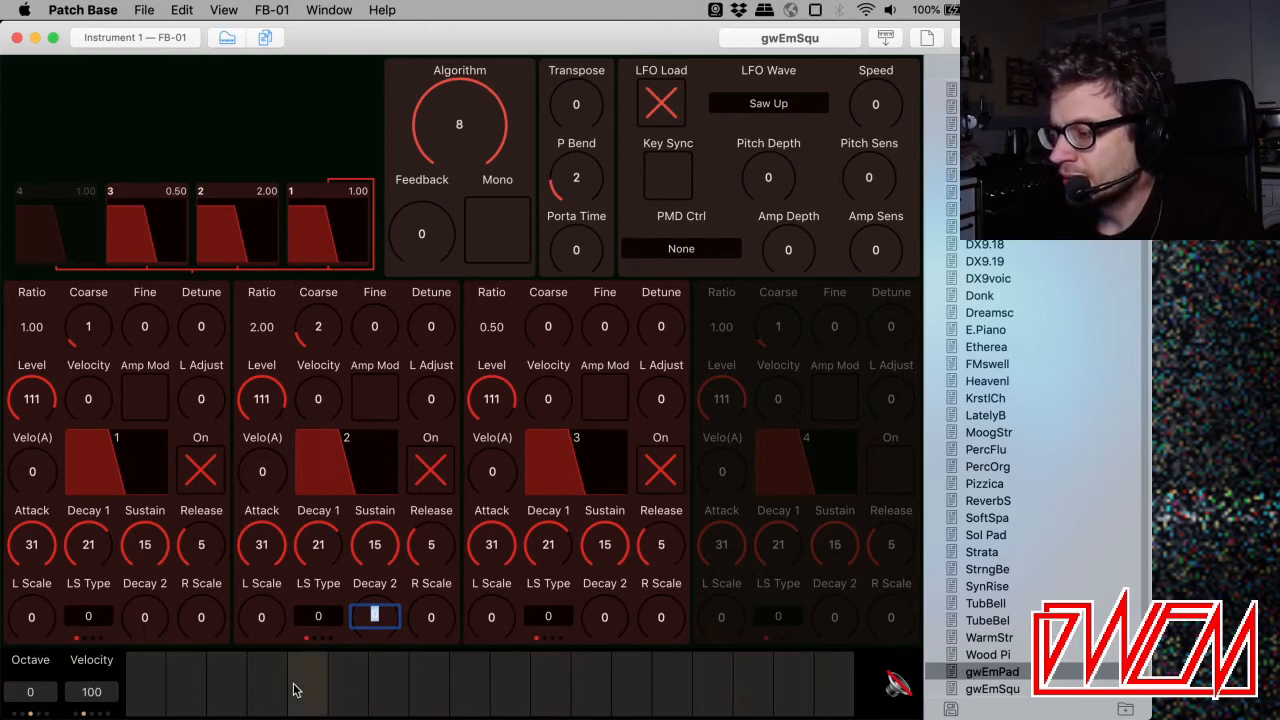
pyautogui.moveTo(622, 690)
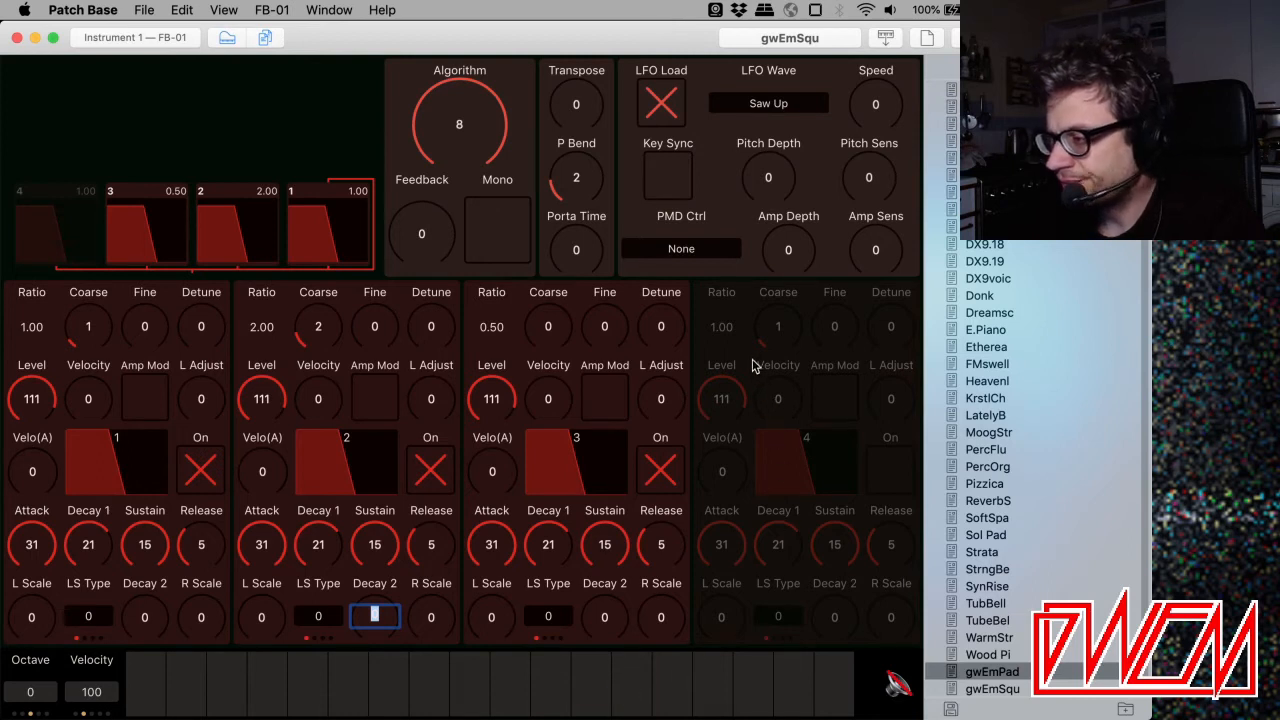
pyautogui.moveTo(778, 358)
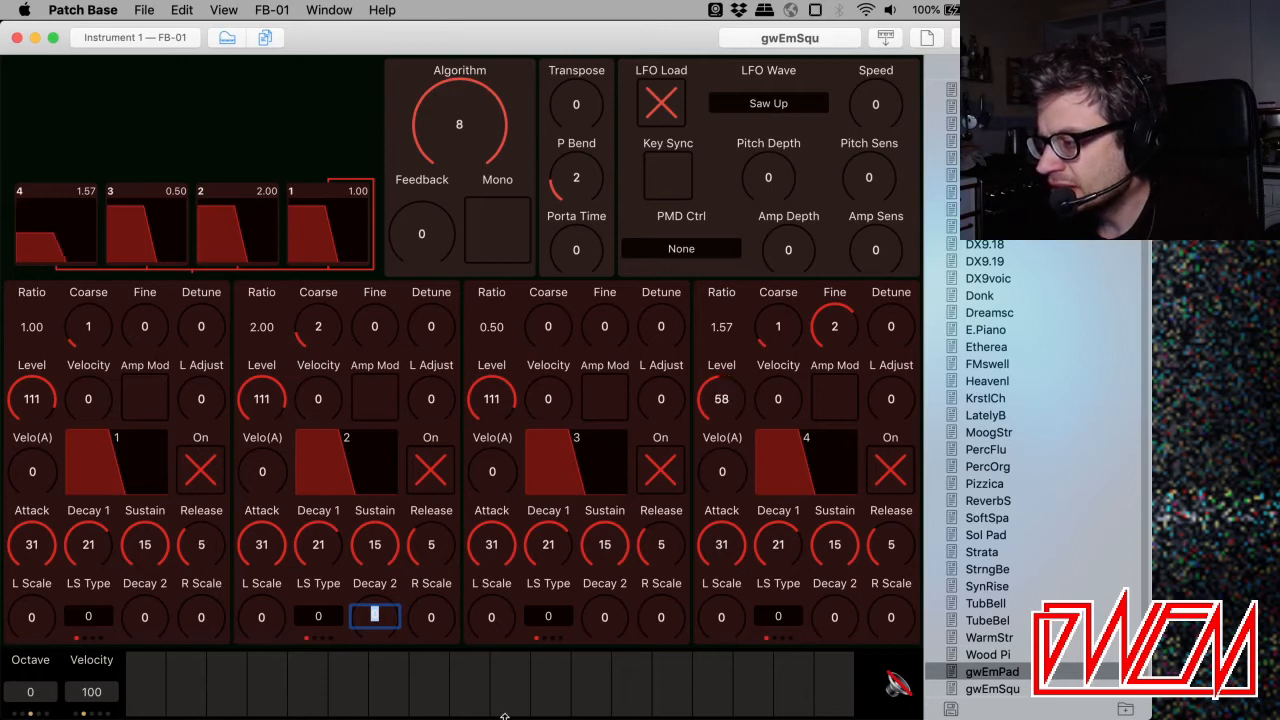
pyautogui.click(388, 685)
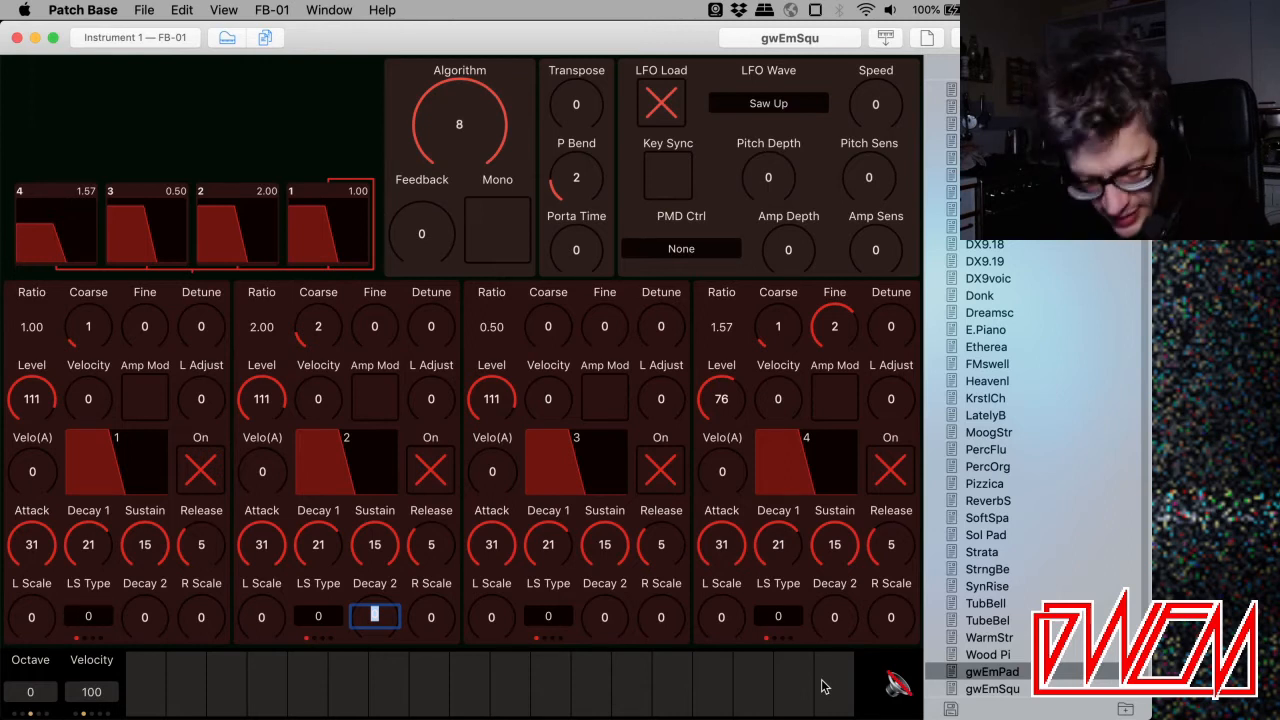
pyautogui.moveTo(585, 345)
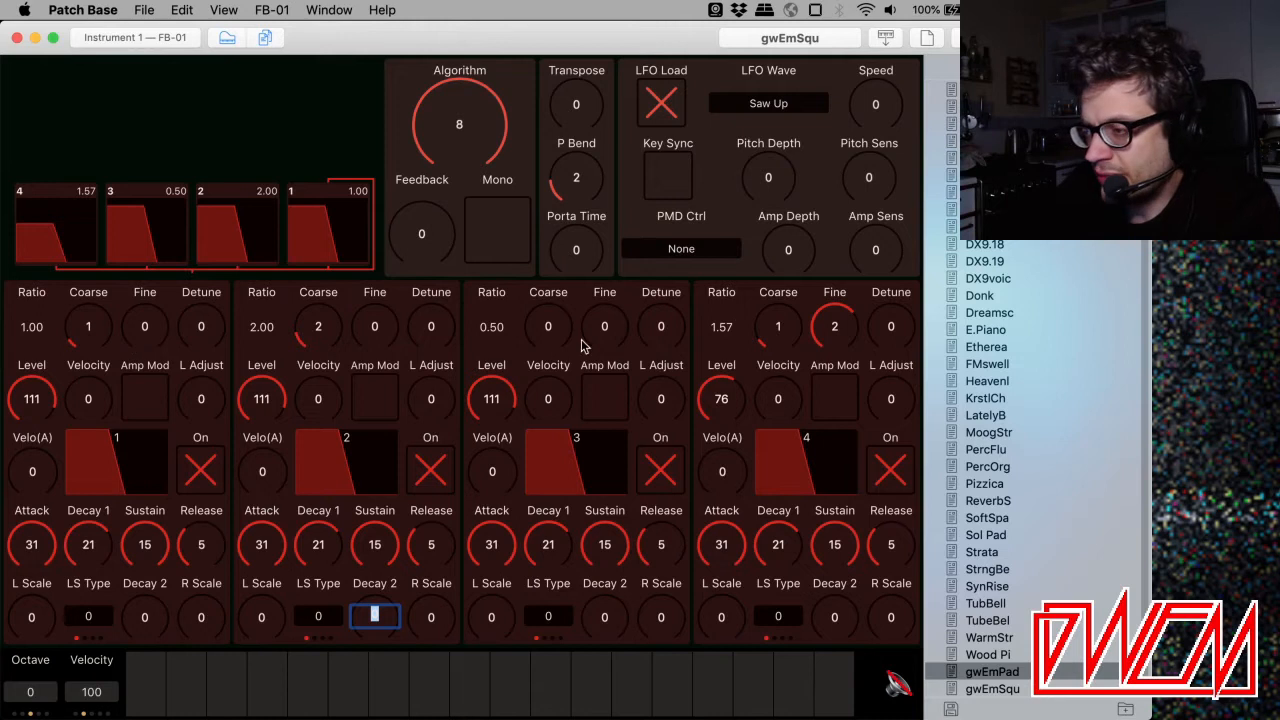
pyautogui.moveTo(198, 218)
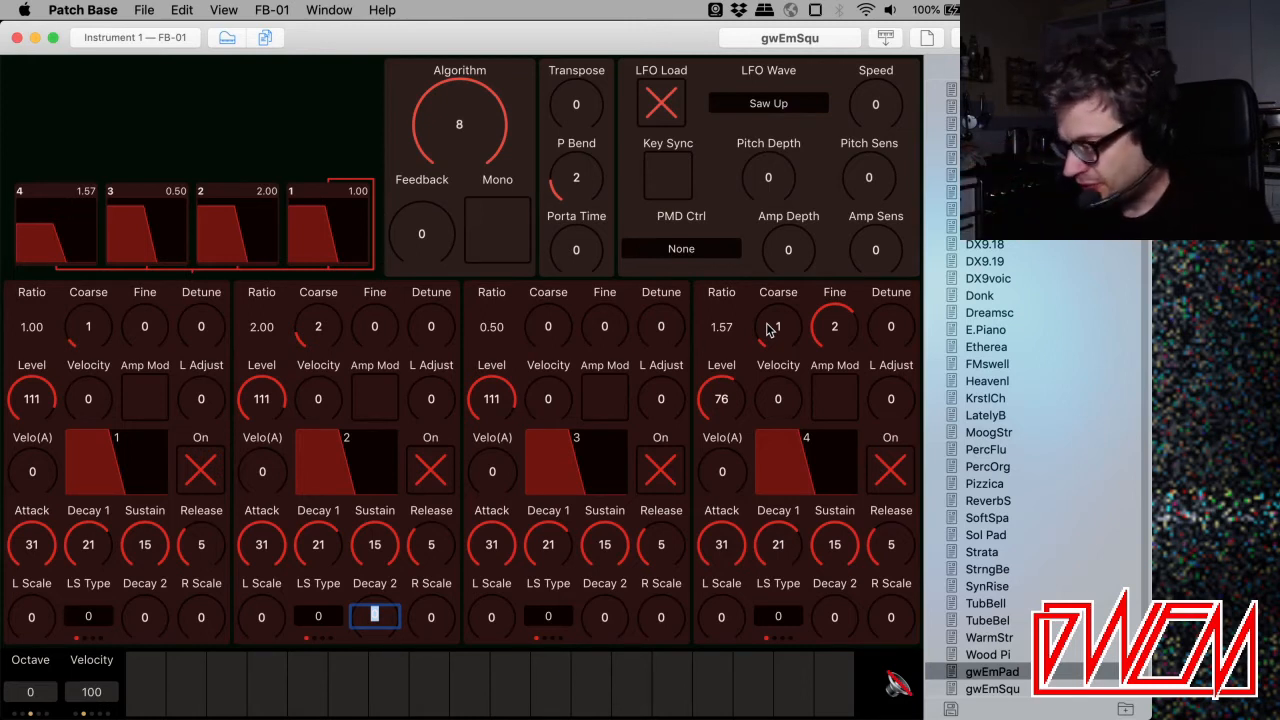
pyautogui.moveTo(1075, 362)
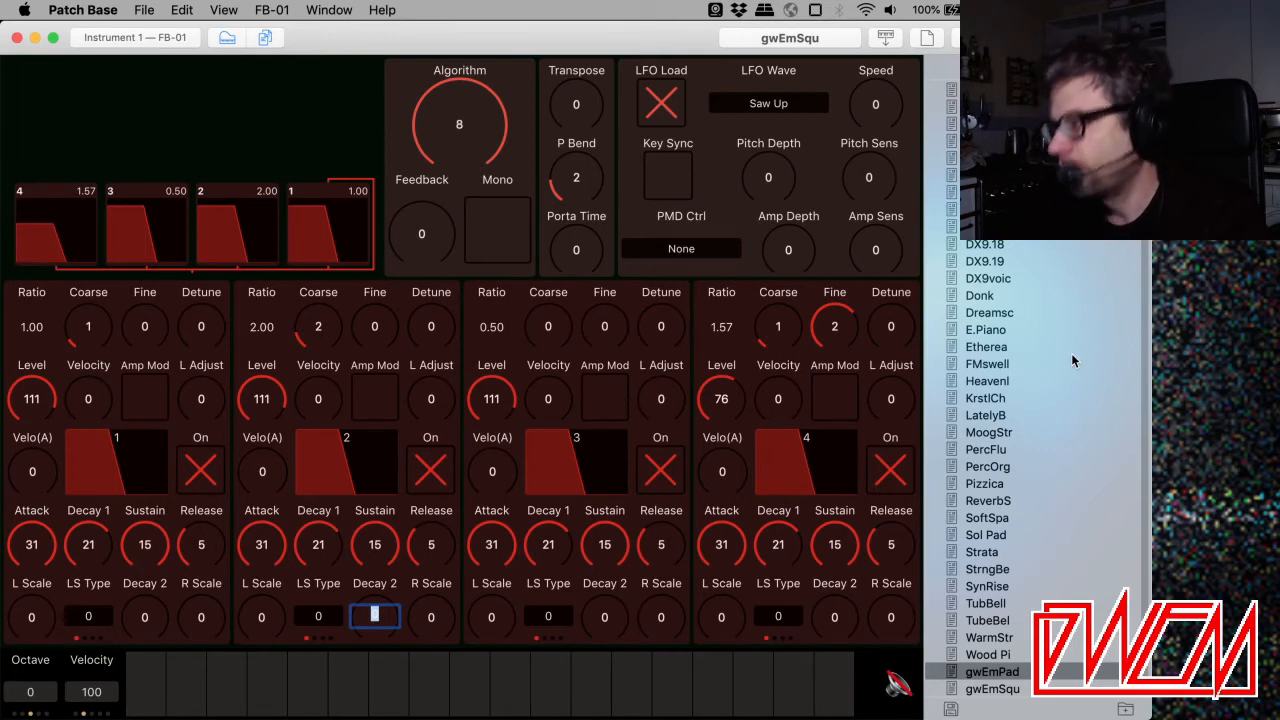
pyautogui.moveTo(1058, 387)
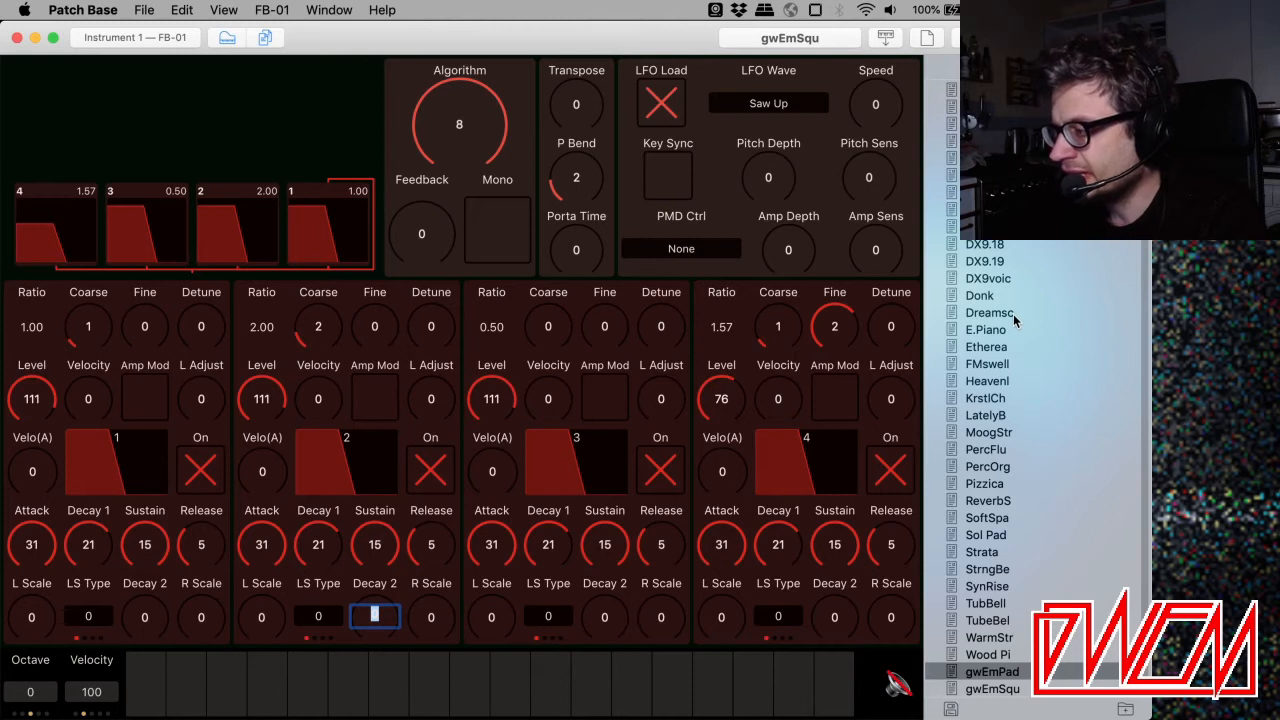
# Load the FMswell voice from the patch list.
pyautogui.click(987, 363)
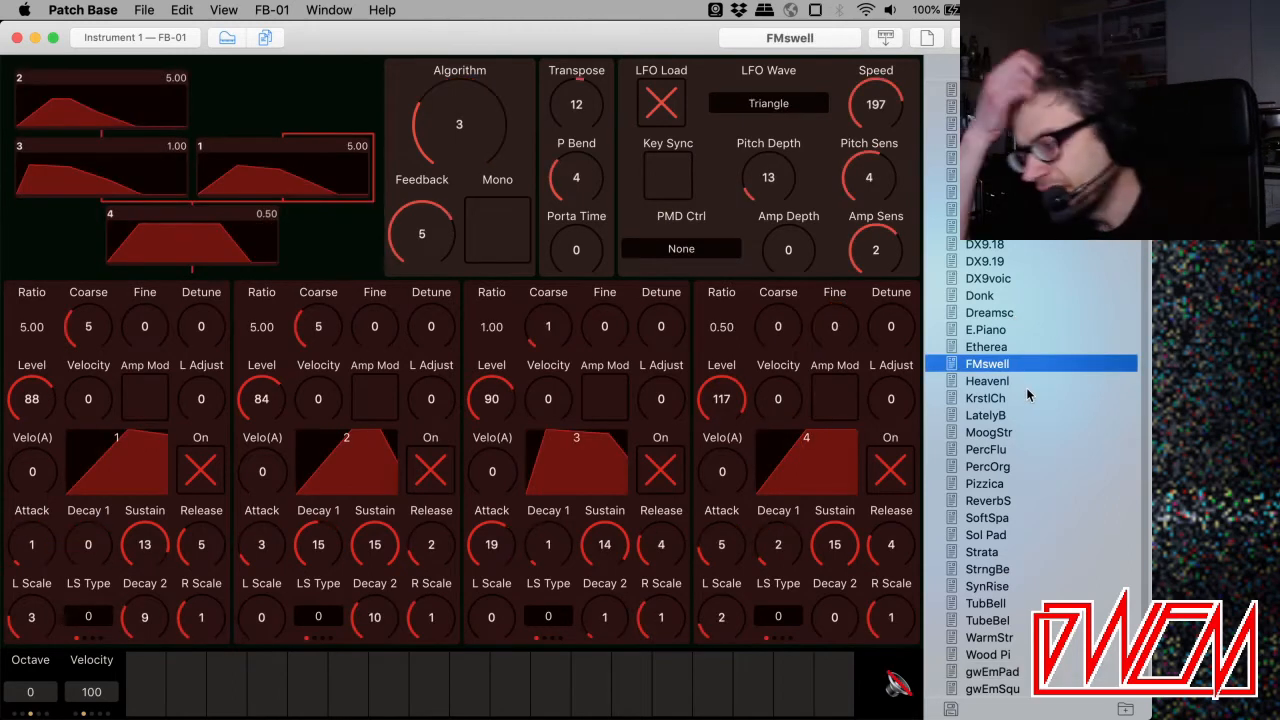
pyautogui.moveTo(203, 120)
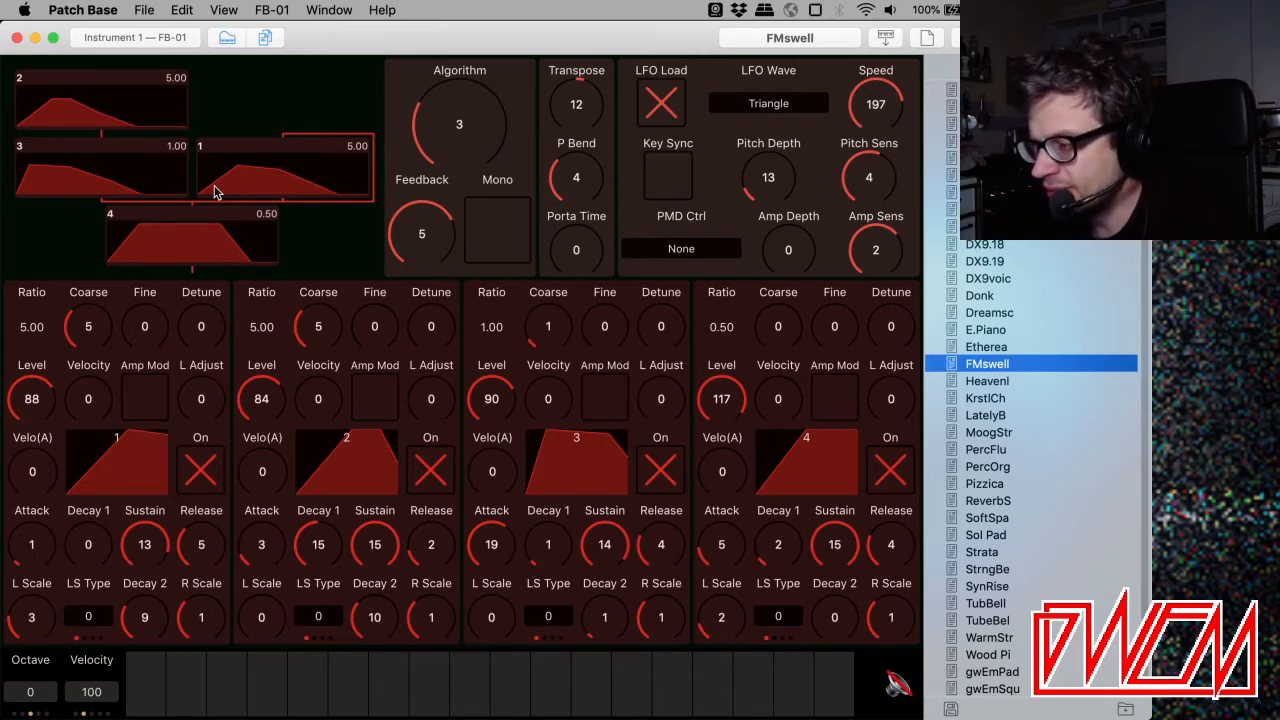
pyautogui.moveTo(250, 145)
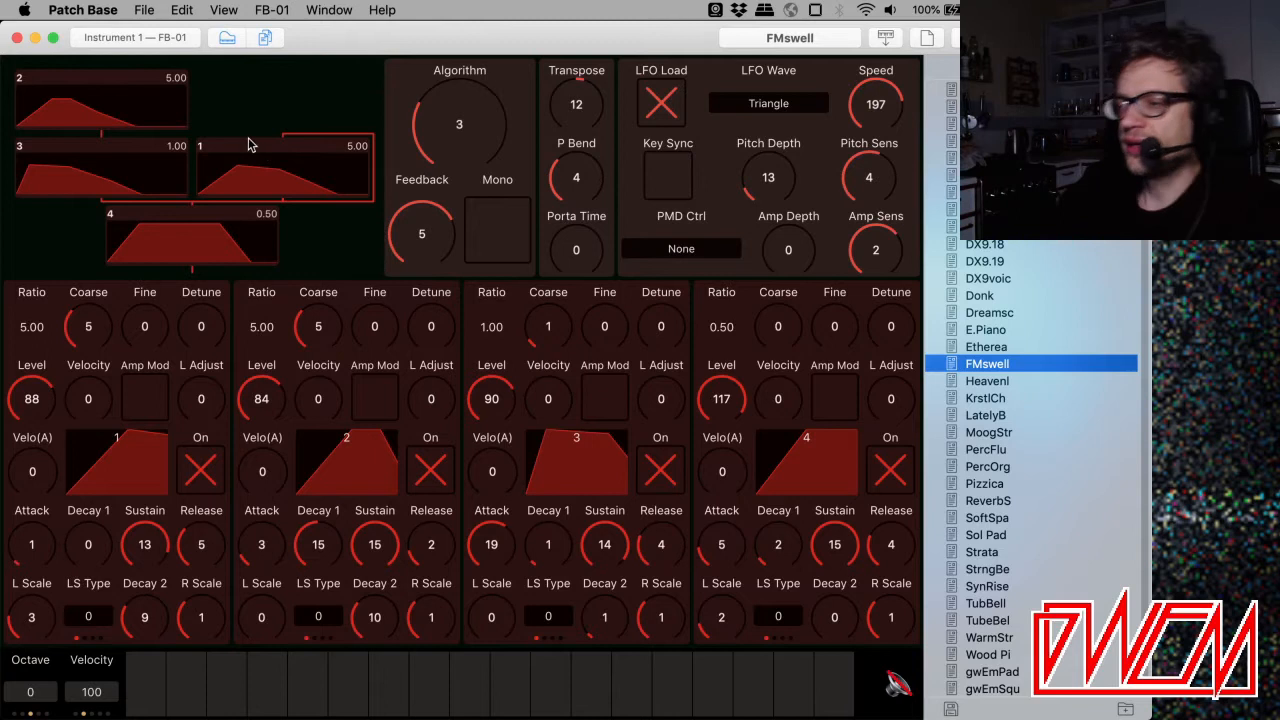
pyautogui.moveTo(275, 175)
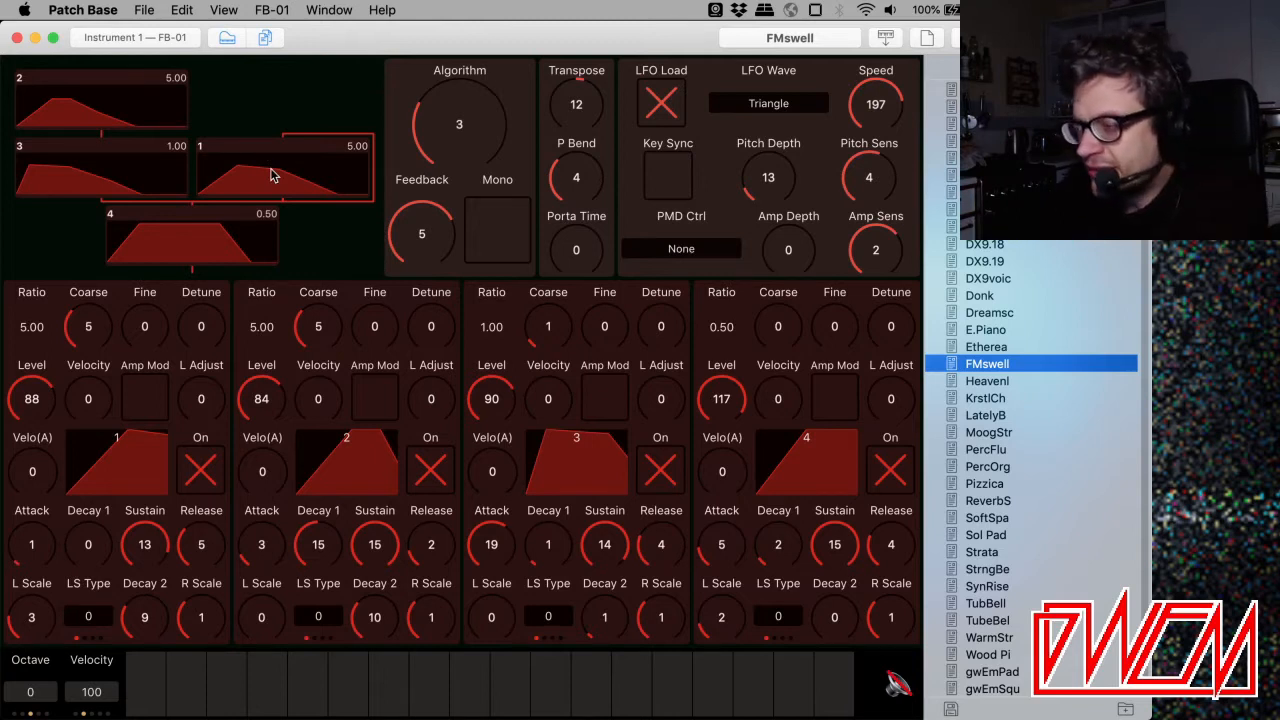
pyautogui.moveTo(335, 200)
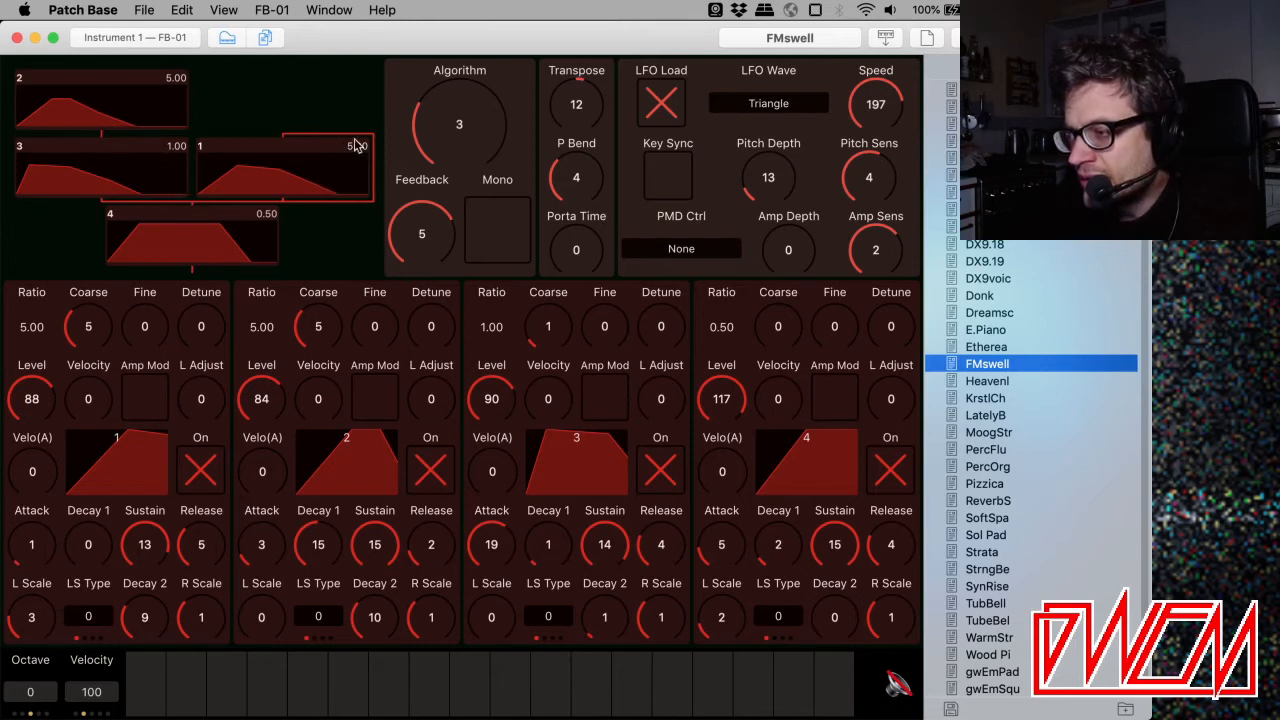
pyautogui.moveTo(350, 180)
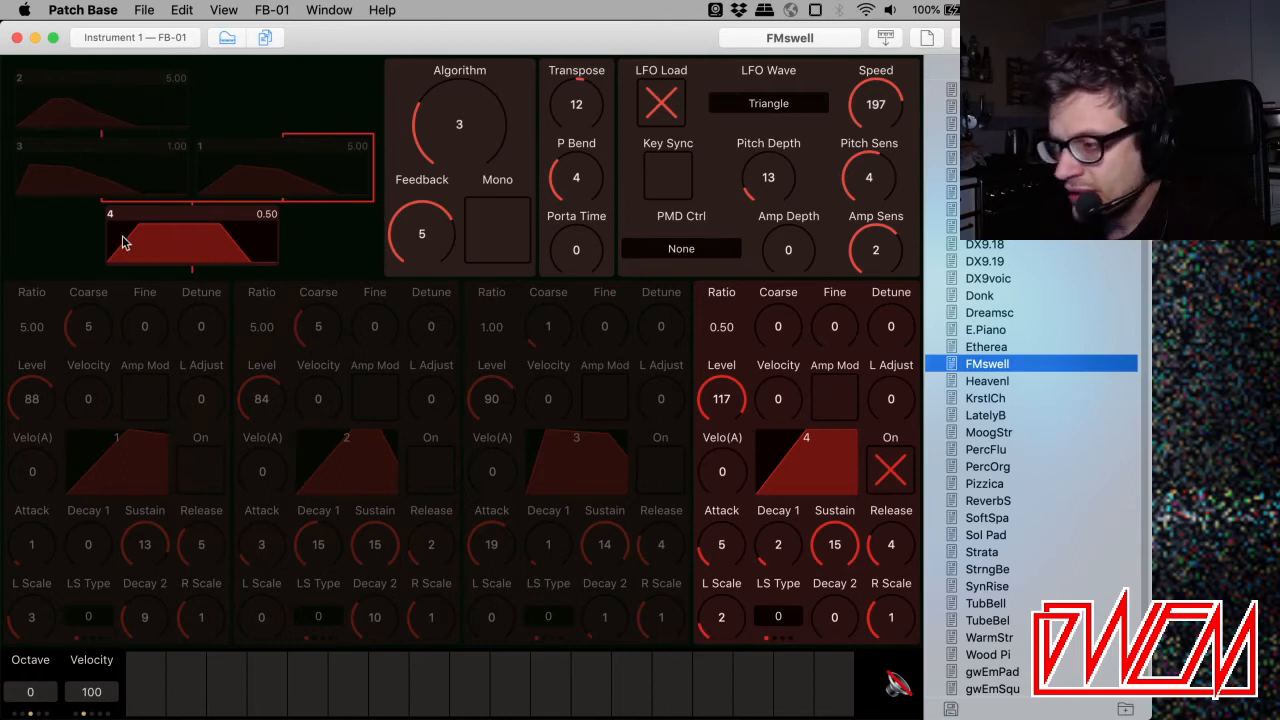
pyautogui.moveTo(218, 240)
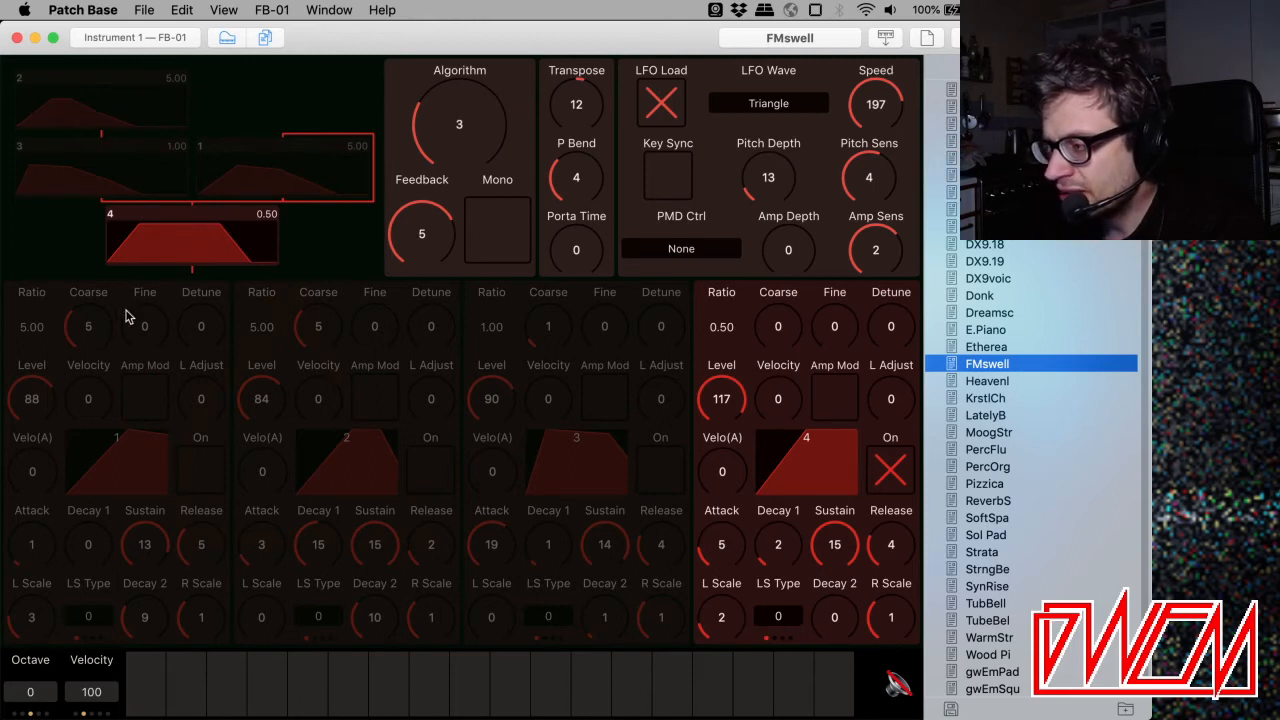
# Audition FMswell with operator 4 soloed, then with operator 1 added.
pyautogui.click(549, 685)
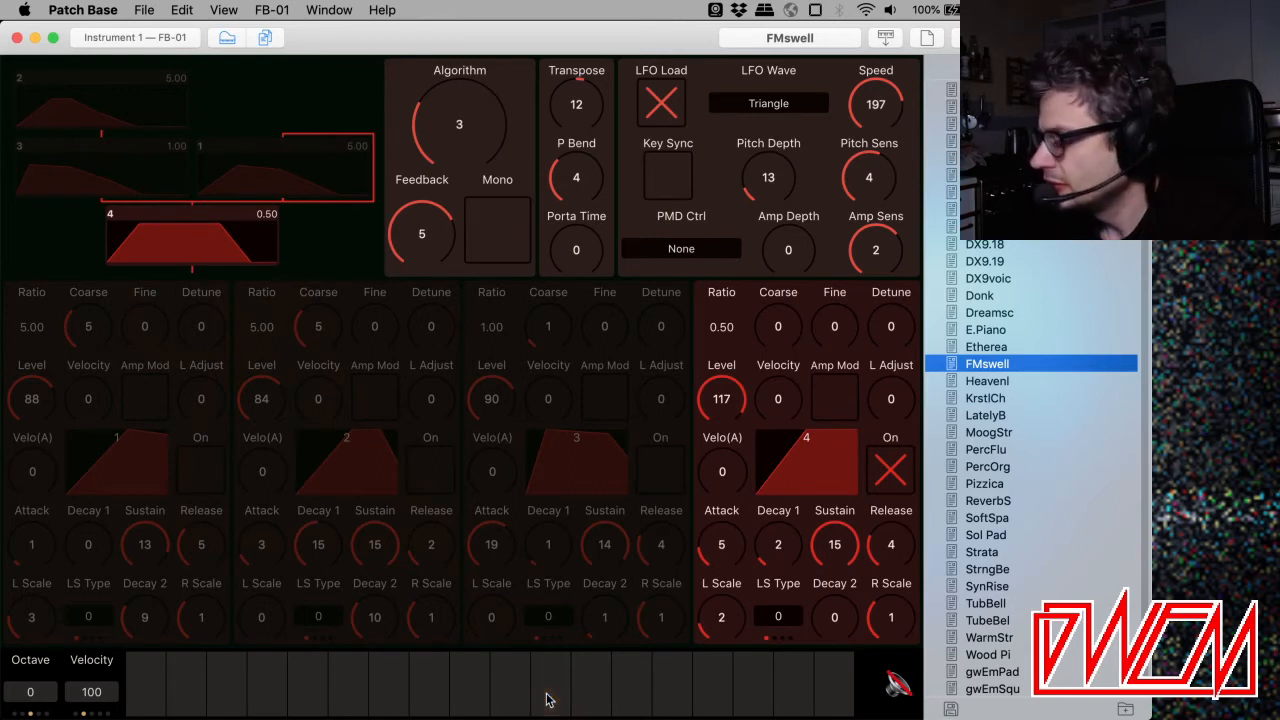
pyautogui.click(468, 683)
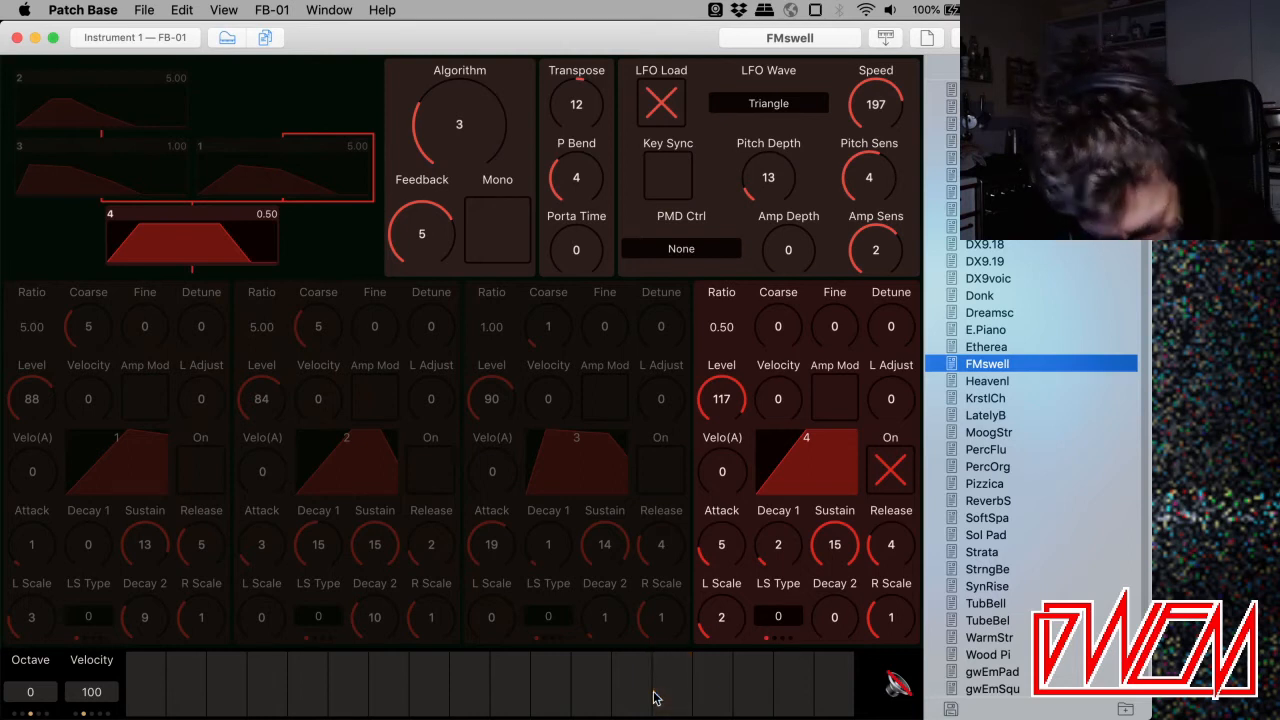
pyautogui.moveTo(225, 278)
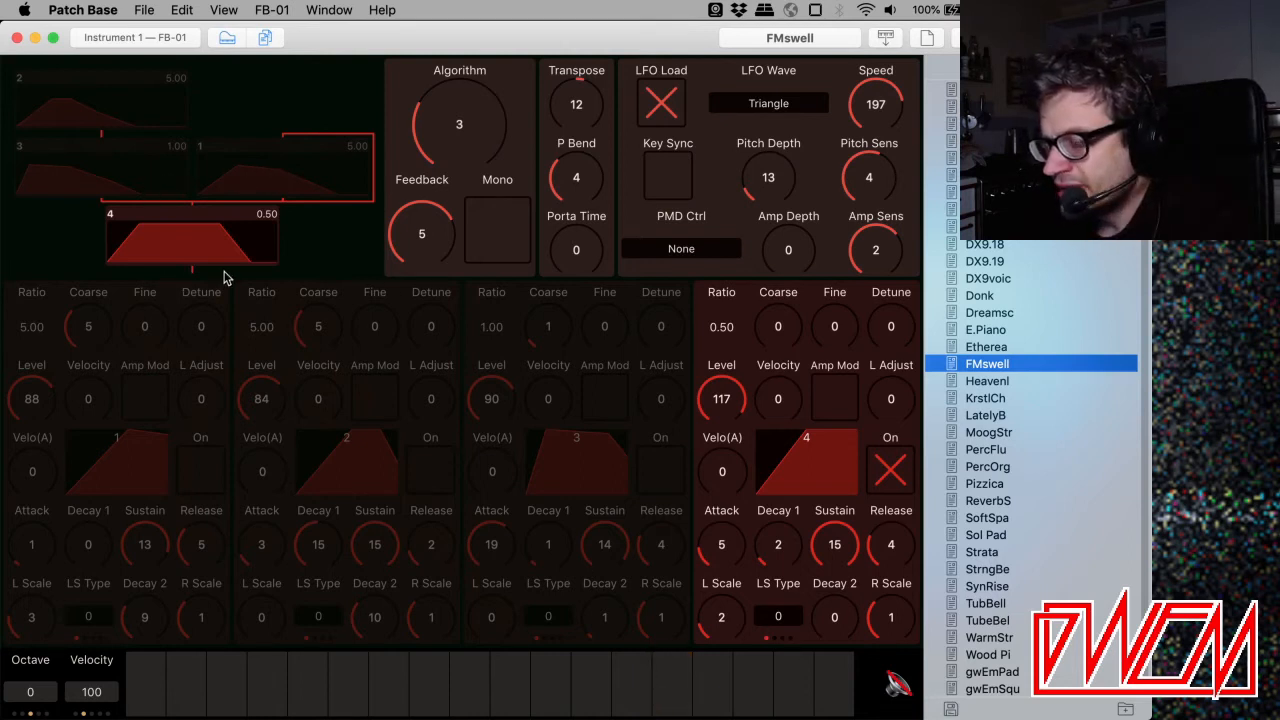
pyautogui.moveTo(135, 238)
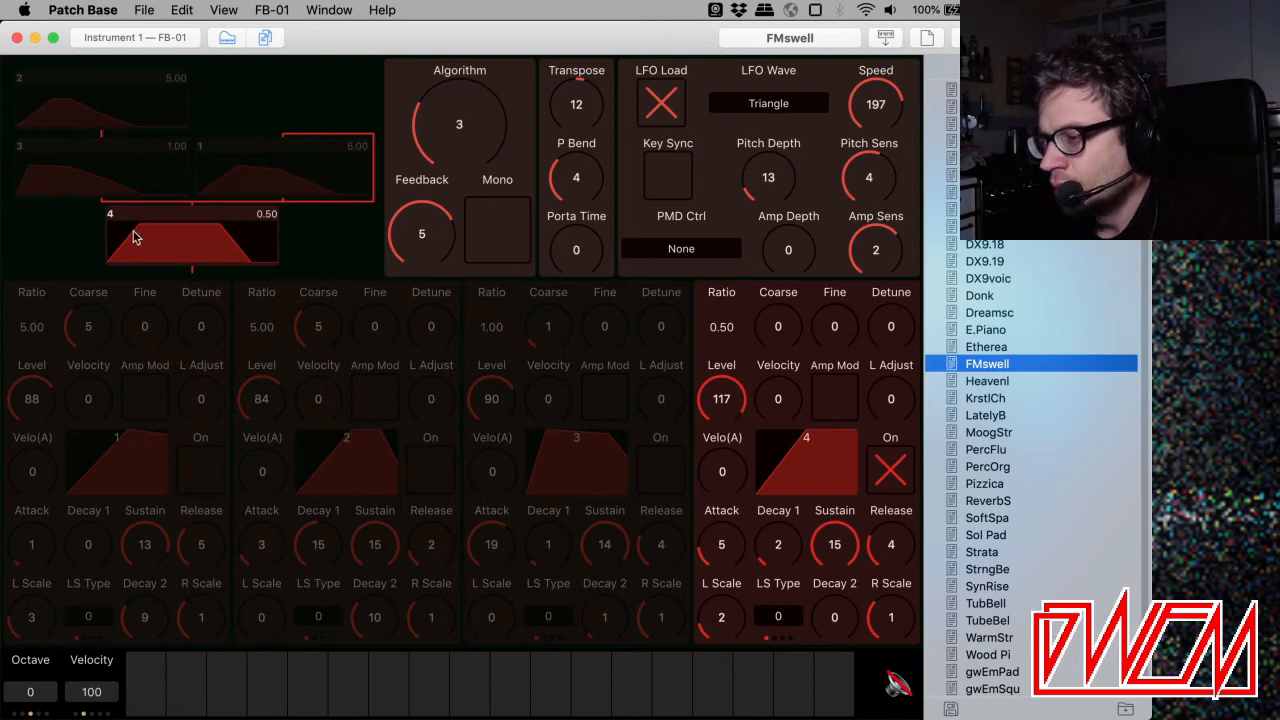
pyautogui.moveTo(168, 230)
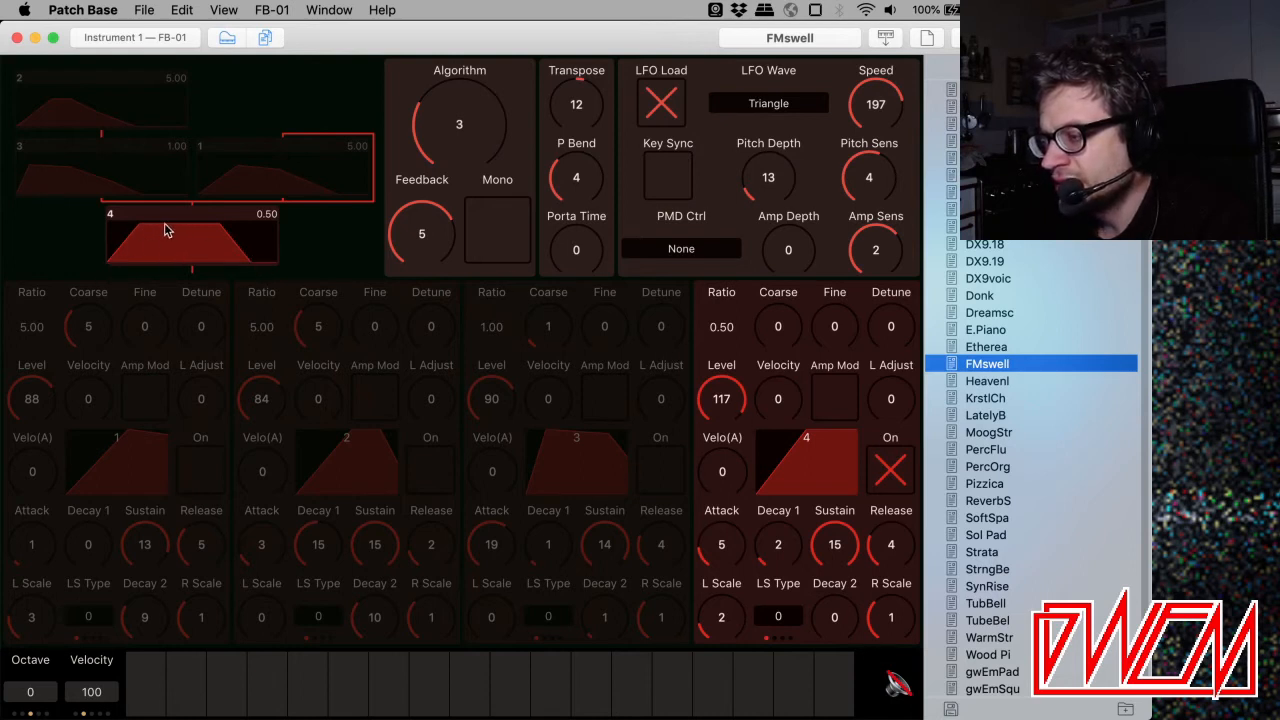
pyautogui.click(509, 685)
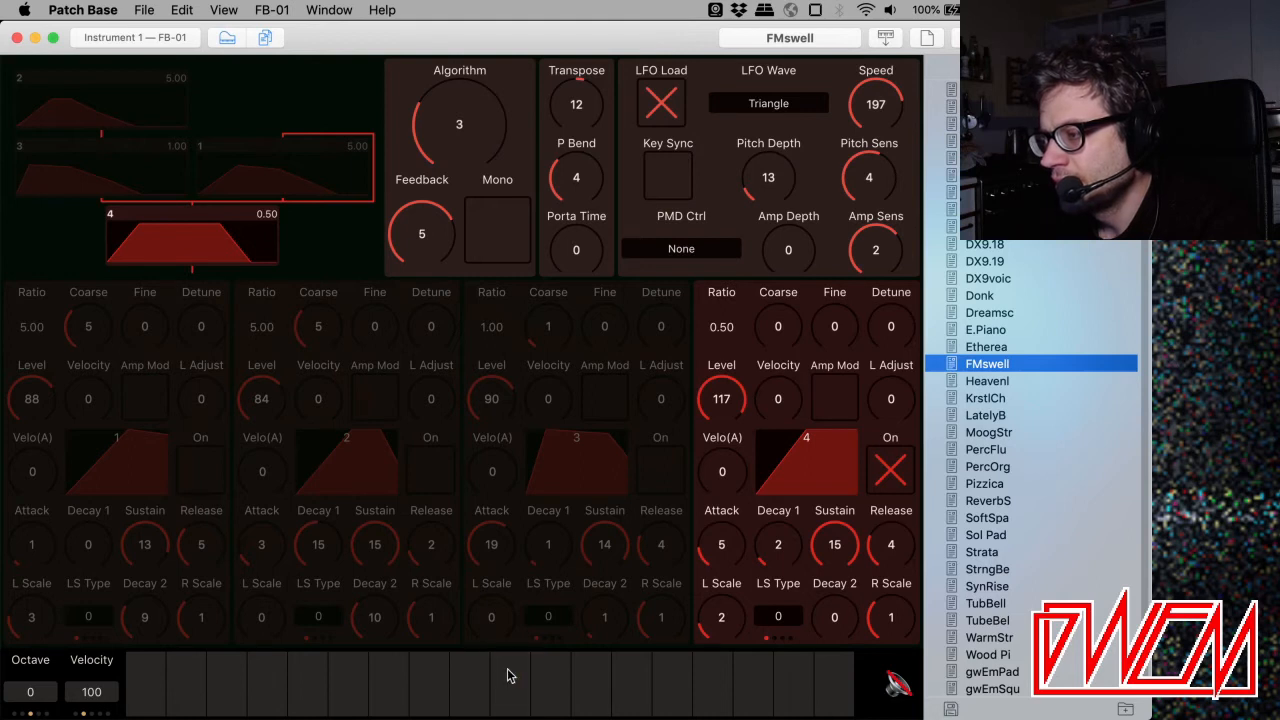
pyautogui.moveTo(168, 122)
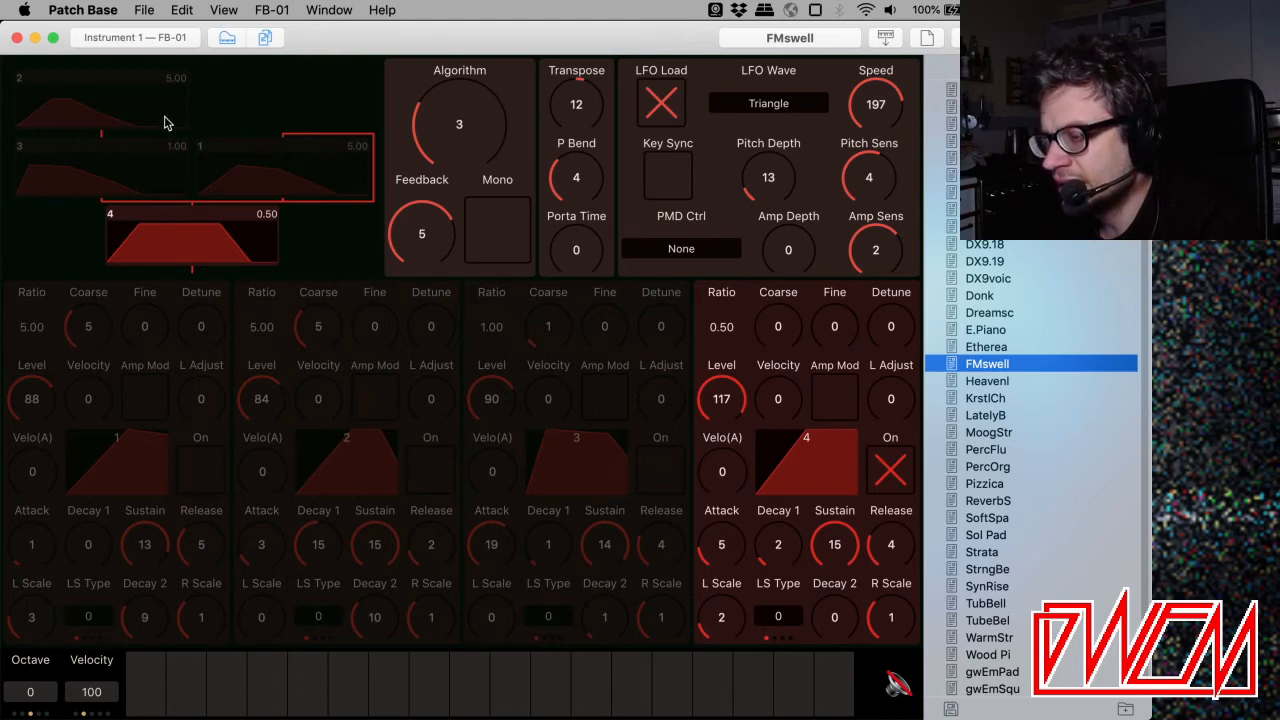
pyautogui.moveTo(150, 118)
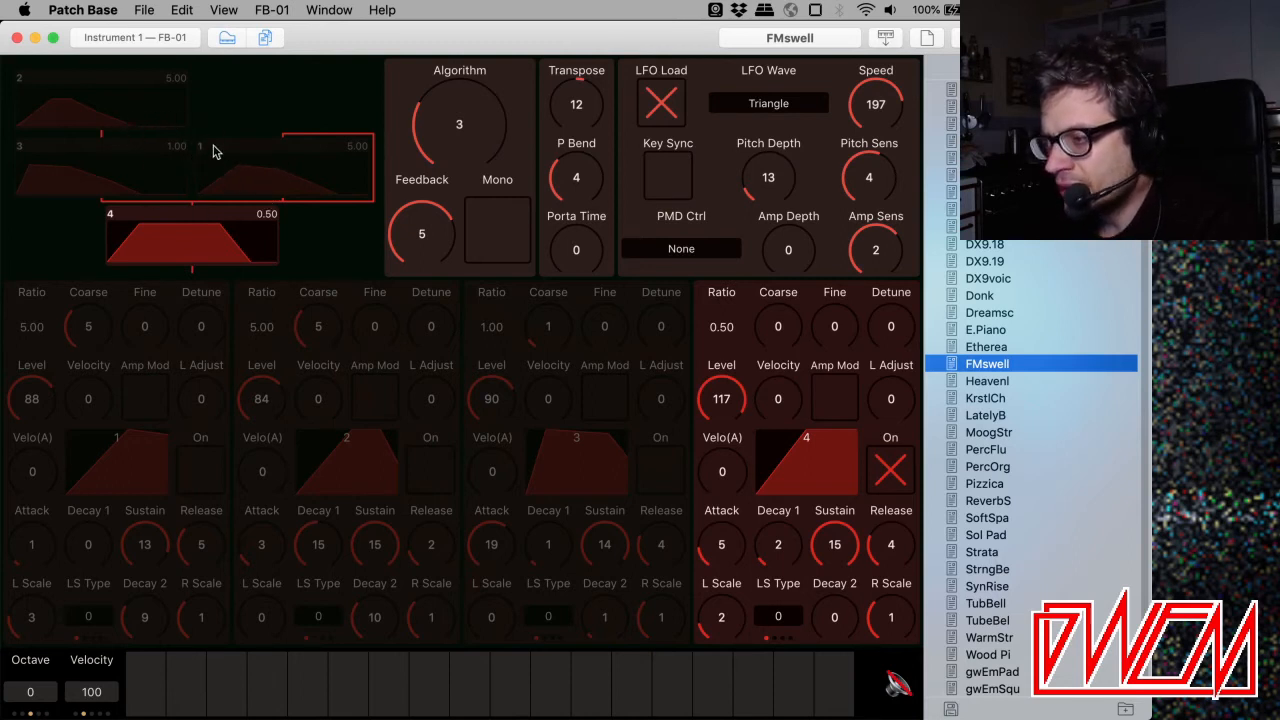
pyautogui.moveTo(235, 185)
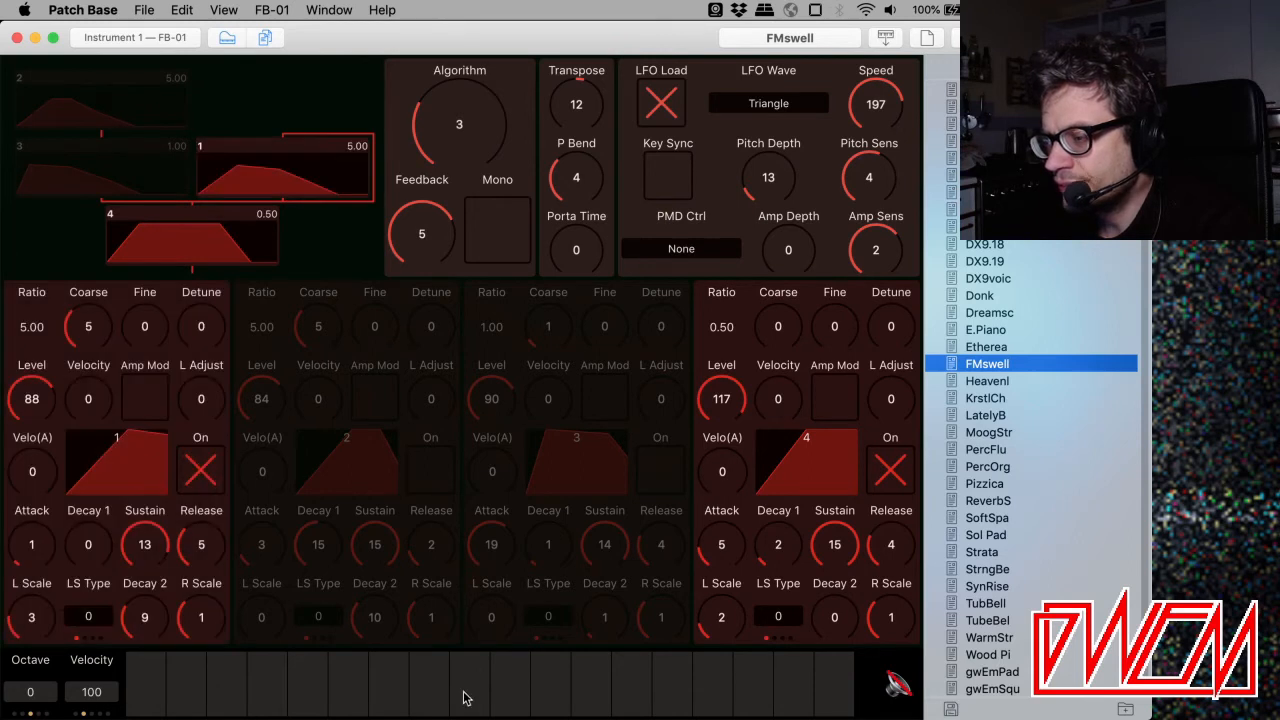
# Audition FMswell's operator 1 at ratio 2.00 and level 89 across several keys.
pyautogui.click(469, 685)
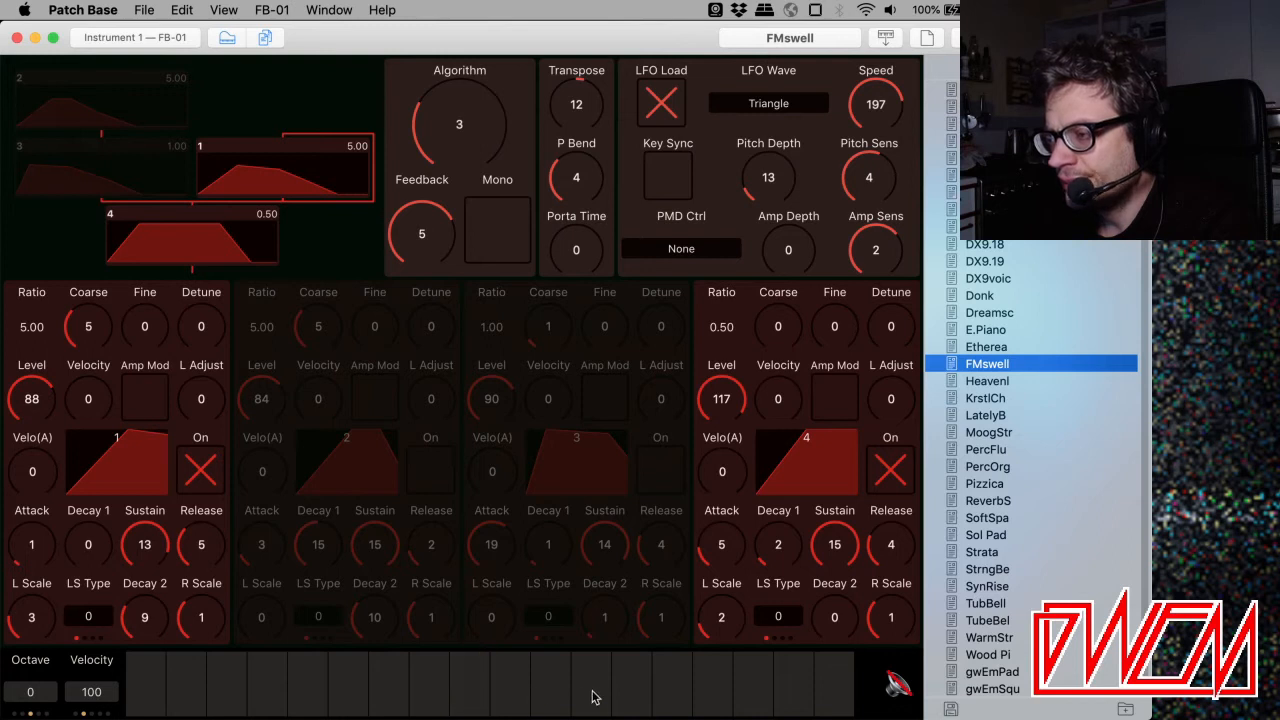
pyautogui.click(590, 685)
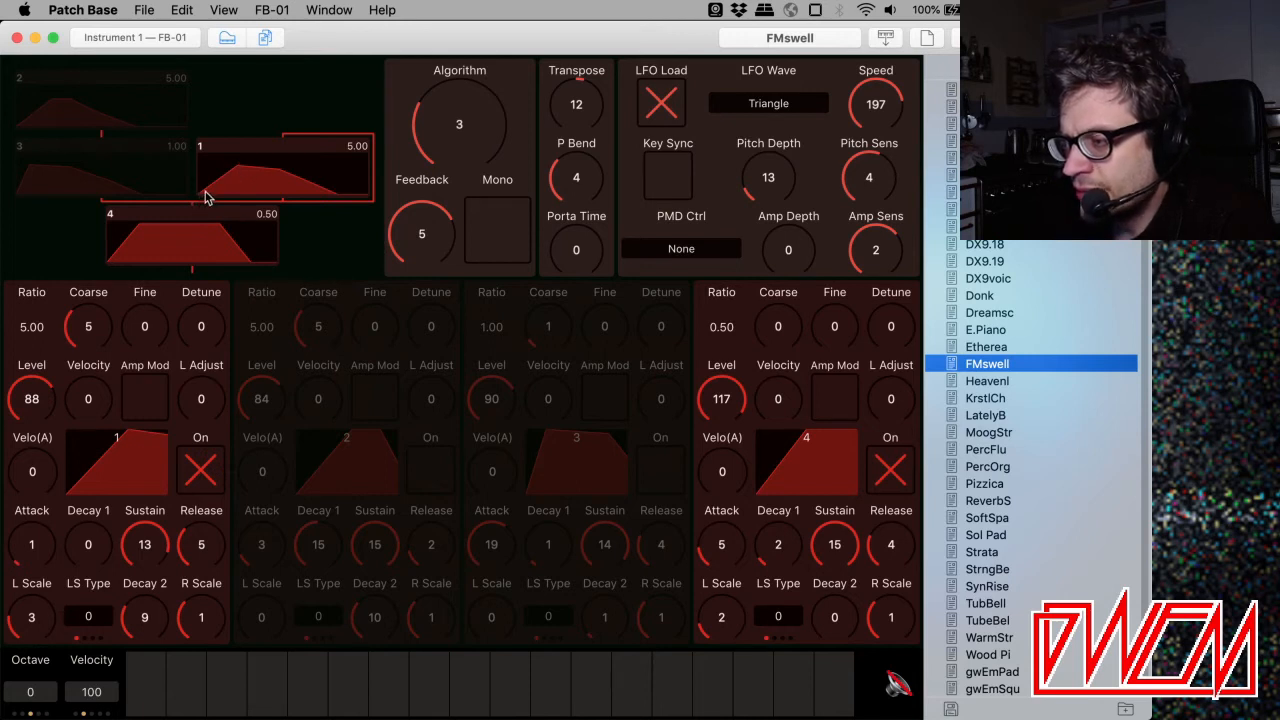
pyautogui.moveTo(237, 172)
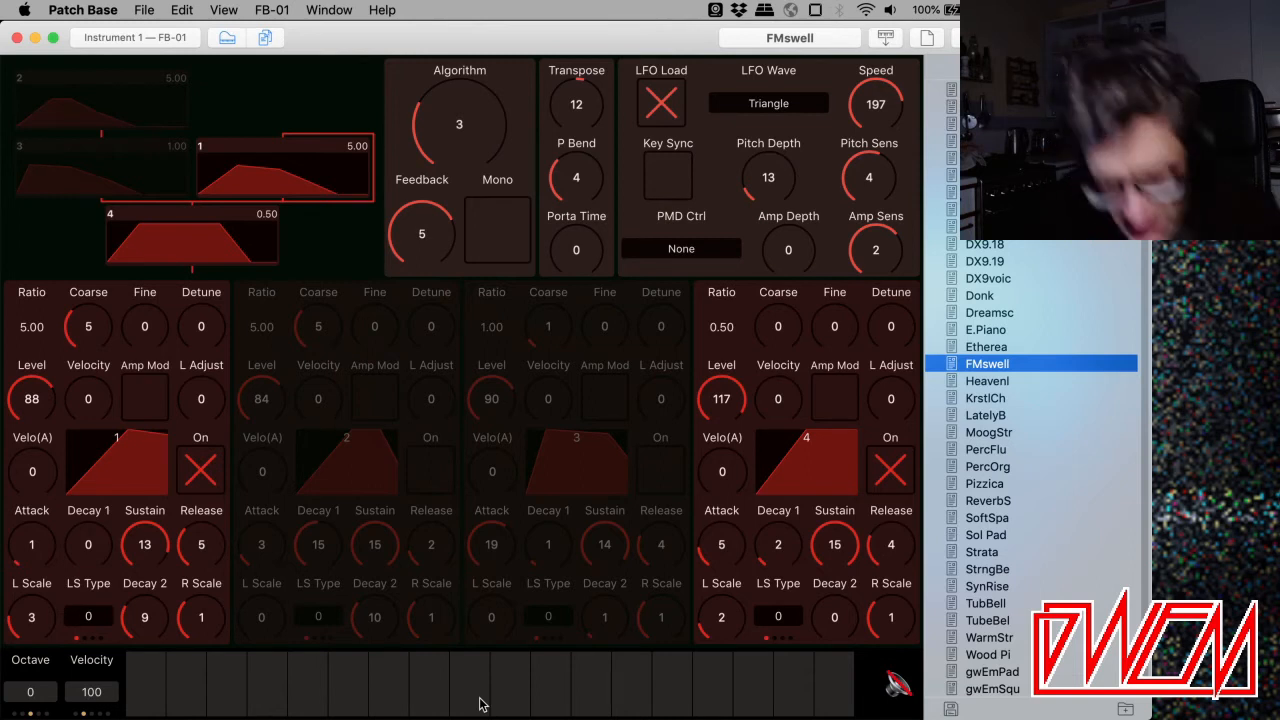
pyautogui.click(590, 685)
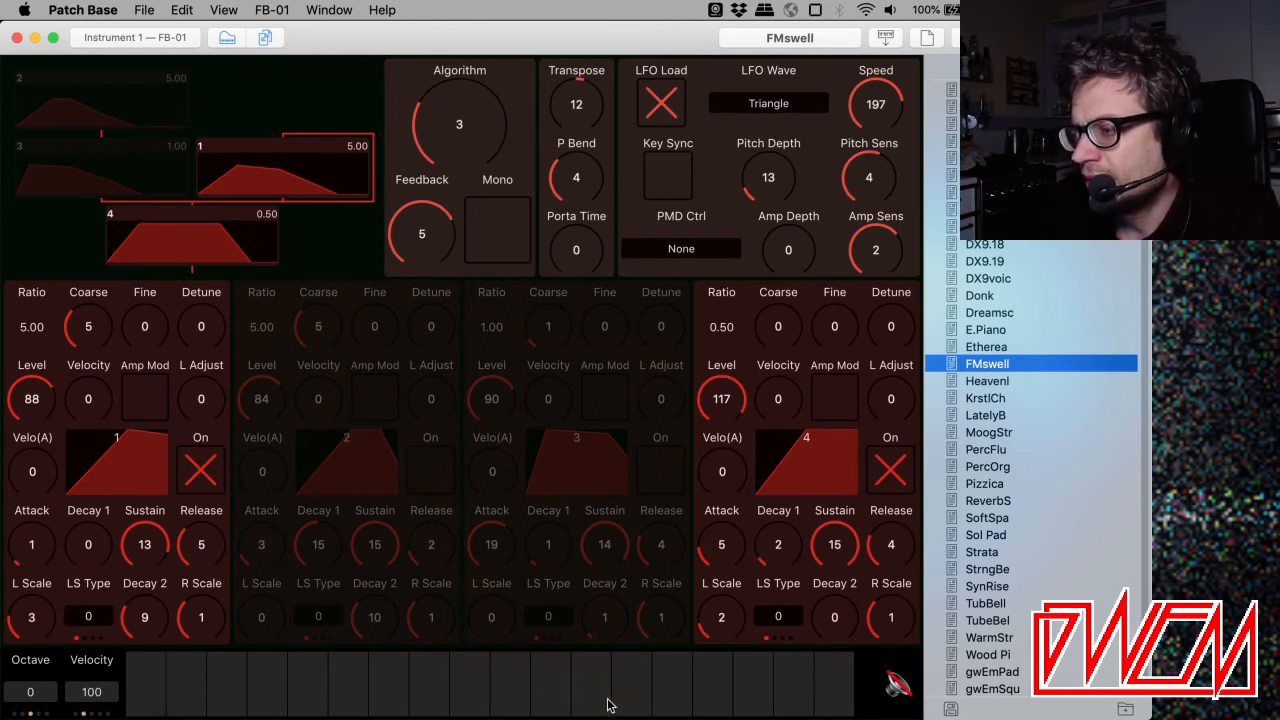
pyautogui.moveTo(400, 370)
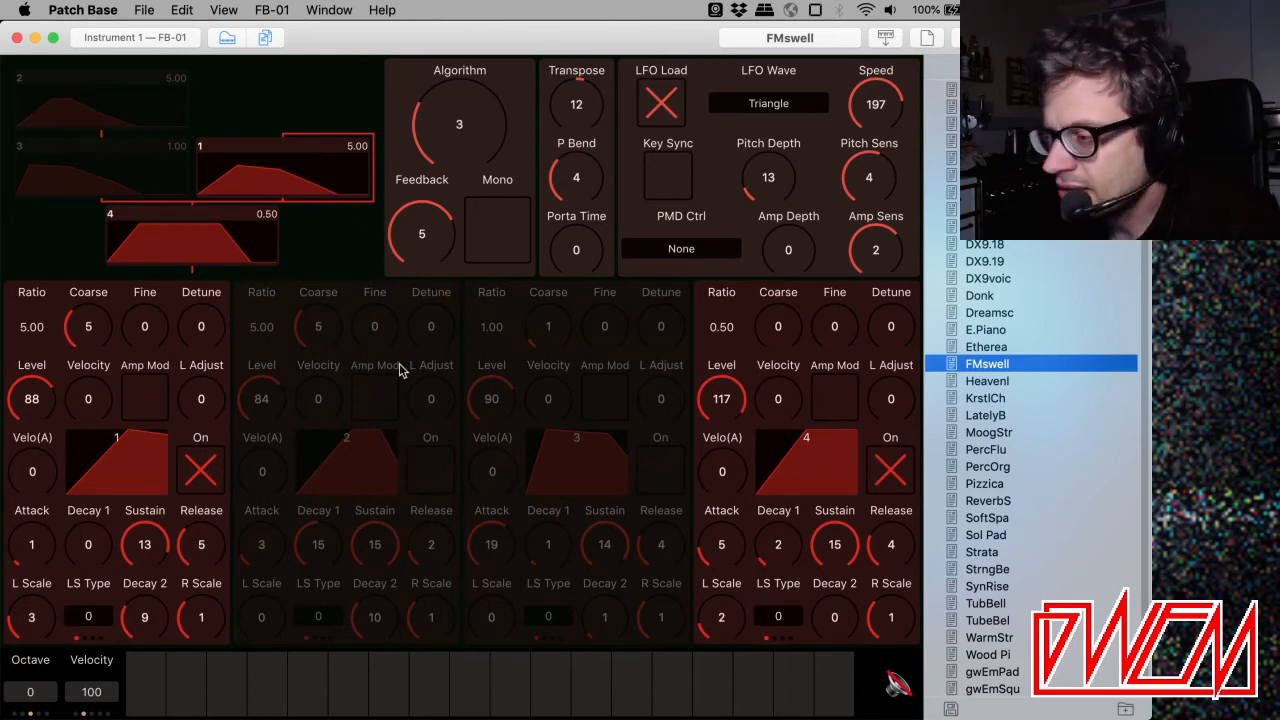
pyautogui.click(469, 683)
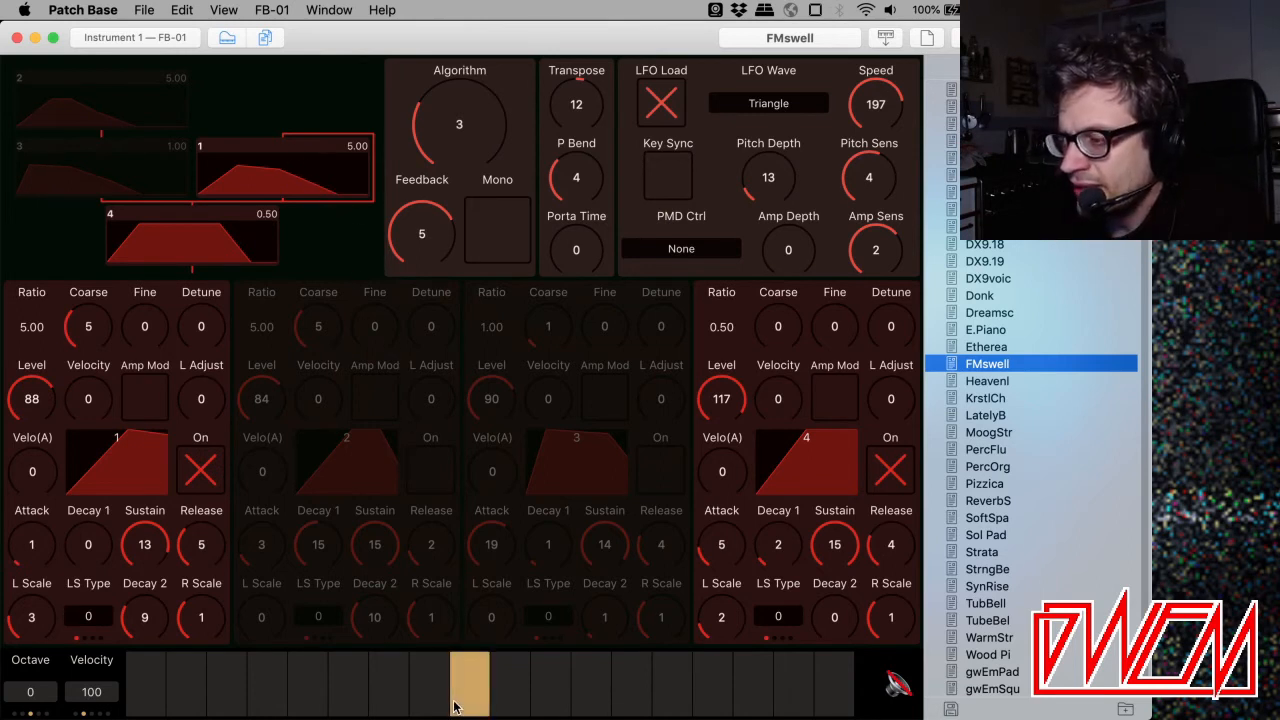
pyautogui.moveTo(360, 118)
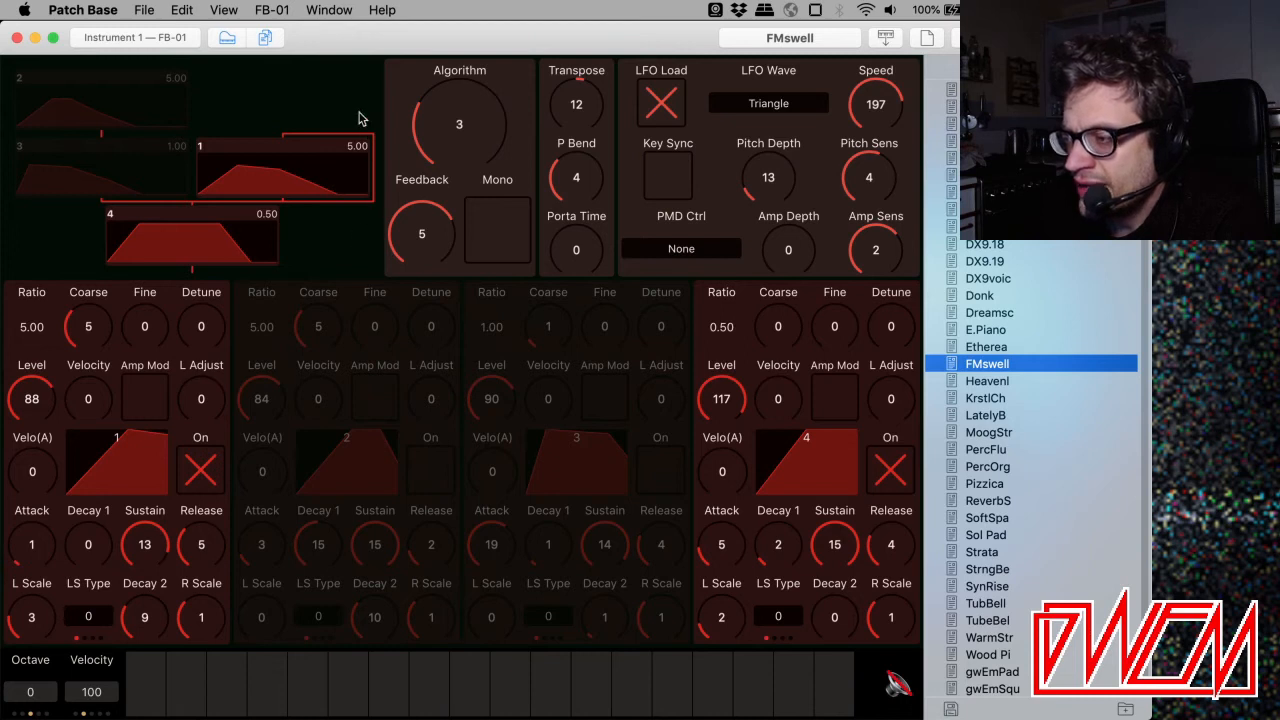
pyautogui.moveTo(258, 252)
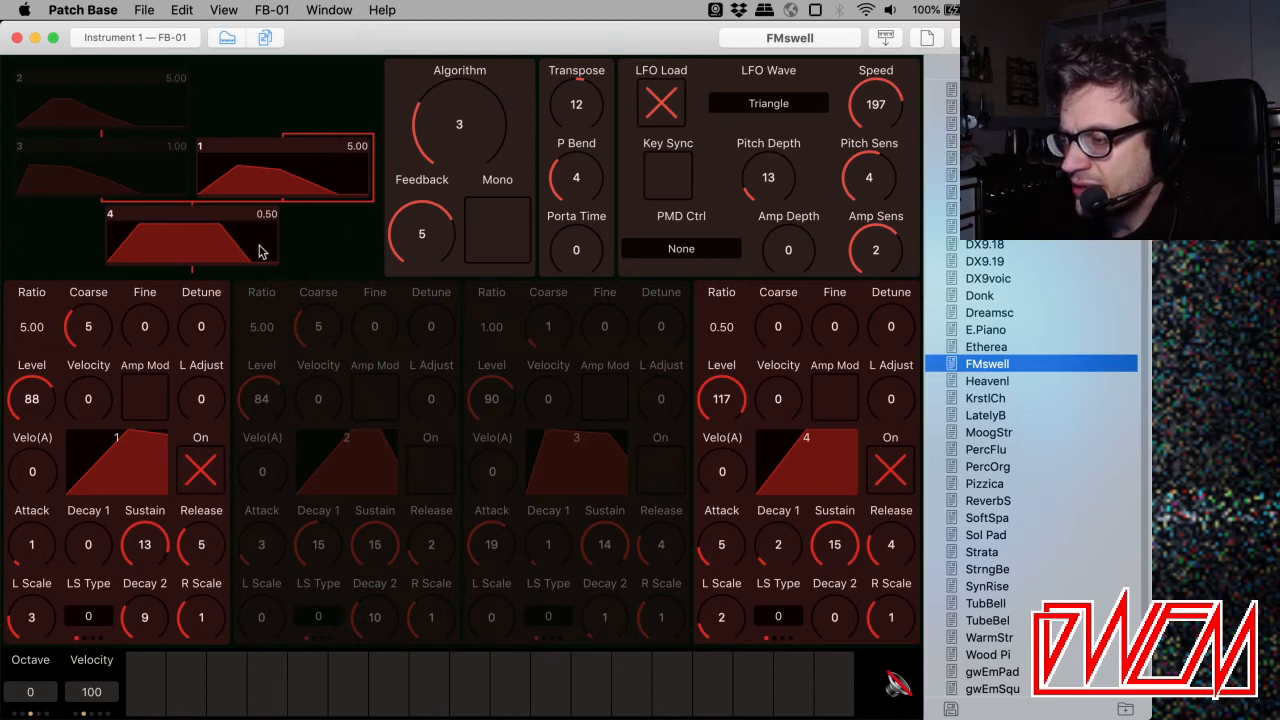
pyautogui.moveTo(40, 403)
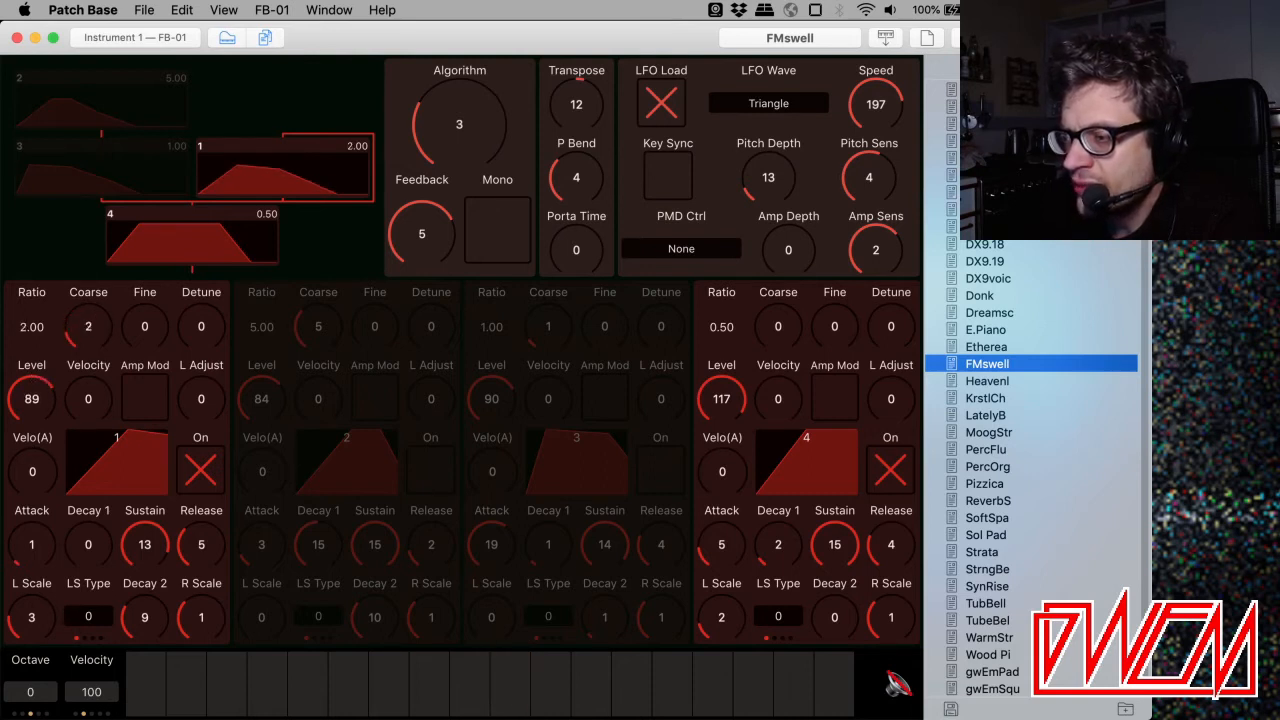
pyautogui.click(508, 685)
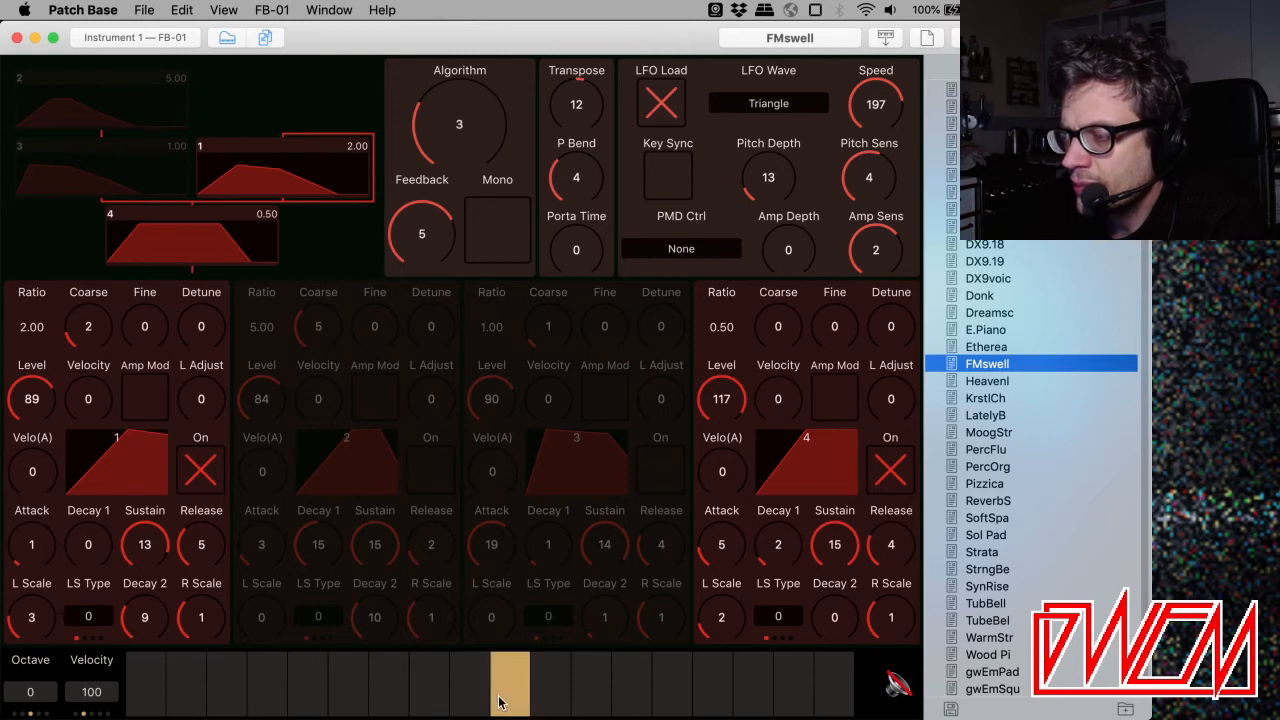
pyautogui.click(509, 683)
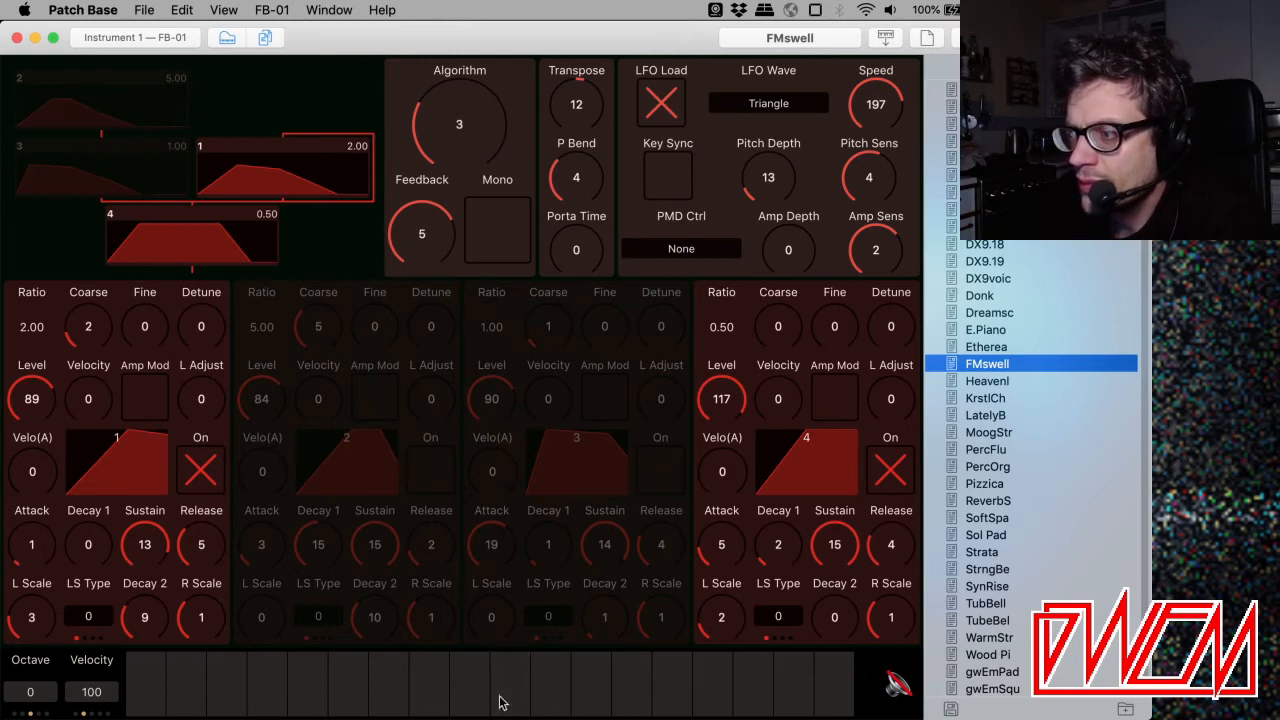
pyautogui.click(752, 683)
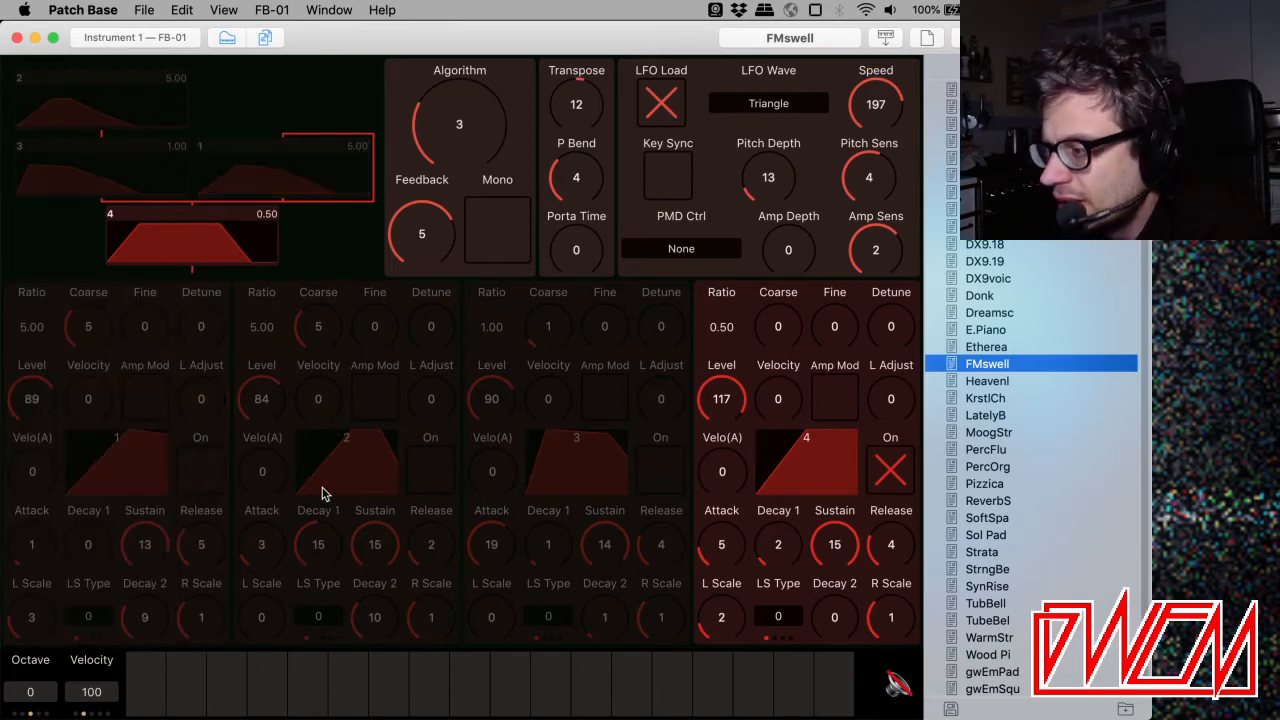
pyautogui.moveTo(650, 362)
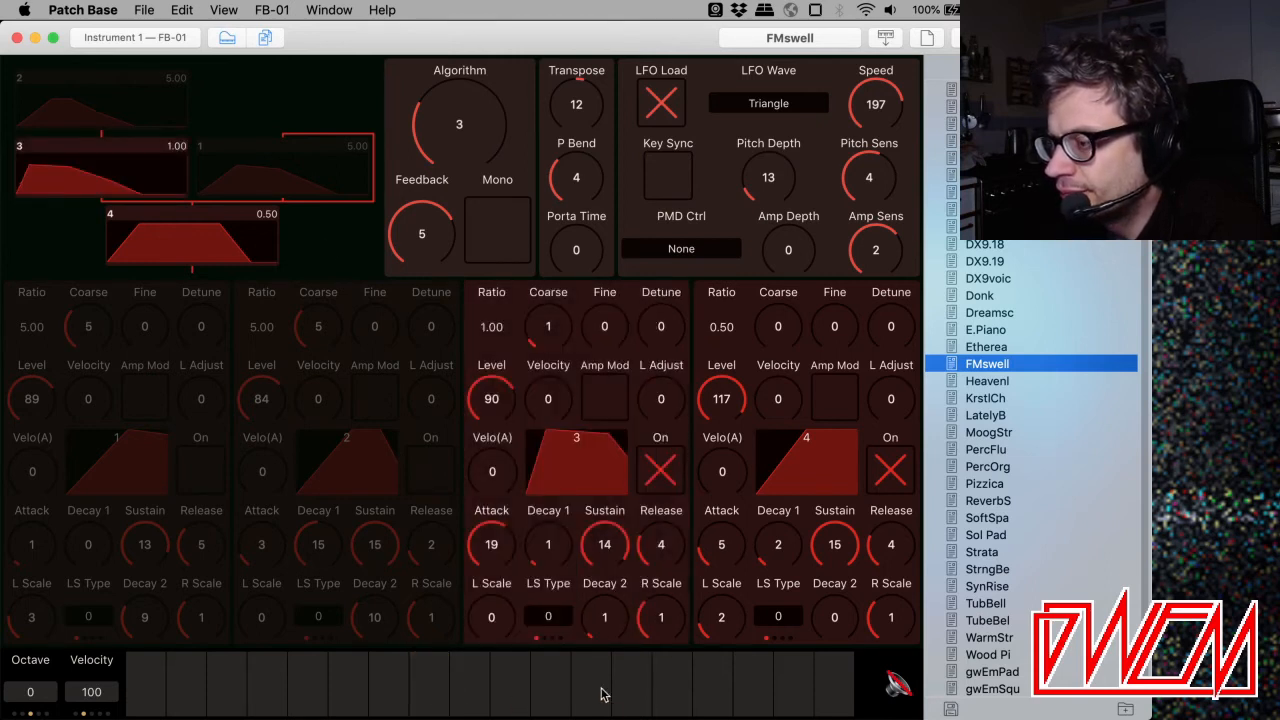
pyautogui.moveTo(495, 695)
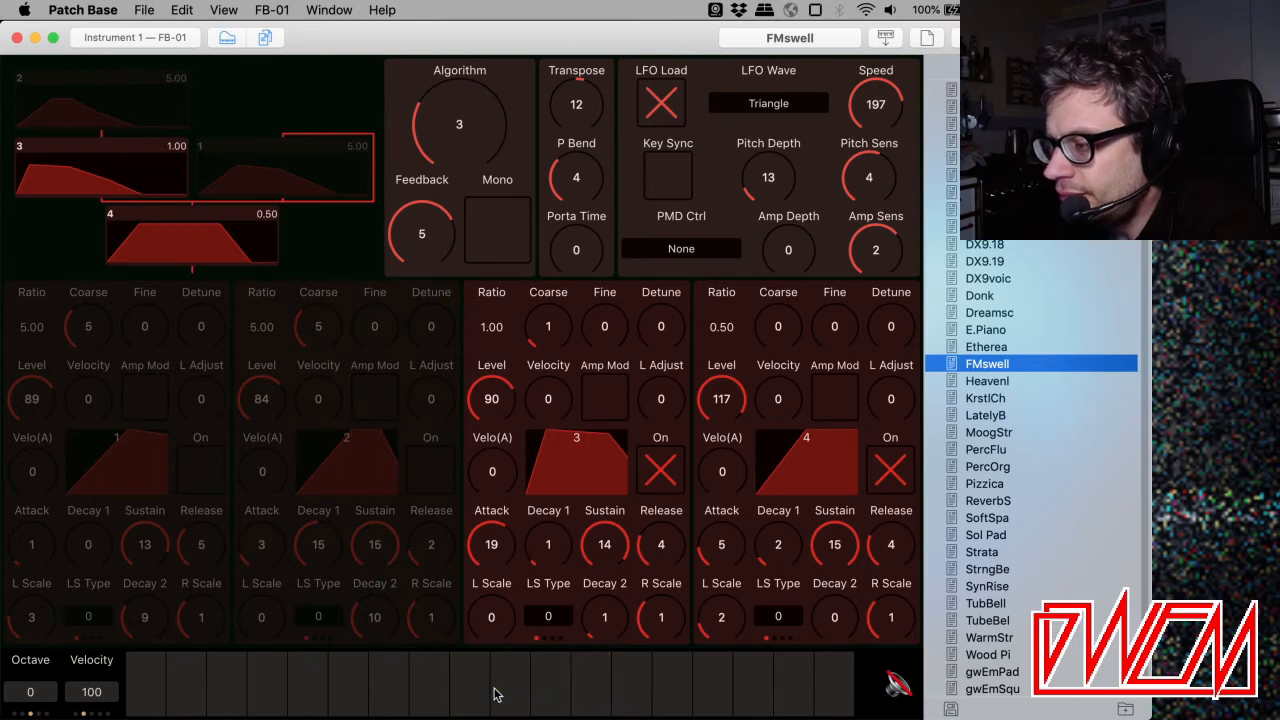
pyautogui.moveTo(645, 671)
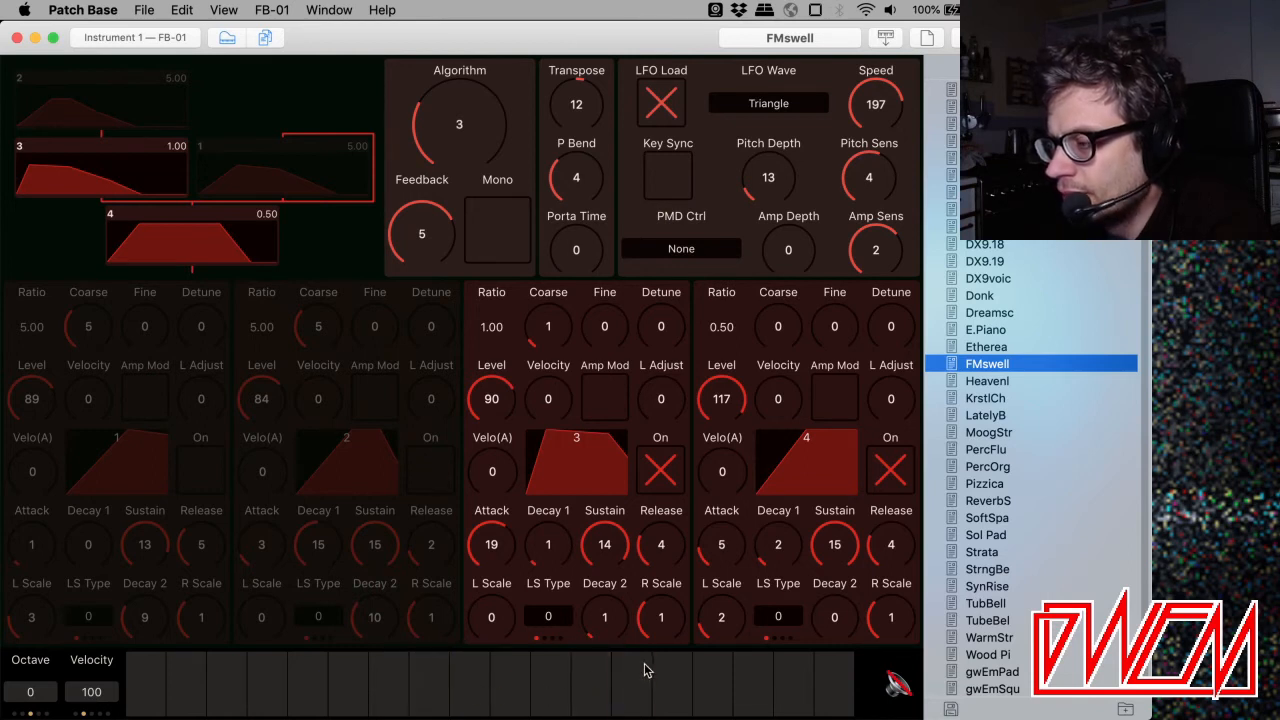
pyautogui.moveTo(280, 710)
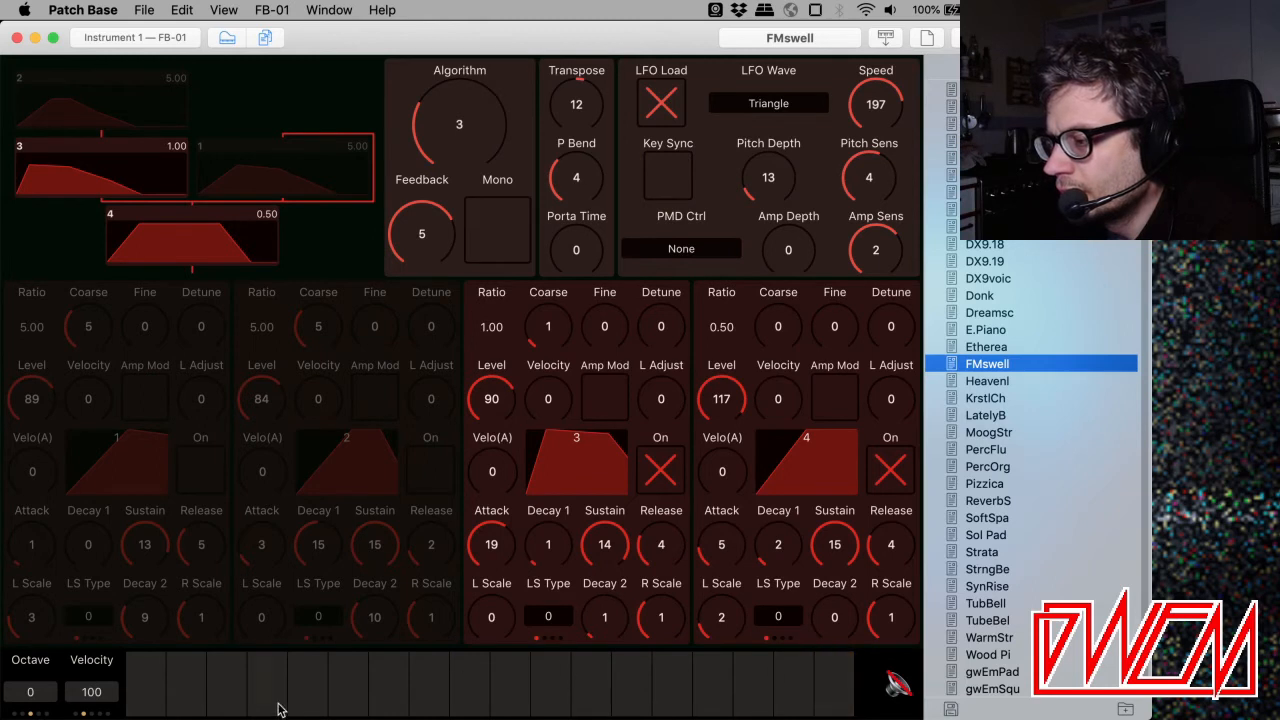
pyautogui.moveTo(685, 358)
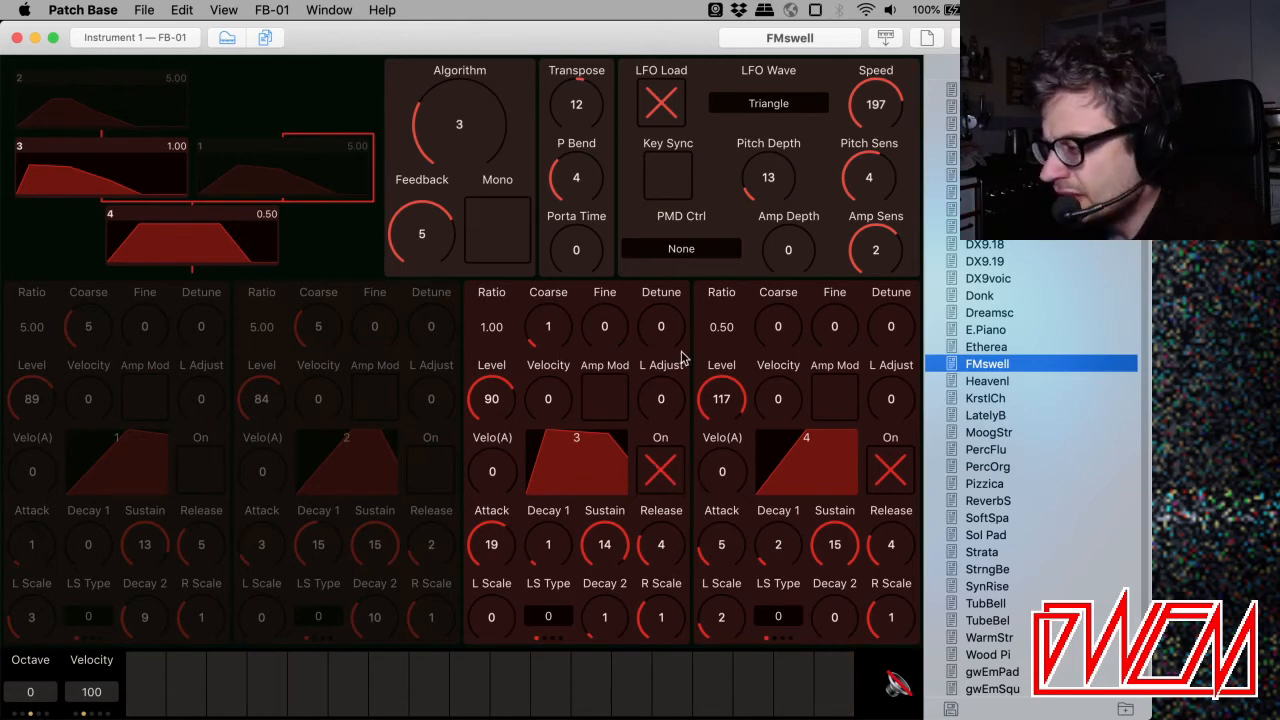
pyautogui.moveTo(685, 560)
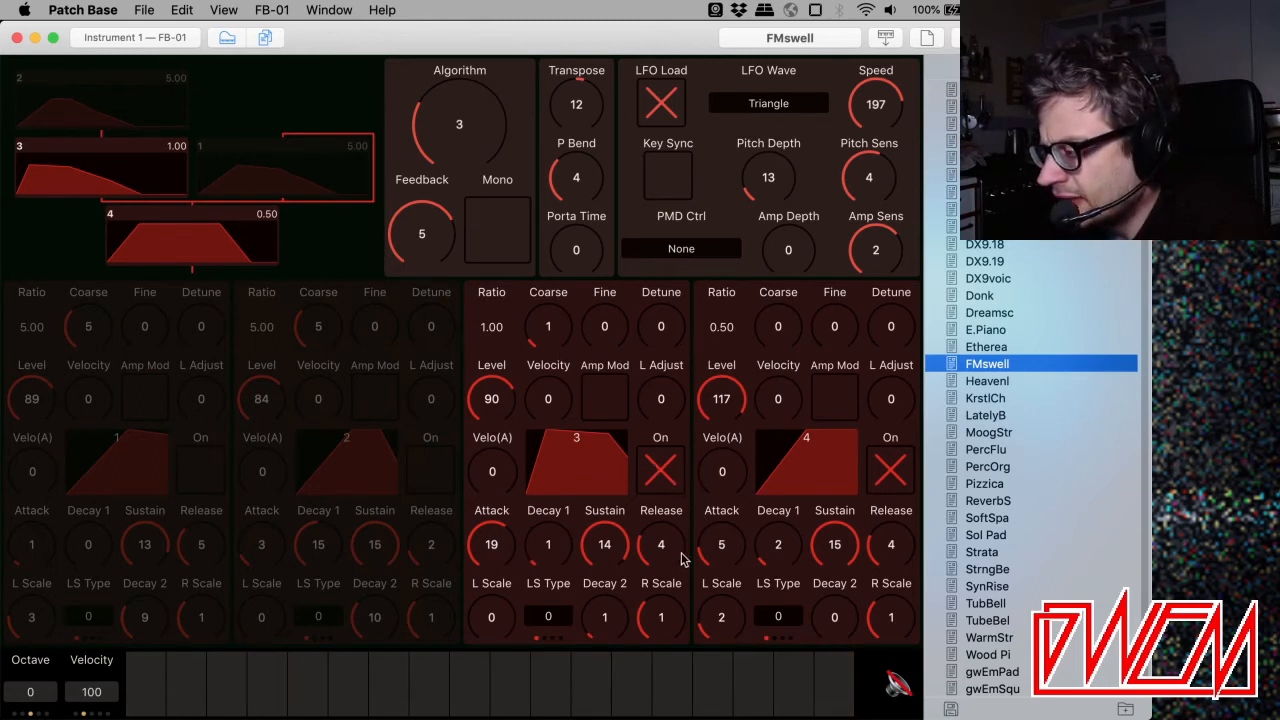
pyautogui.moveTo(575, 322)
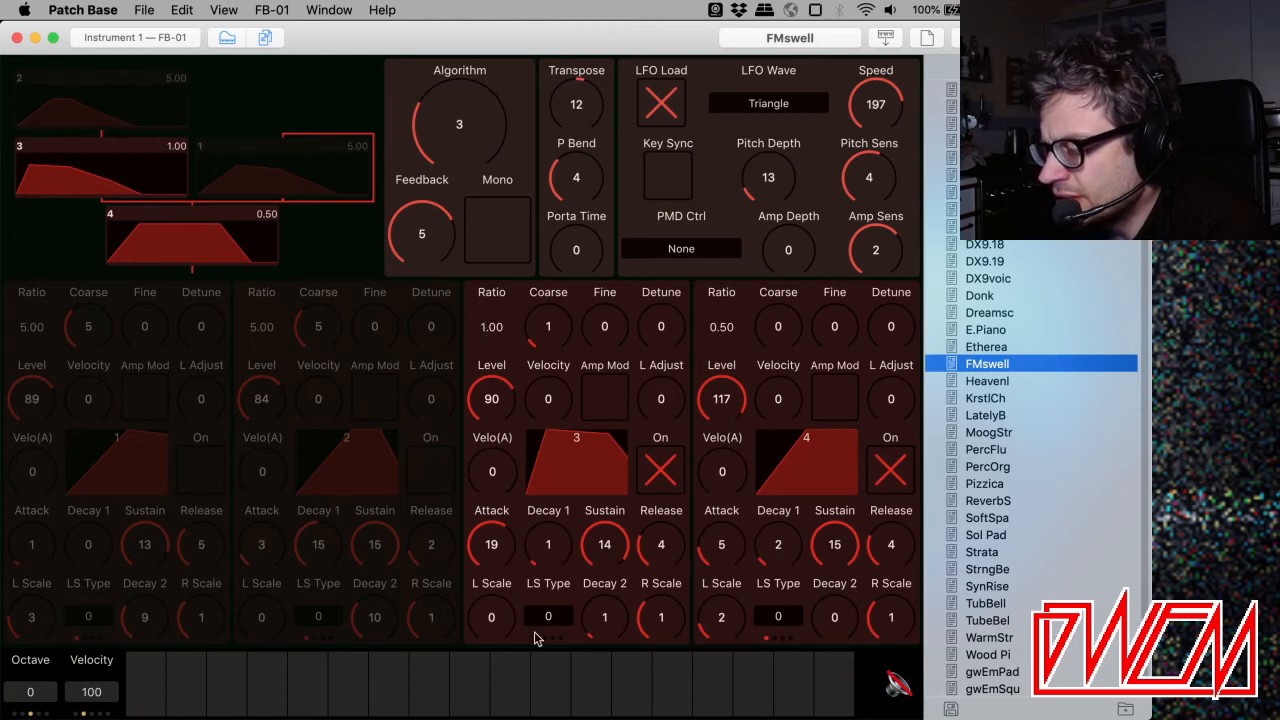
# Play a note to hear operators 3 and 4 with operator 1 muted.
pyautogui.click(509, 685)
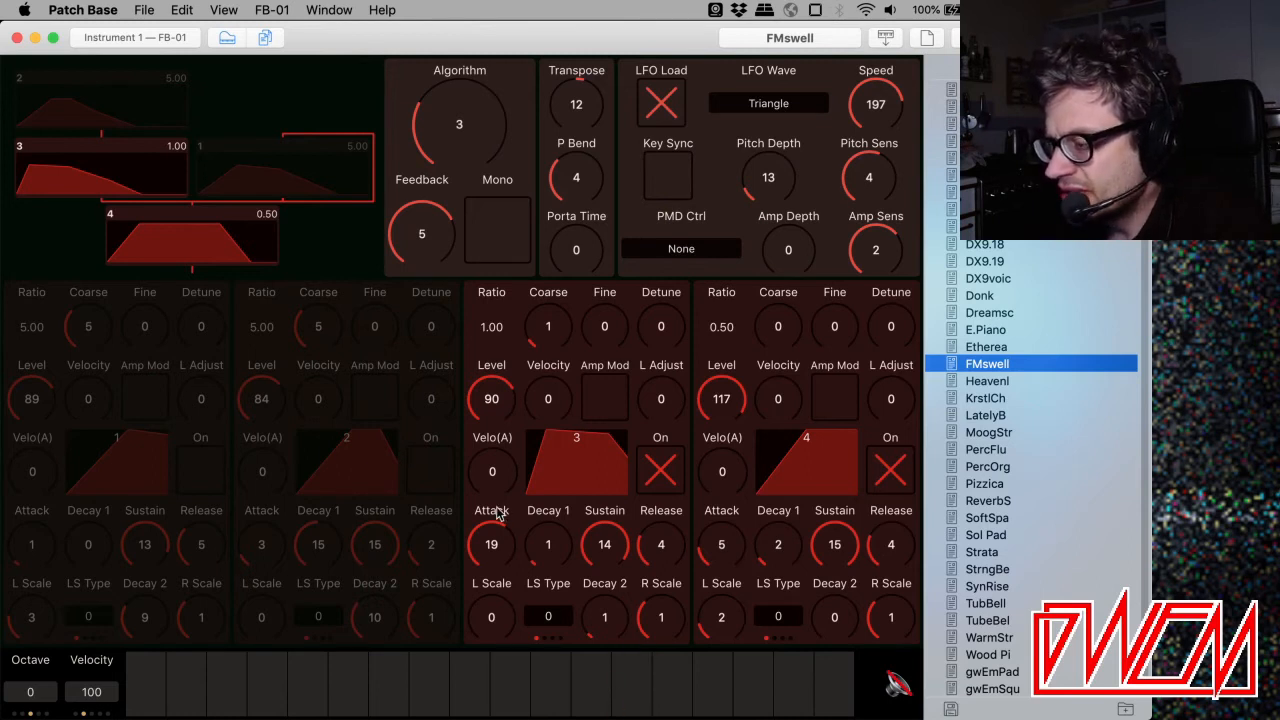
pyautogui.moveTo(100, 107)
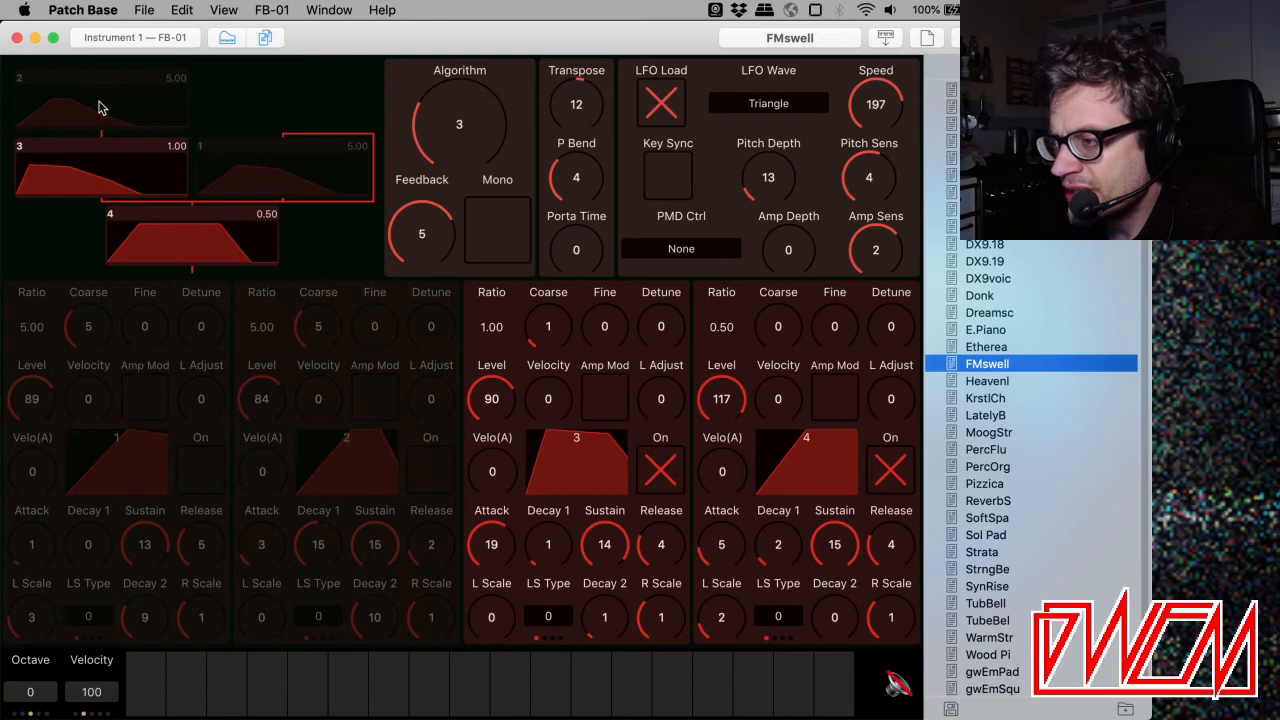
pyautogui.moveTo(70, 101)
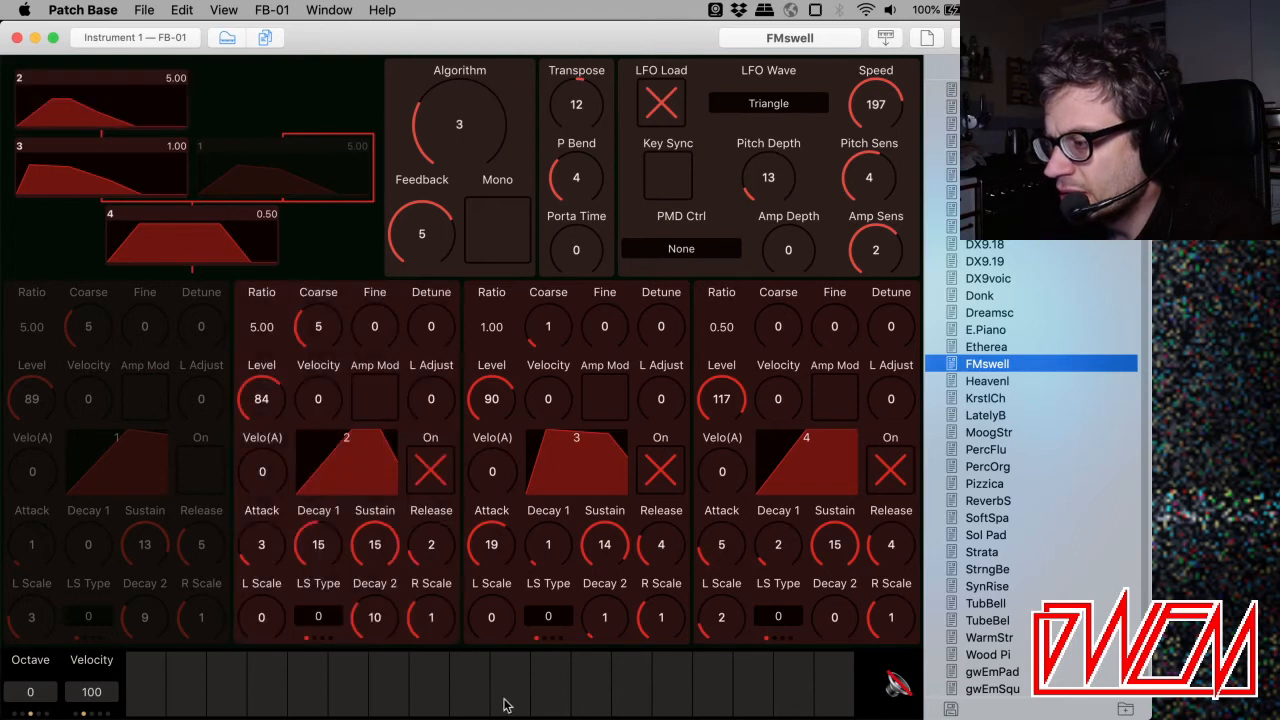
# Audition operators 2, 3 and 4 of FMswell sounding together.
pyautogui.click(510, 685)
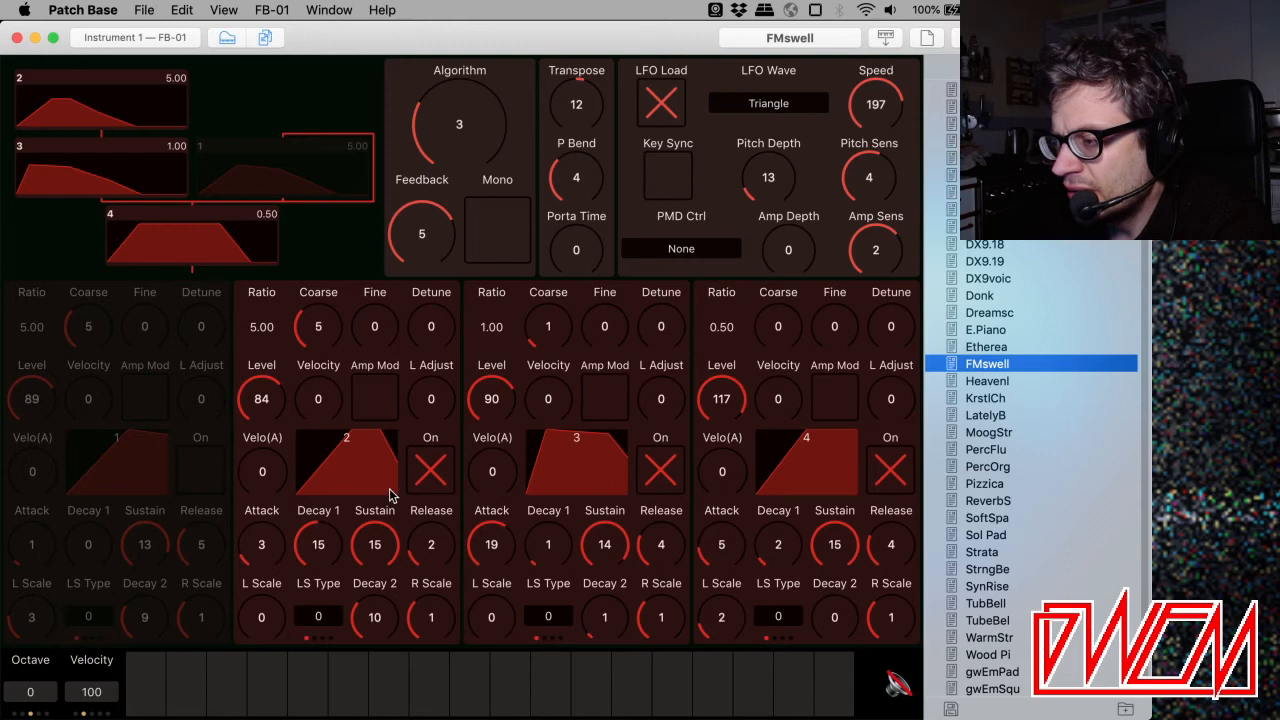
pyautogui.moveTo(302, 498)
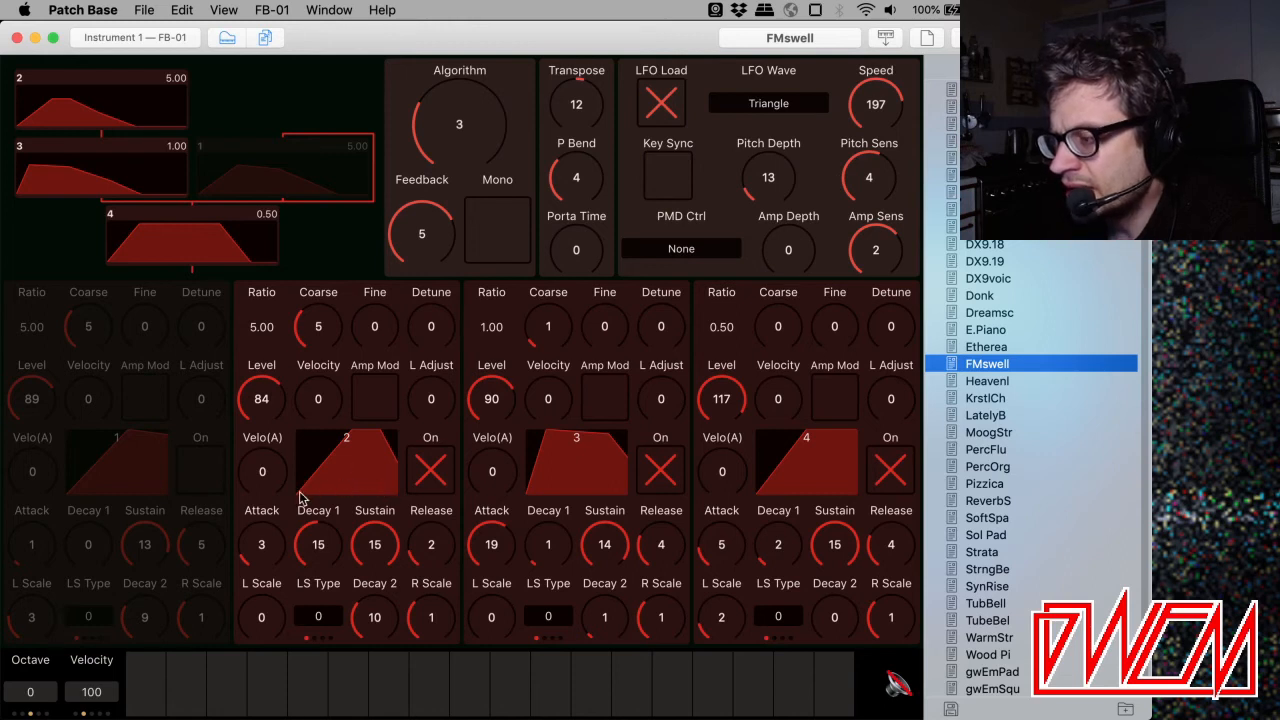
pyautogui.moveTo(620, 458)
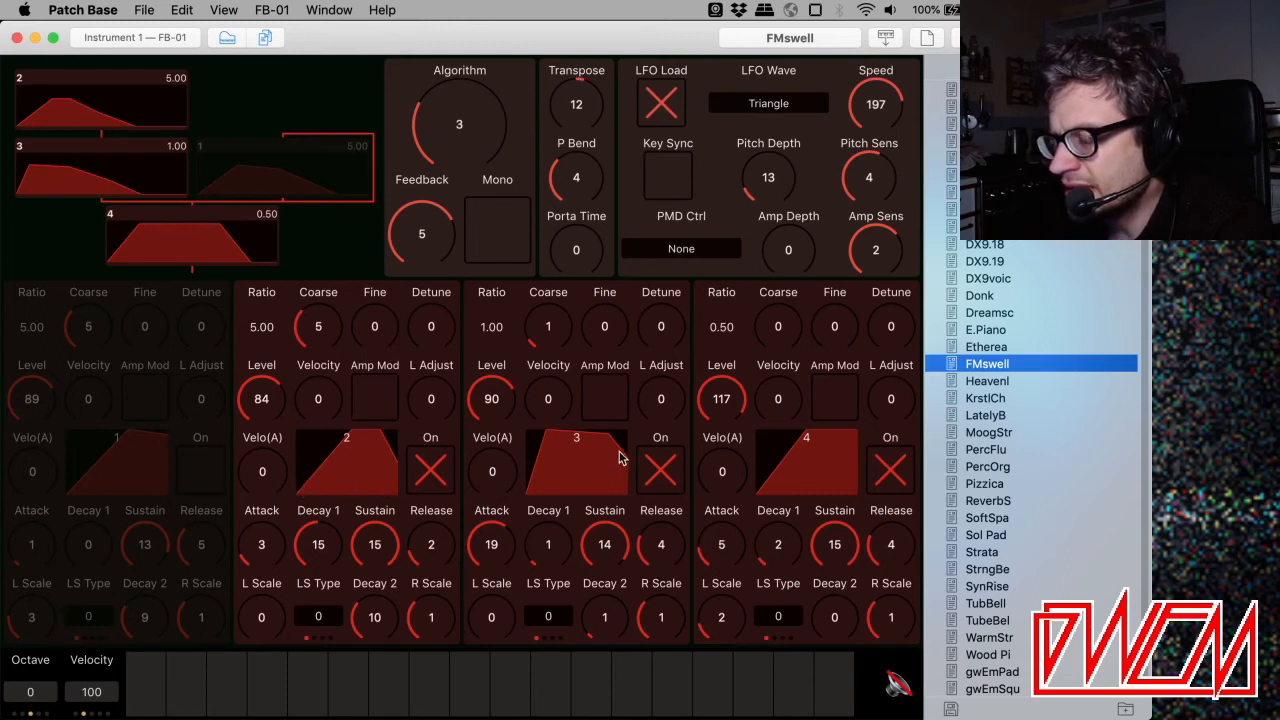
pyautogui.moveTo(492, 655)
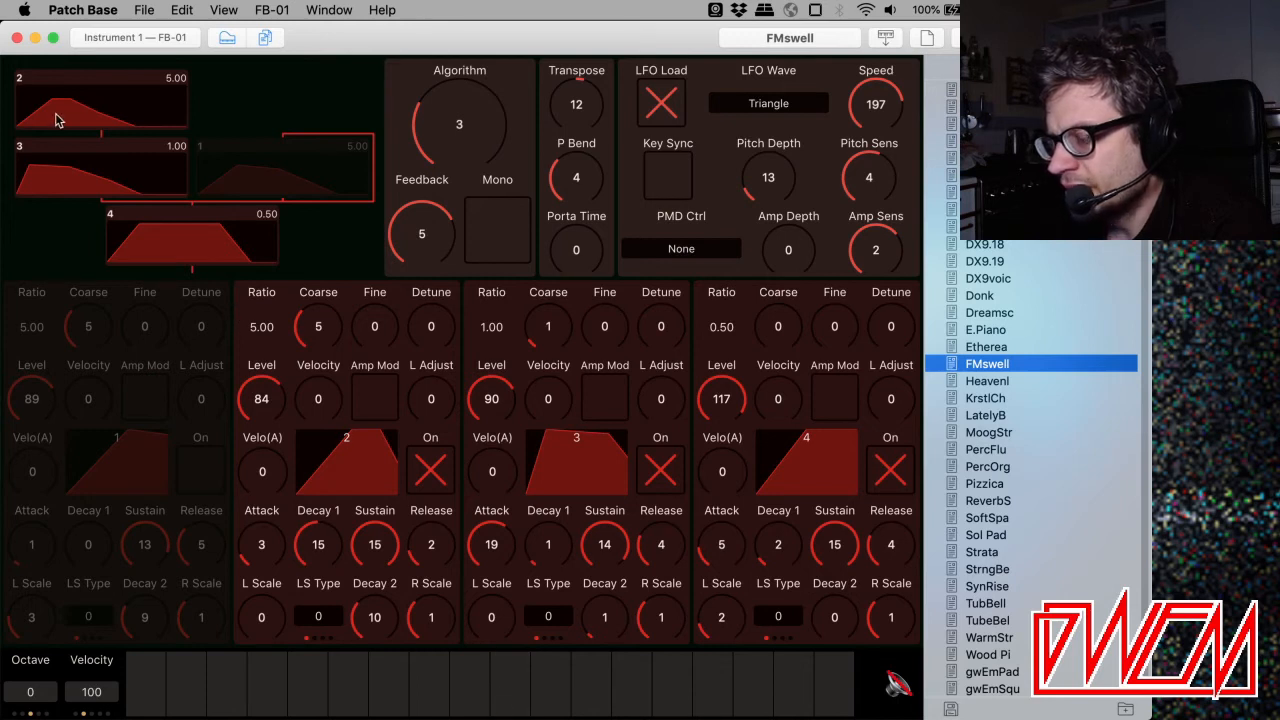
pyautogui.moveTo(490, 700)
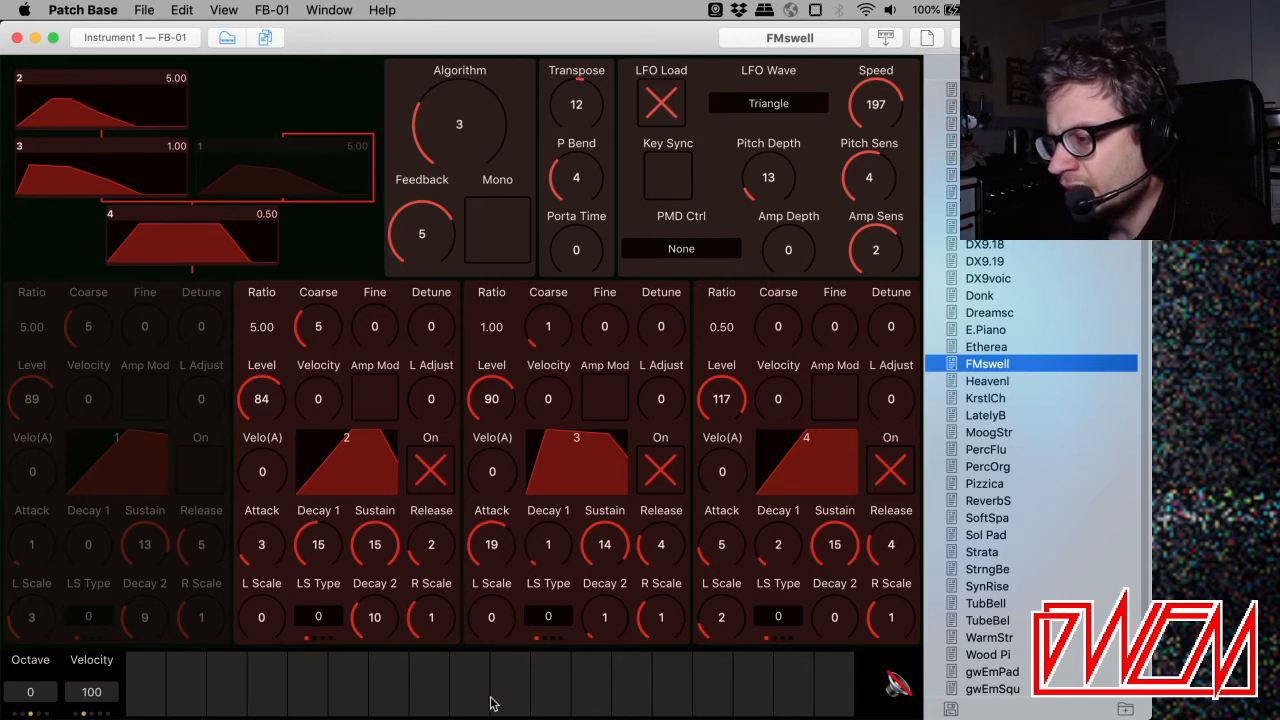
pyautogui.click(510, 685)
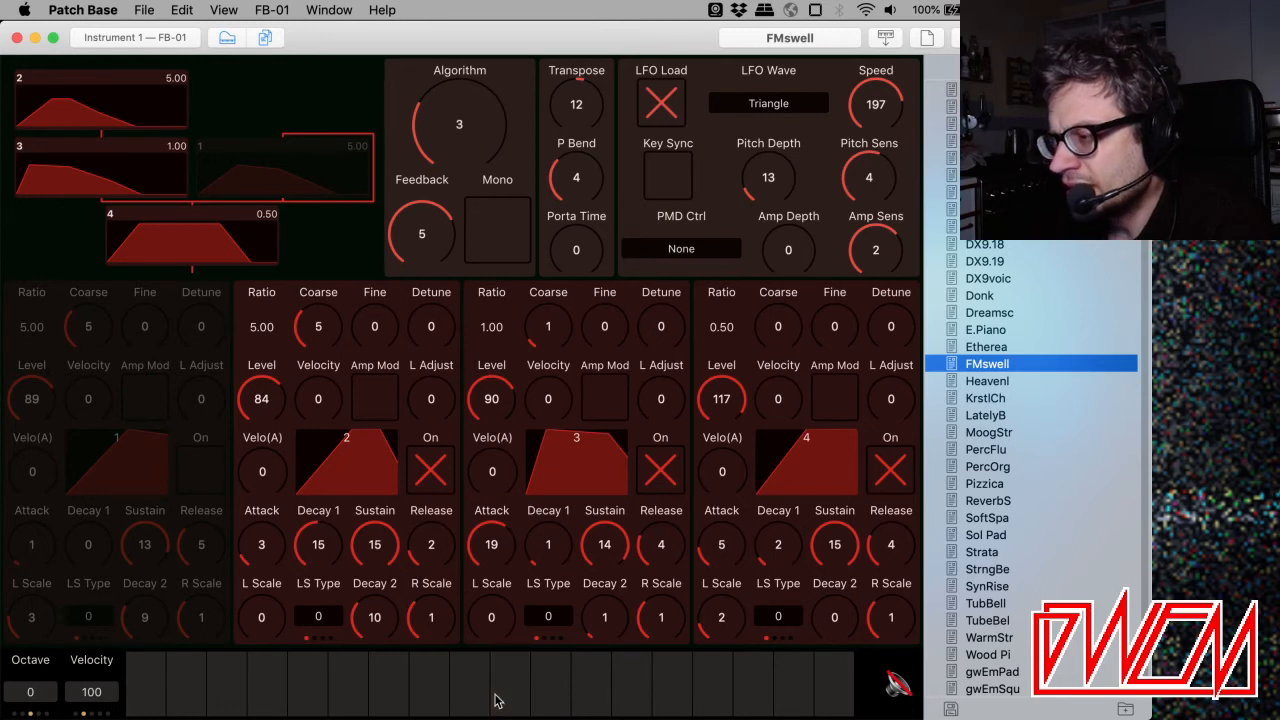
pyautogui.click(510, 685)
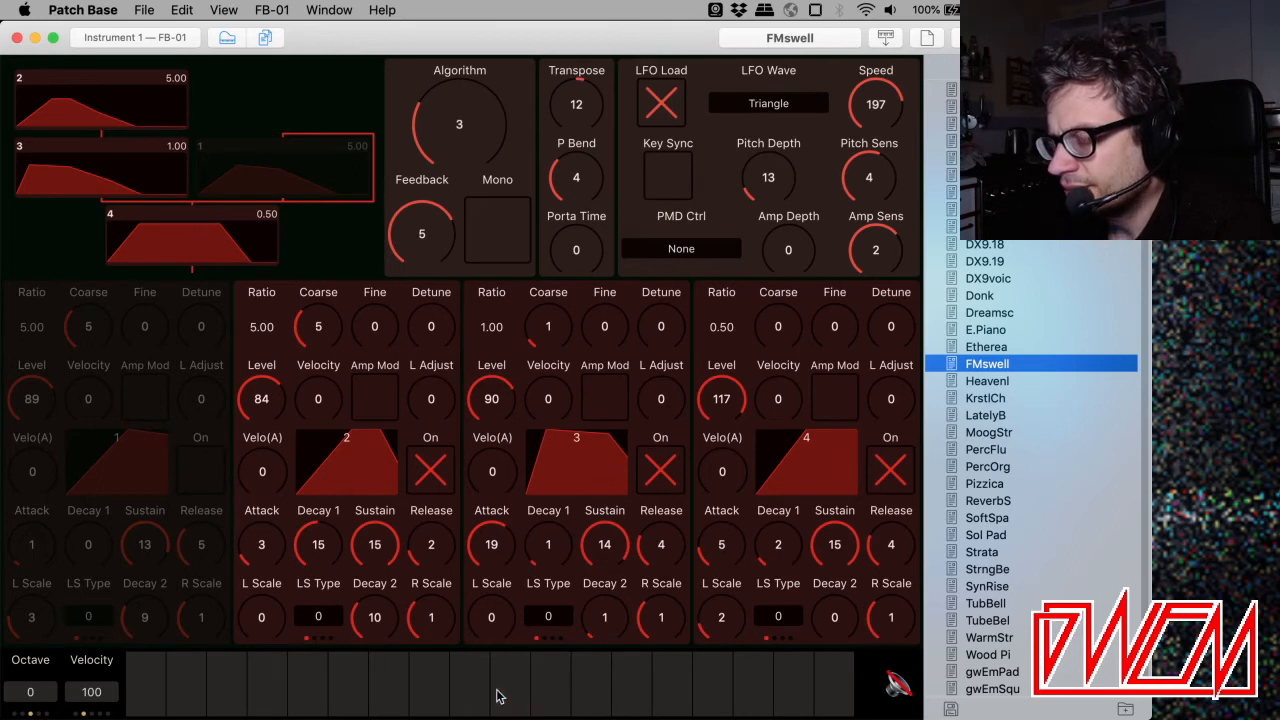
pyautogui.moveTo(155, 253)
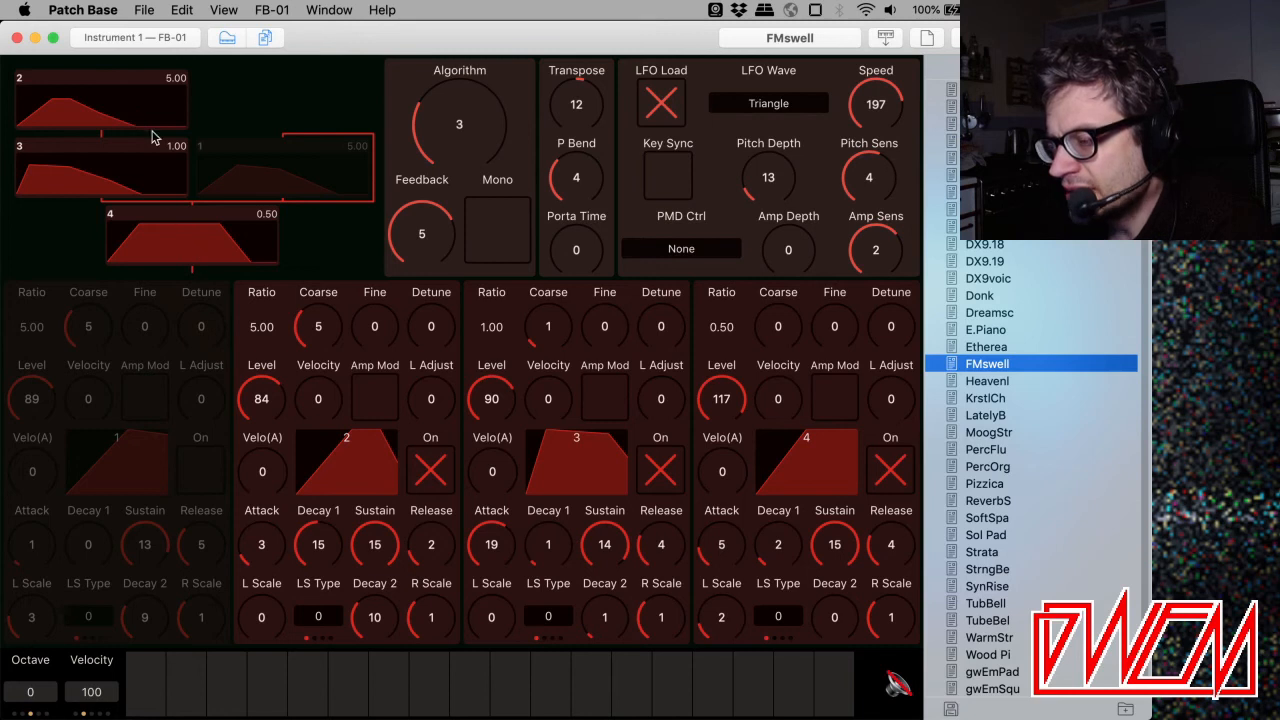
pyautogui.moveTo(135, 235)
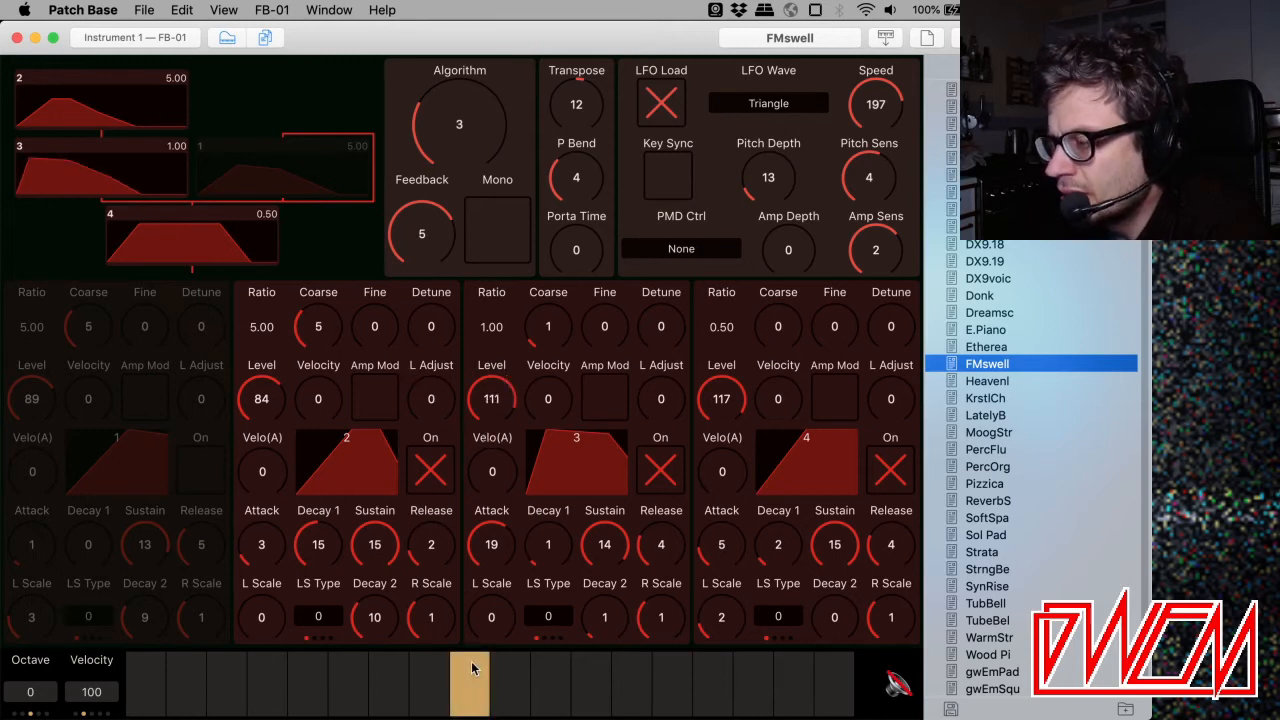
pyautogui.moveTo(630, 685)
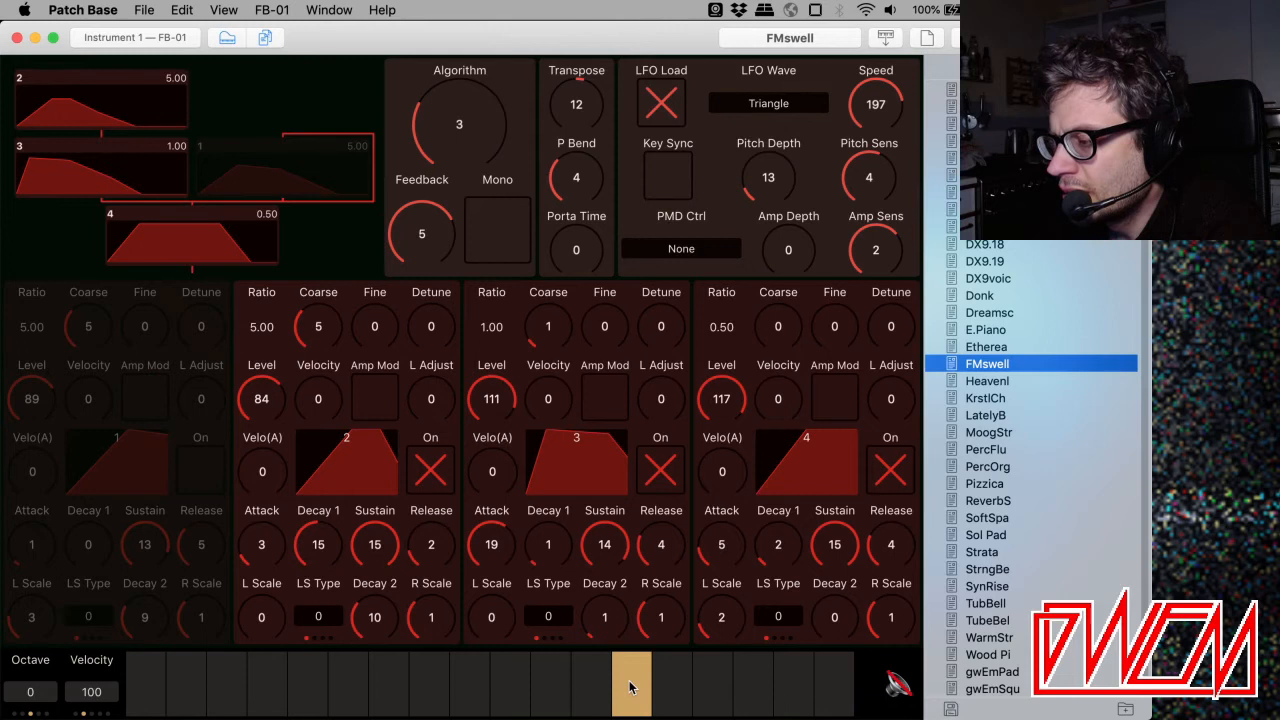
# Audition operator 3 raised to level 111 with attack 8.
pyautogui.click(491, 545)
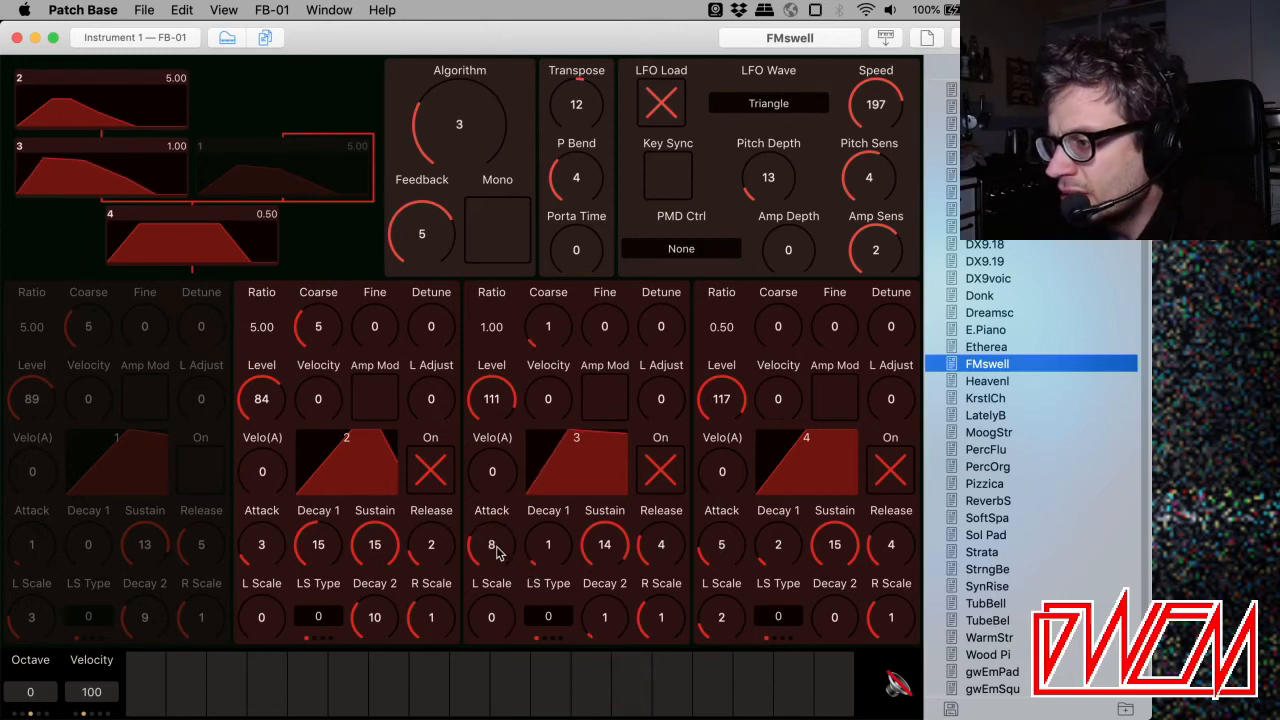
pyautogui.click(428, 685)
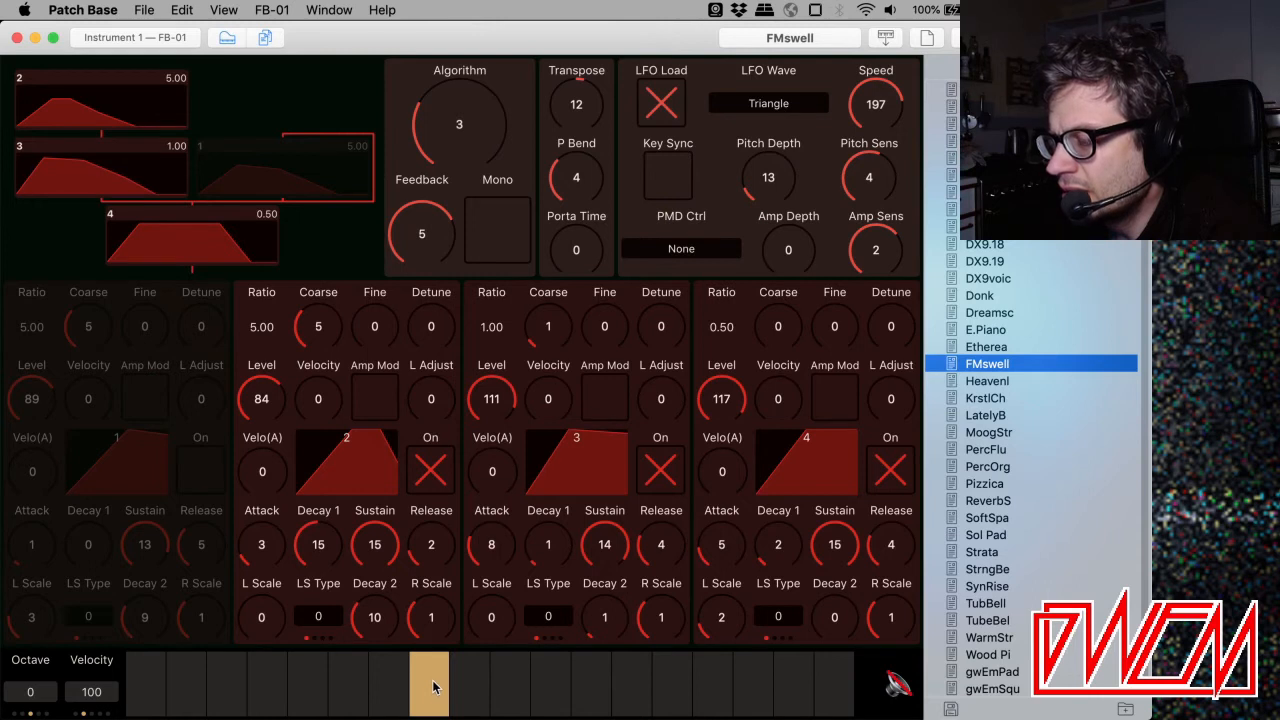
pyautogui.click(631, 685)
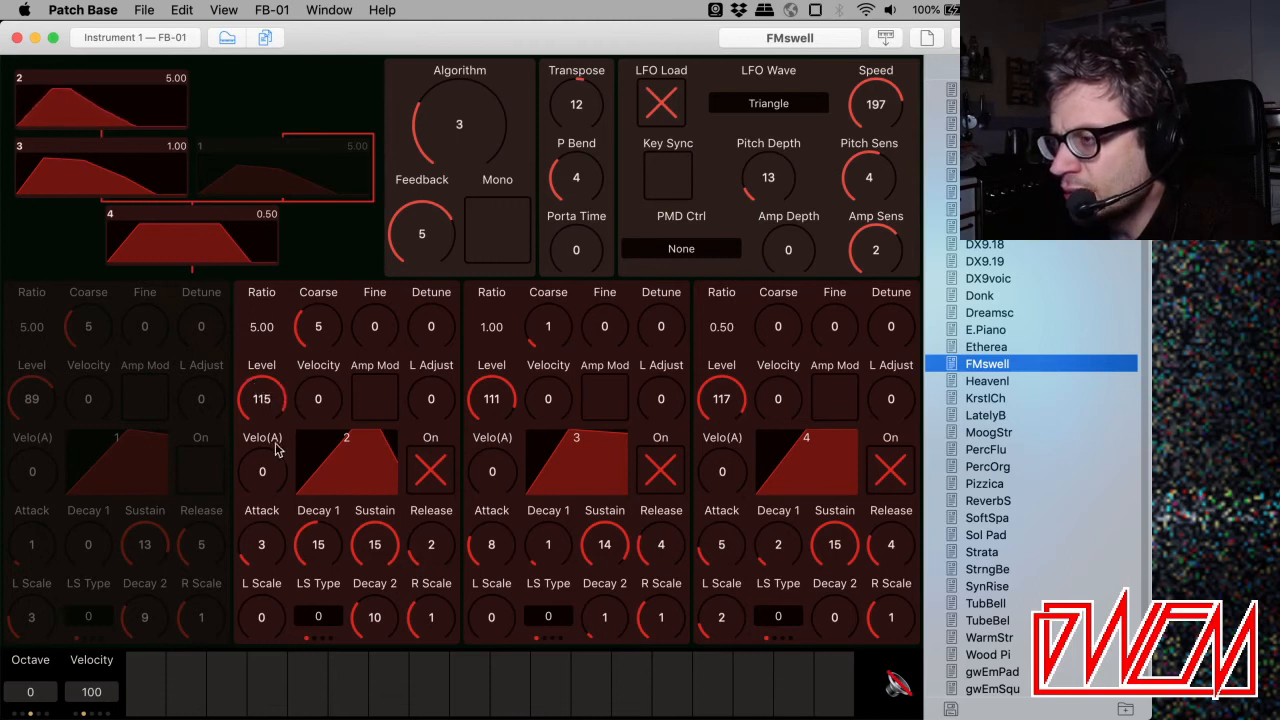
# Audition FMswell with operator 2 at level 97, then with all four operators on.
pyautogui.click(469, 684)
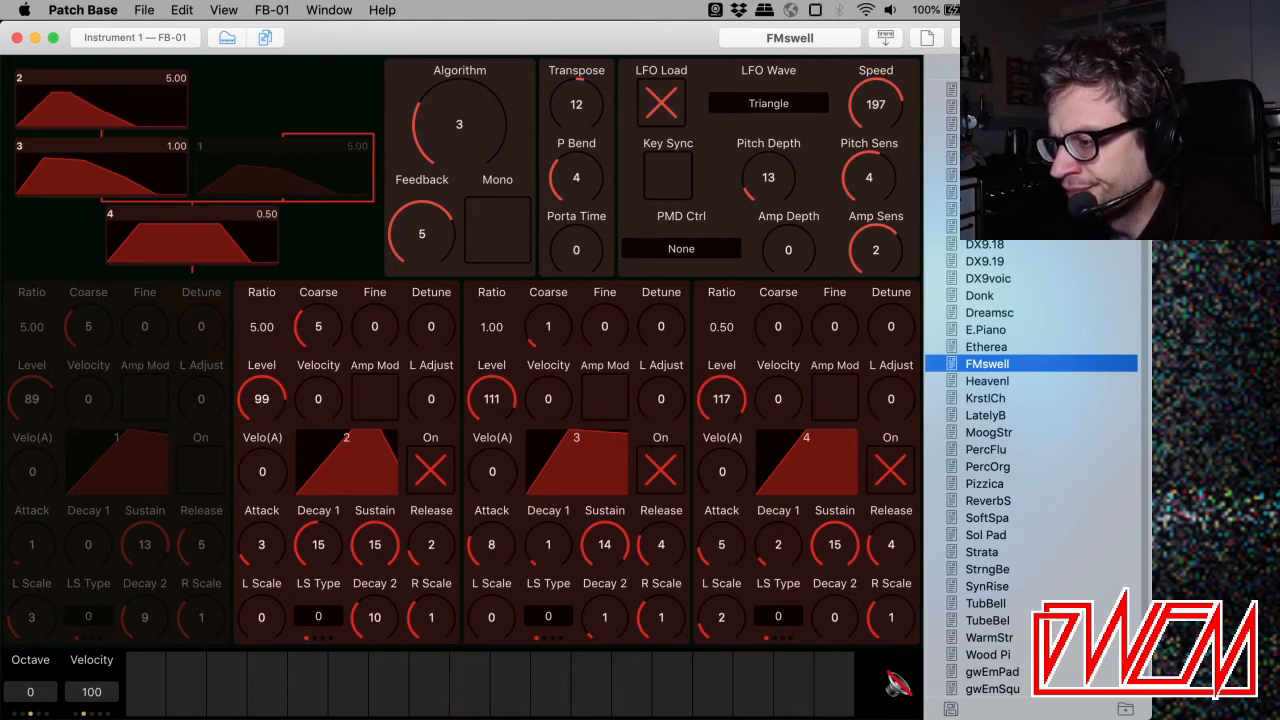
pyautogui.click(428, 683)
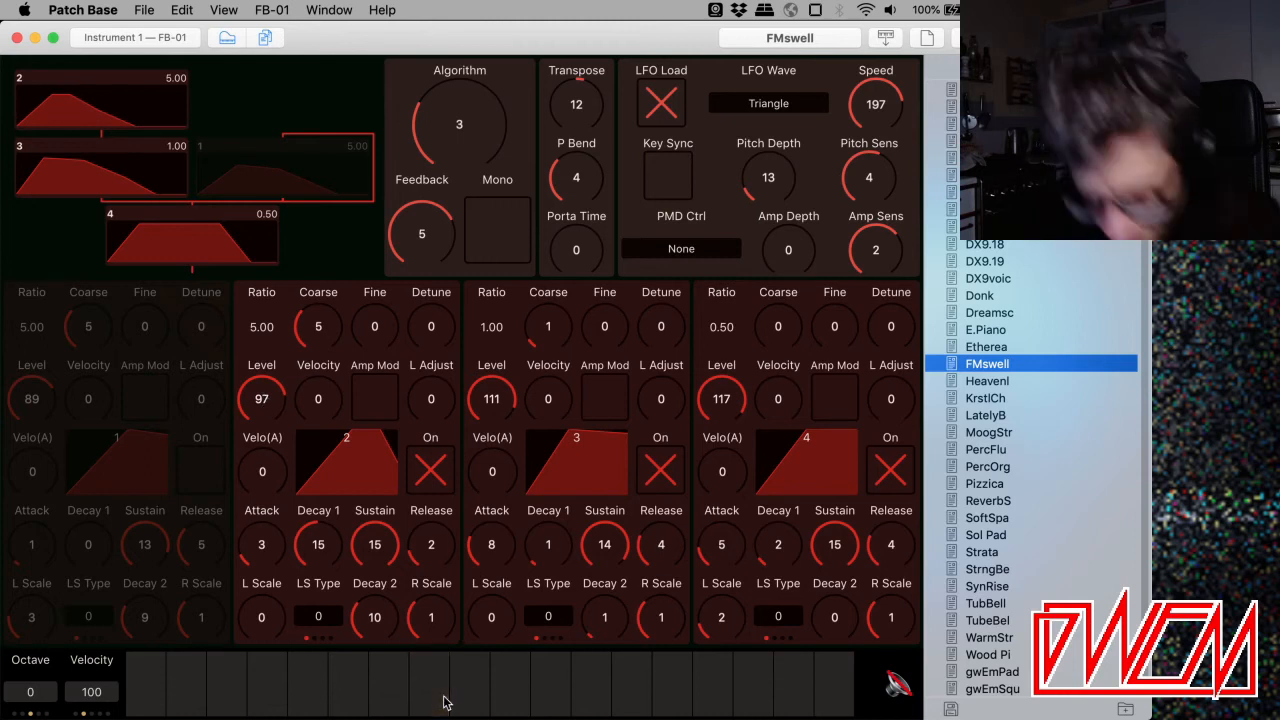
pyautogui.moveTo(163, 226)
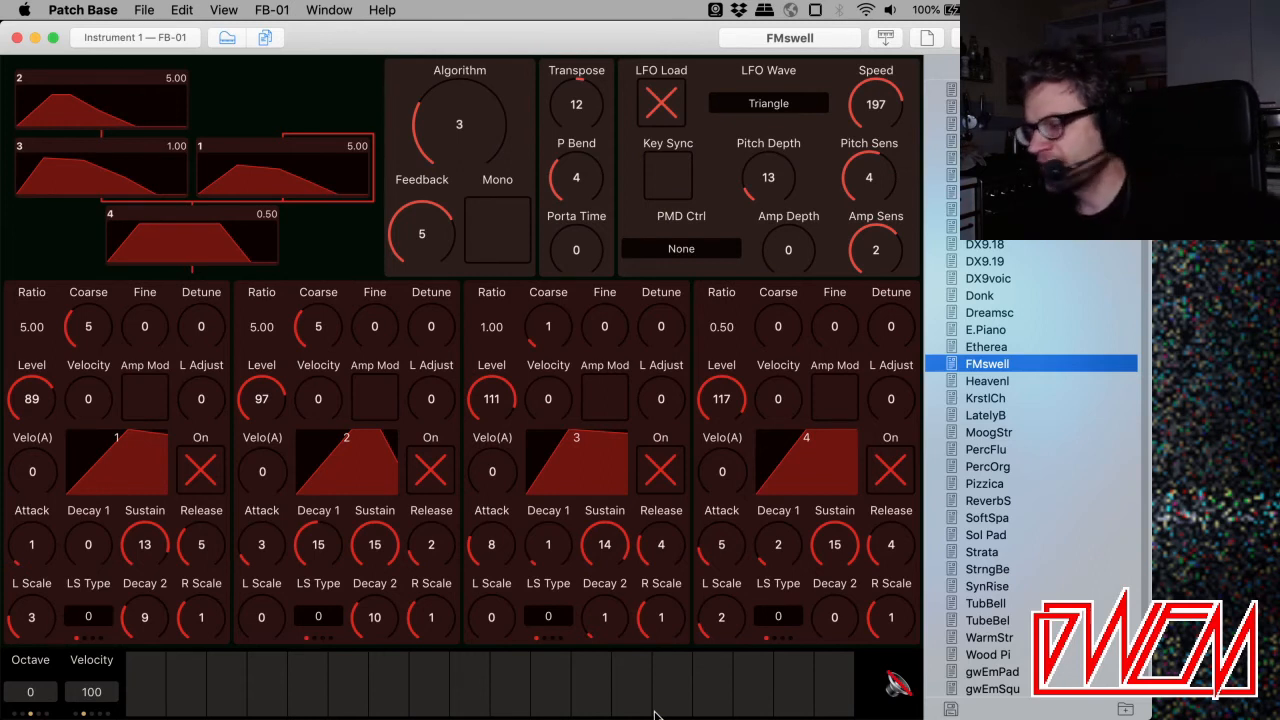
pyautogui.click(225, 685)
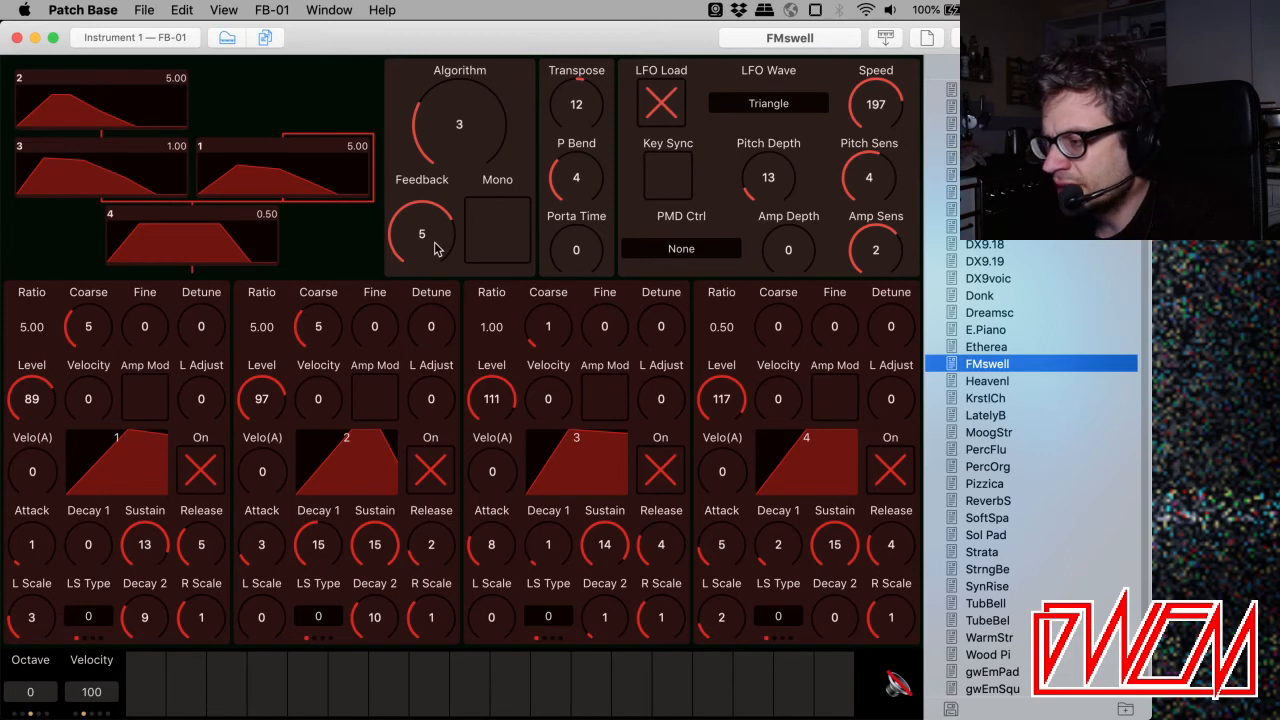
# Drop FMswell's feedback to 0, then raise it to 7, auditioning each setting.
pyautogui.moveTo(421, 233); pyautogui.dragTo(421, 270)
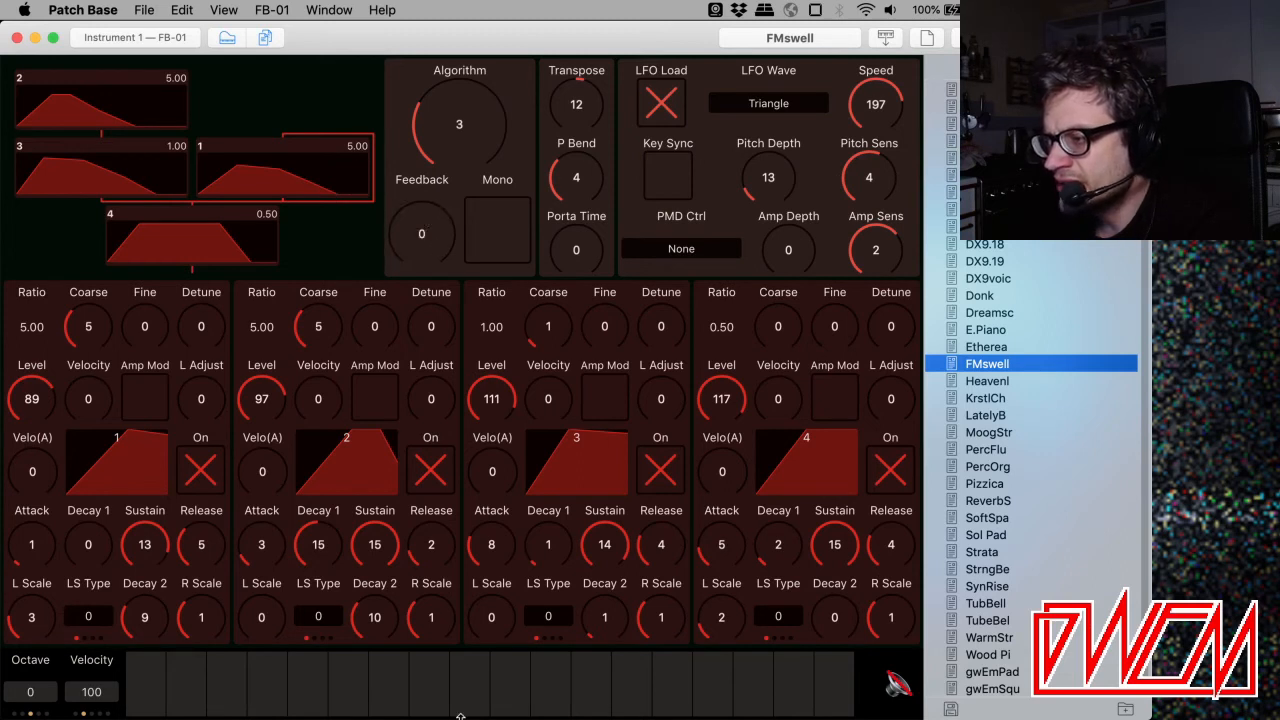
pyautogui.click(469, 685)
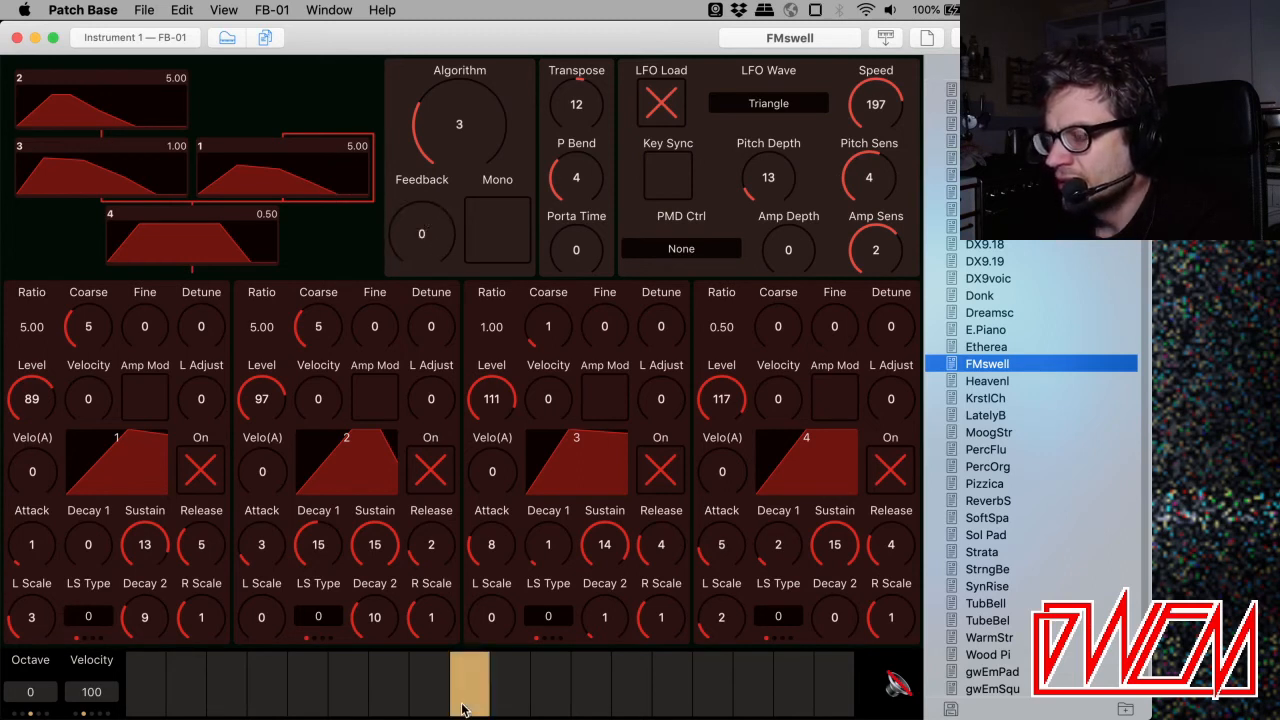
pyautogui.moveTo(421, 233); pyautogui.dragTo(430, 210)
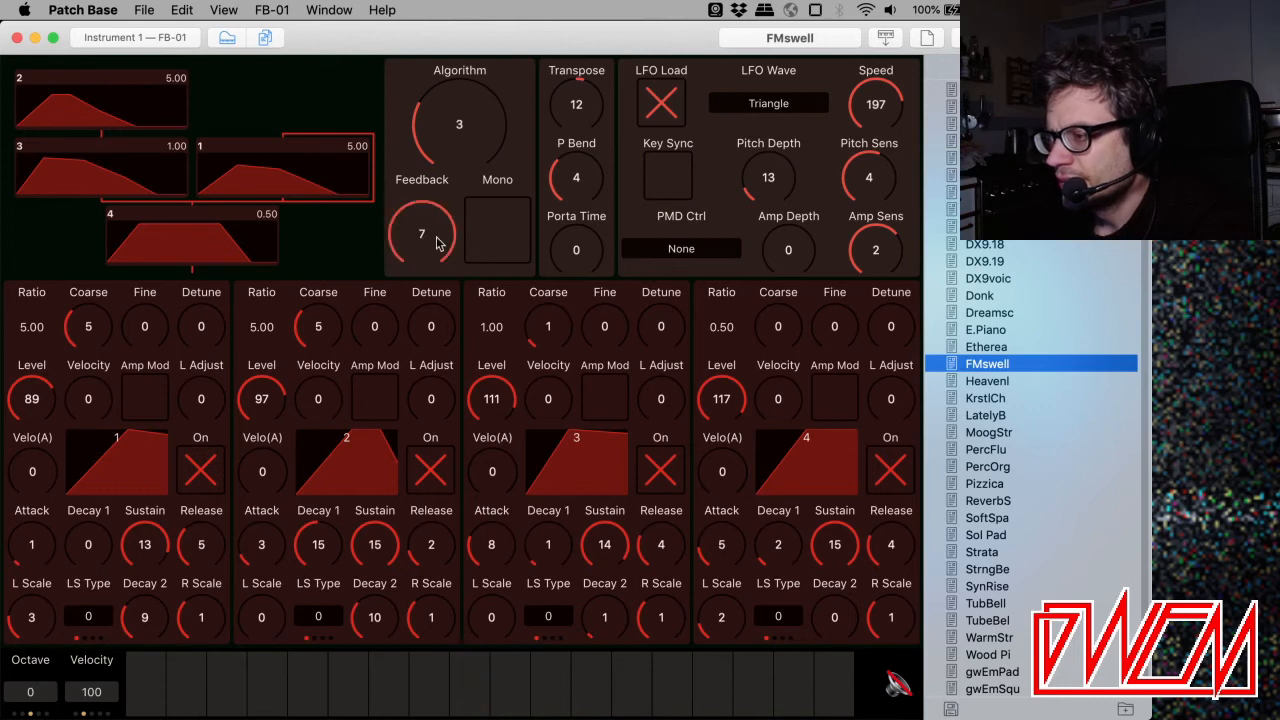
pyautogui.click(428, 685)
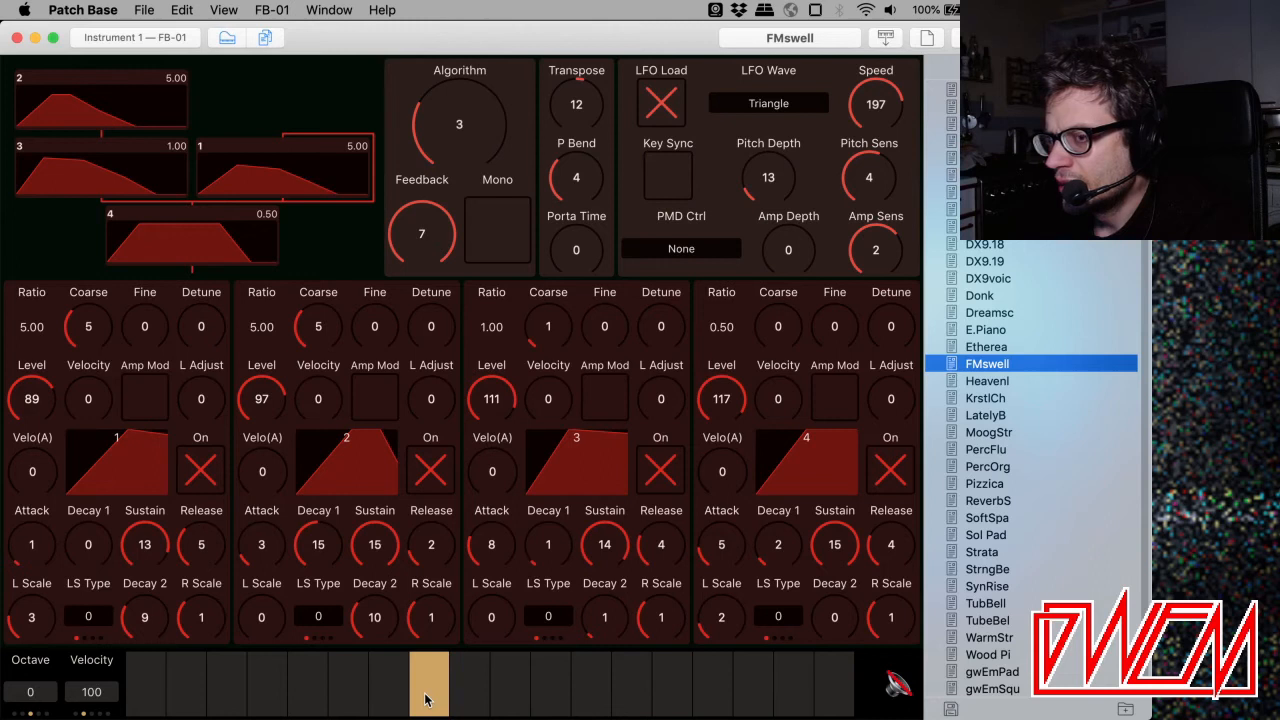
pyautogui.moveTo(428, 256)
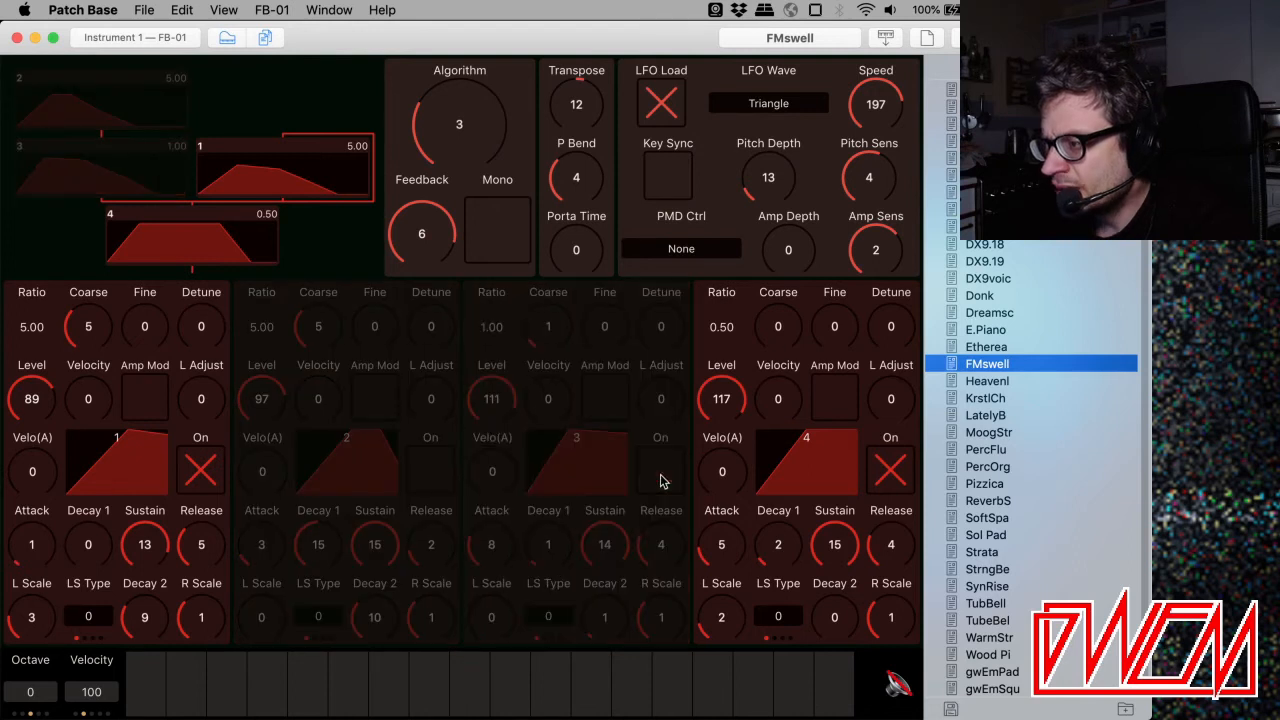
pyautogui.moveTo(250, 224)
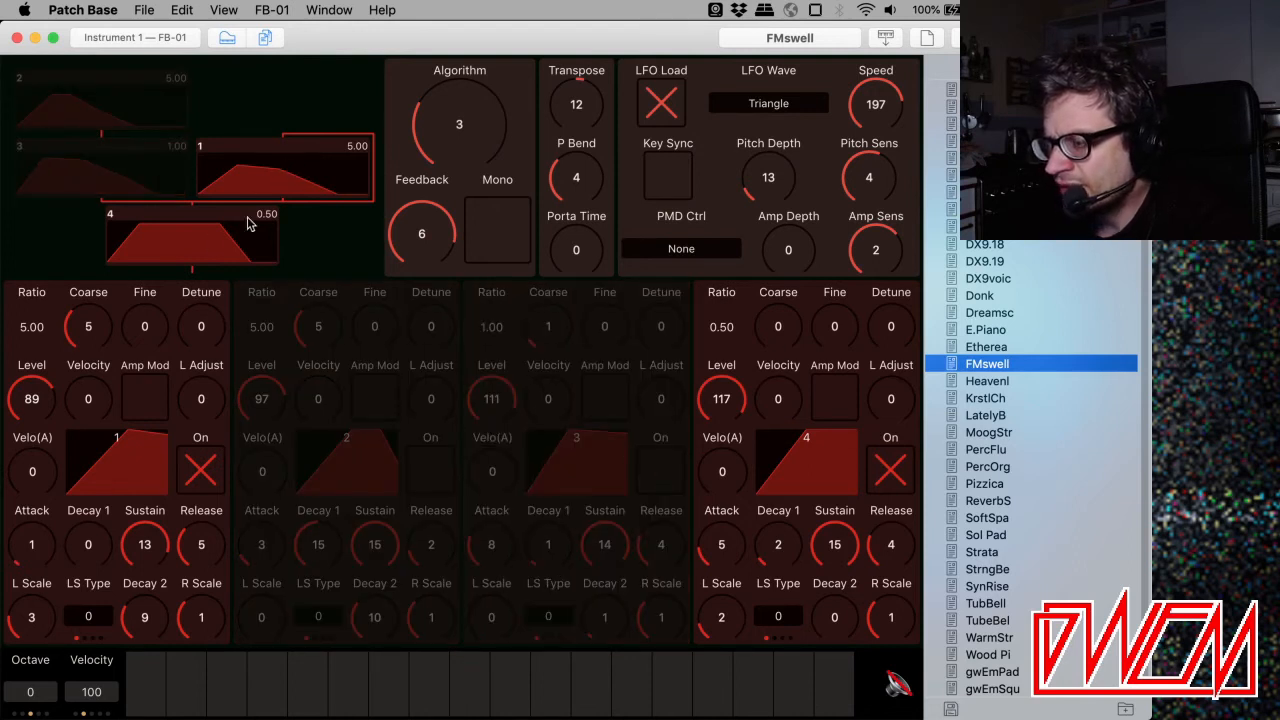
# Lower FMswell's feedback to 2 and listen, keeping operators 2 and 3 disabled.
pyautogui.click(469, 684)
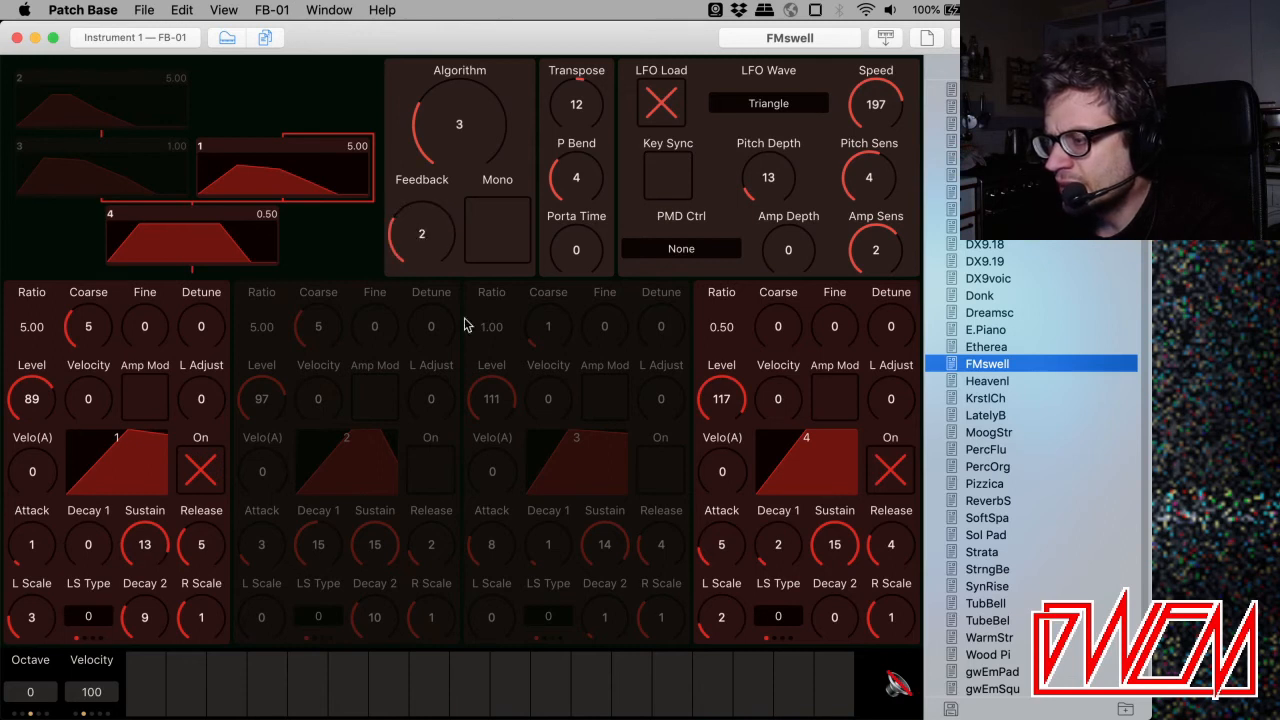
pyautogui.click(510, 685)
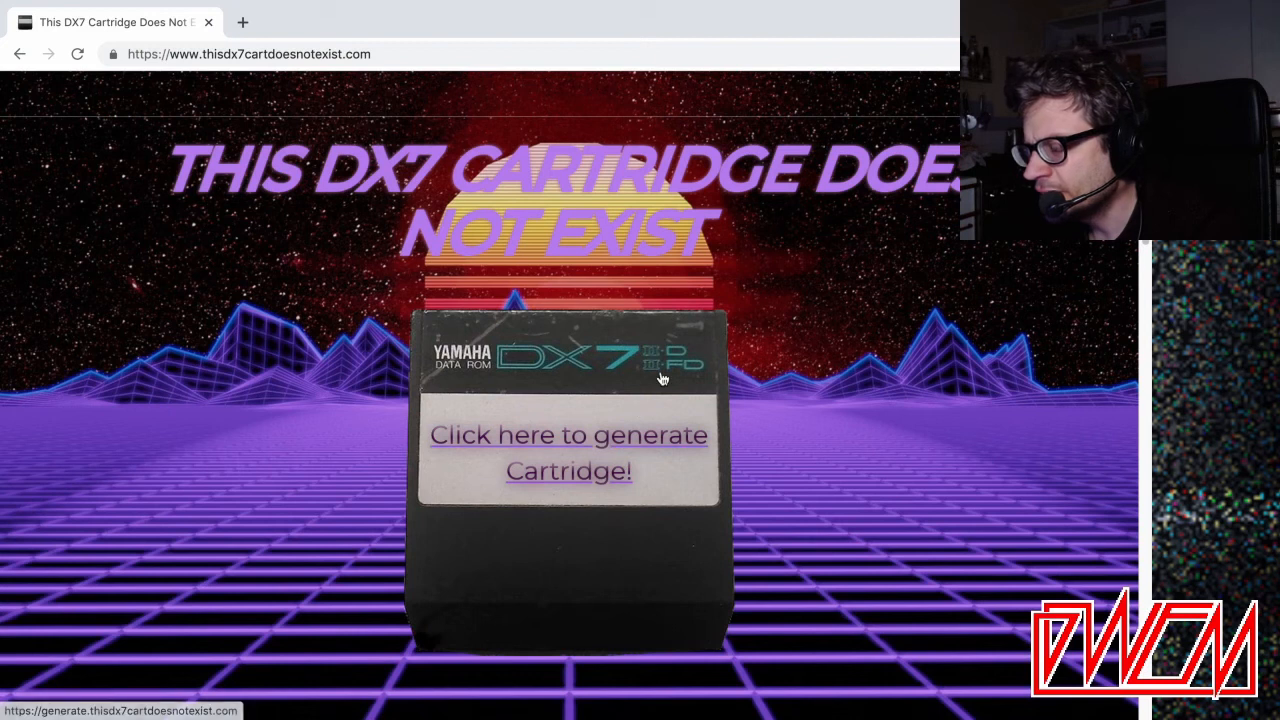
pyautogui.moveTo(656, 452)
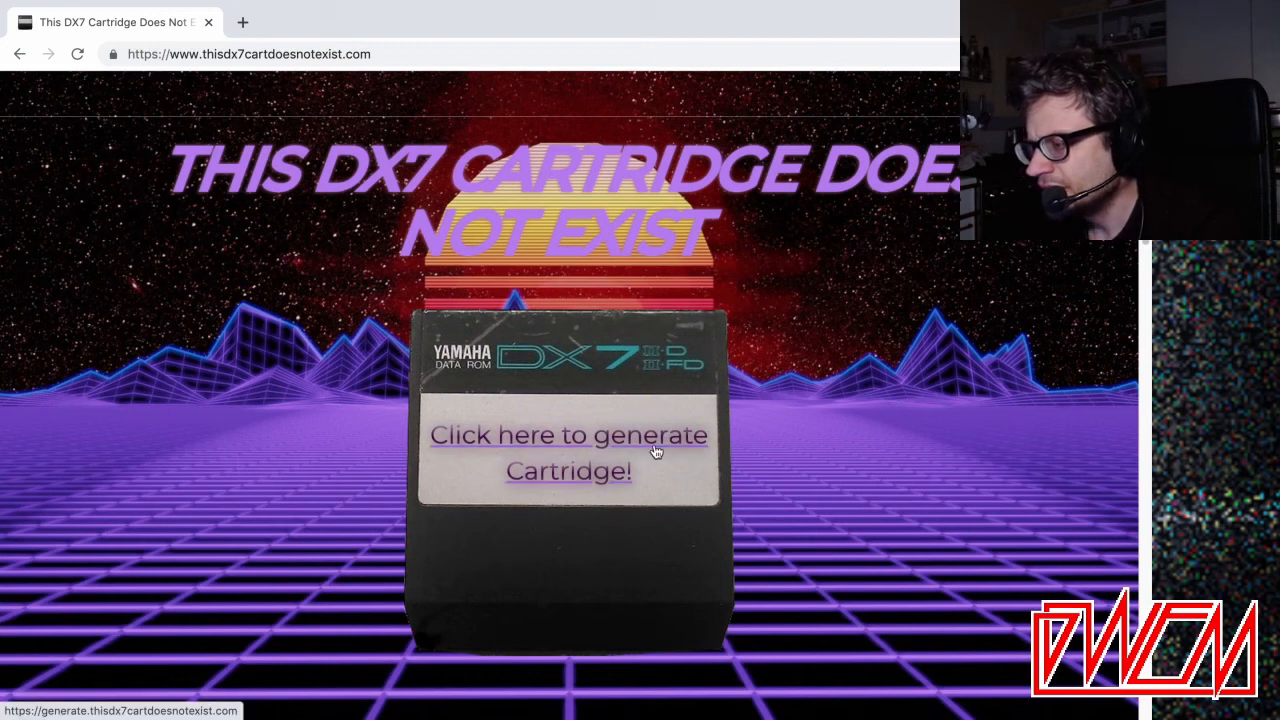
# Generate a random DX7 cartridge and reveal the downloaded .syx file in Finder.
pyautogui.click(568, 452)
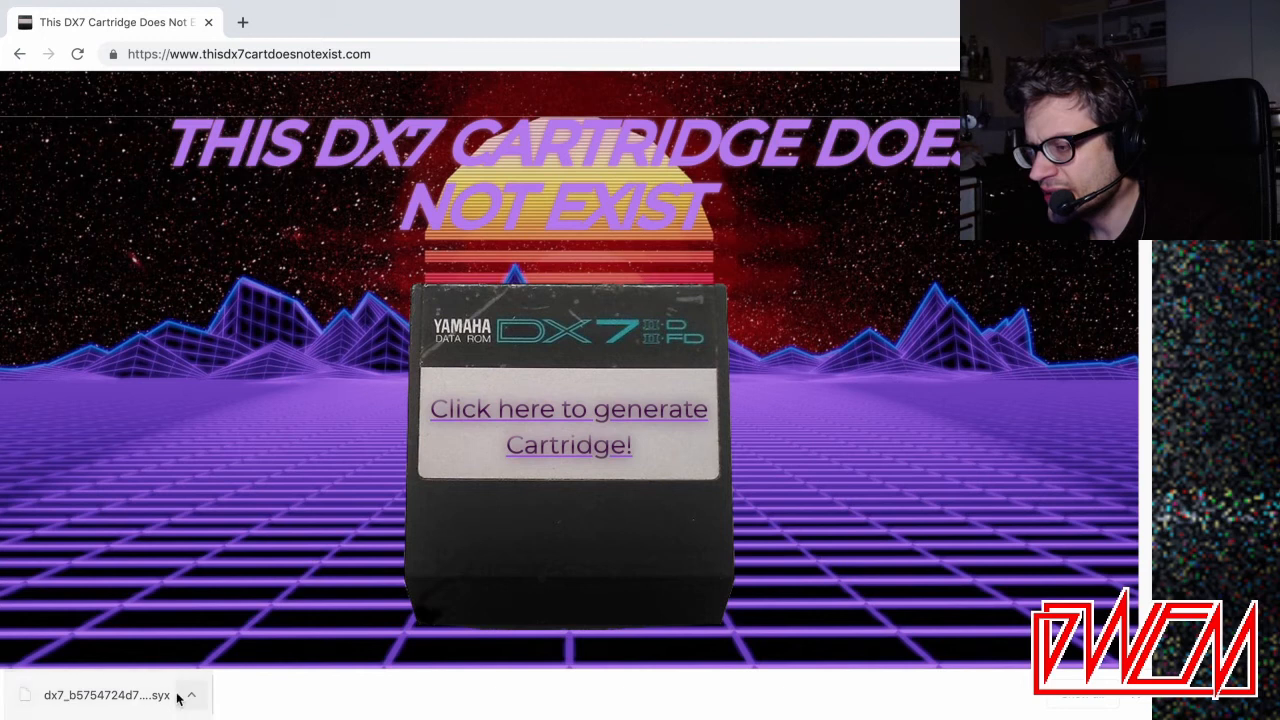
pyautogui.click(190, 695)
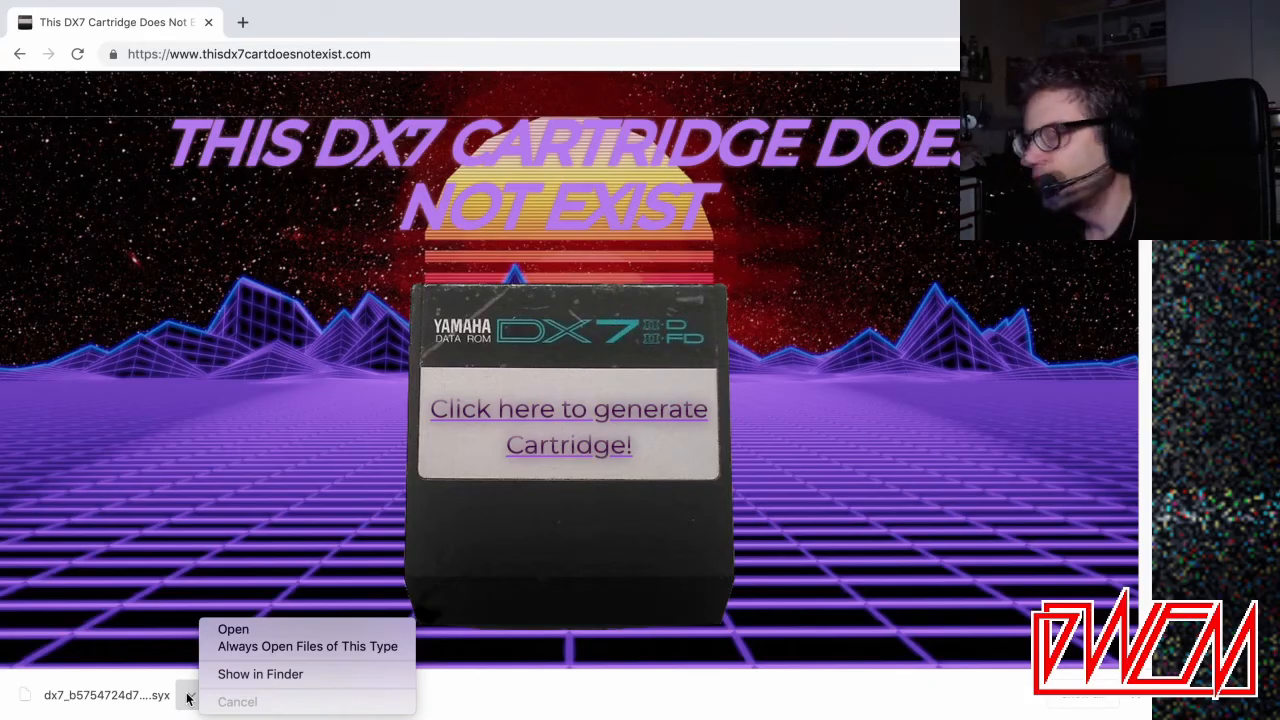
pyautogui.click(260, 673)
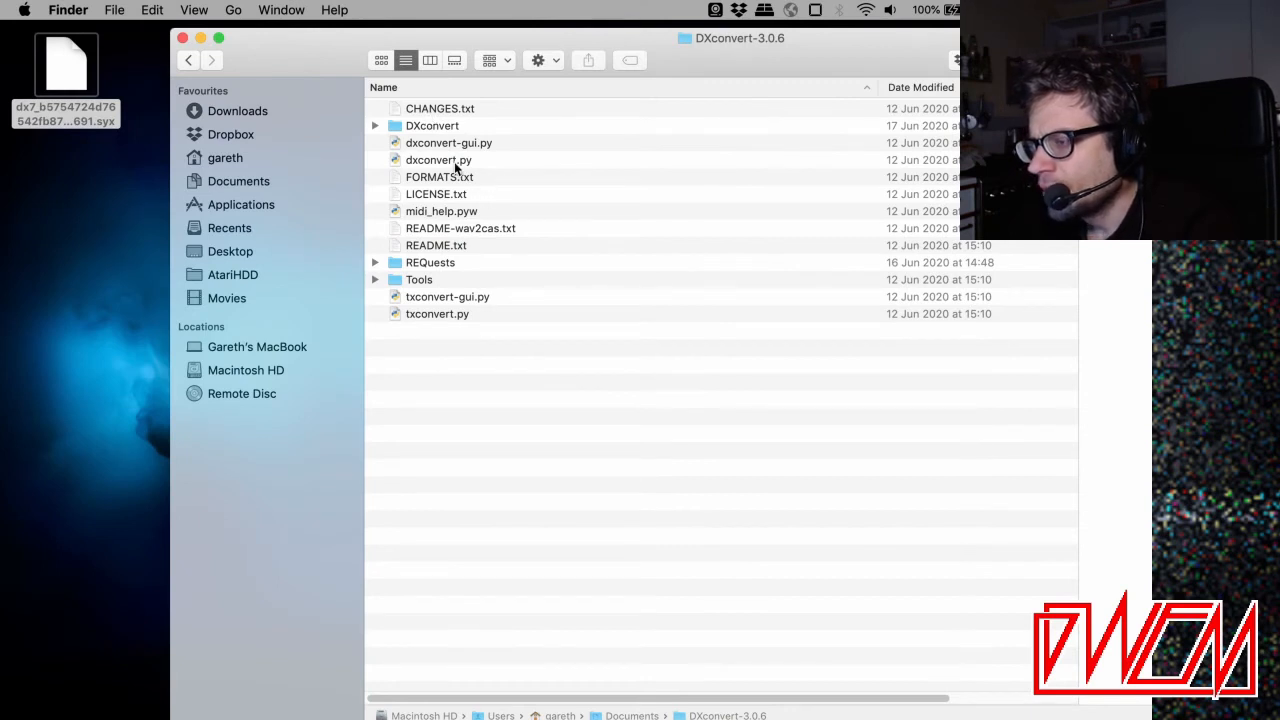
# Open dxconvert-gui.py in IDLE and run it to launch TXconvert 3.0.6.
pyautogui.click(449, 142)
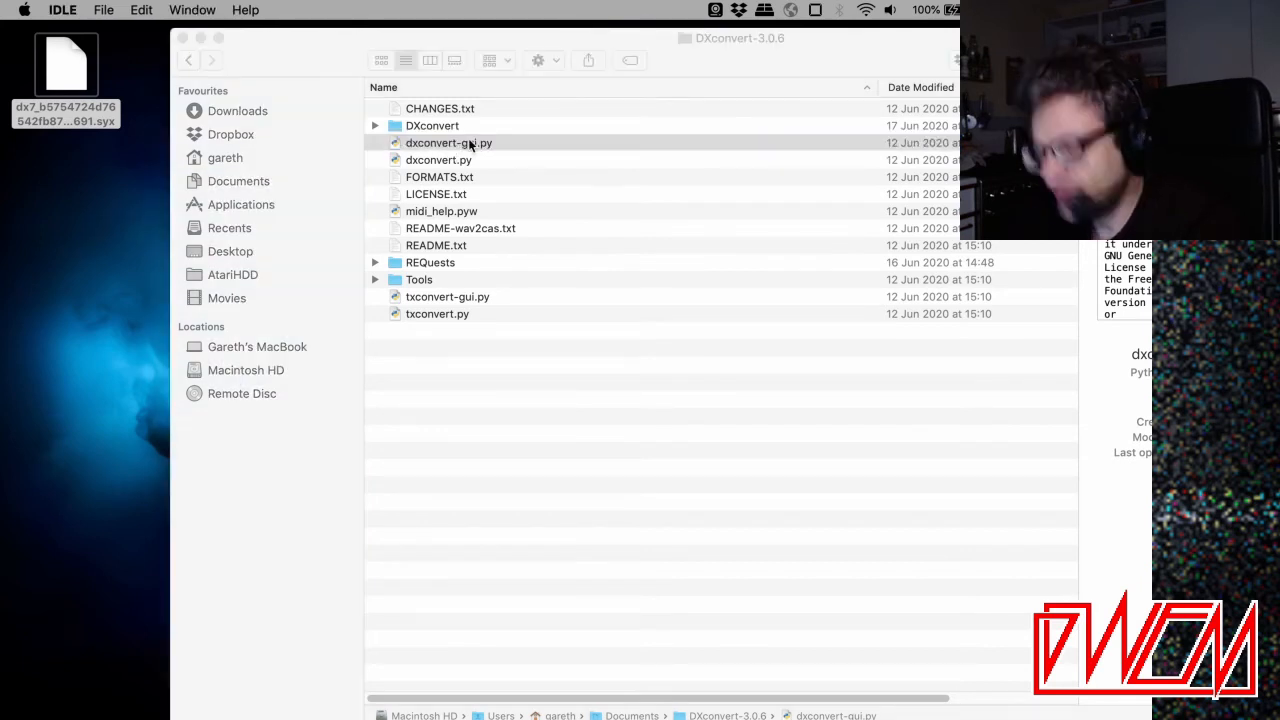
pyautogui.click(184, 10)
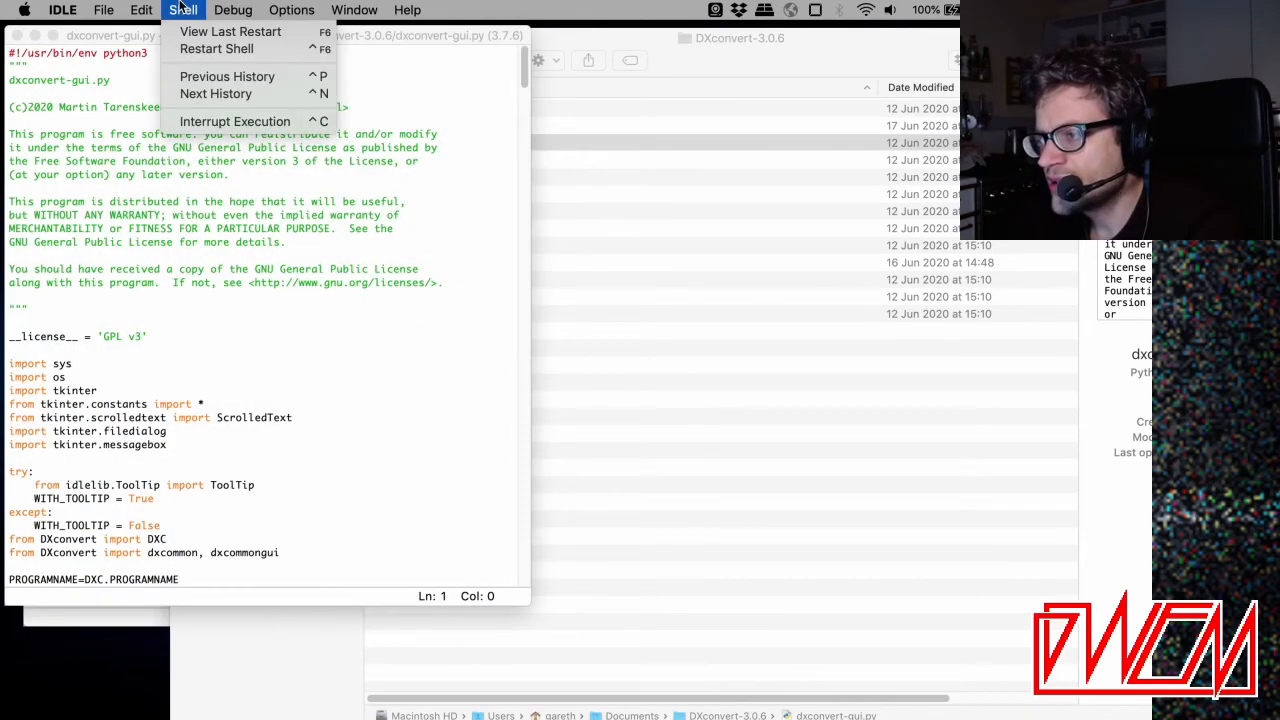
pyautogui.click(233, 10)
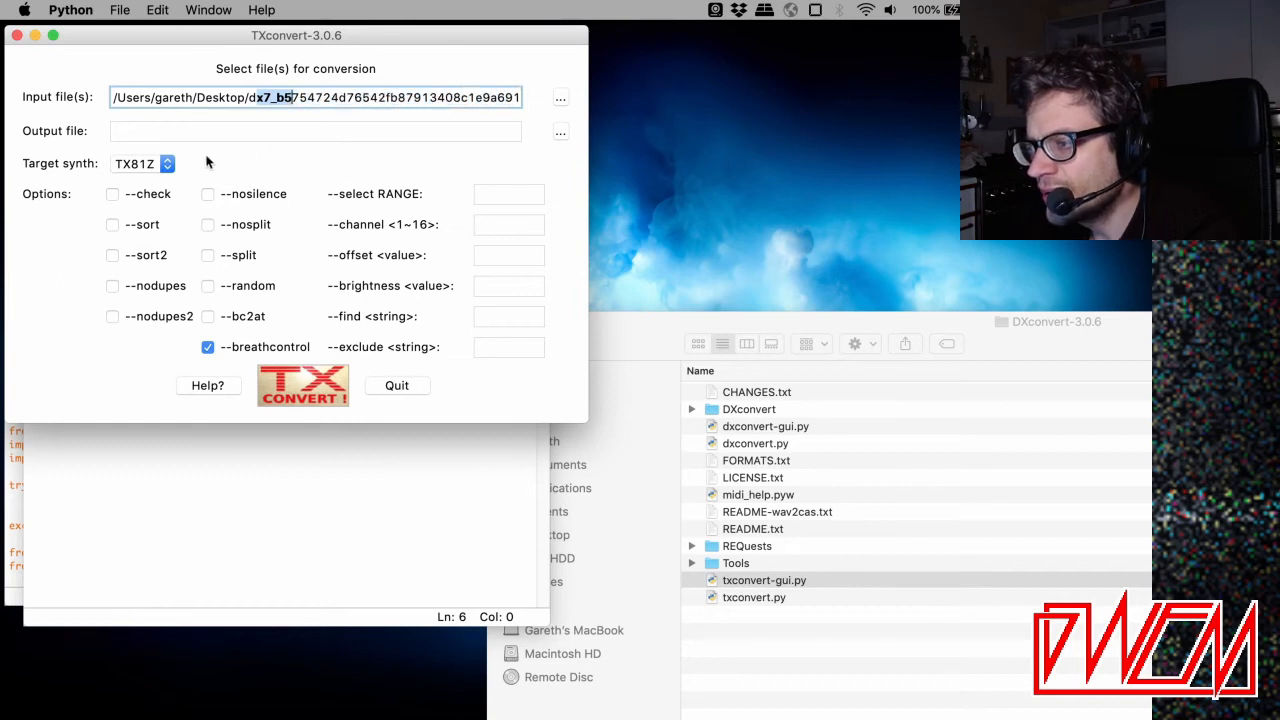
# Convert the downloaded cartridge with target synth FB01, saving as Desktop/test.syx.
pyautogui.click(142, 163)
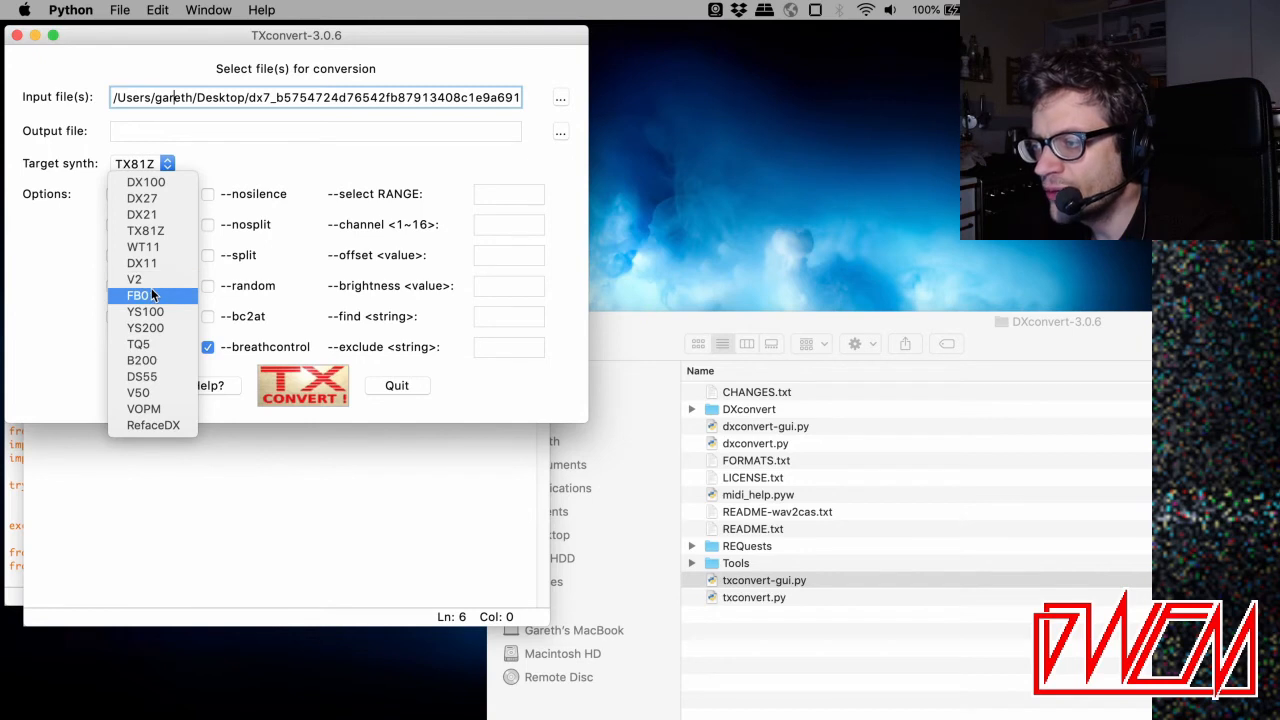
pyautogui.click(138, 294)
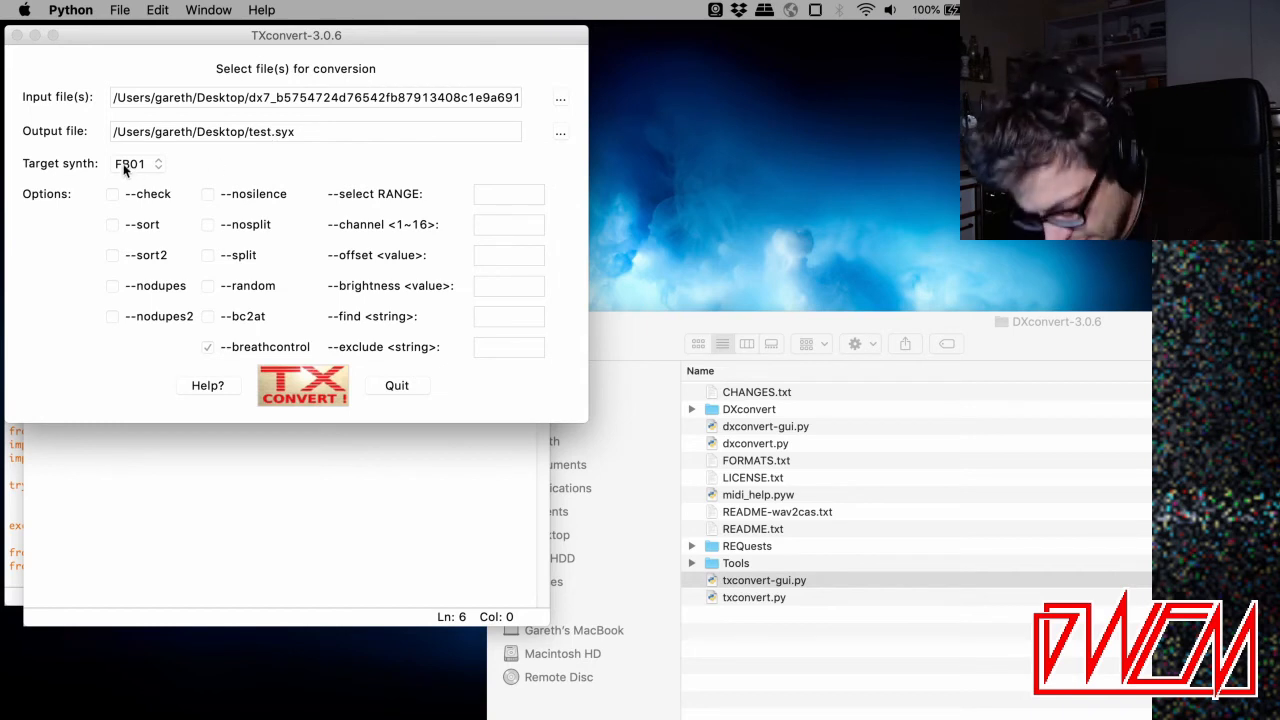
pyautogui.click(135, 163)
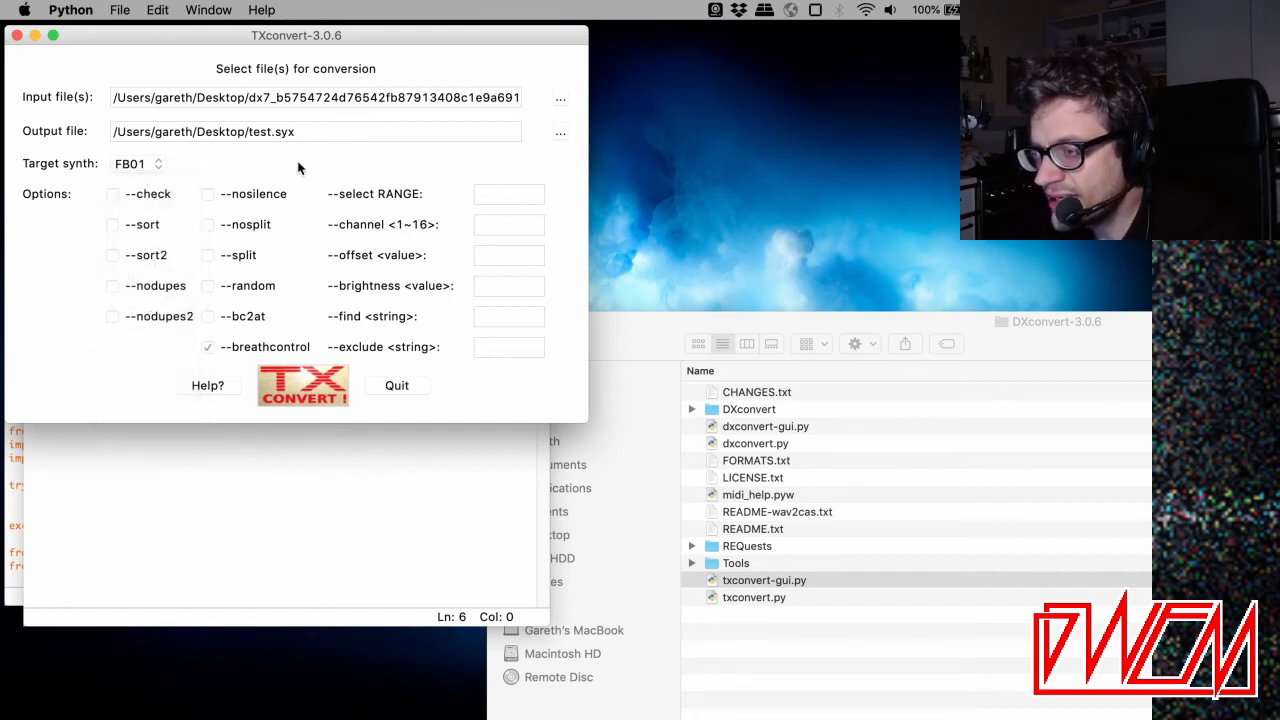
pyautogui.click(315, 97)
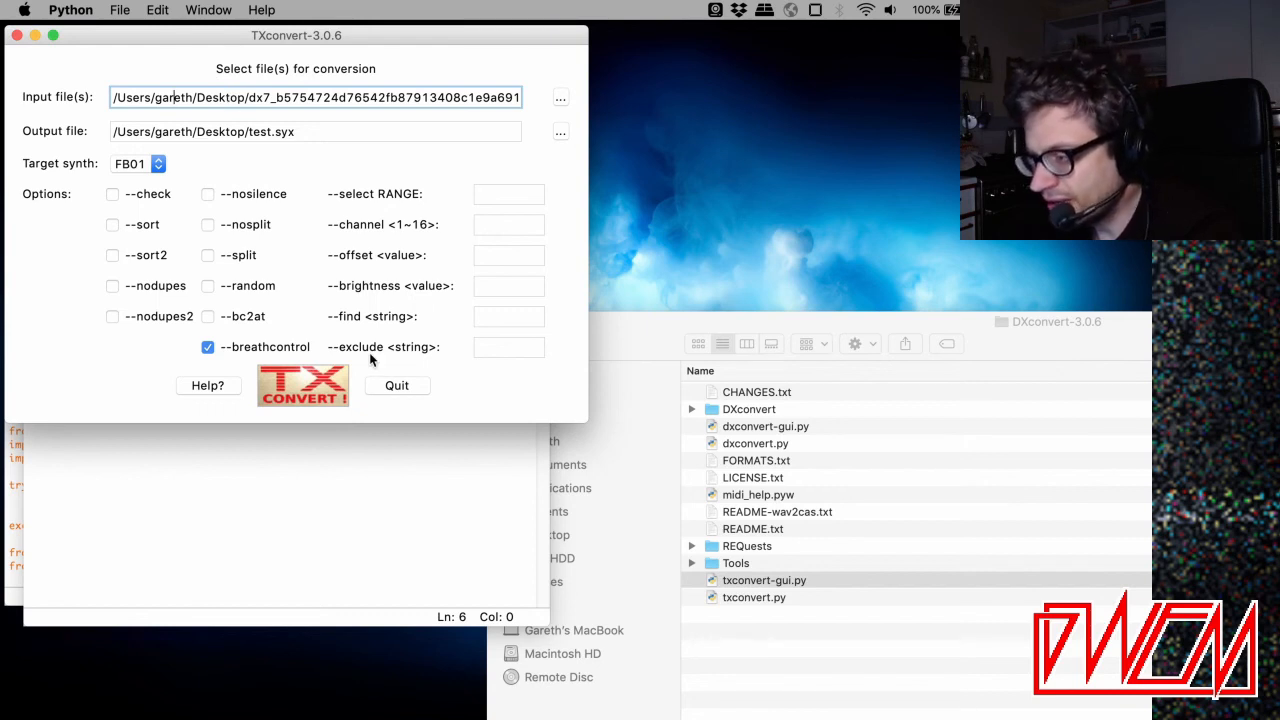
pyautogui.click(302, 386)
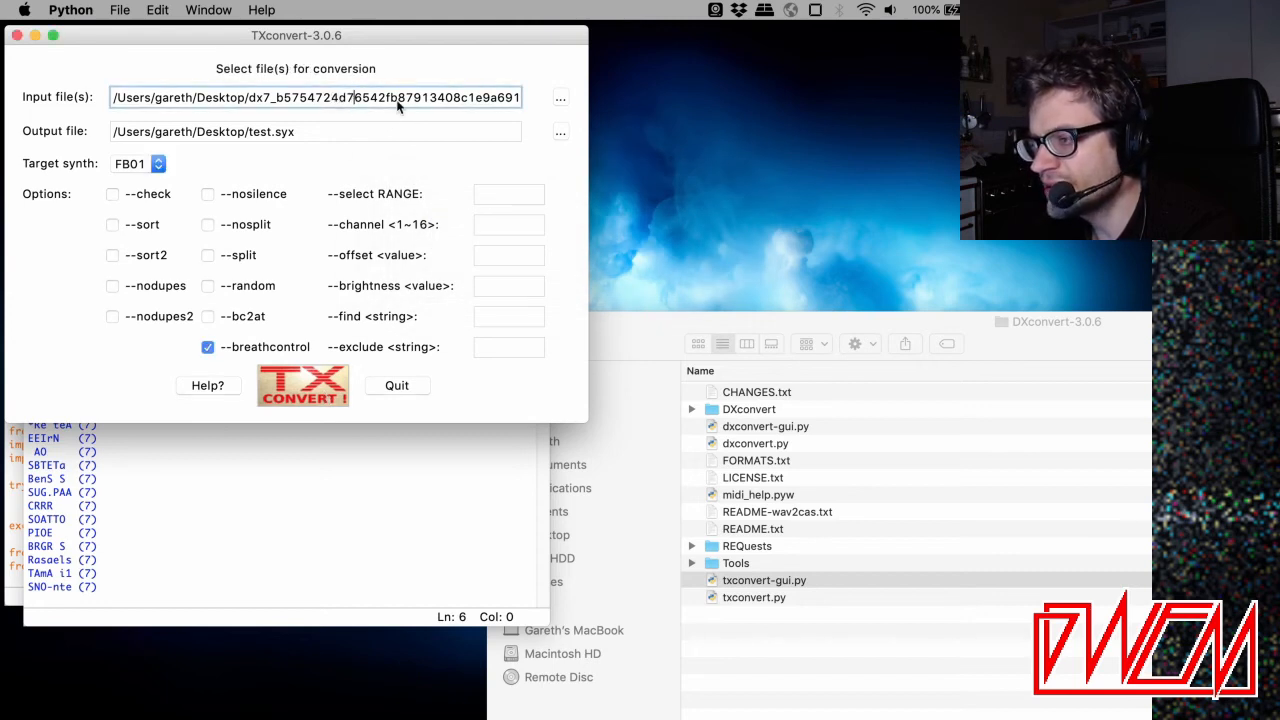
pyautogui.click(302, 385)
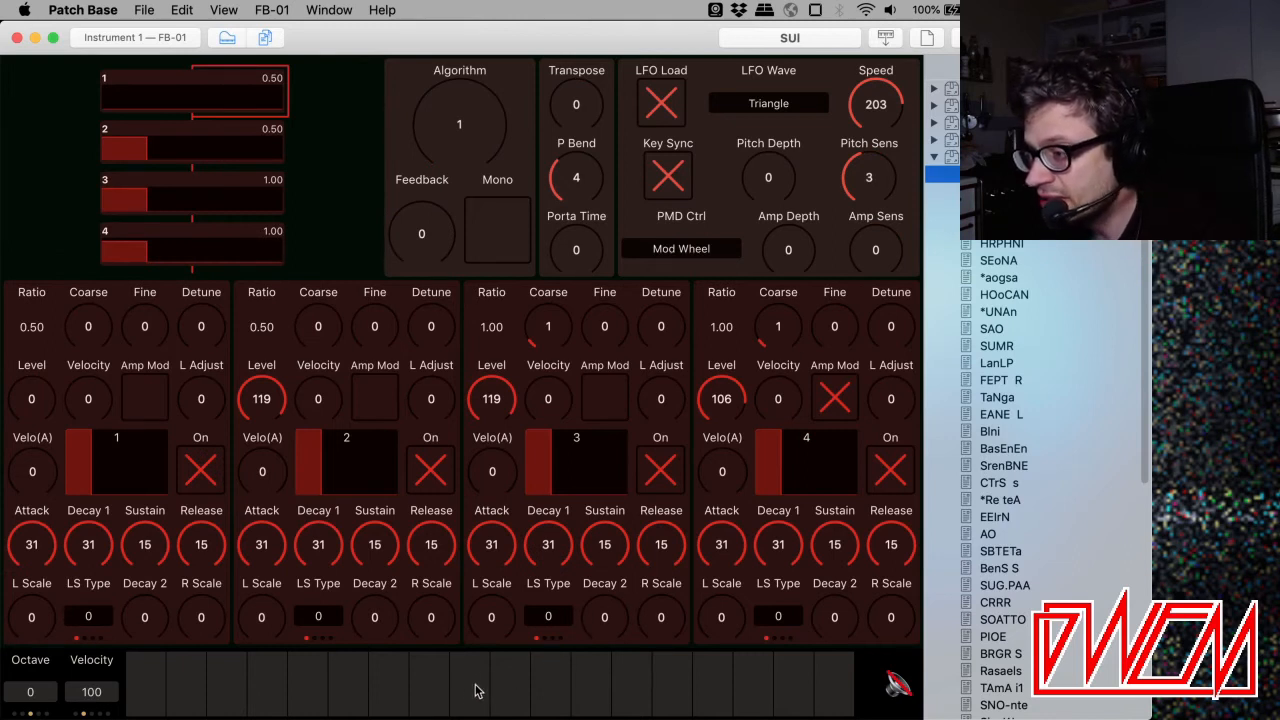
# Audition SUI, BIREI and the next converted patch on the on-screen keyboard.
pyautogui.click(347, 685)
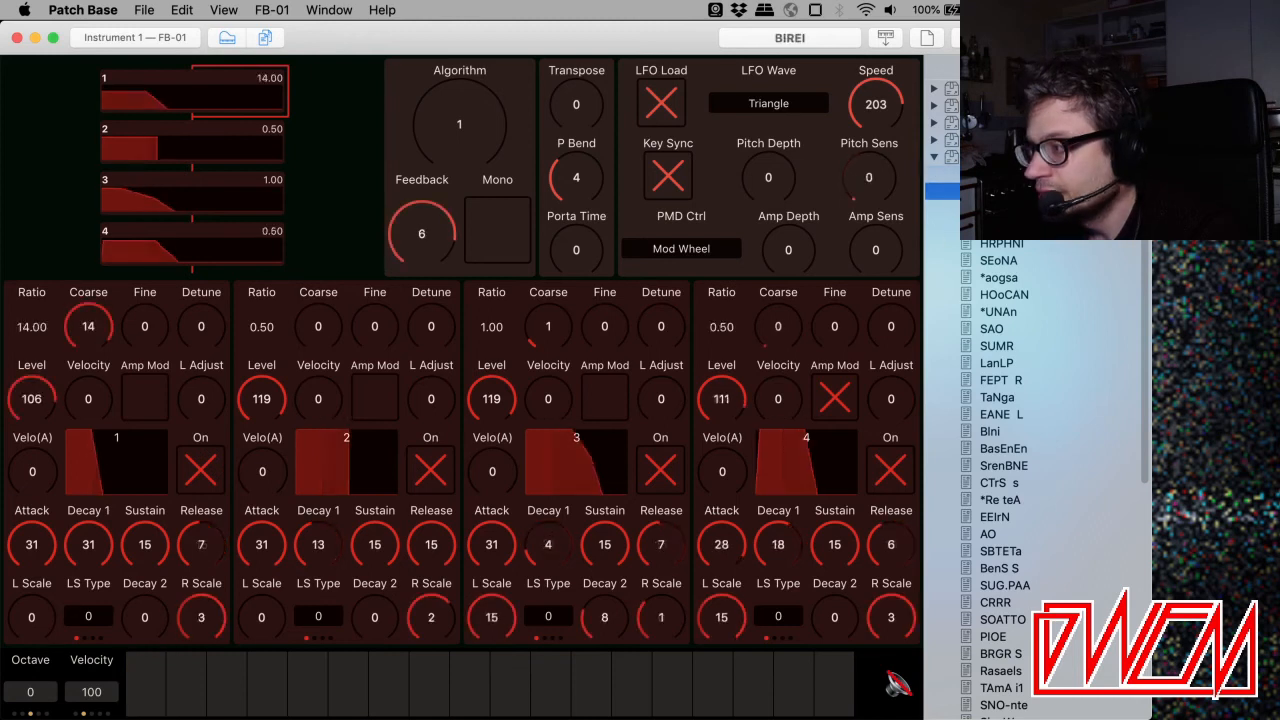
pyautogui.click(388, 683)
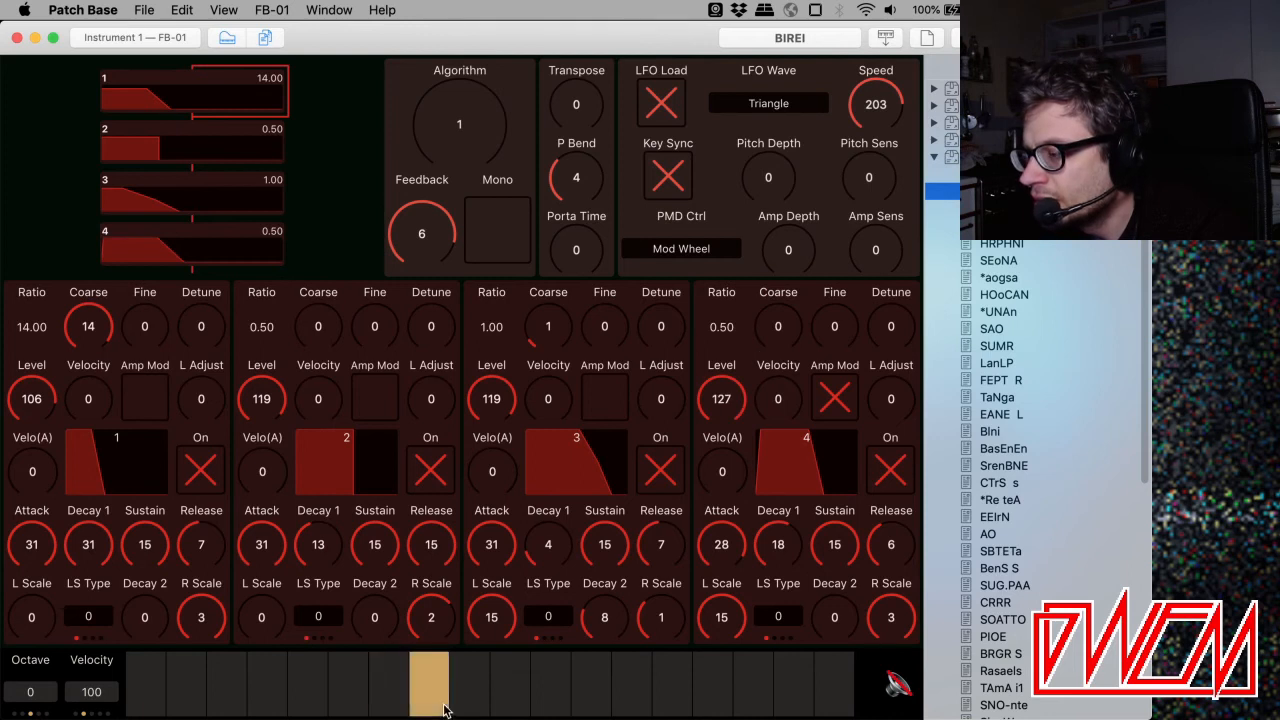
pyautogui.click(550, 685)
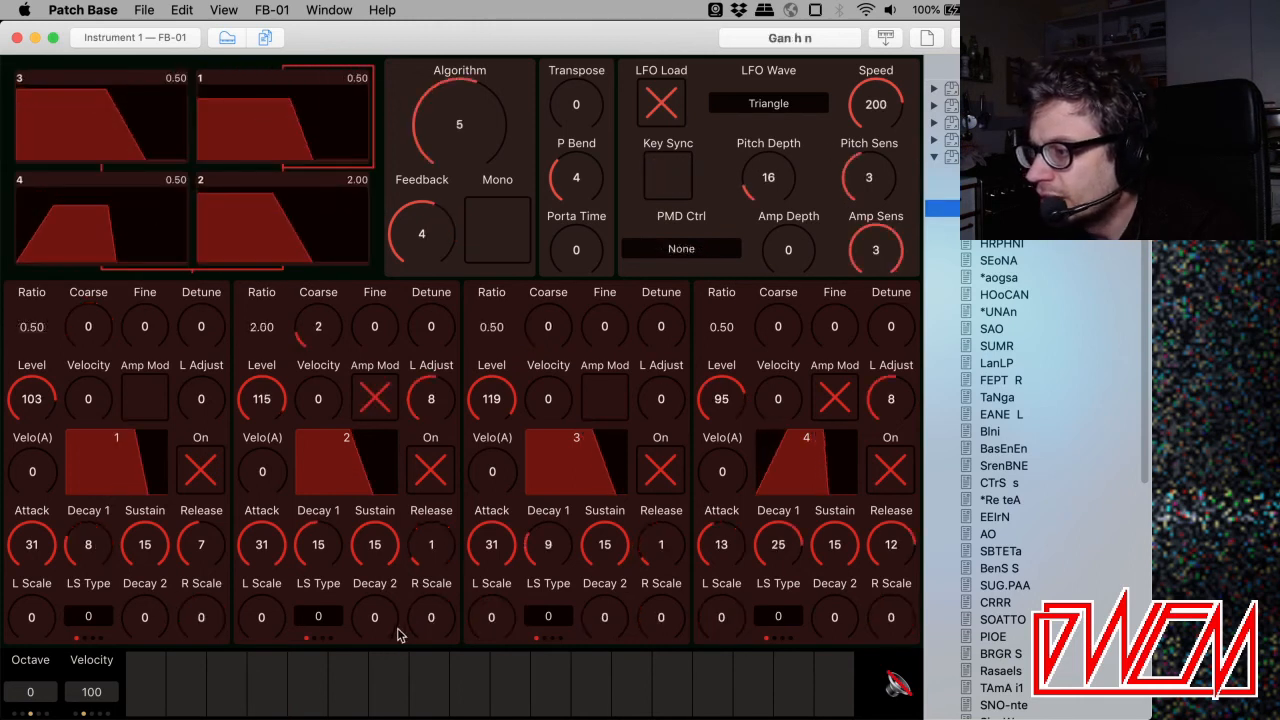
pyautogui.moveTo(565, 675)
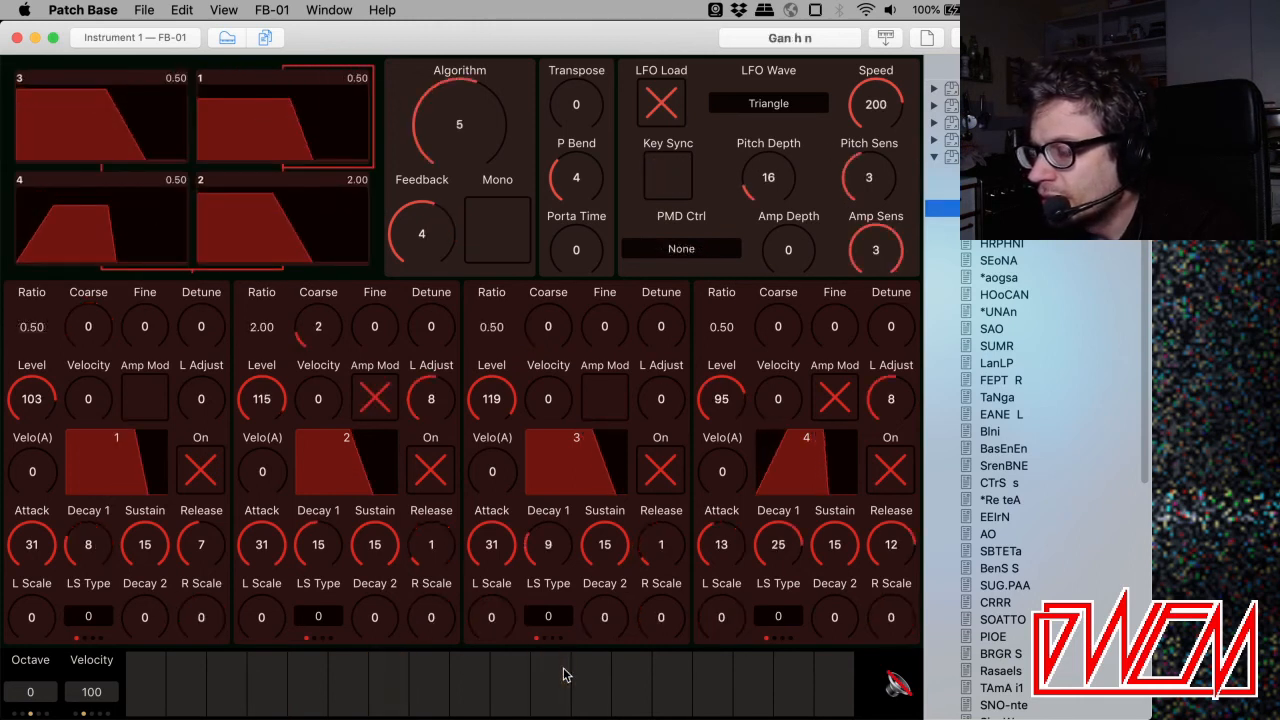
pyautogui.click(225, 685)
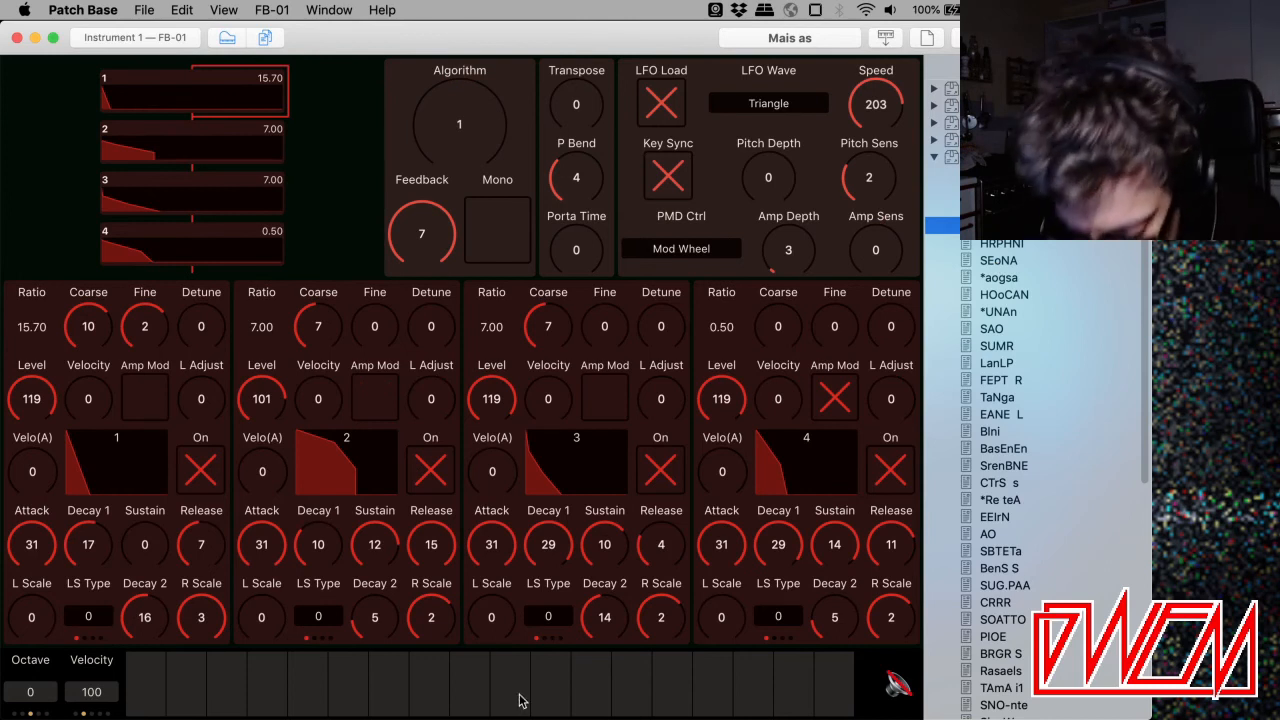
# Listen to the Mais as, SEoNA and *aogsa patches.
pyautogui.click(510, 685)
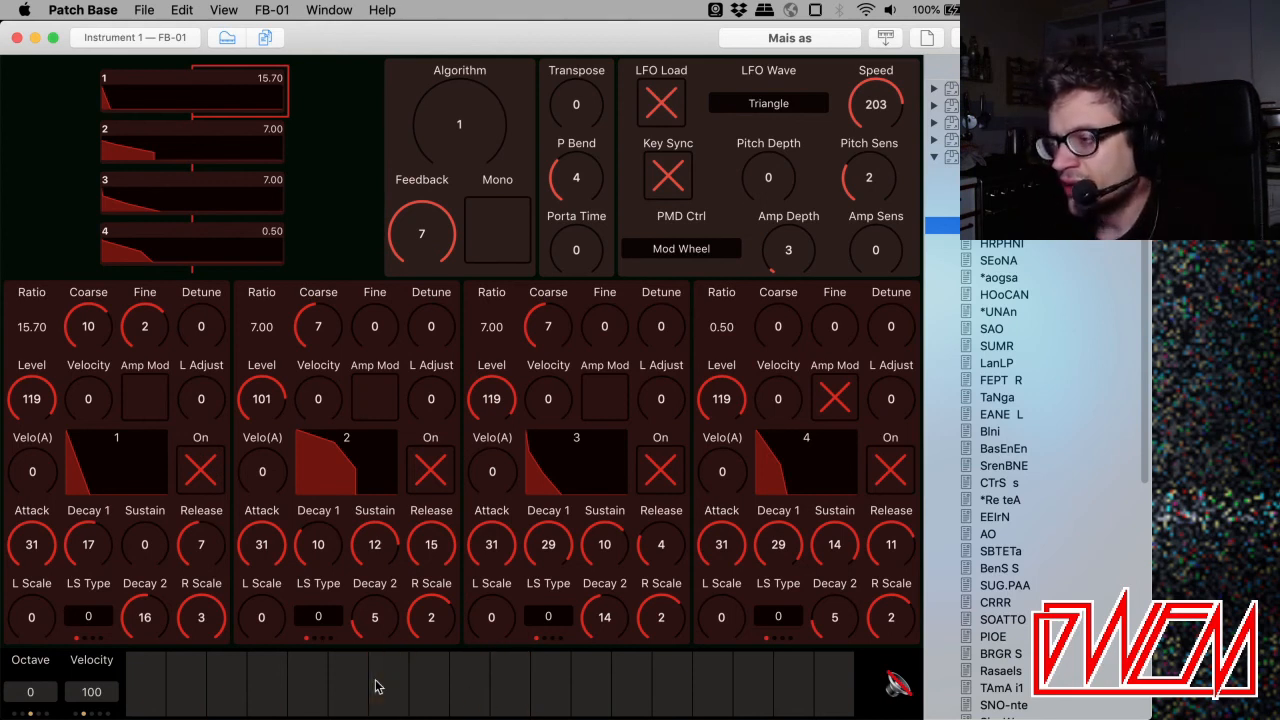
pyautogui.moveTo(170, 698)
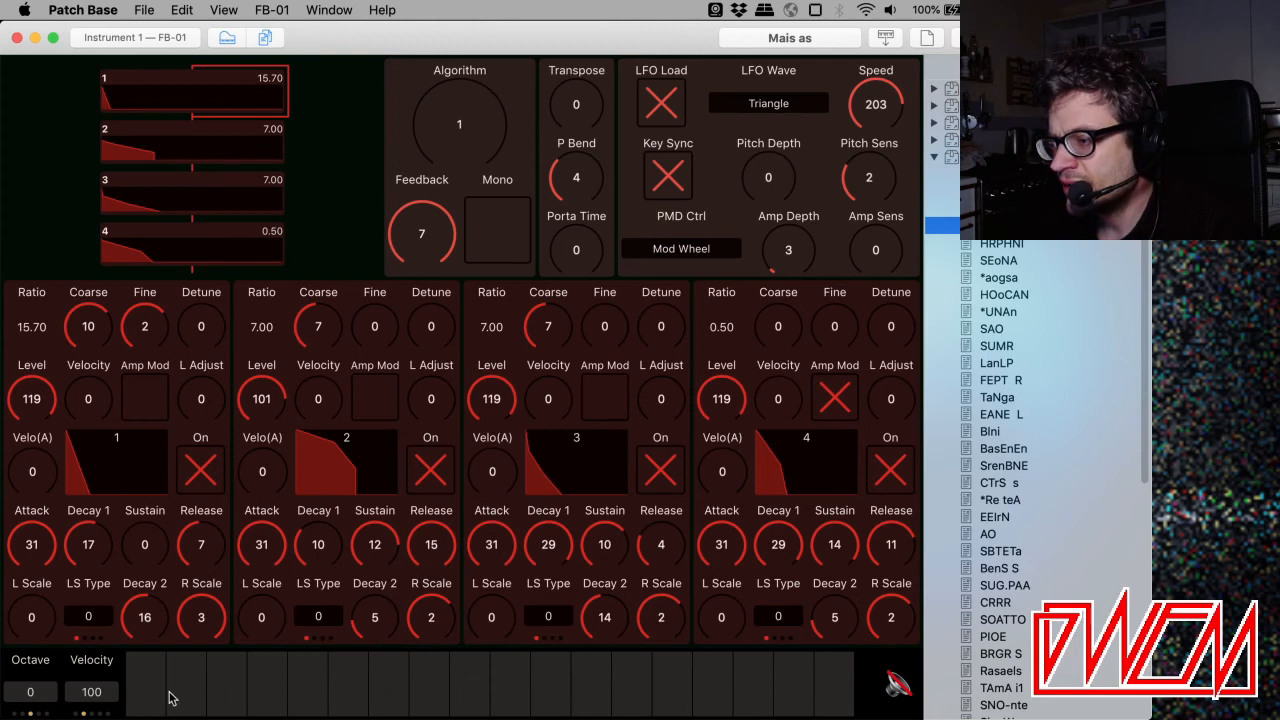
pyautogui.moveTo(150, 699)
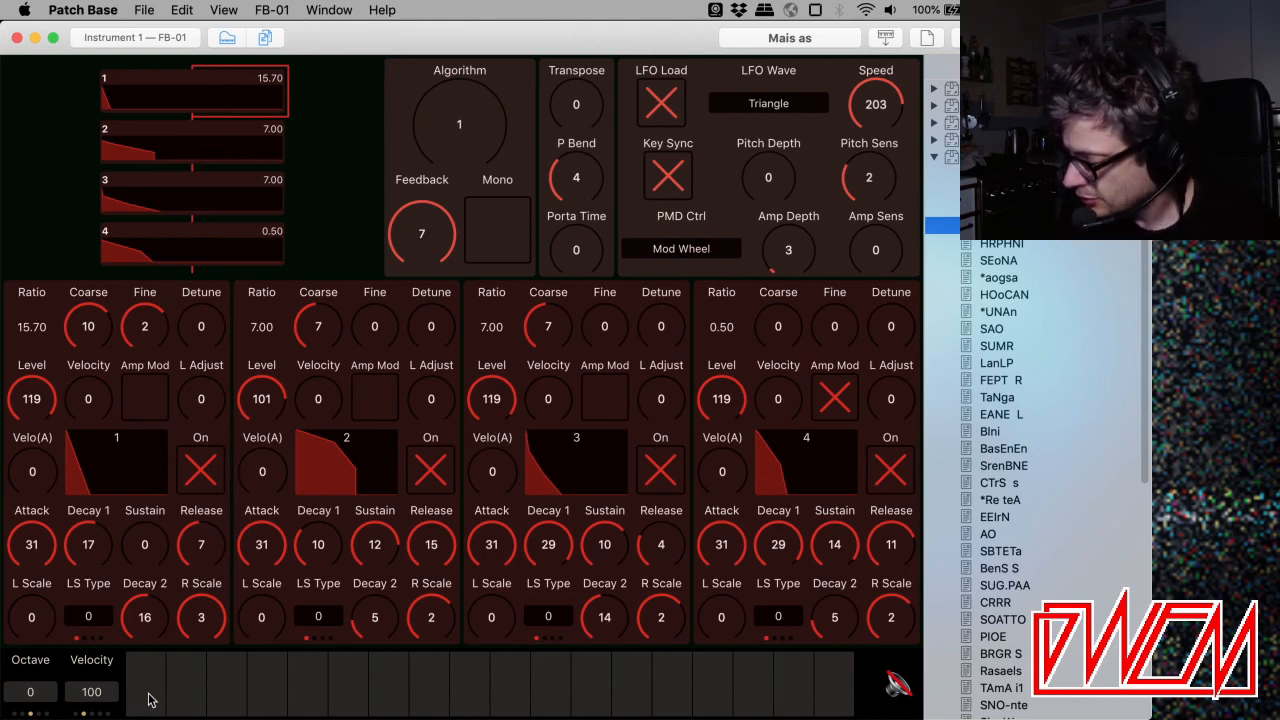
pyautogui.click(1001, 243)
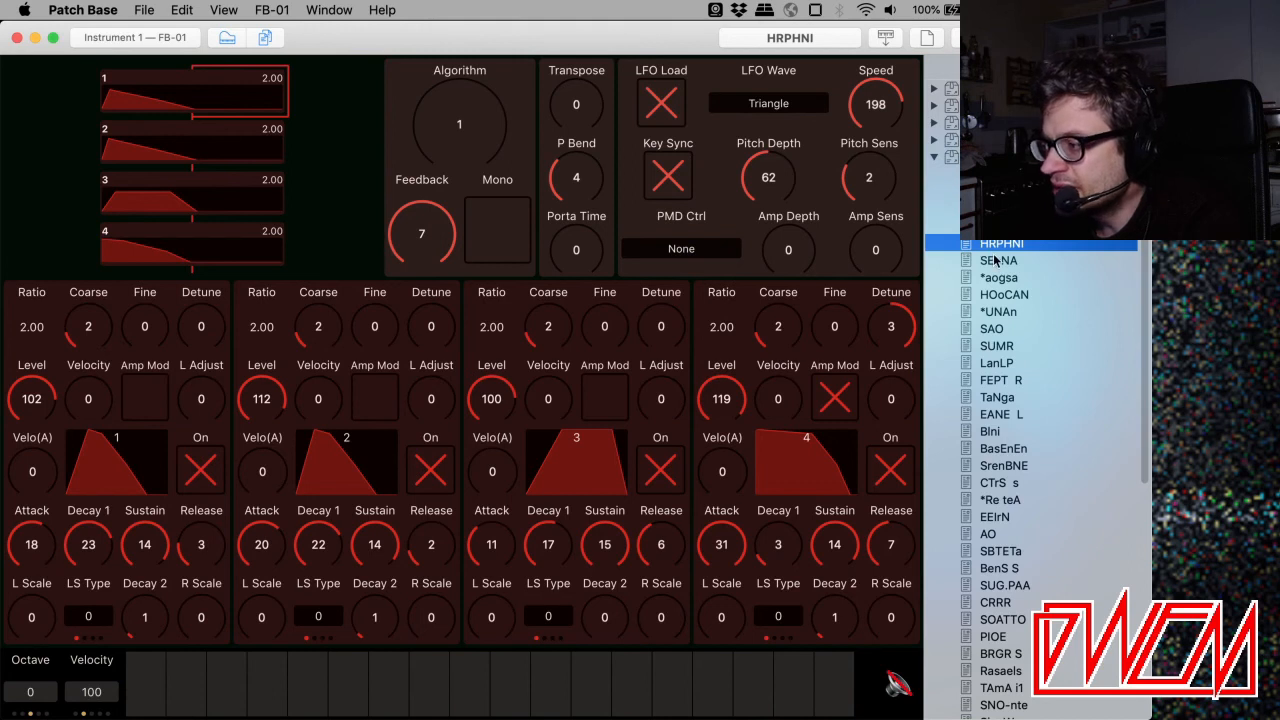
pyautogui.click(998, 260)
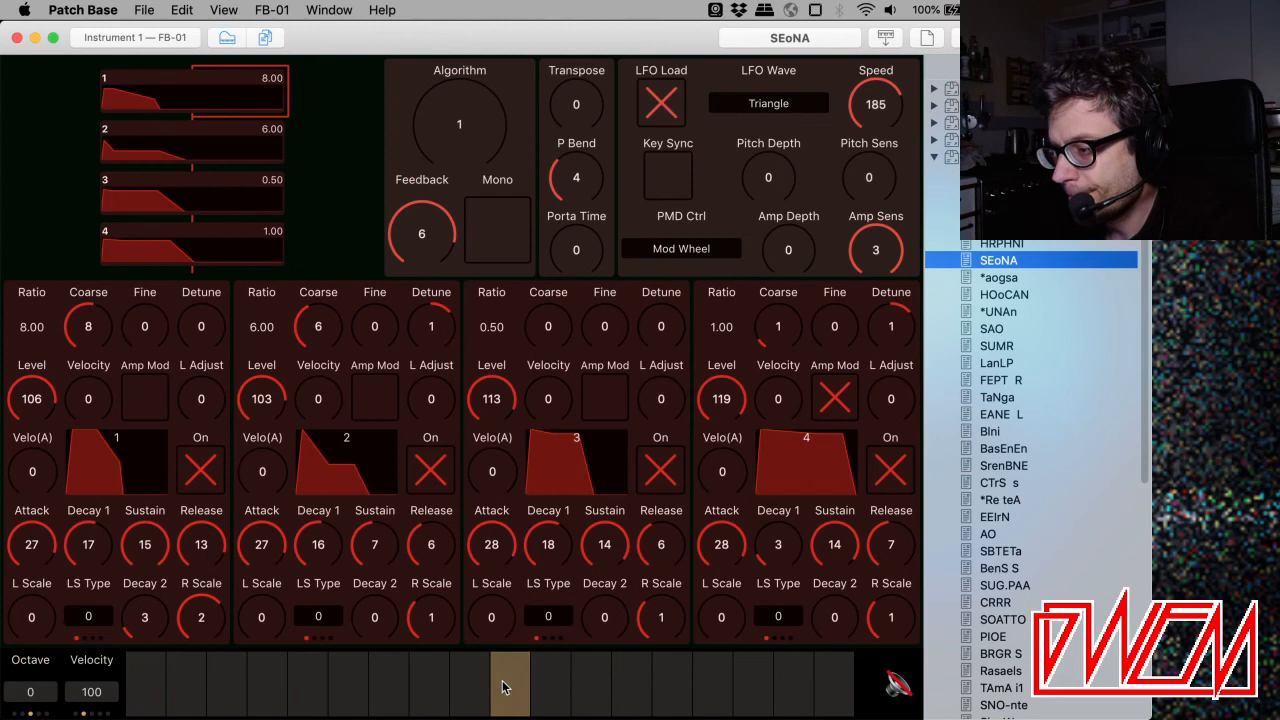
pyautogui.click(999, 277)
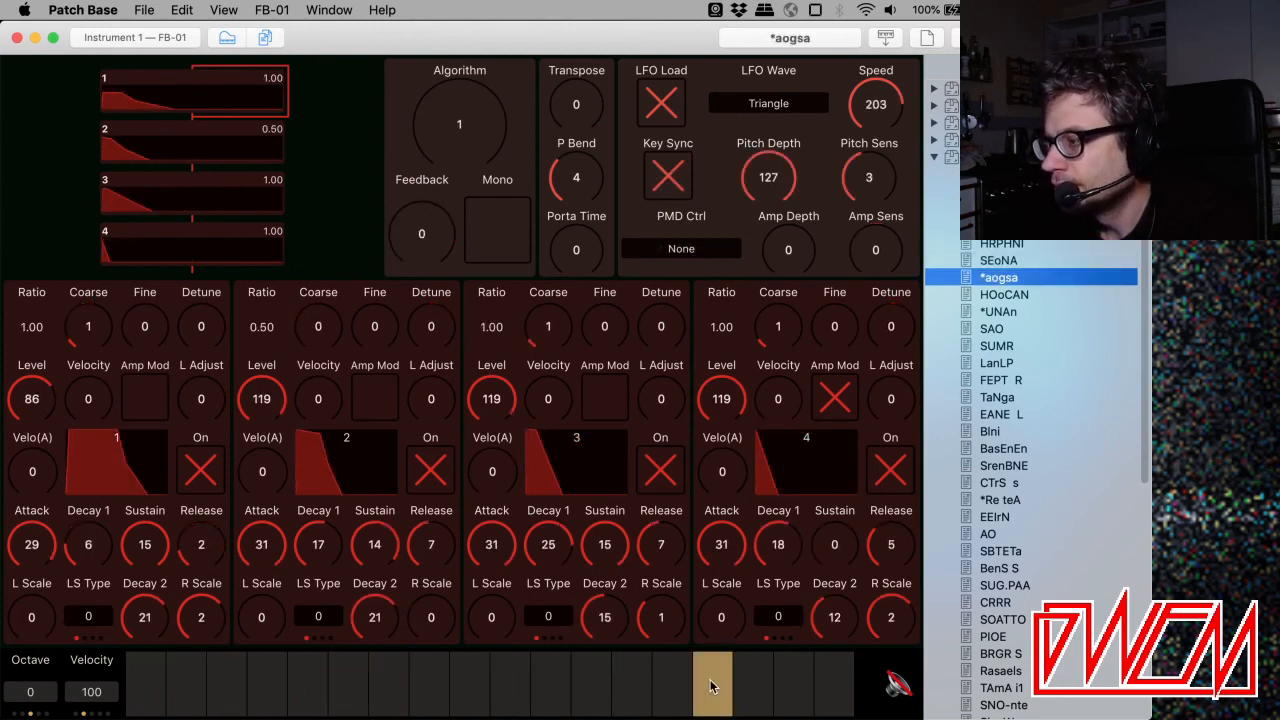
pyautogui.click(1004, 294)
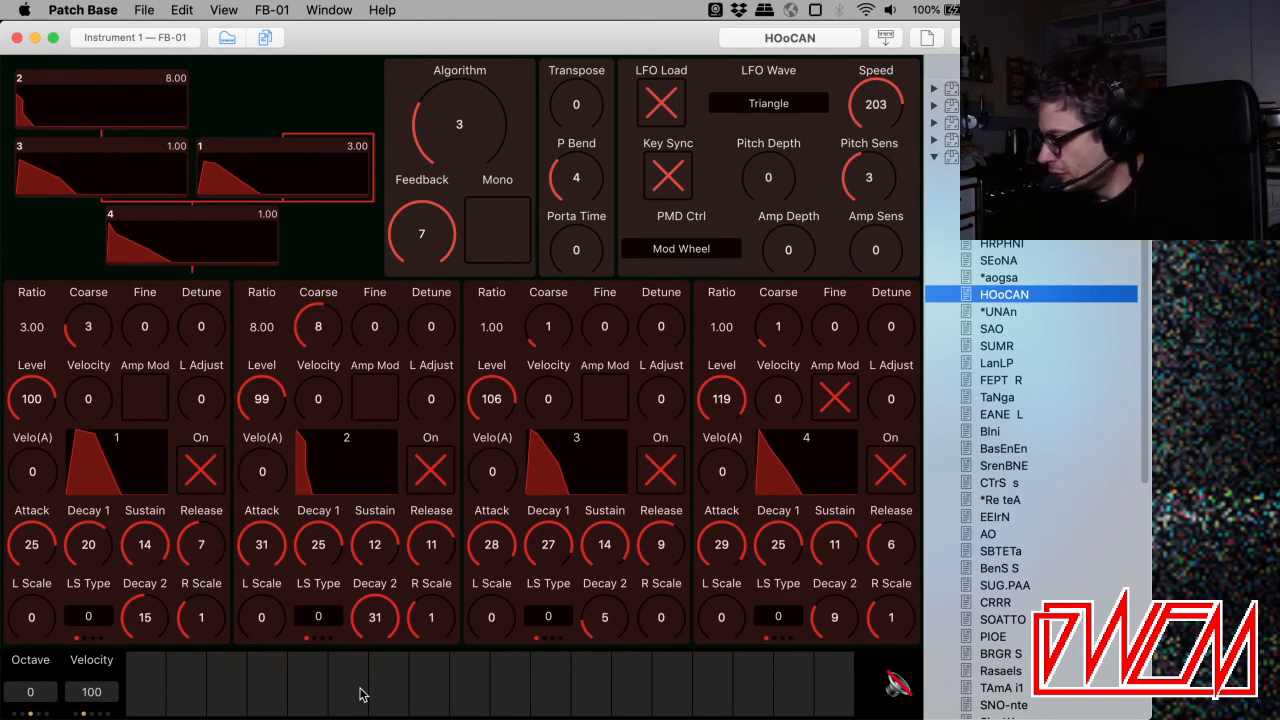
# Load and listen to the *UNAn, SAO and SUMR patches.
pyautogui.click(999, 311)
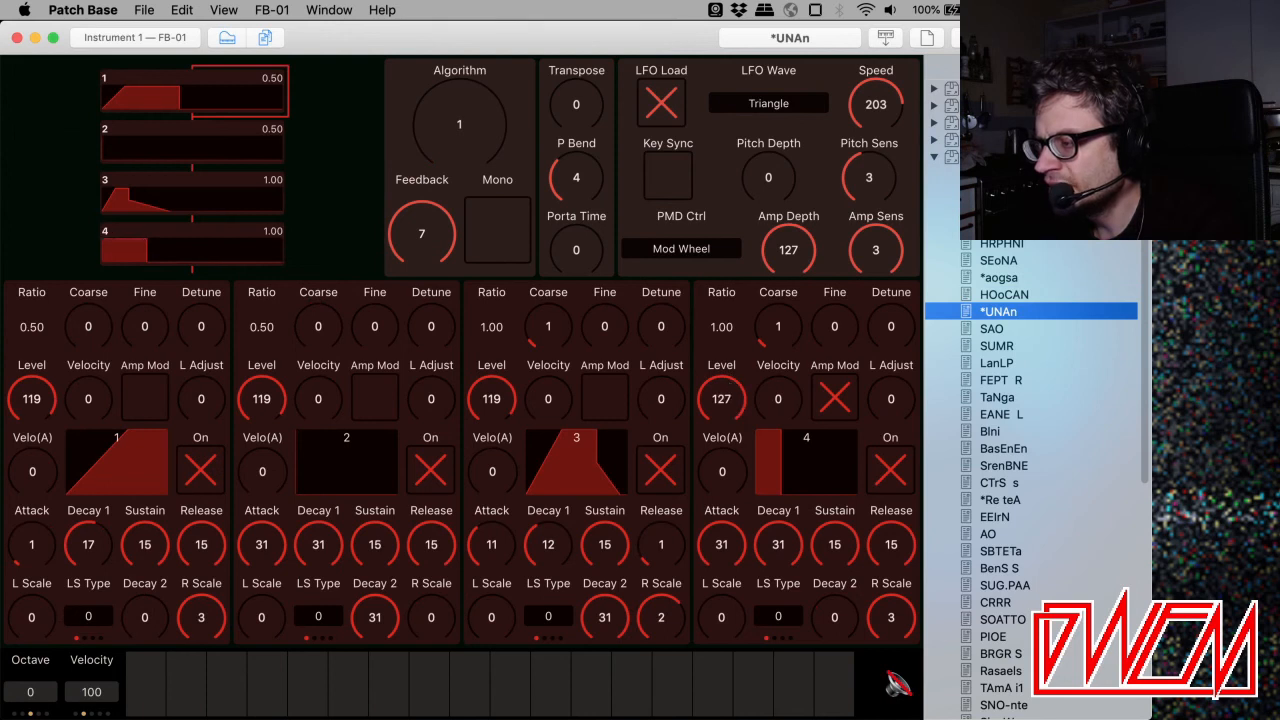
pyautogui.click(509, 685)
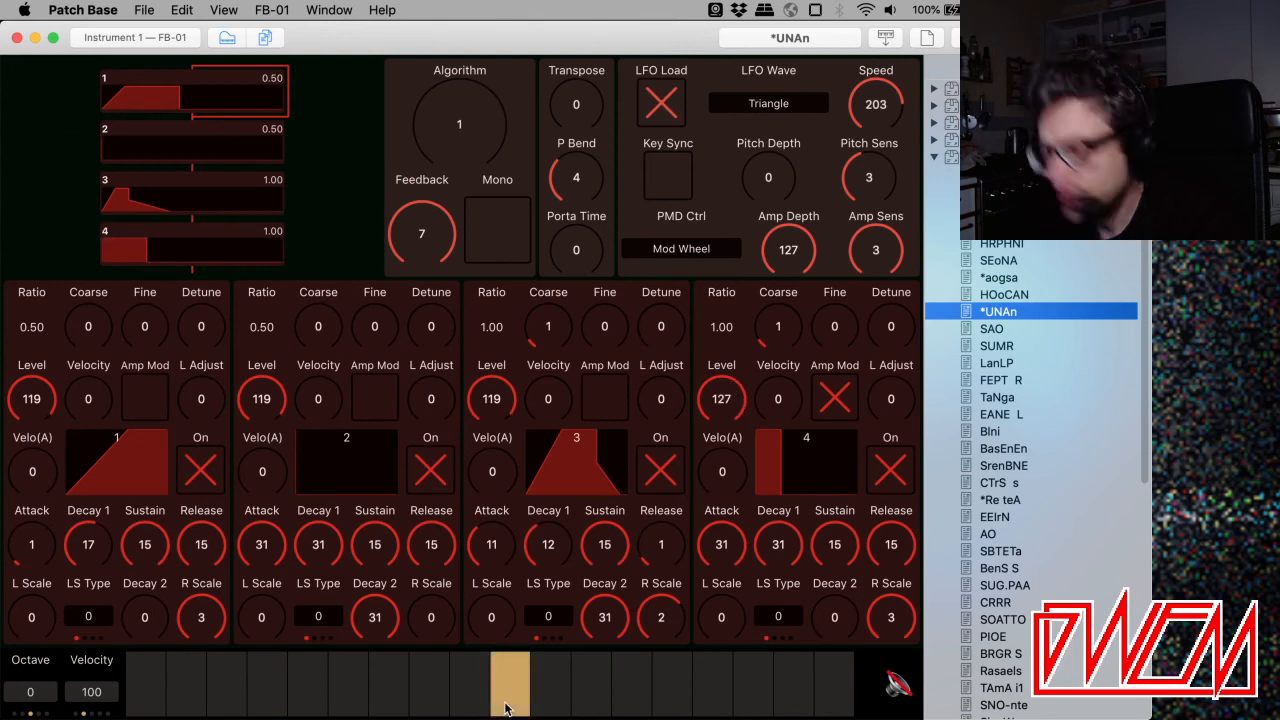
pyautogui.click(991, 328)
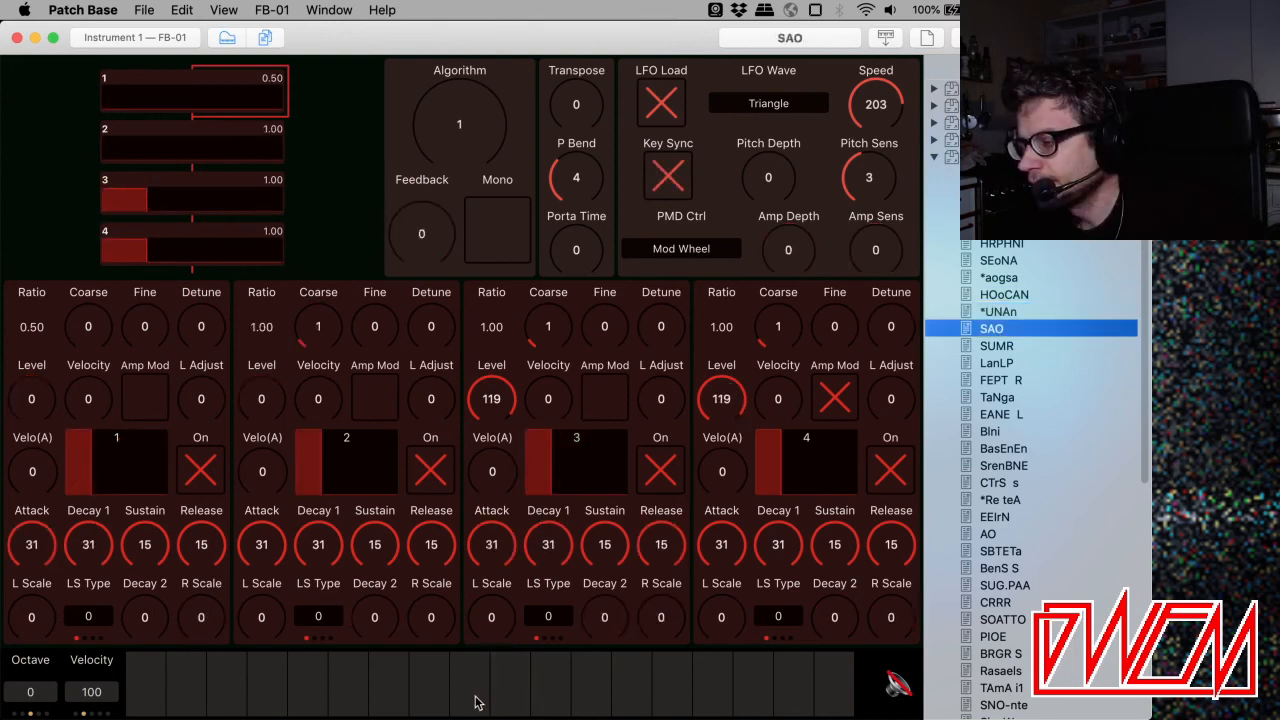
pyautogui.click(996, 345)
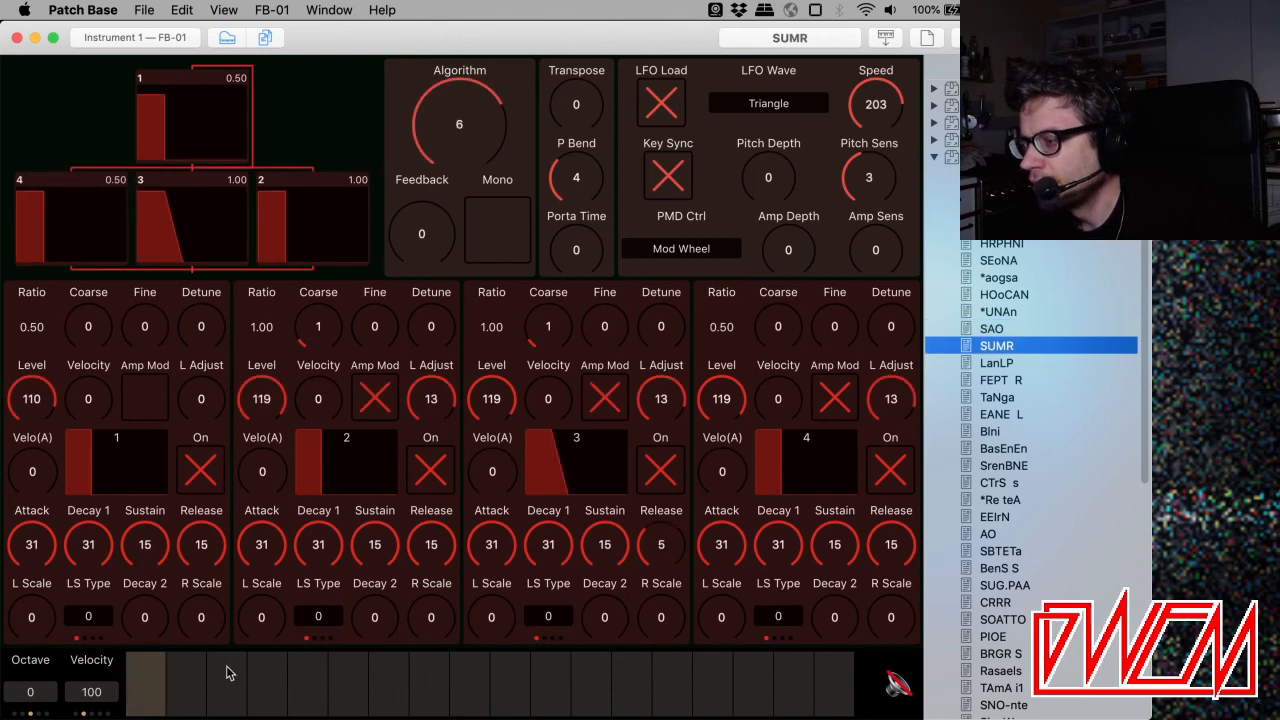
pyautogui.click(1002, 414)
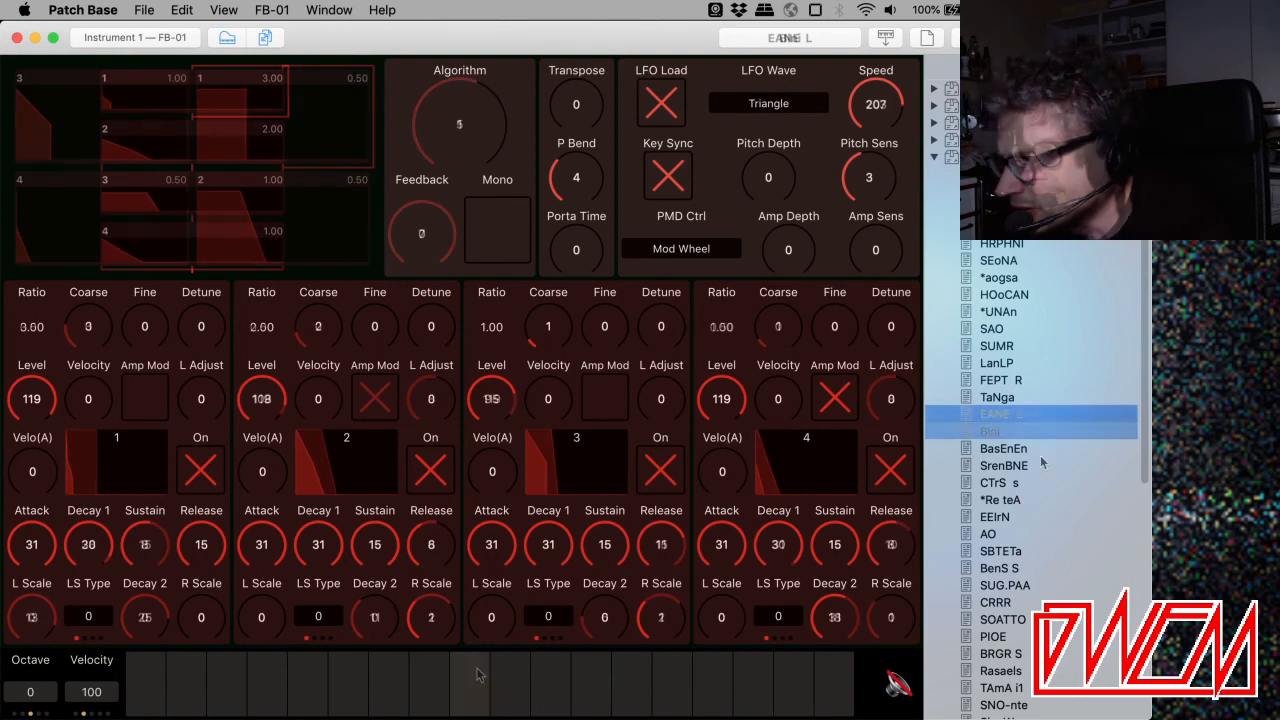
# Select and listen to BasEnEn, SrenBNE, CTrS s, *Re teA and SNO-nte.
pyautogui.click(1003, 447)
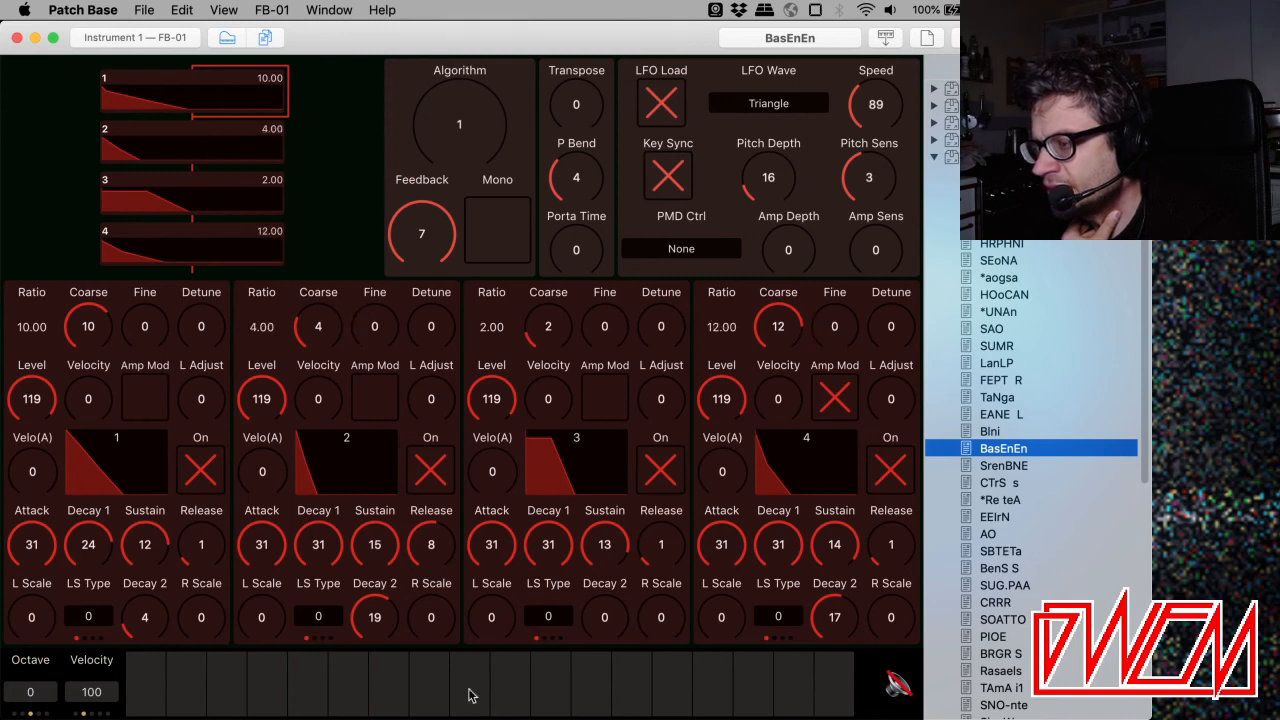
pyautogui.moveTo(278, 705)
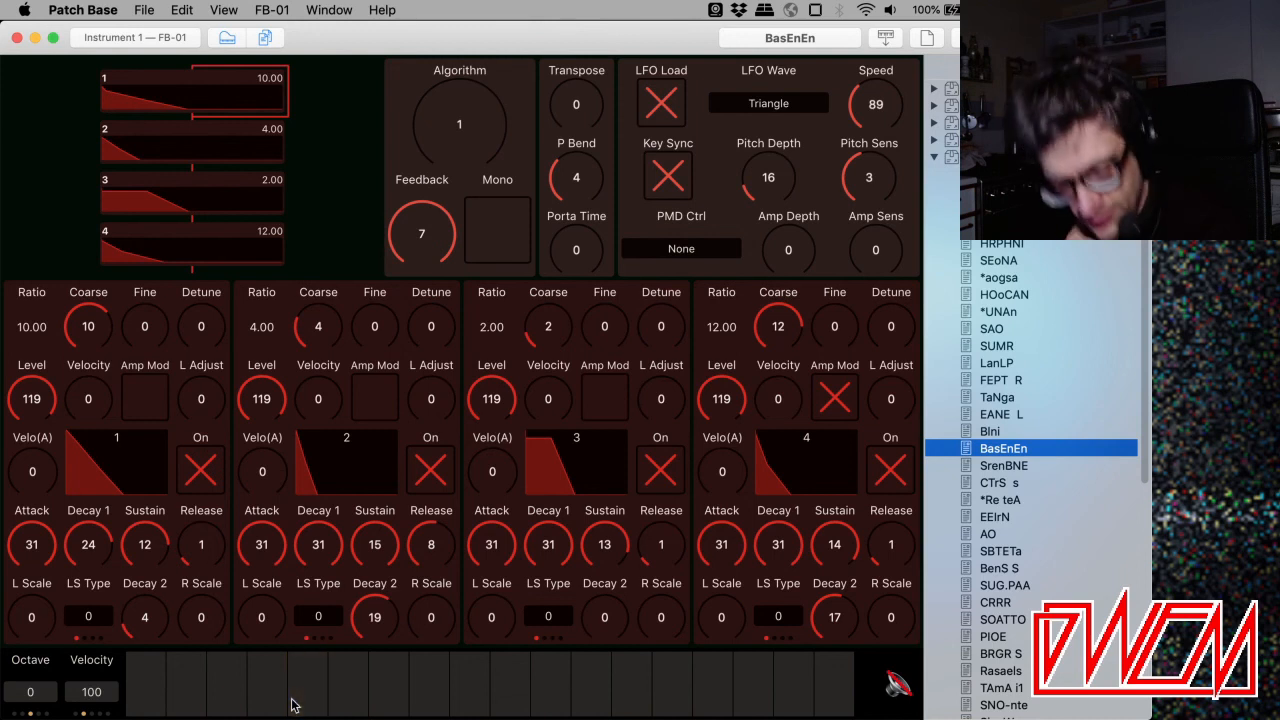
pyautogui.click(1003, 465)
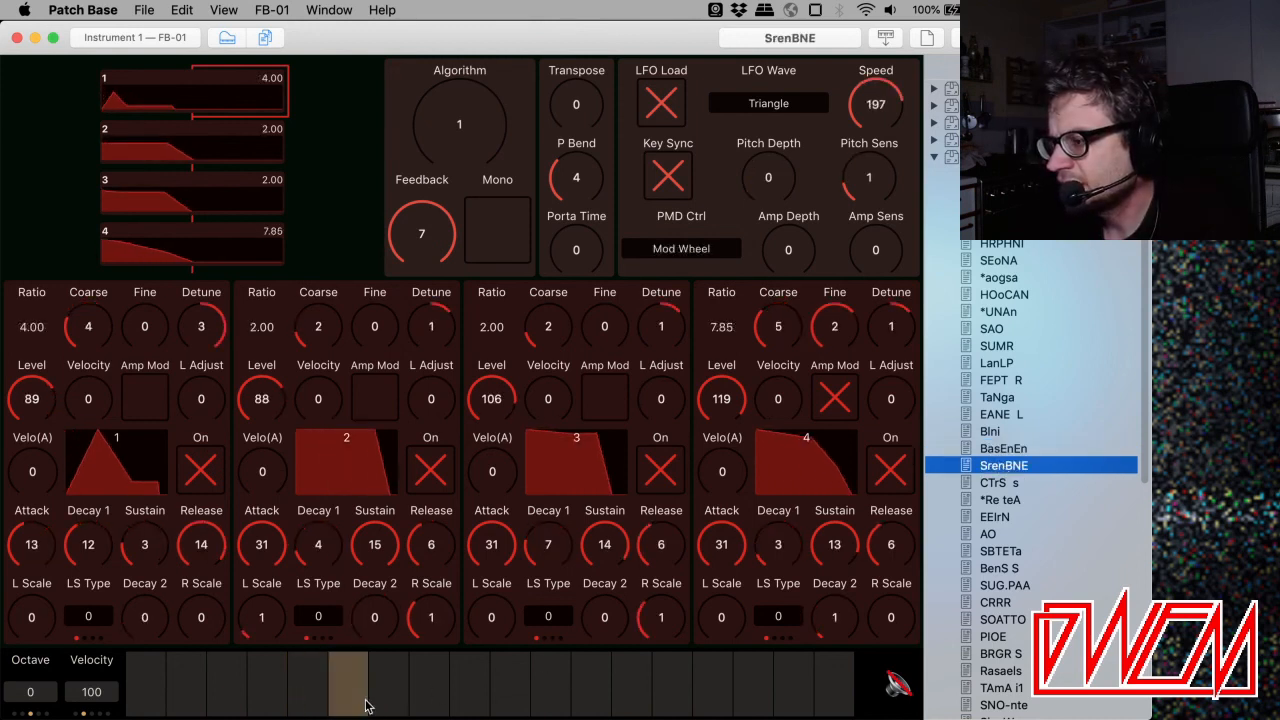
pyautogui.click(1003, 483)
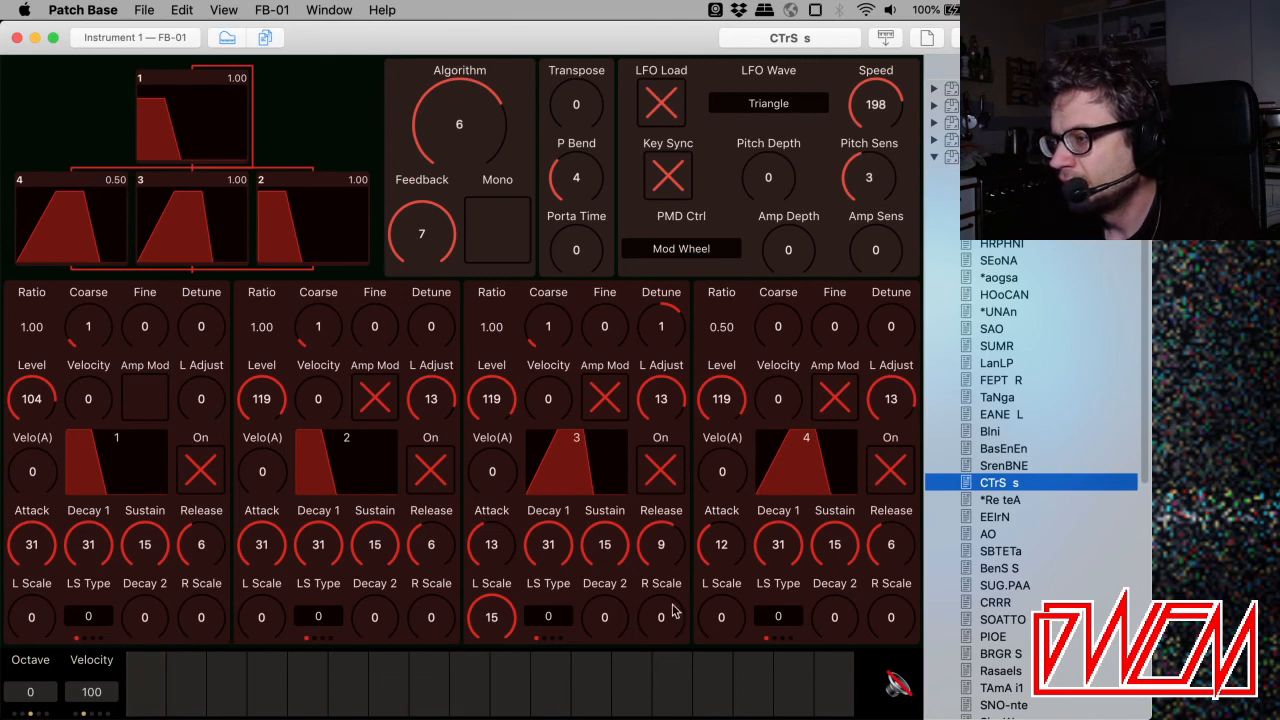
pyautogui.click(1001, 499)
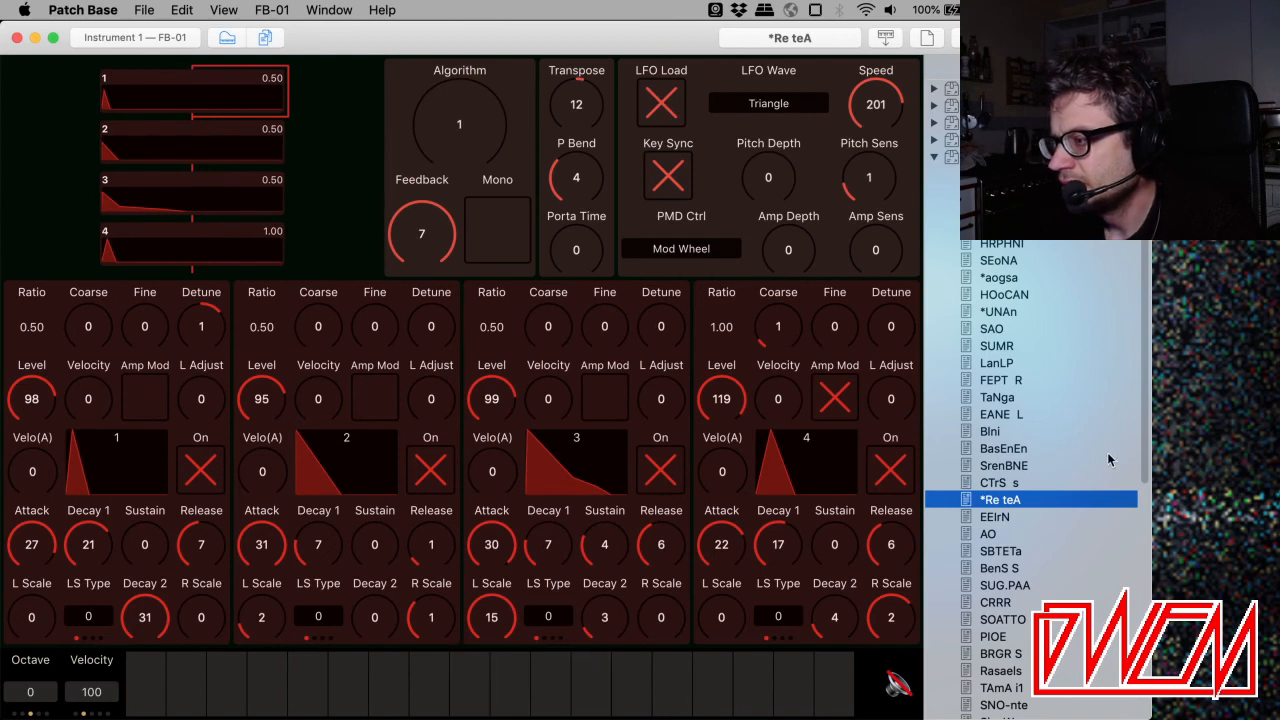
pyautogui.click(1003, 503)
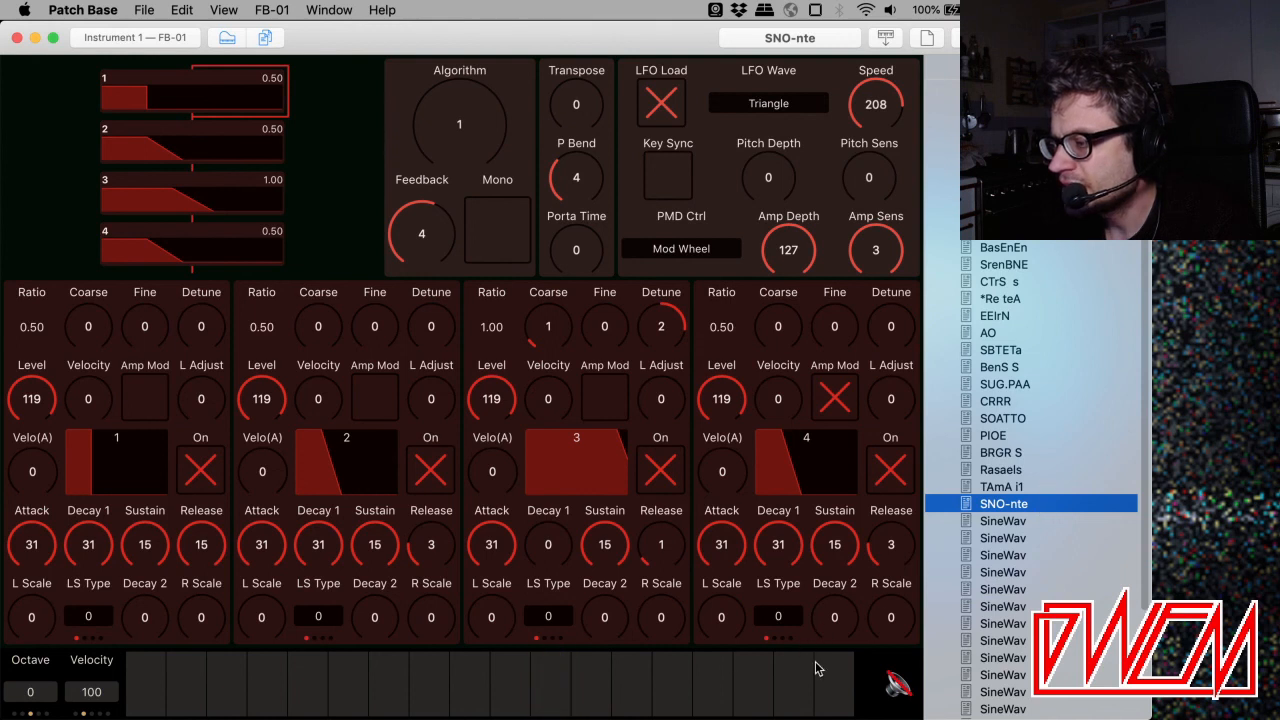
pyautogui.click(1002, 486)
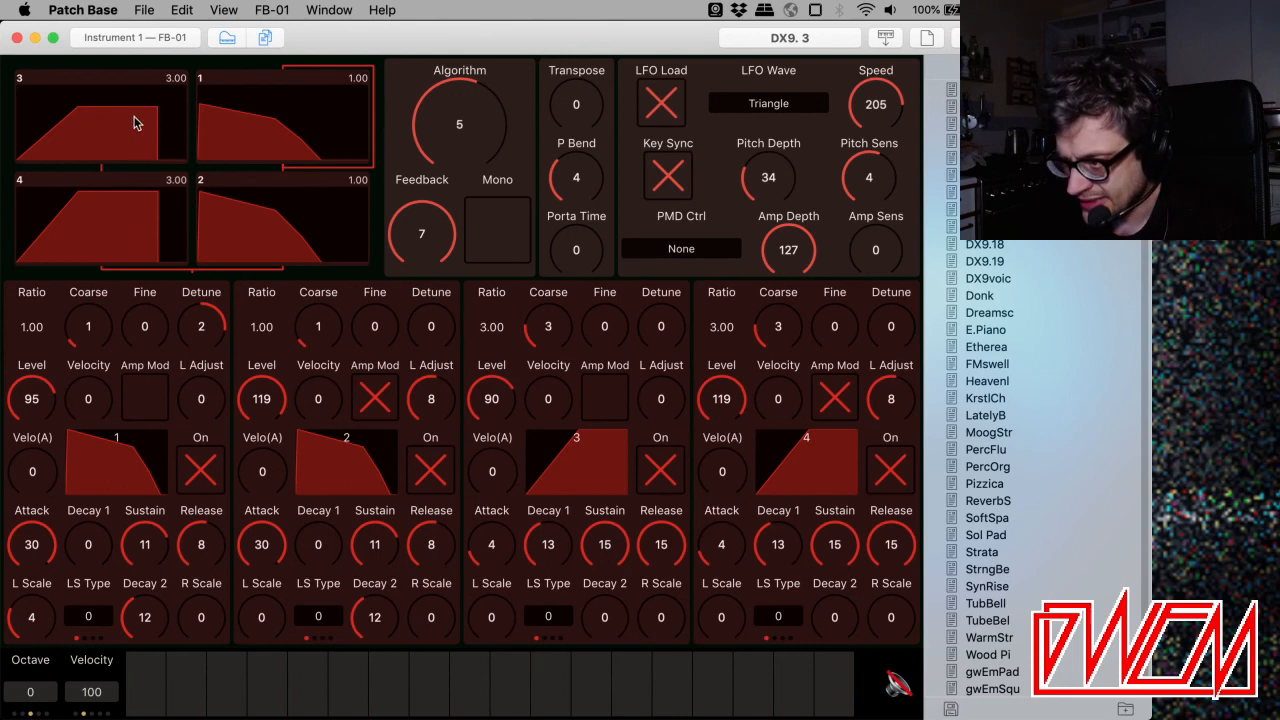
pyautogui.moveTo(110, 189)
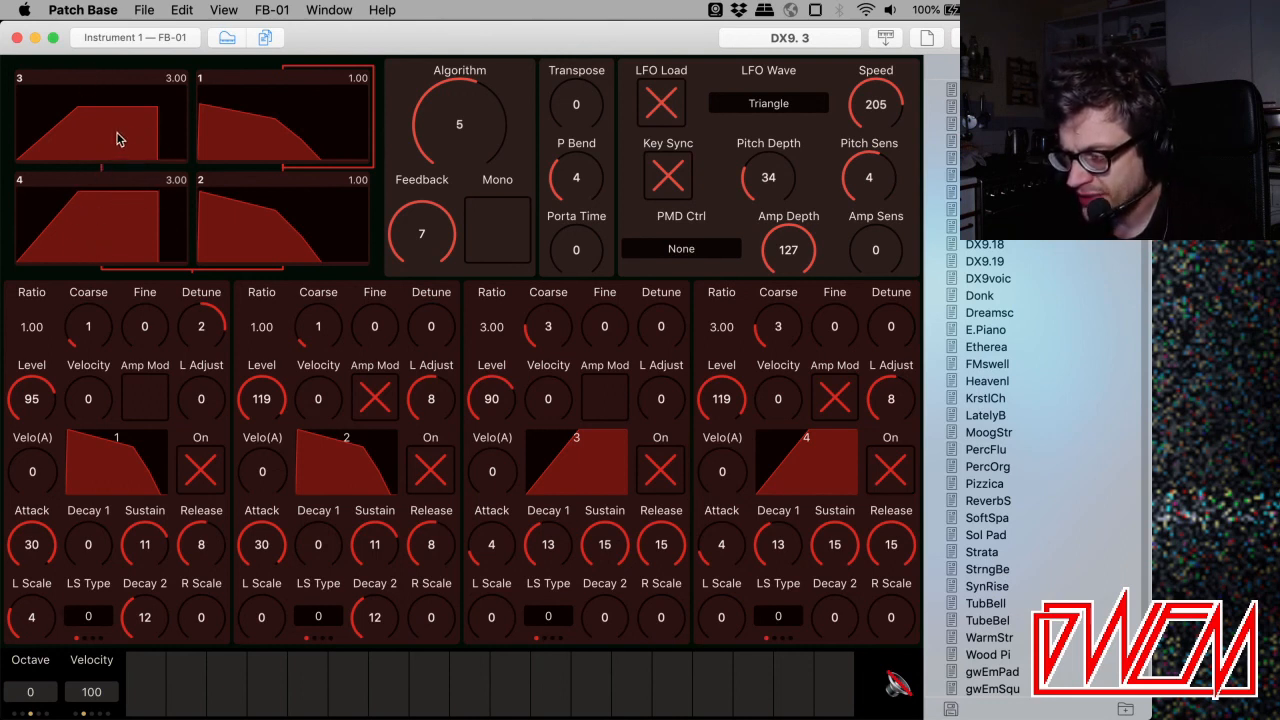
pyautogui.moveTo(155, 108)
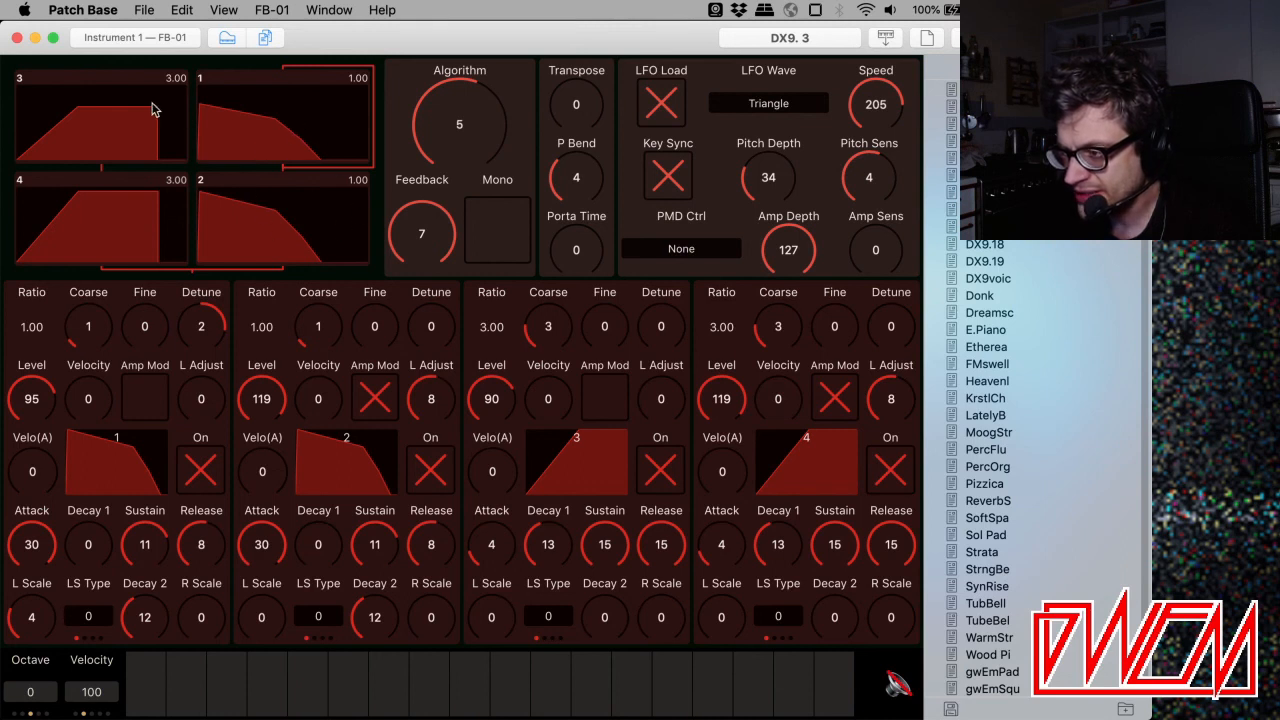
pyautogui.moveTo(137, 185)
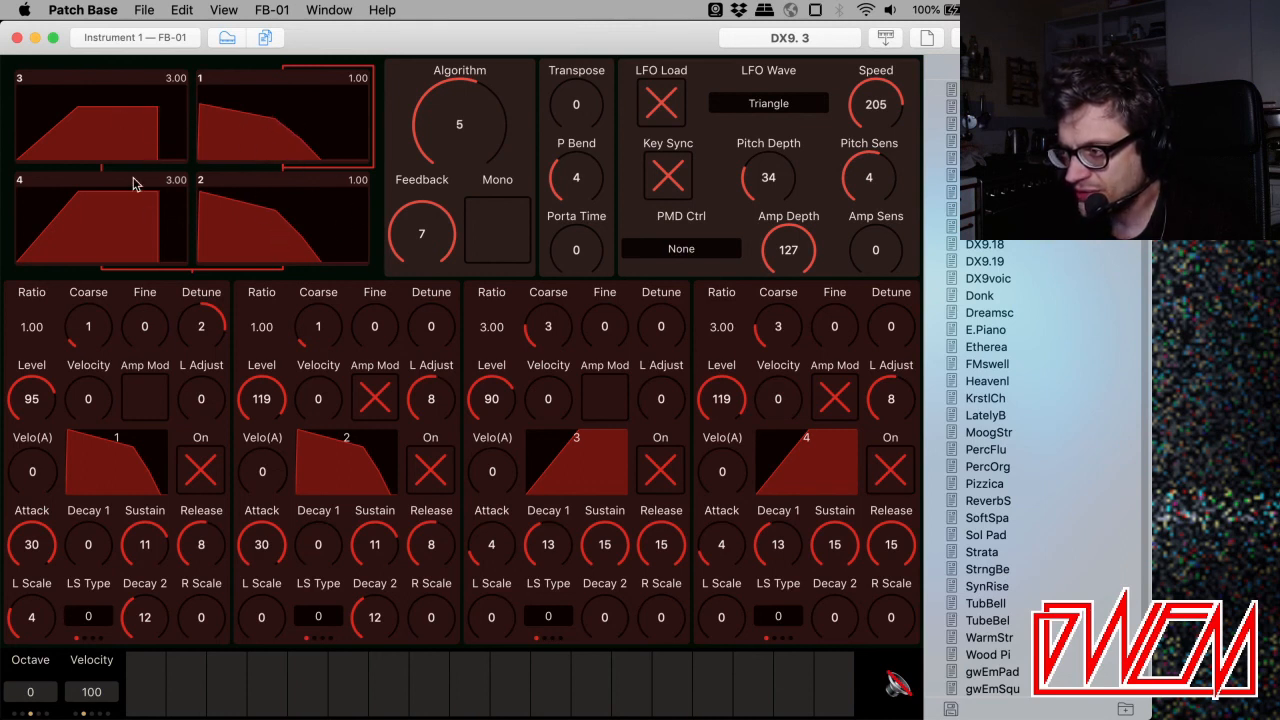
pyautogui.moveTo(447, 108)
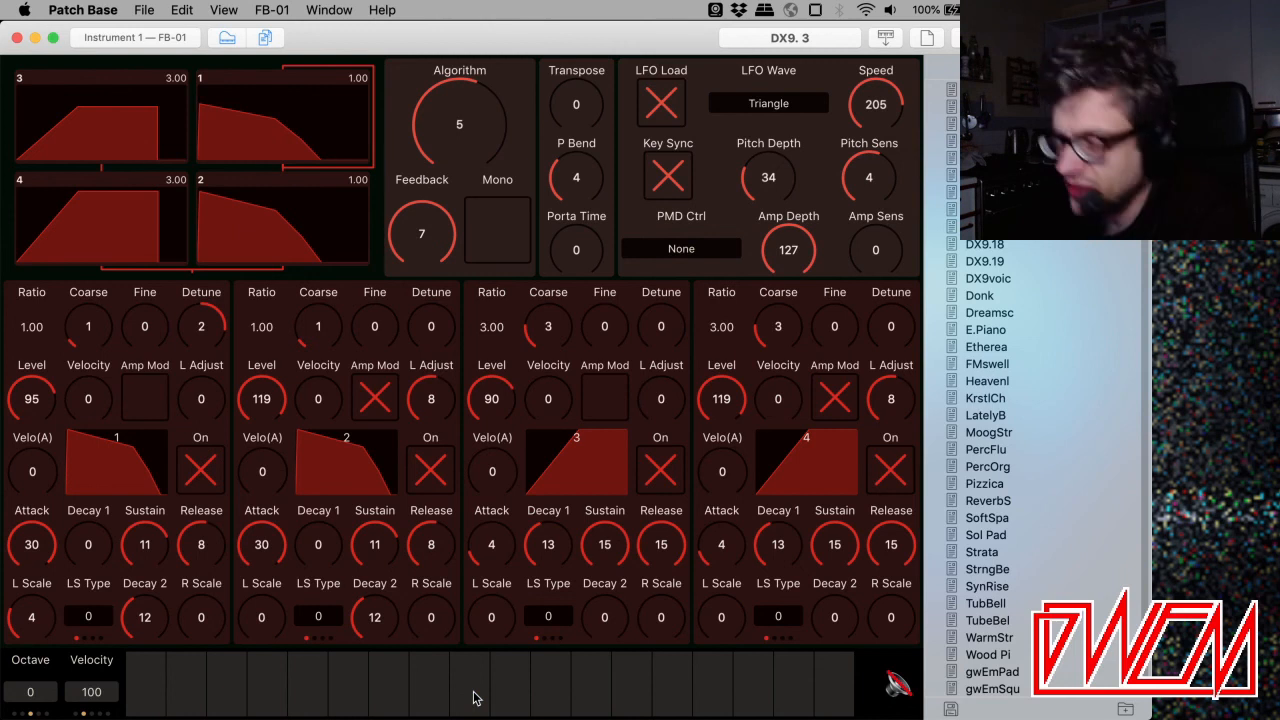
pyautogui.moveTo(568, 685)
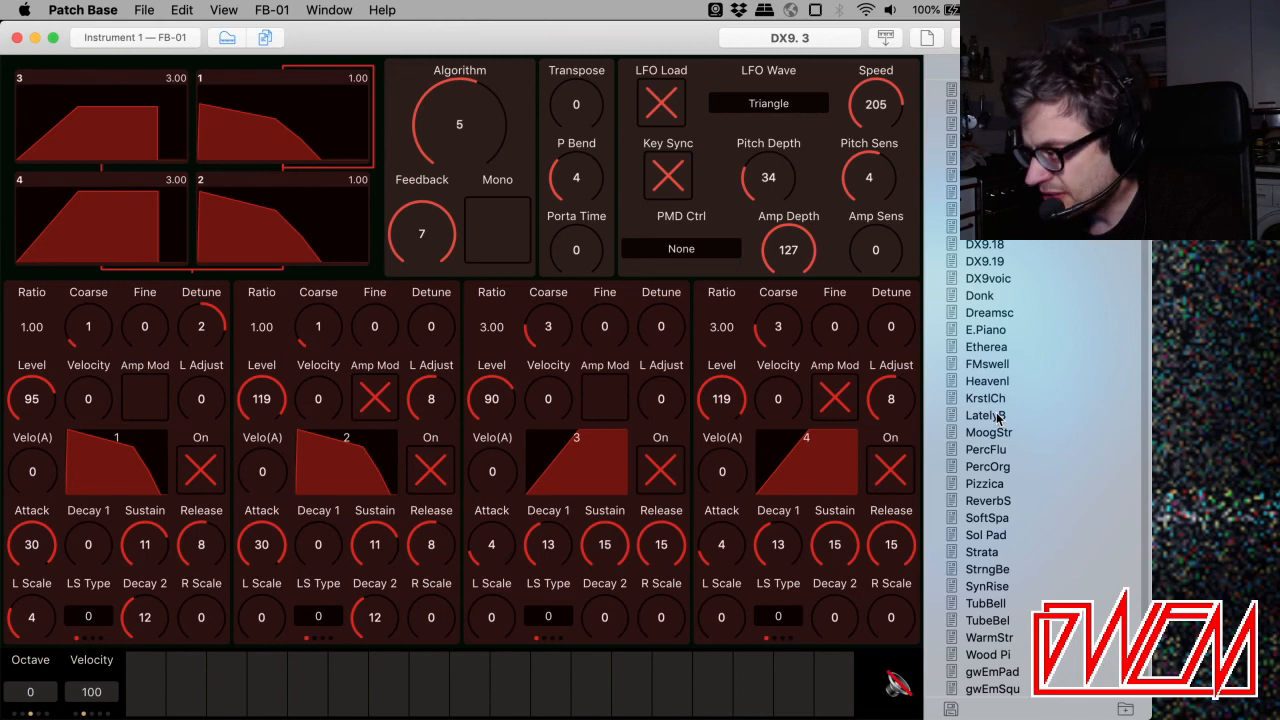
# Load LatelyB and play a note, then select PercOrg (algorithm 8, feedback 3).
pyautogui.click(985, 415)
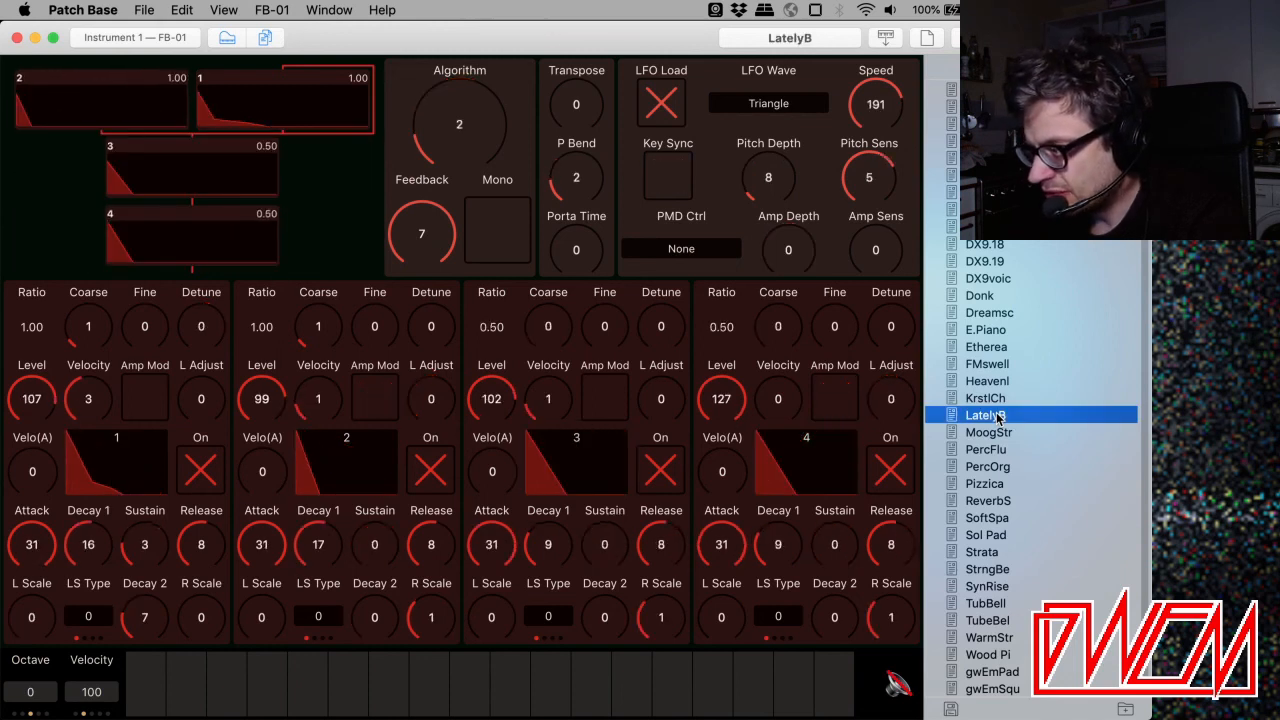
pyautogui.moveTo(1050, 418)
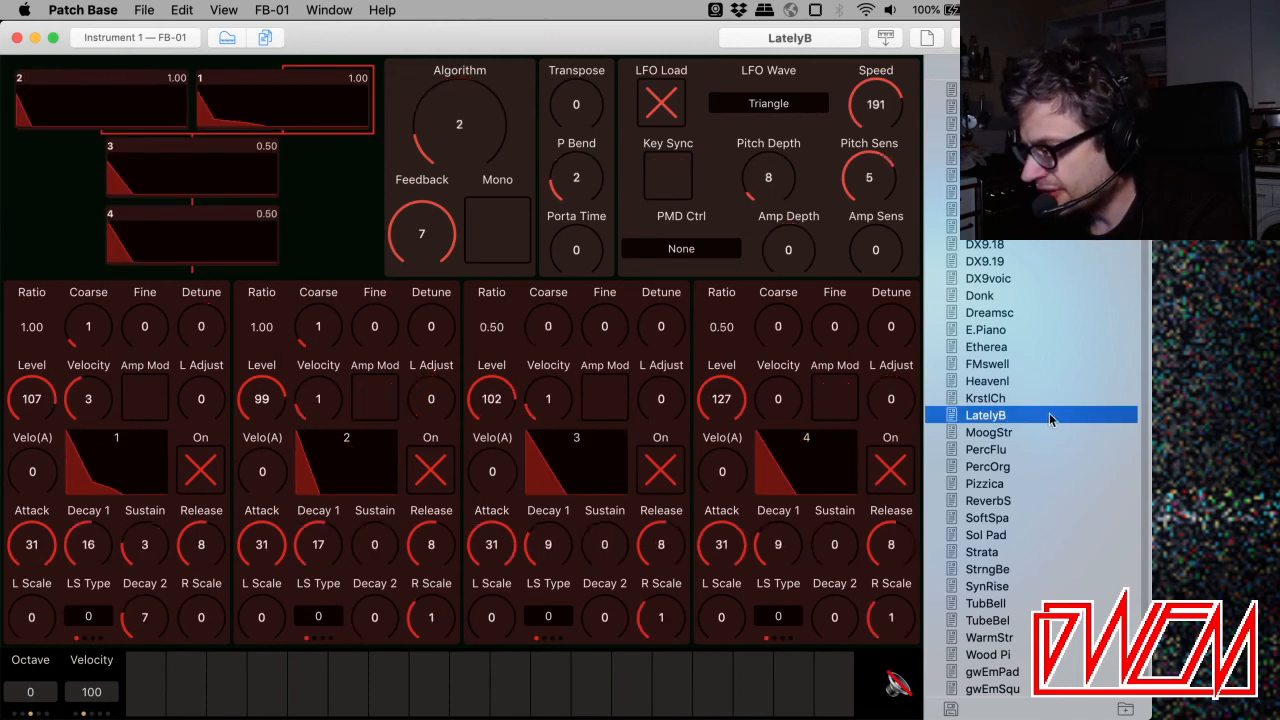
pyautogui.moveTo(360, 698)
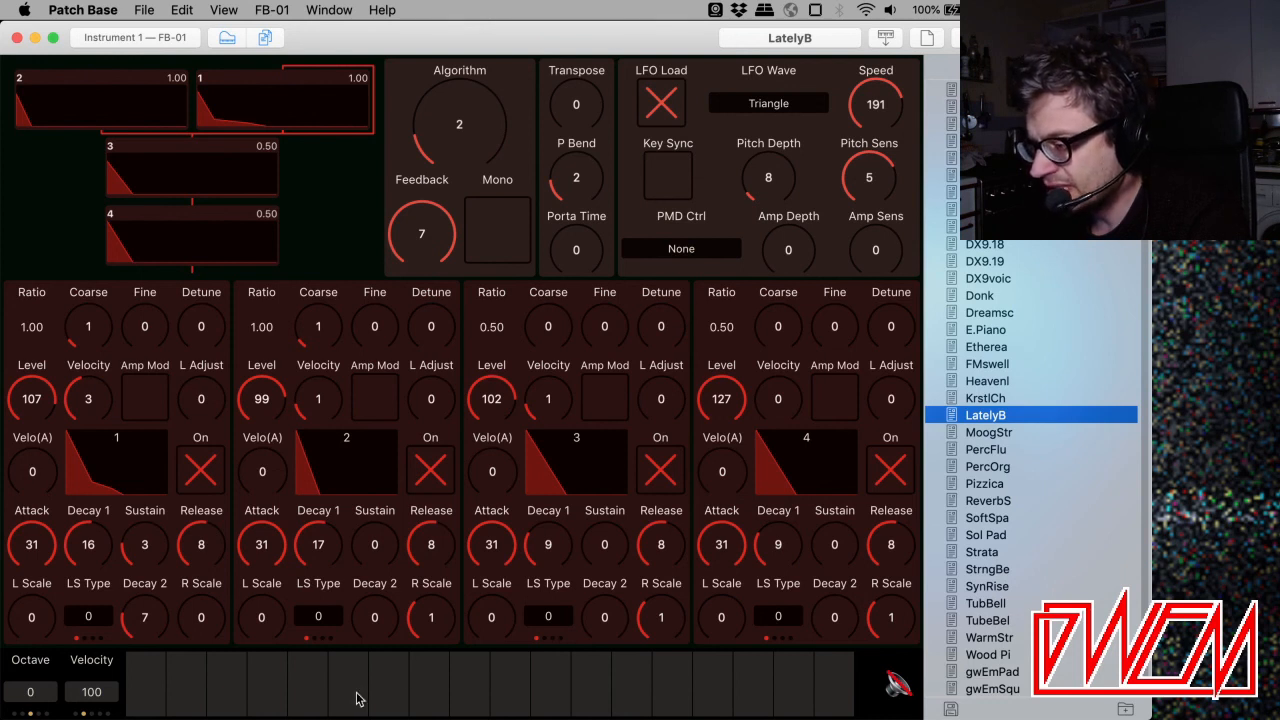
pyautogui.click(348, 685)
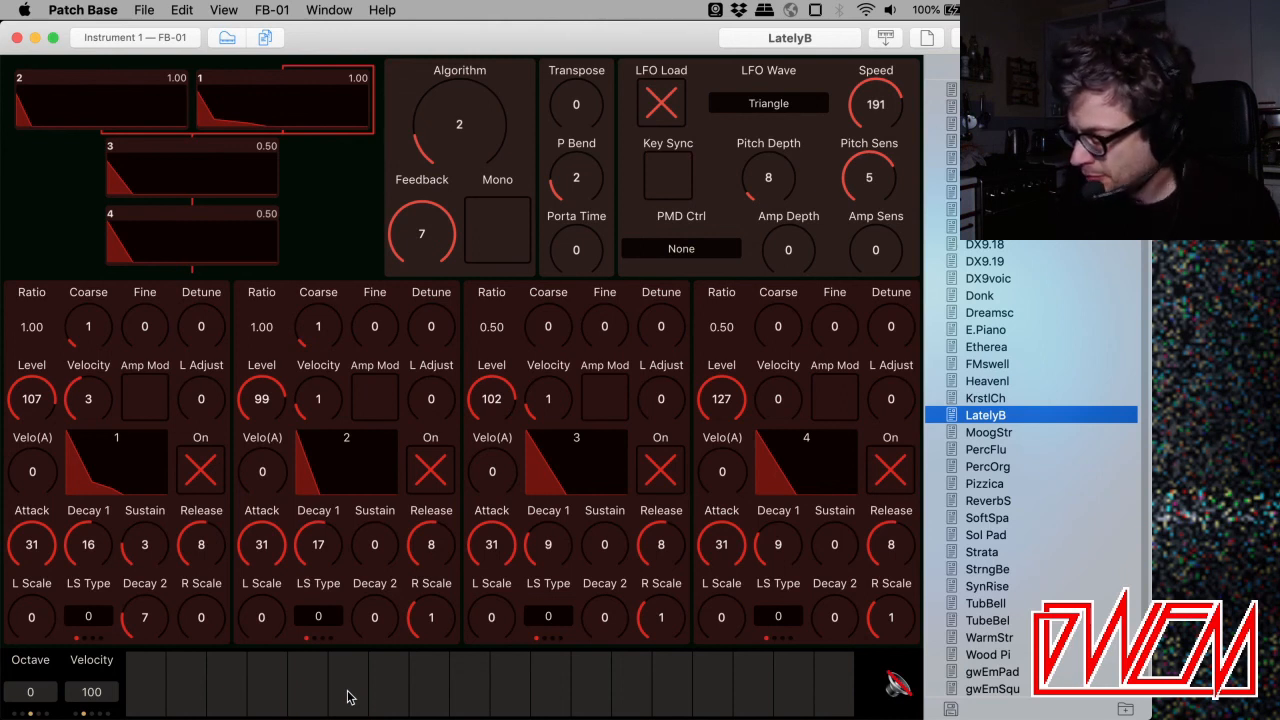
pyautogui.click(987, 466)
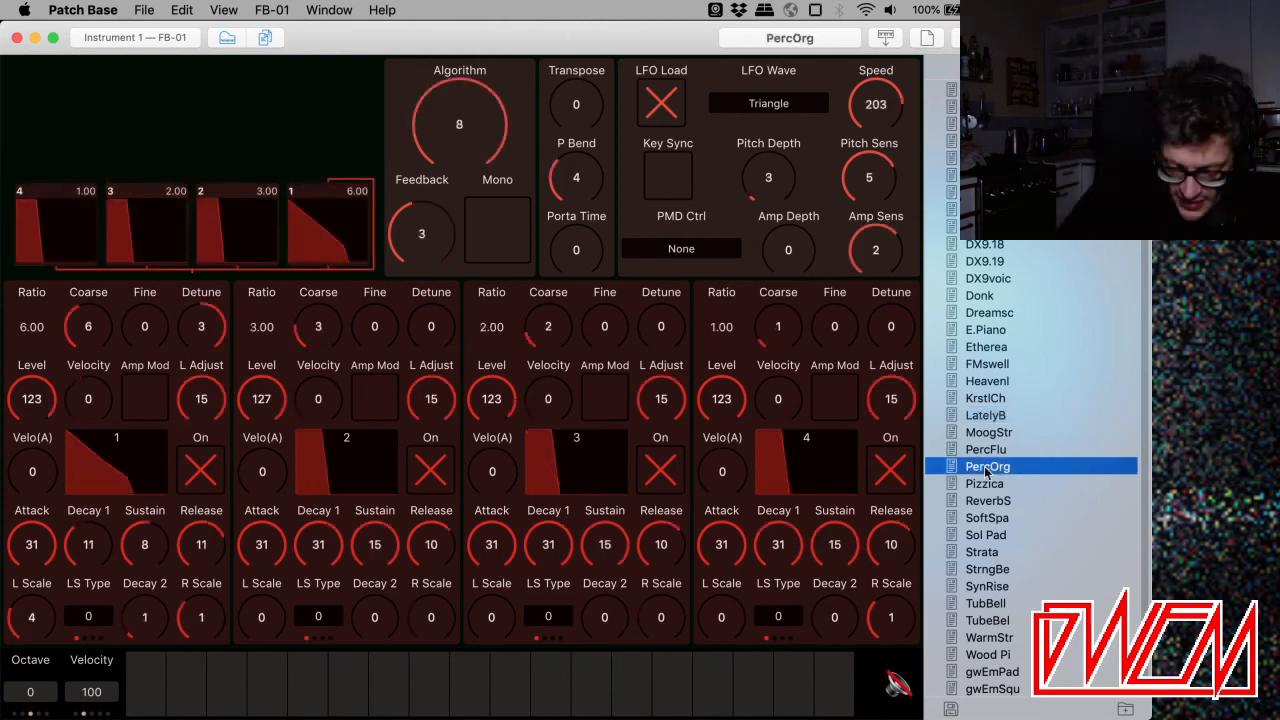